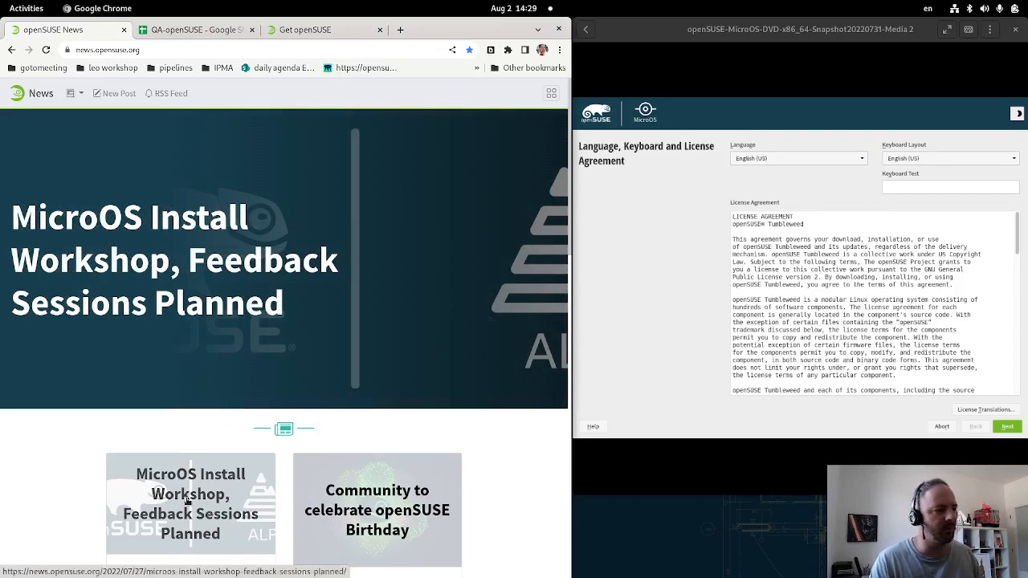
- Open the "MicroOS Install Workshop, Feedback Sessions Planned" article from the news homepage
click(188, 502)
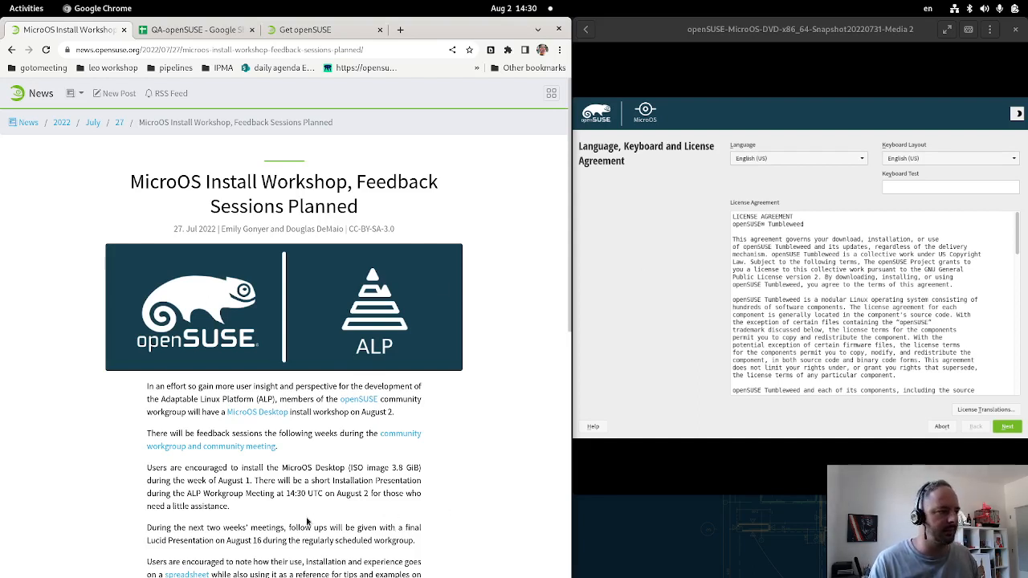
scroll(down, 3)
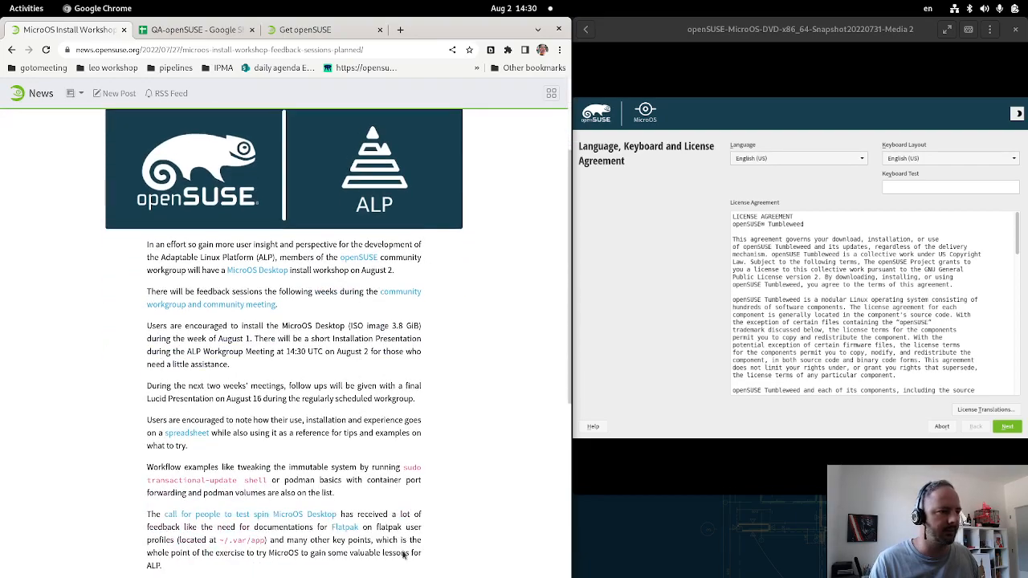
scroll(down, 3)
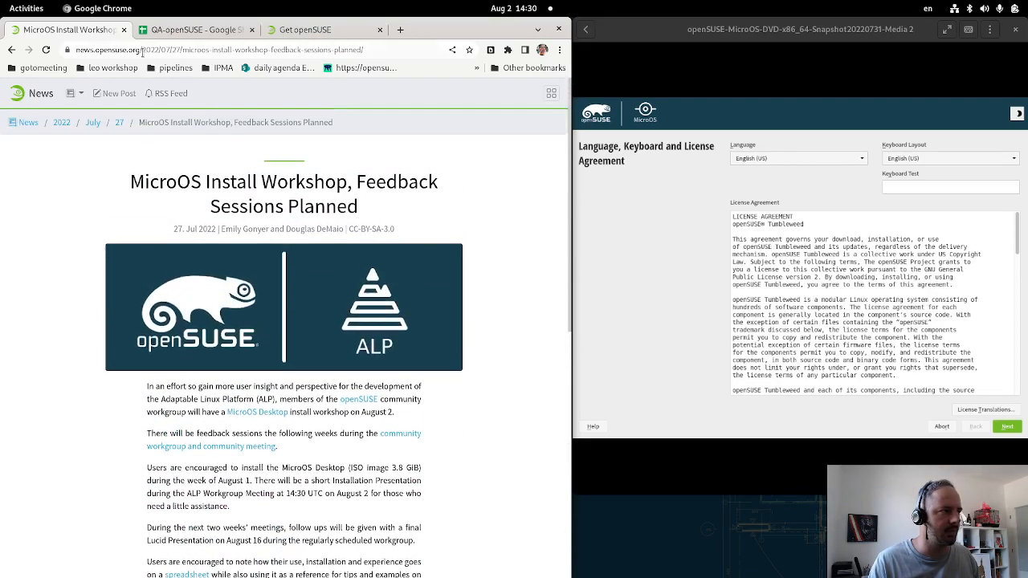
scroll(down, 3)
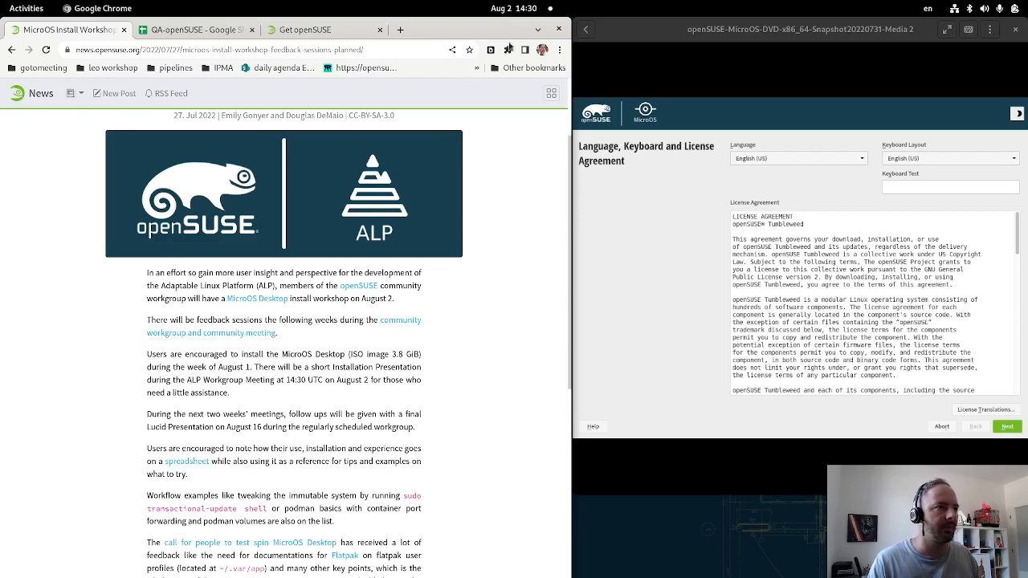
mouse_move(498, 558)
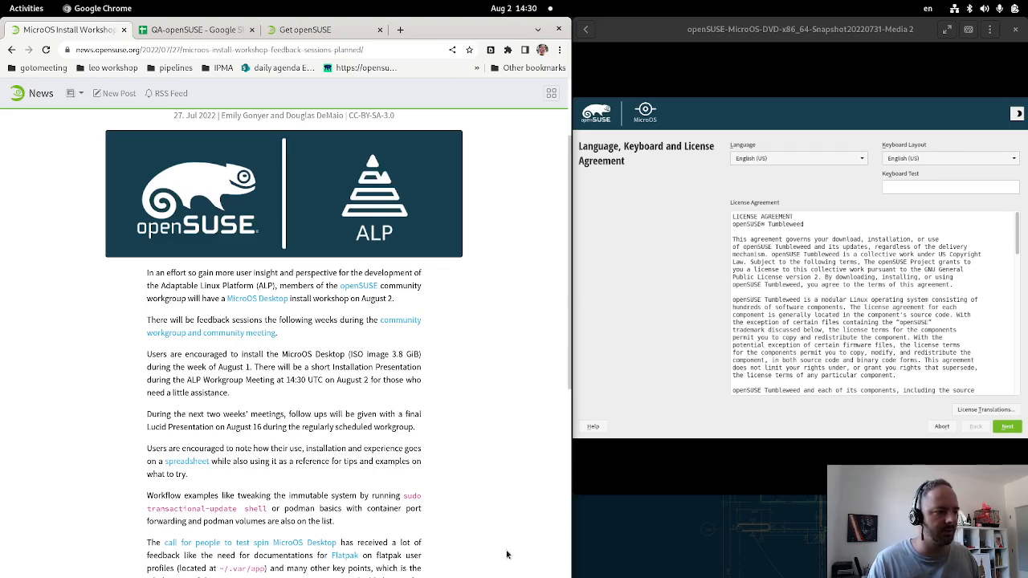
scroll(down, 3)
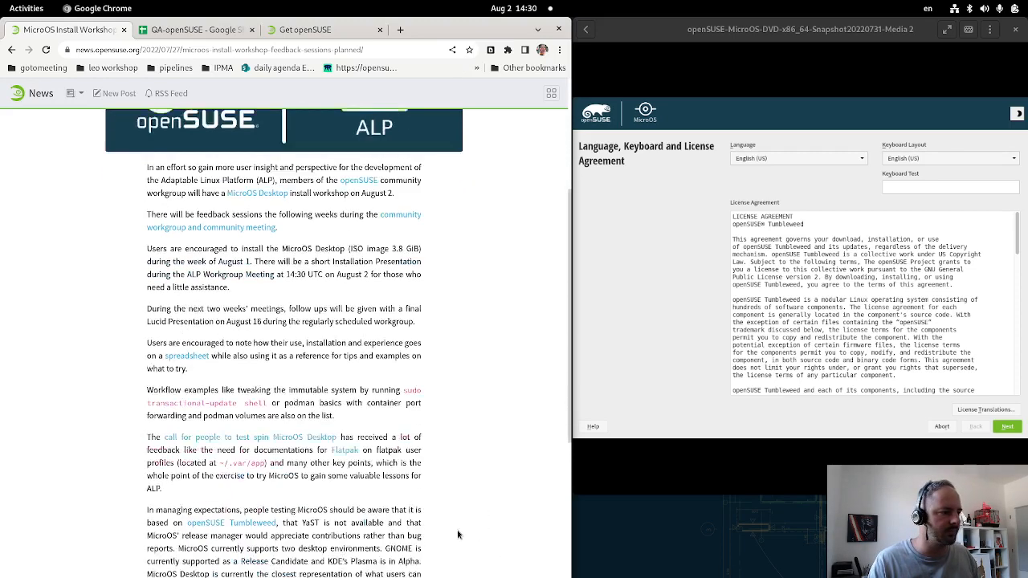
scroll(down, 3)
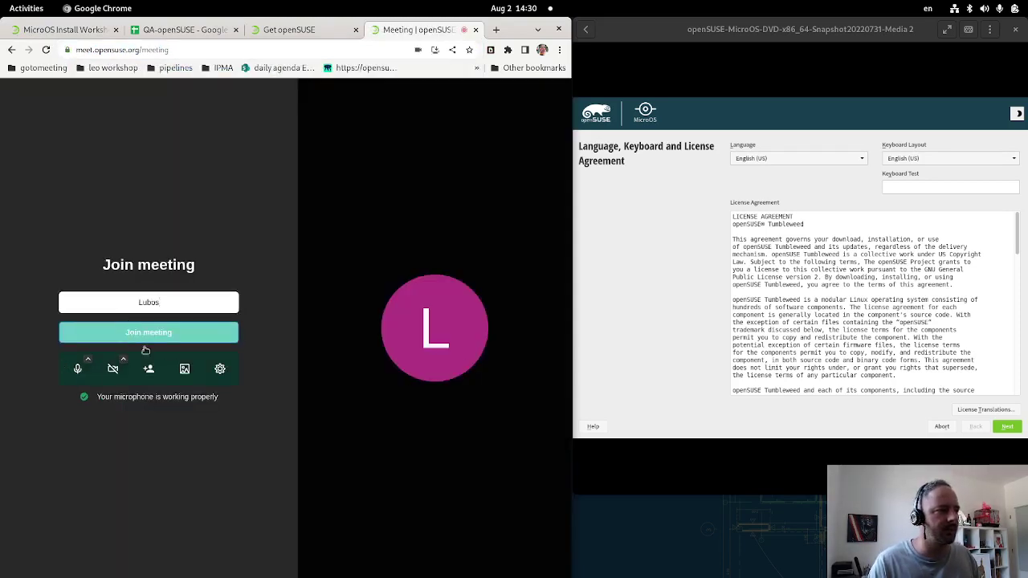
click(148, 331)
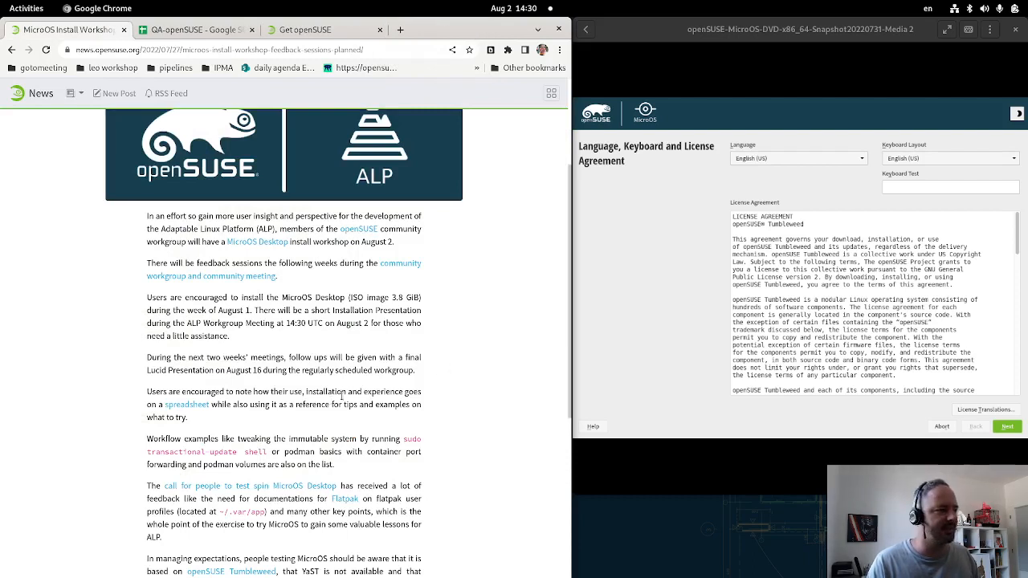
mouse_move(459, 443)
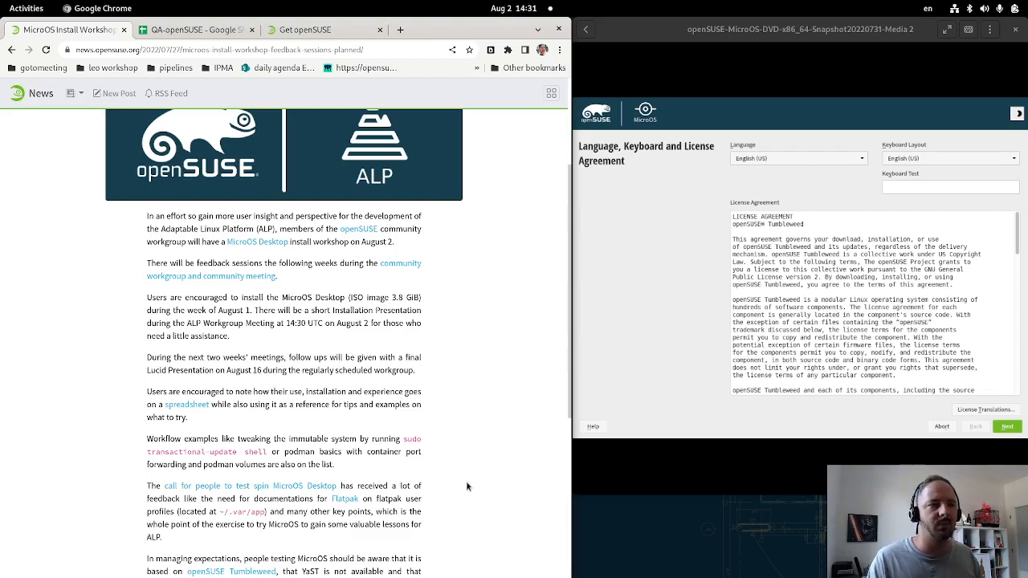
mouse_move(463, 473)
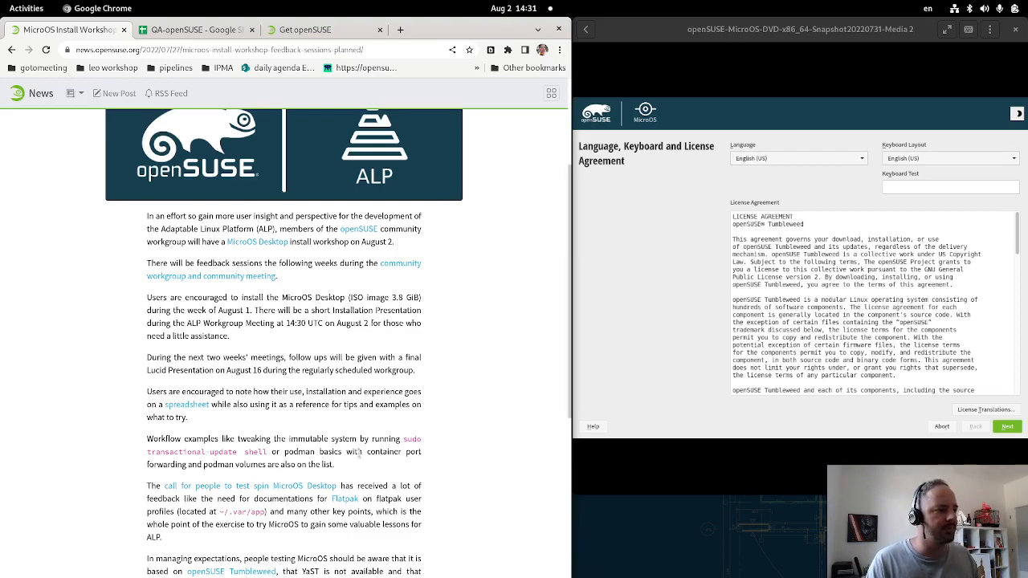
scroll(down, 3)
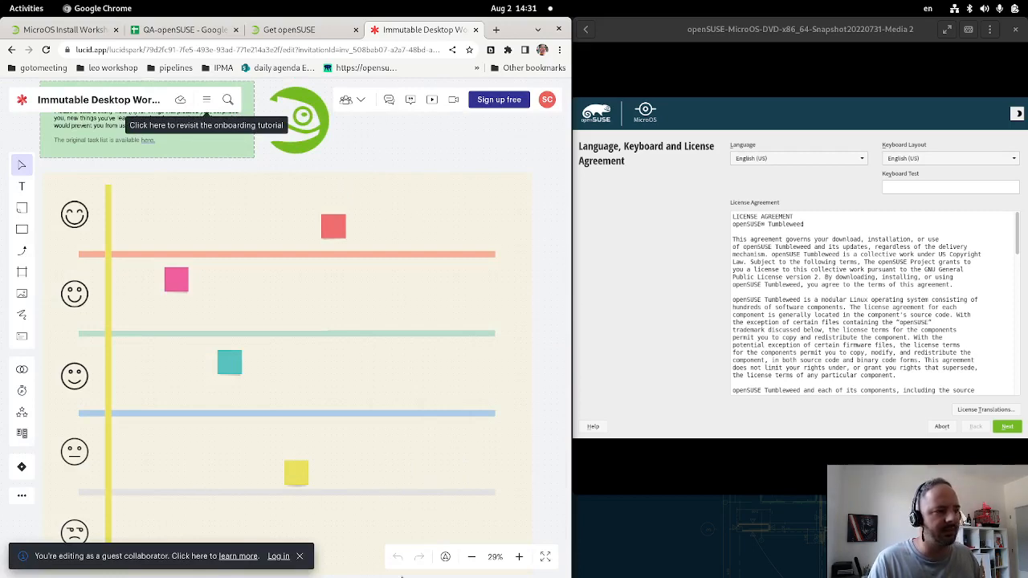
mouse_move(519, 357)
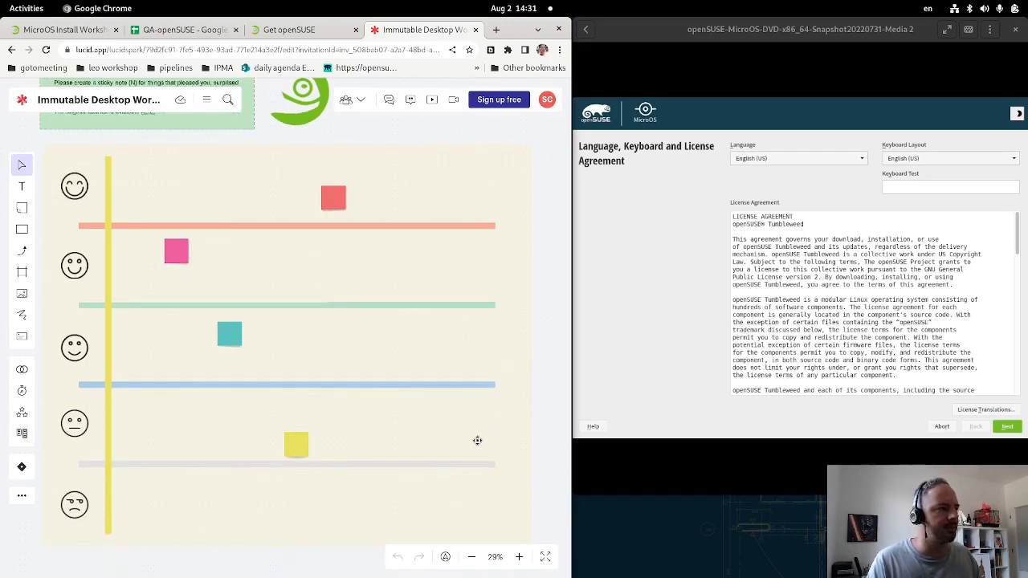
mouse_move(348, 279)
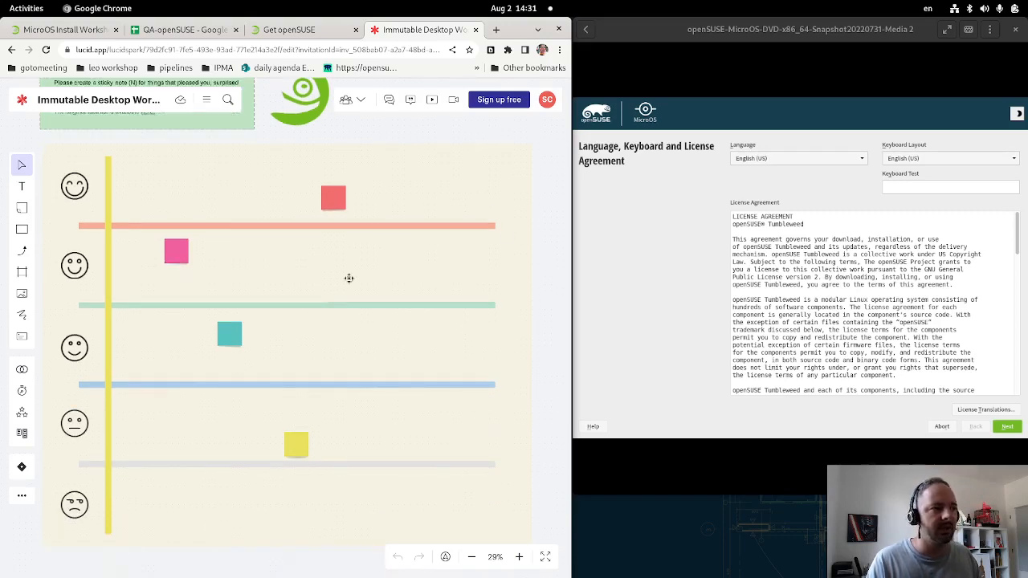
- Inspect a red sticky note on the Lucidspark feedback board, then return to the workshop article
click(335, 198)
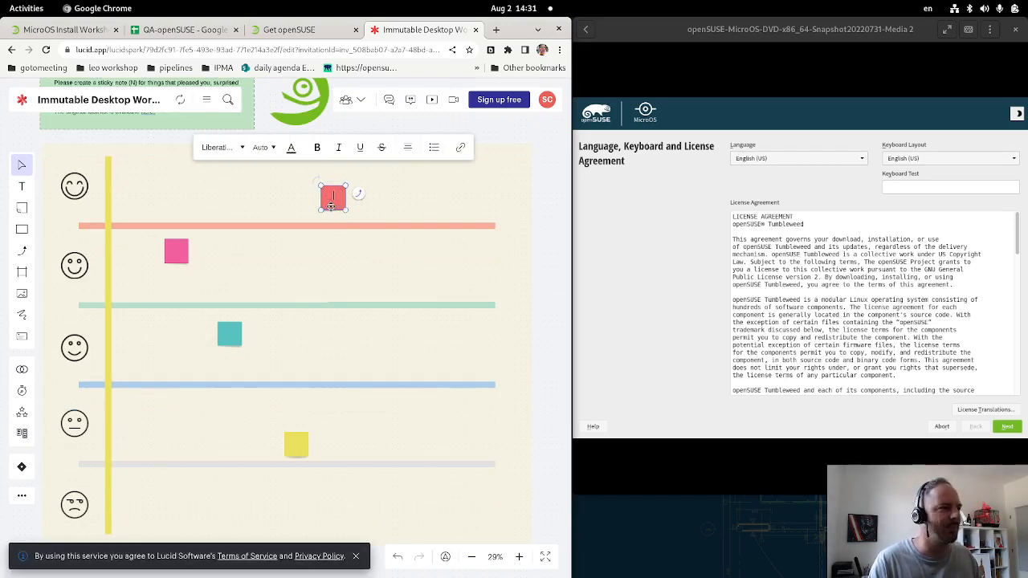
click(360, 250)
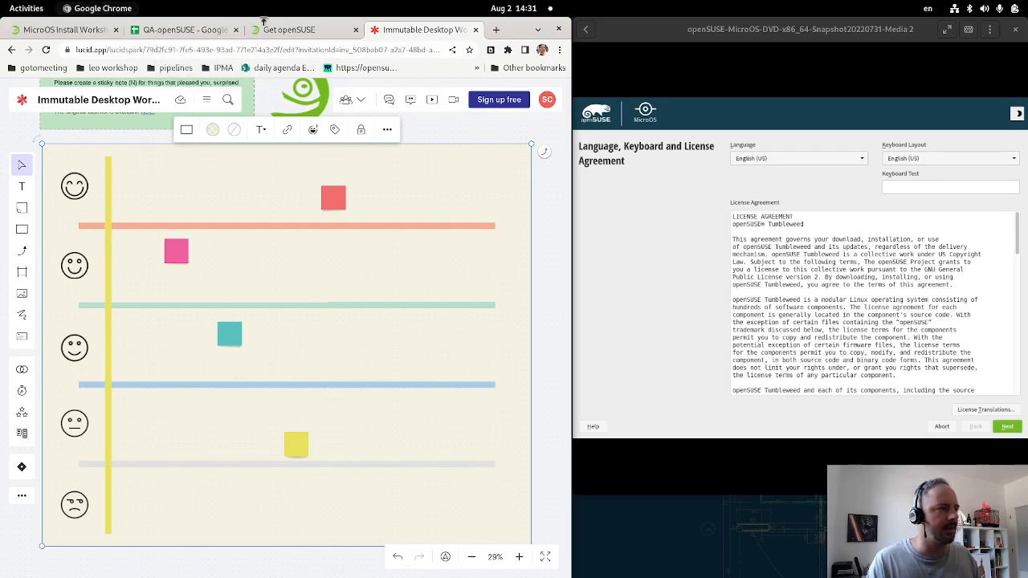
click(180, 29)
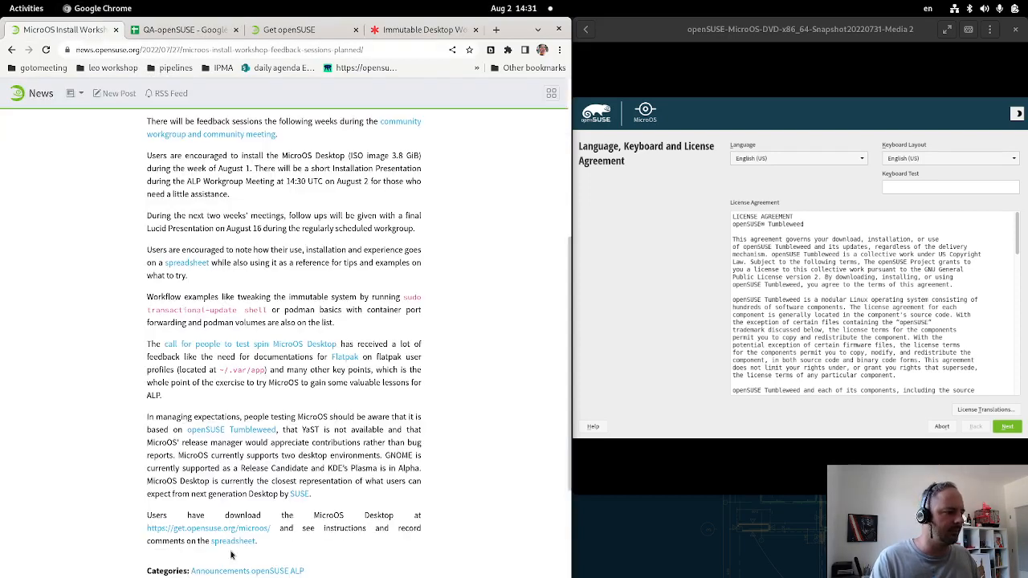
- Bring the QA-openSUSE spreadsheet with the Immutable Desktop workshop test plan to the front
click(185, 26)
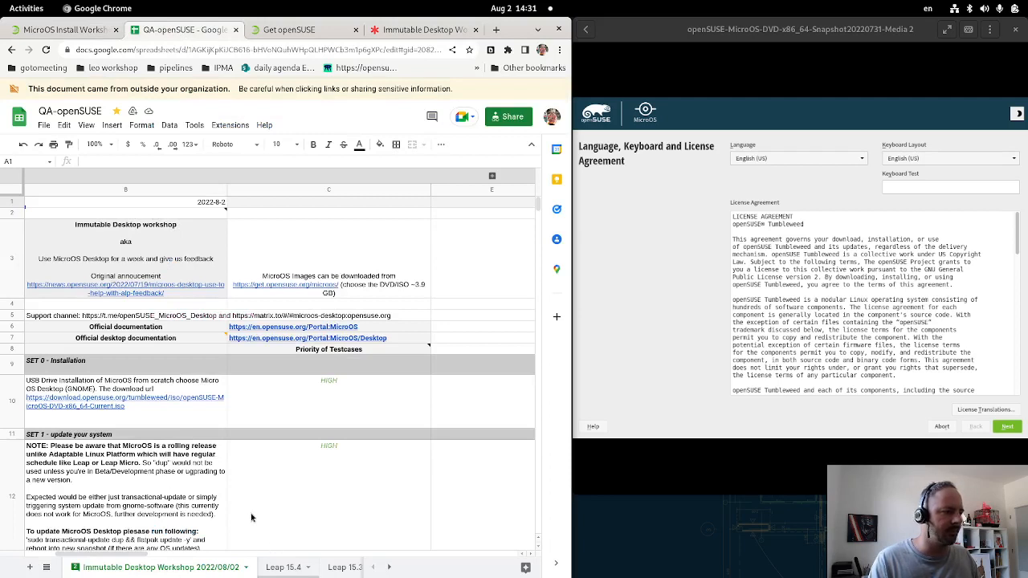
mouse_move(260, 520)
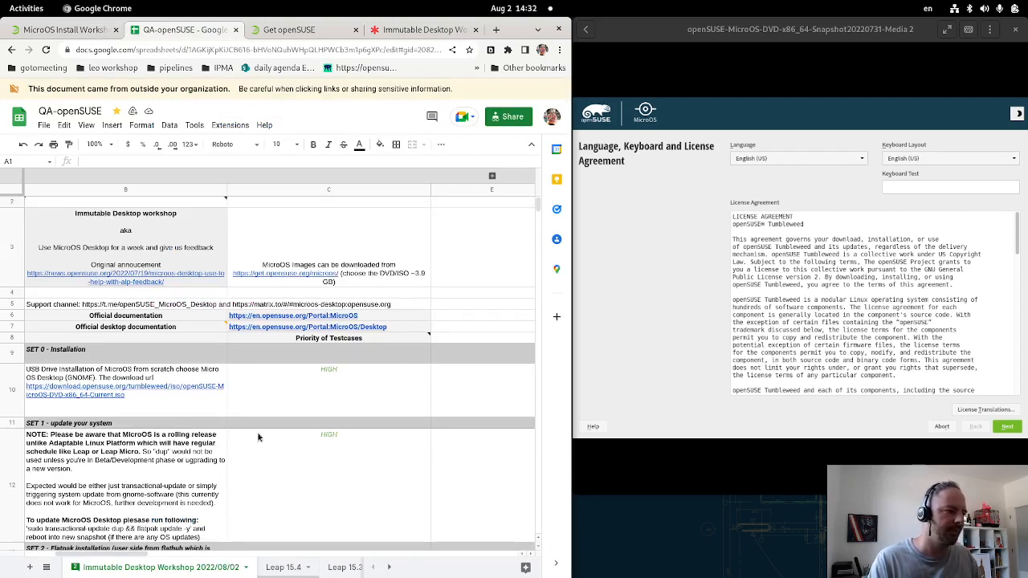
mouse_move(424, 505)
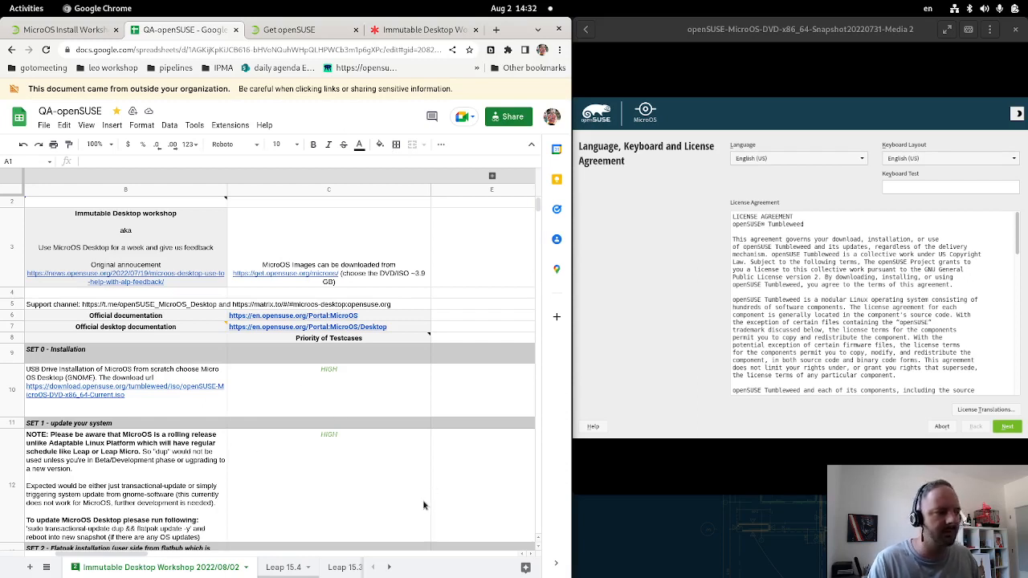
mouse_move(436, 540)
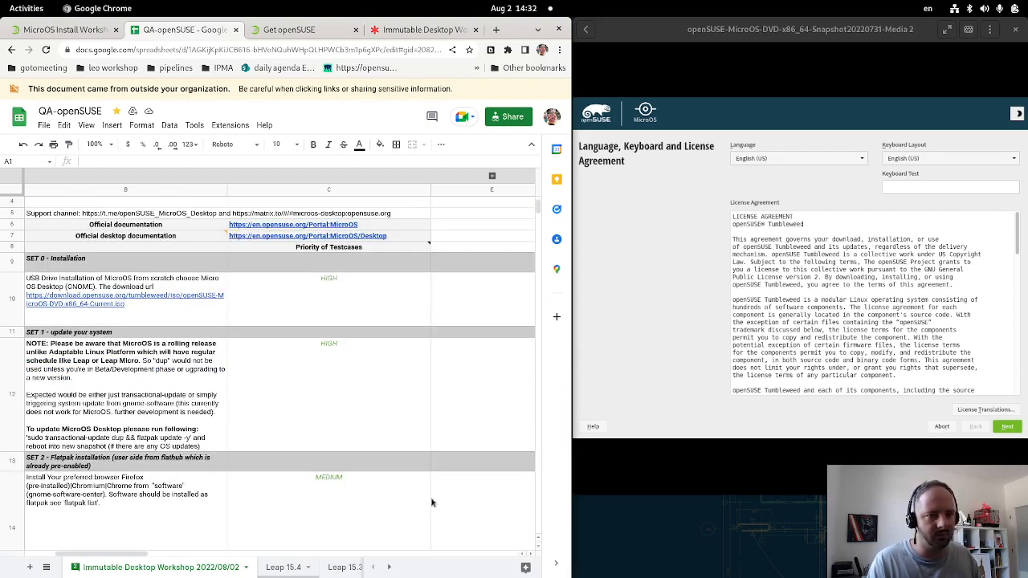
mouse_move(438, 511)
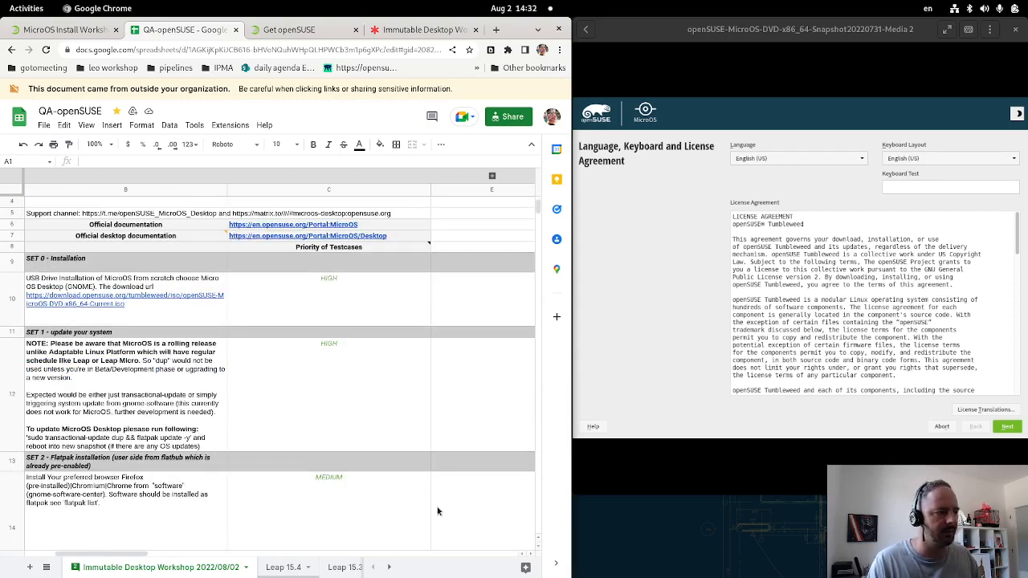
mouse_move(345, 363)
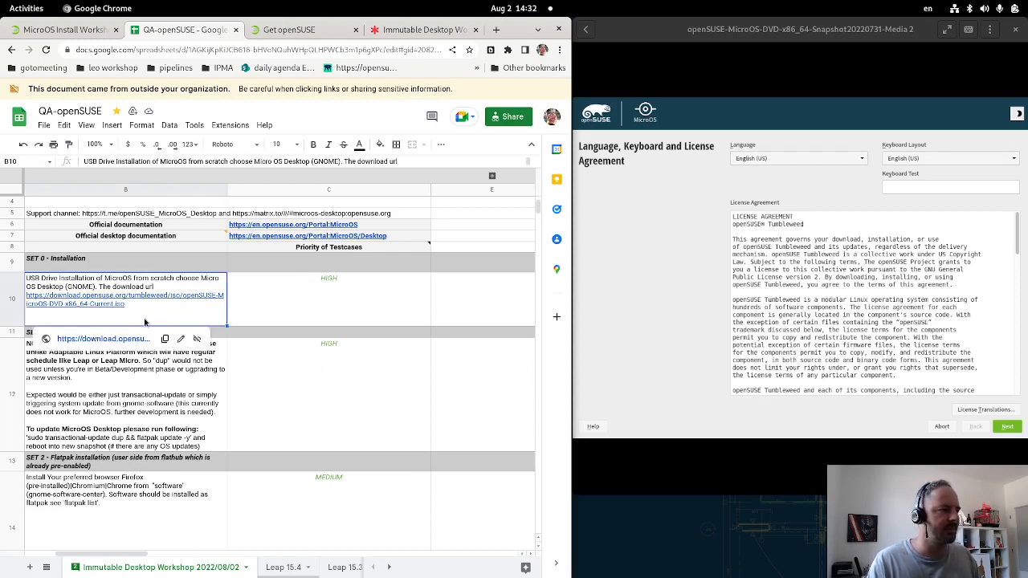
mouse_move(166, 318)
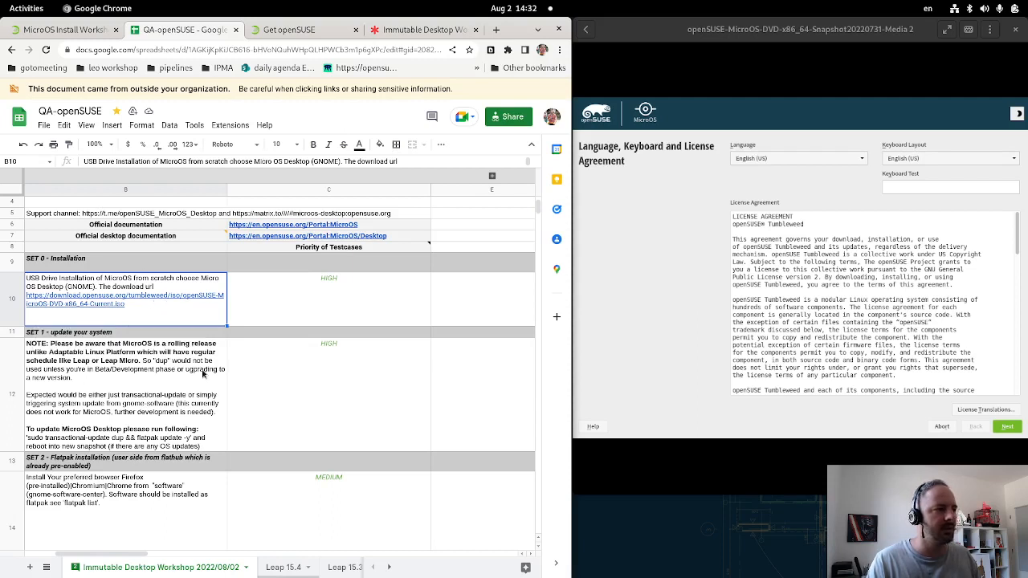
mouse_move(411, 420)
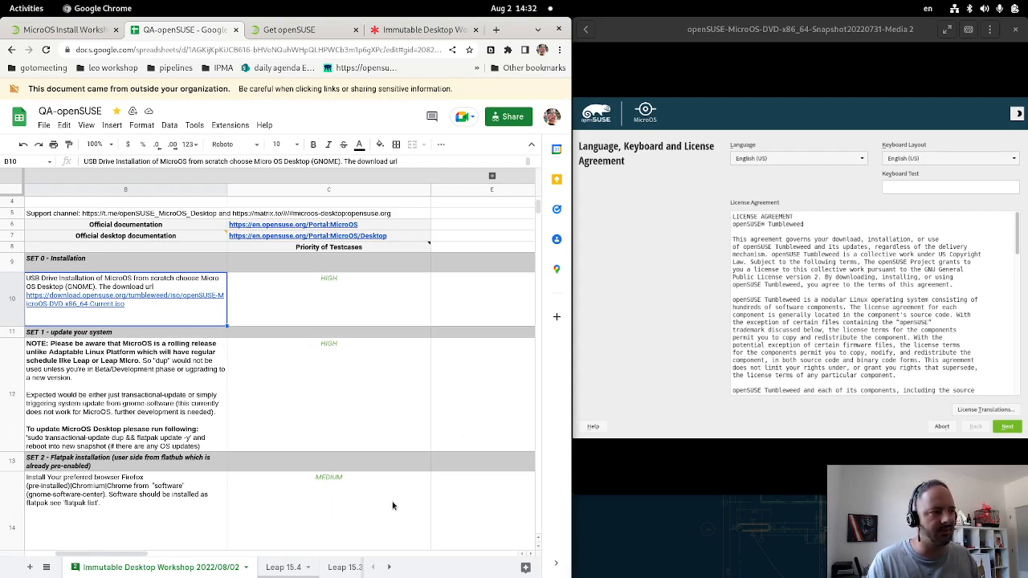
mouse_move(392, 537)
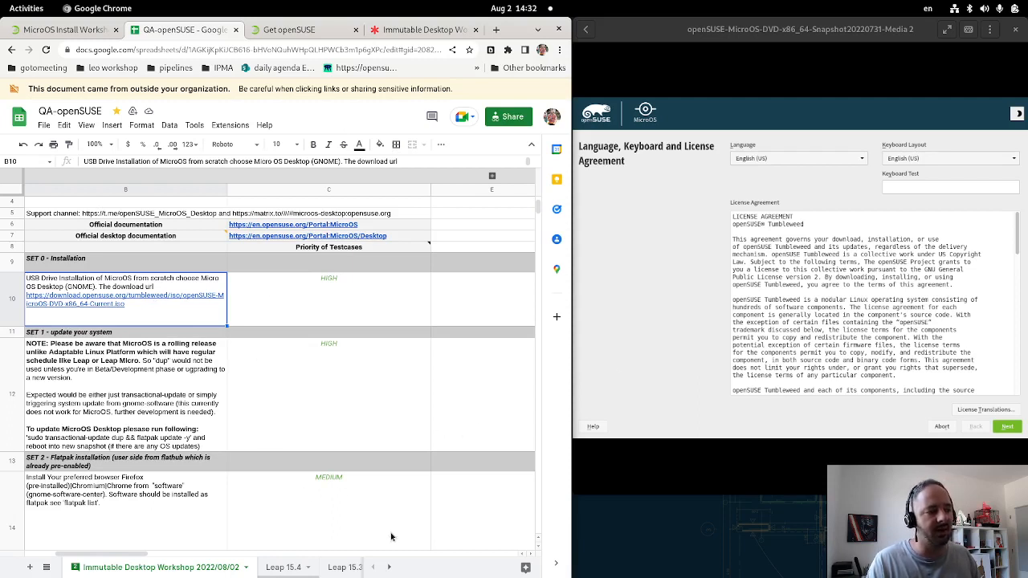
mouse_move(402, 511)
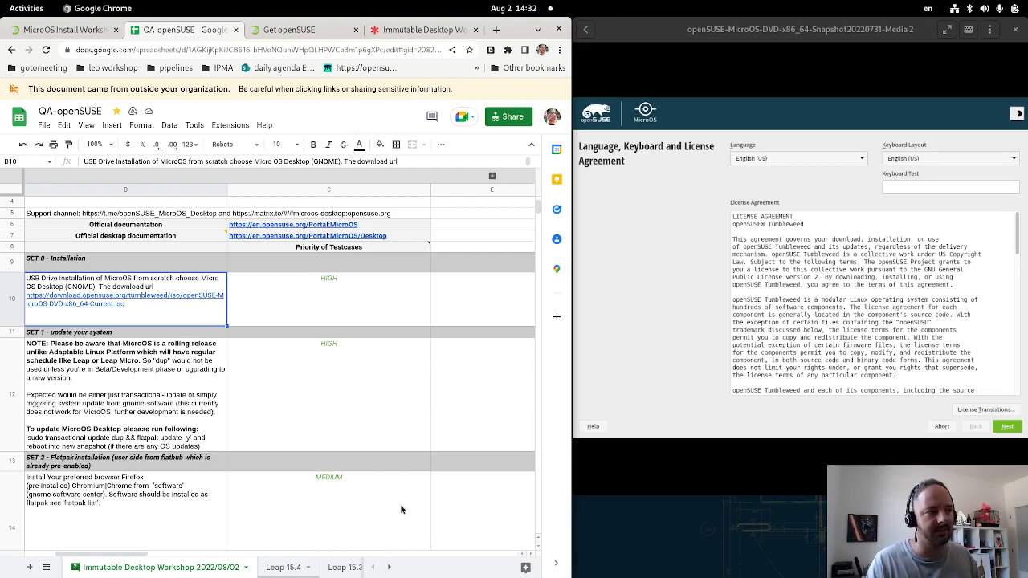
mouse_move(411, 520)
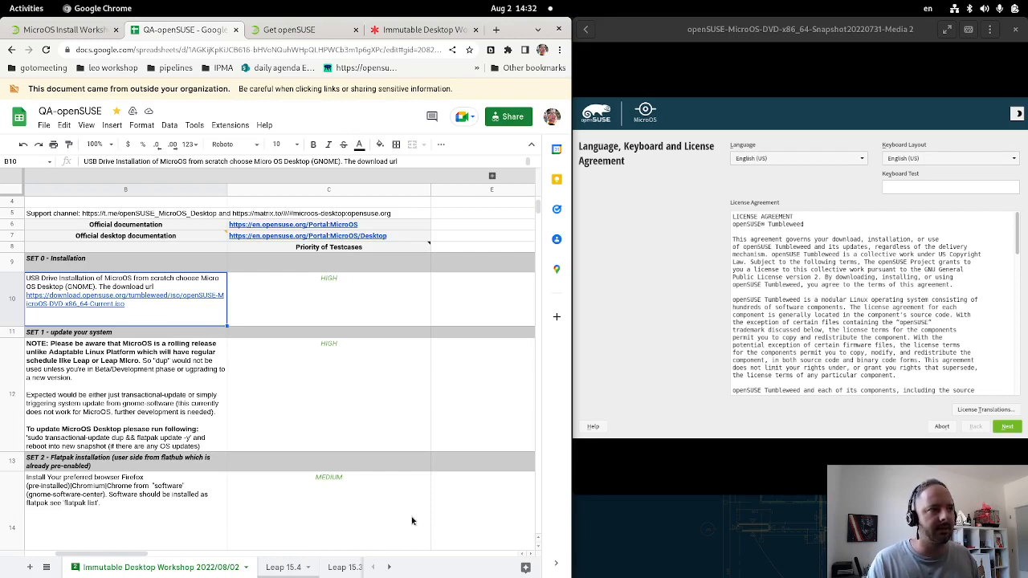
mouse_move(123, 518)
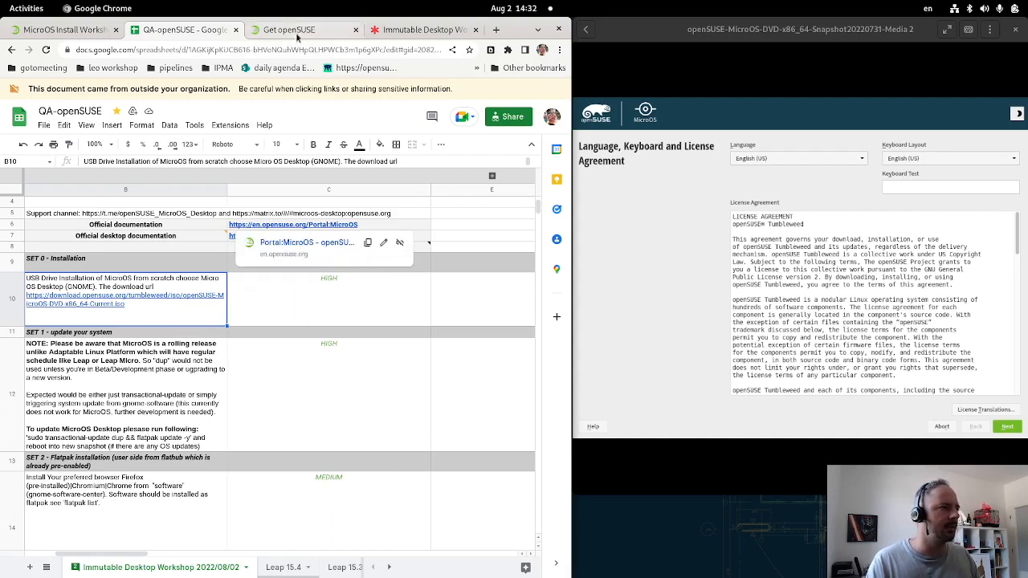
- Load get.opensuse.org/microos from the Portal:MicroOS link, then return to the QA spreadsheet
click(290, 29)
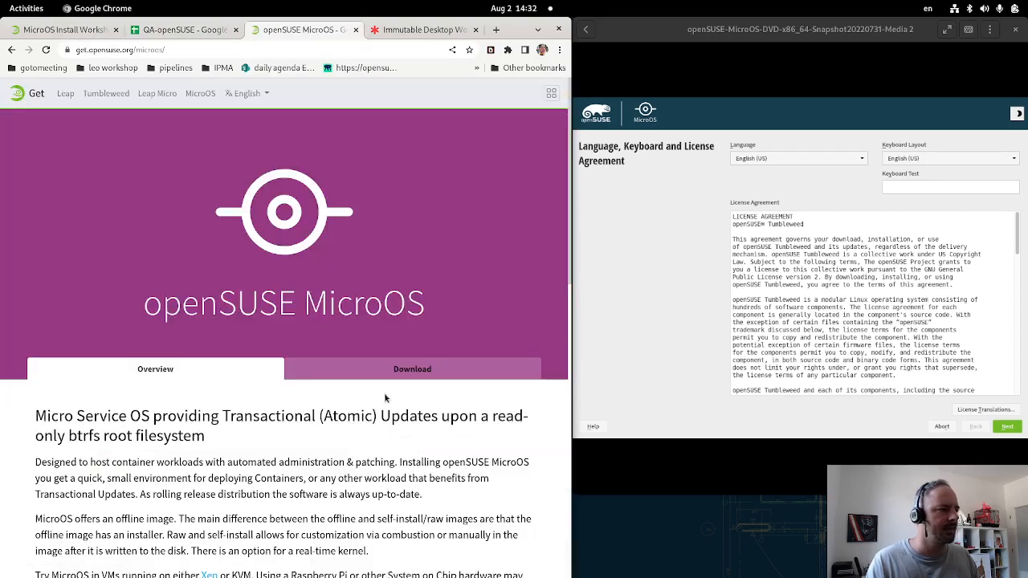
click(412, 368)
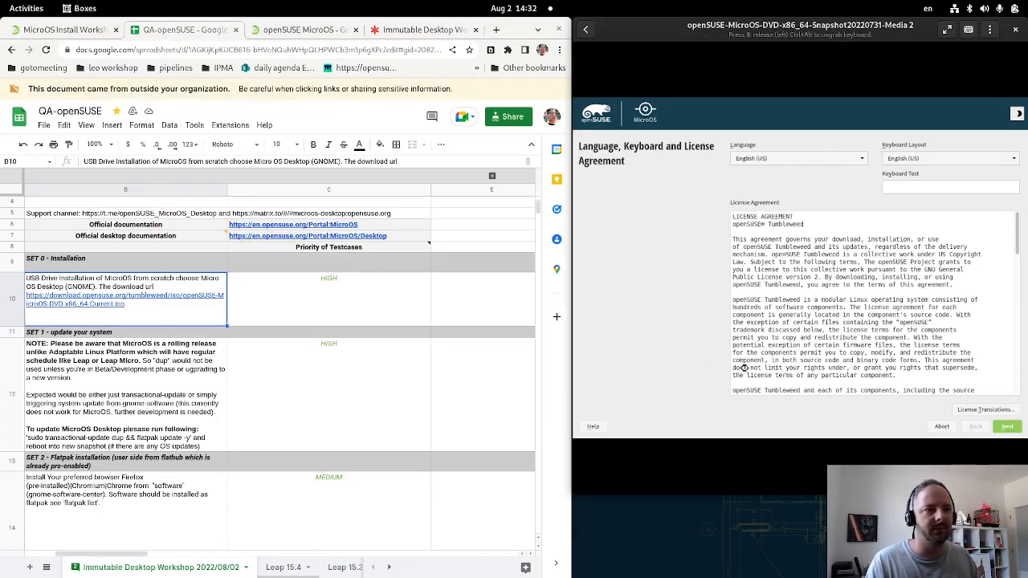
- Scroll the QA sheet back so the SET 0 installation tasks and testers' result columns show
click(1007, 427)
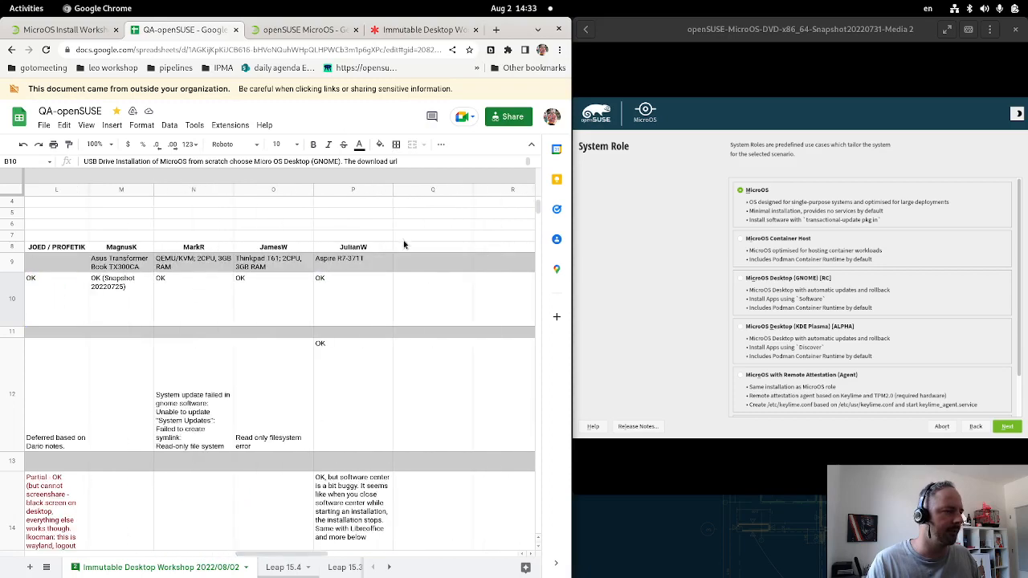
mouse_move(427, 251)
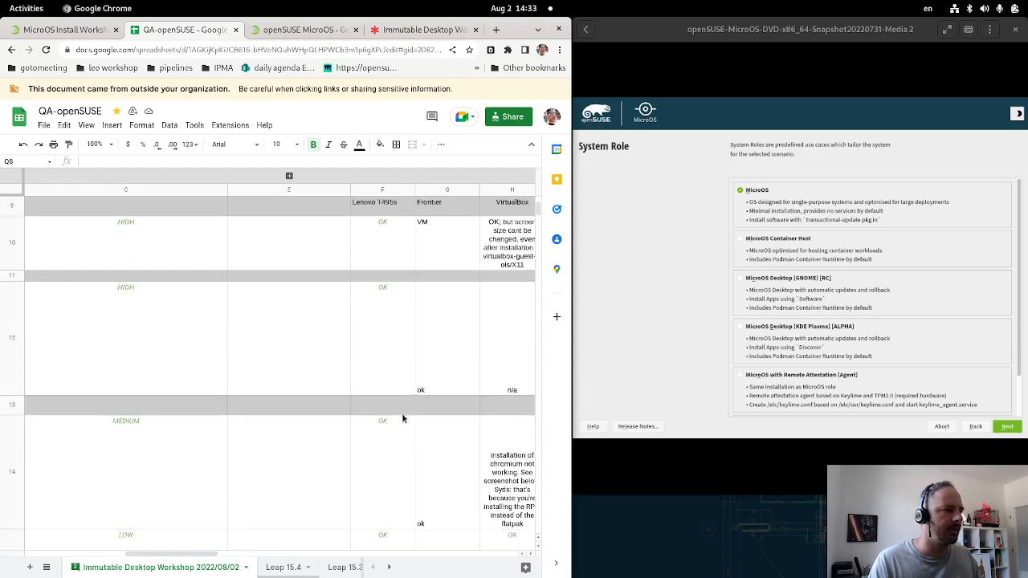
mouse_move(383, 355)
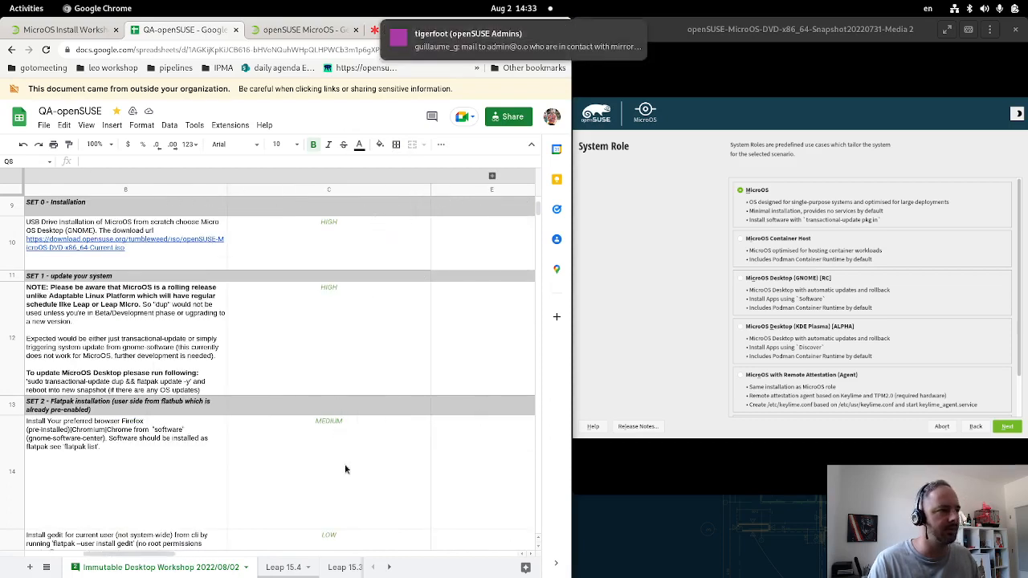
- Choose the MicroOS Desktop (GNOME) role and set the root password, accepting the simple-password warning
click(741, 278)
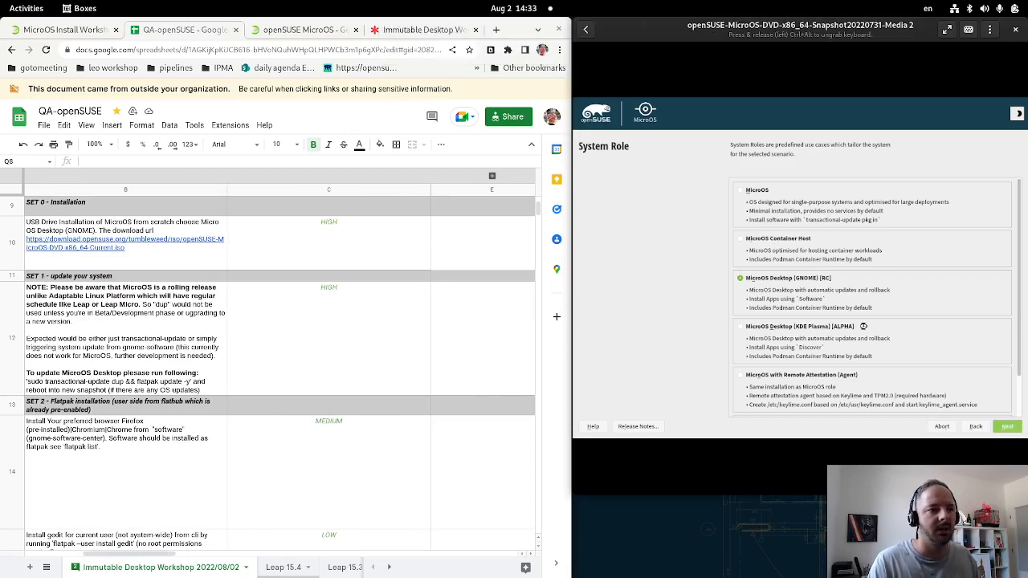
click(1008, 427)
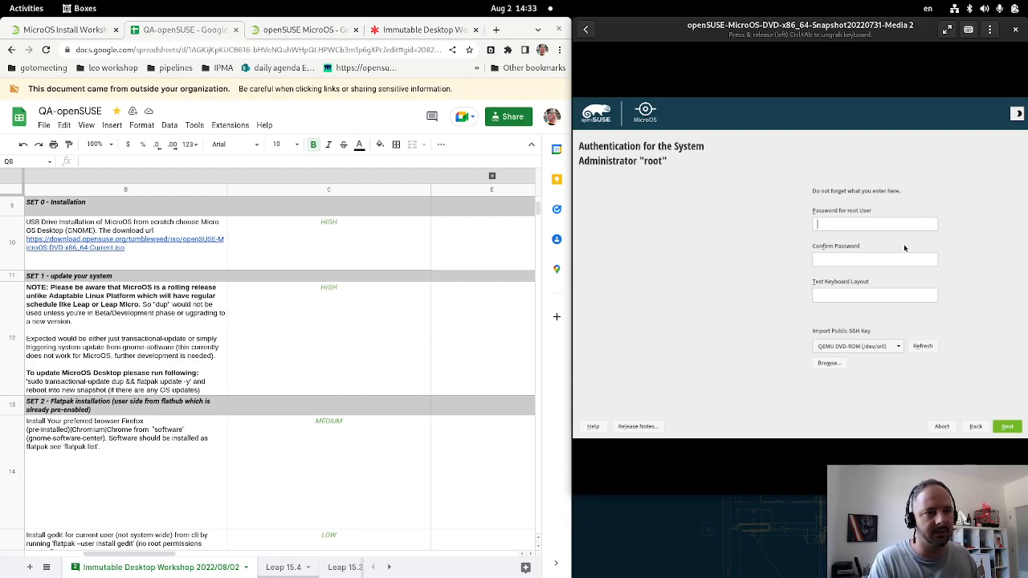
text(•)
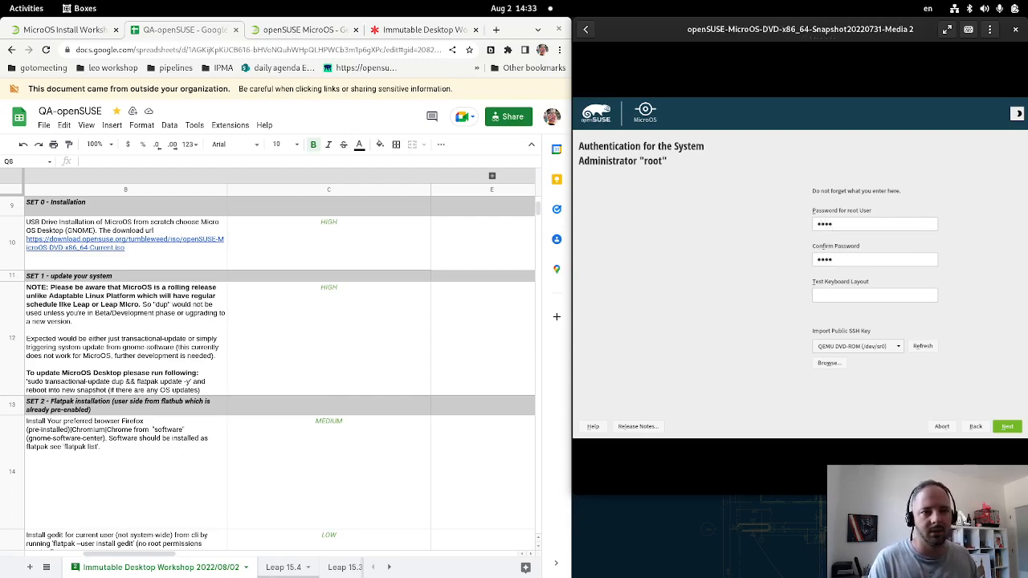
click(1005, 428)
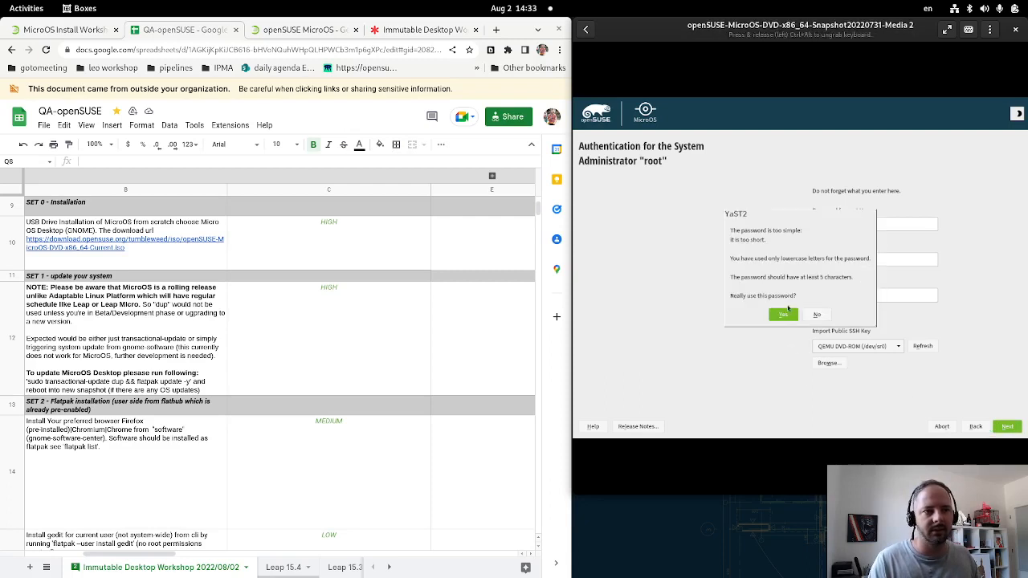
click(784, 314)
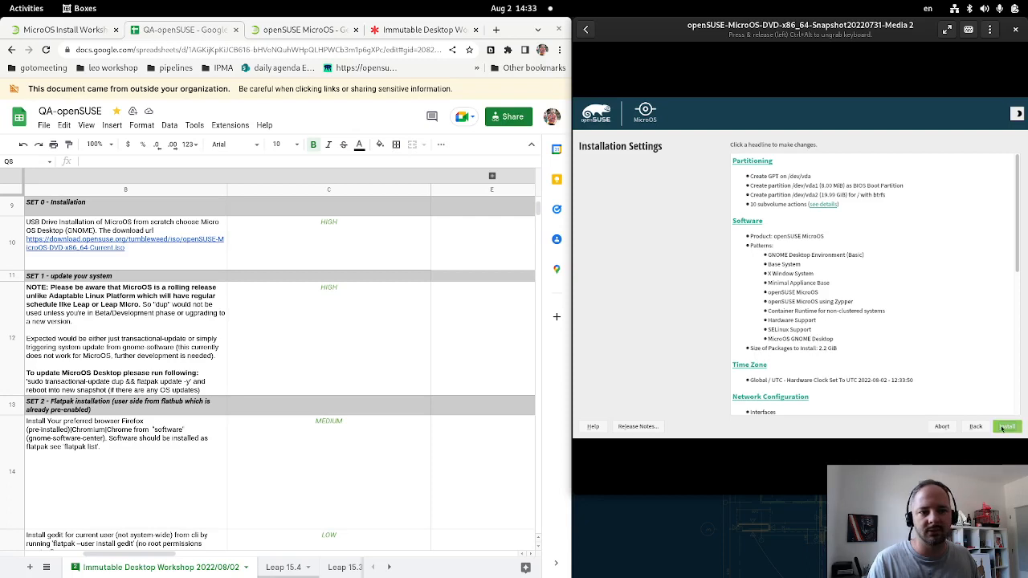
- Confirm the installation settings so YaST begins installing packages
click(1007, 428)
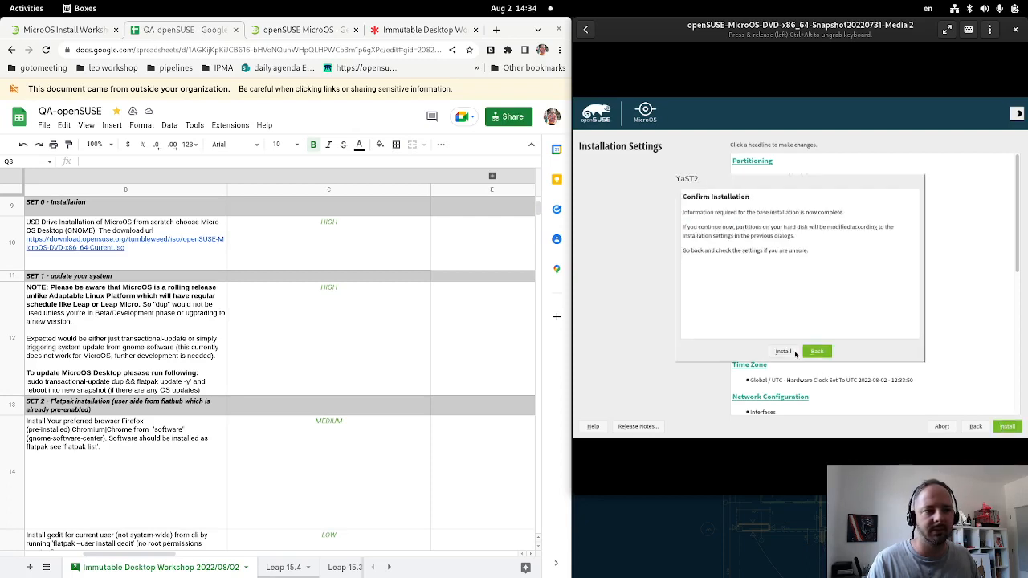
click(784, 350)
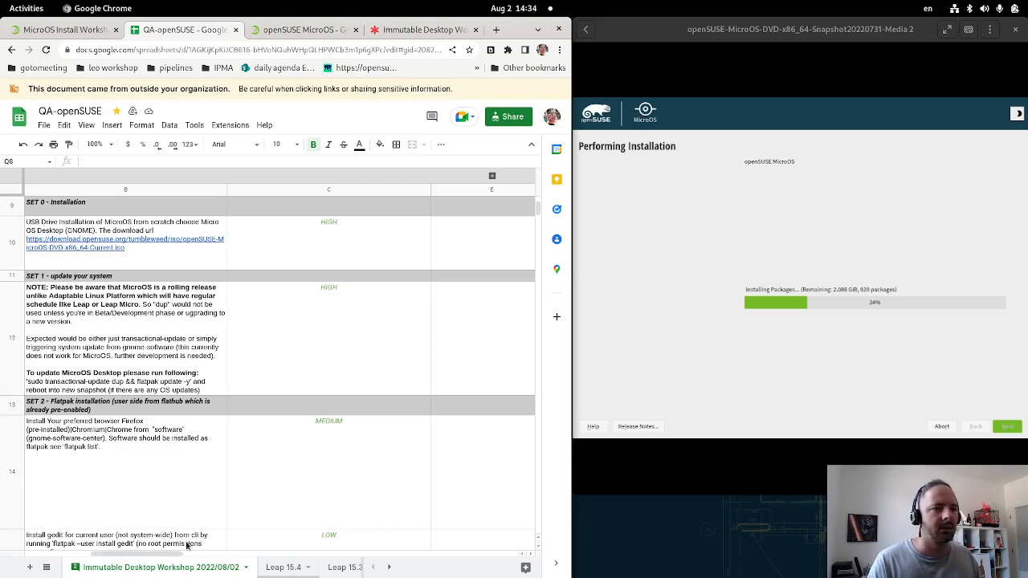
mouse_move(292, 235)
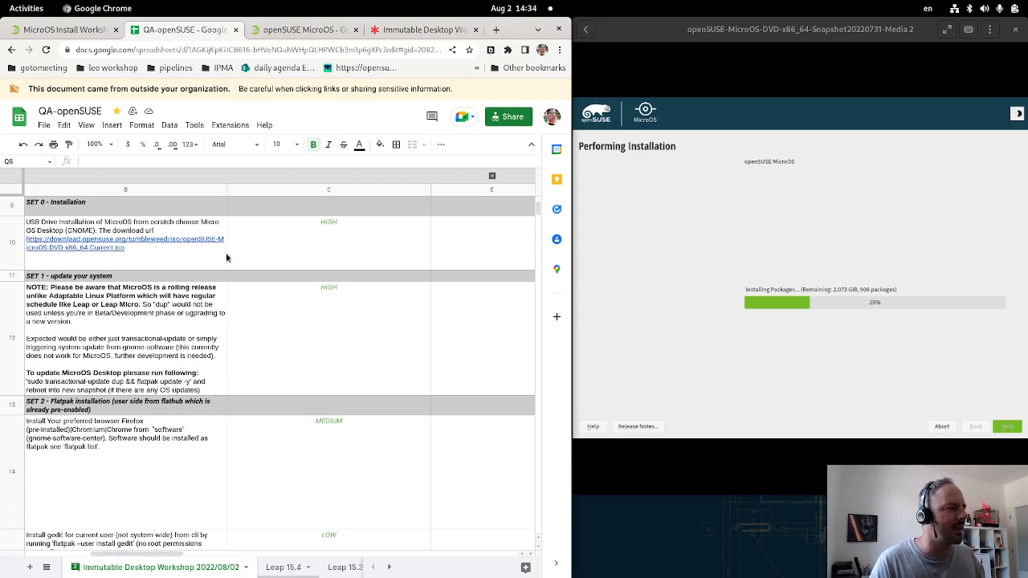
mouse_move(259, 235)
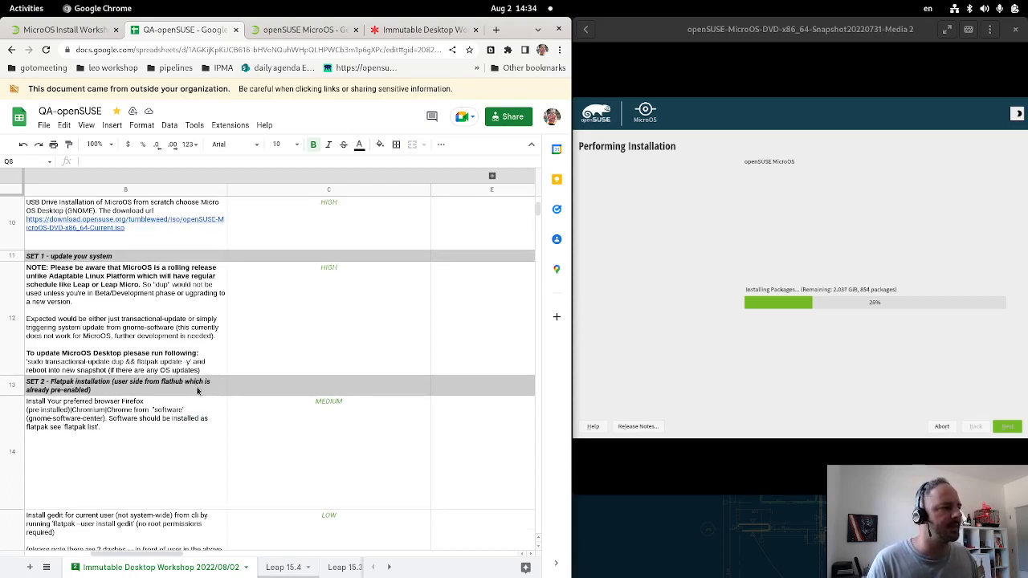
- Scroll the task list down past SET 1–3 to the SET 4 transactional-update tasks
scroll(down, 3)
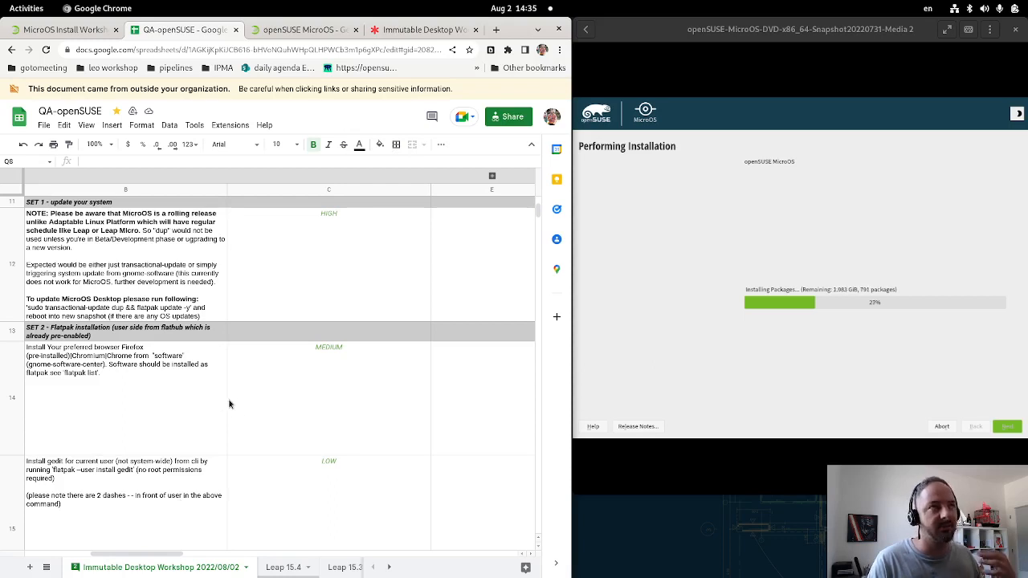
mouse_move(178, 439)
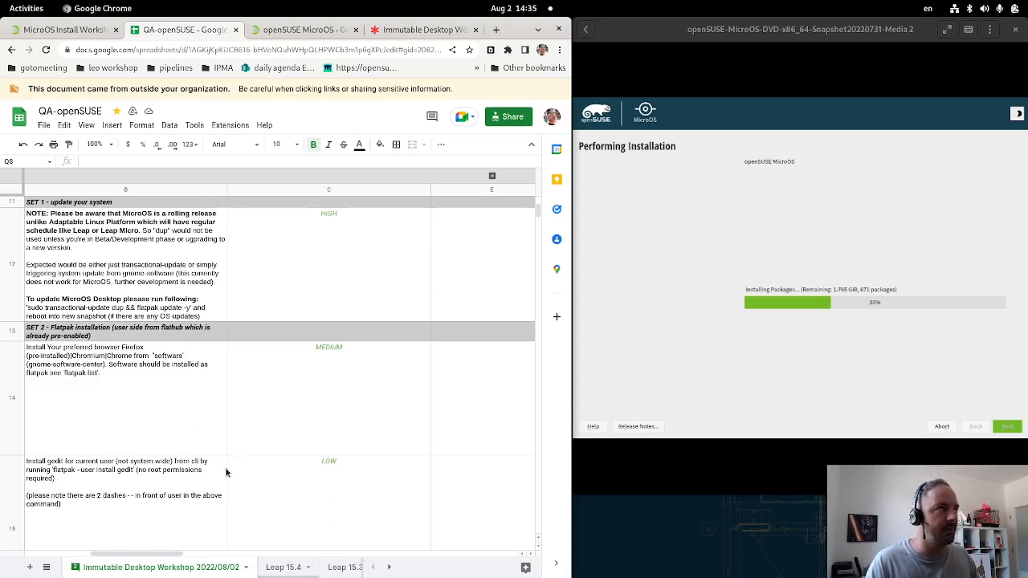
mouse_move(221, 404)
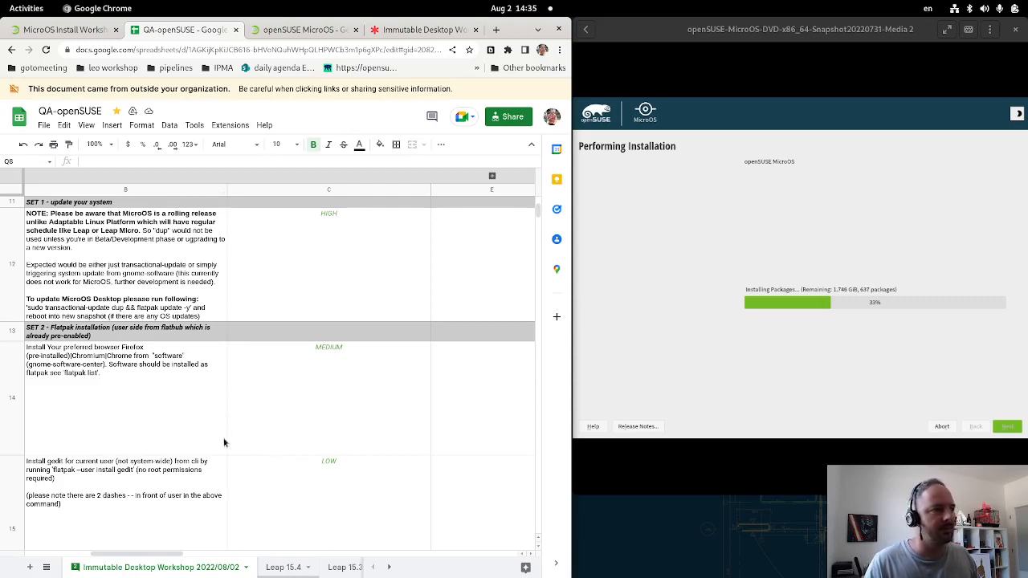
mouse_move(189, 411)
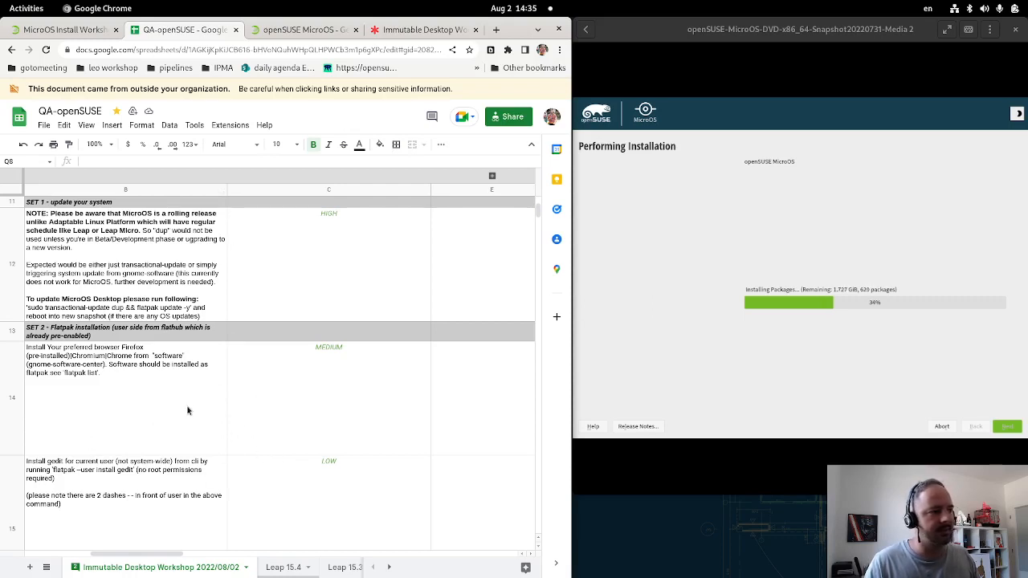
mouse_move(186, 443)
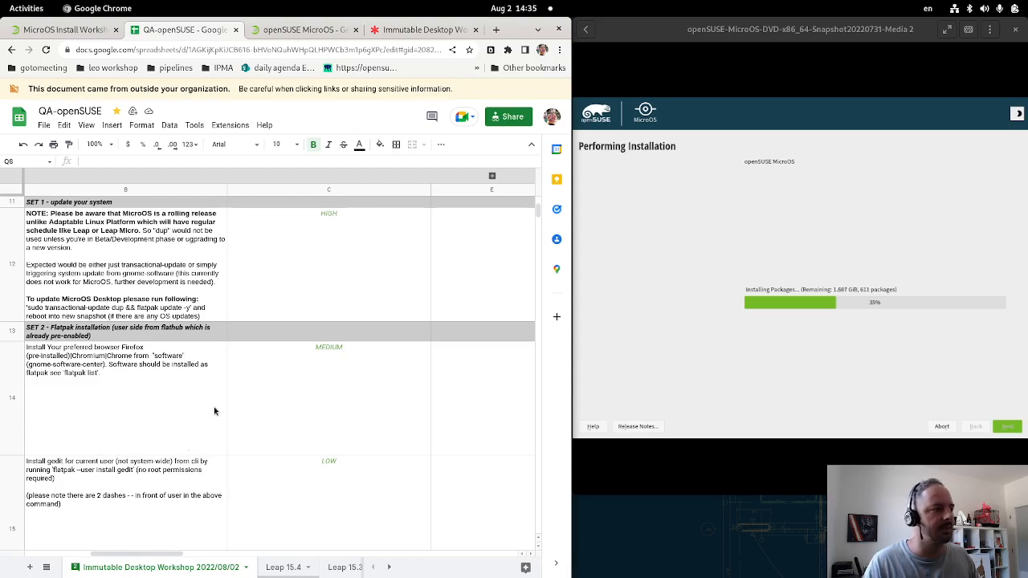
scroll(down, 3)
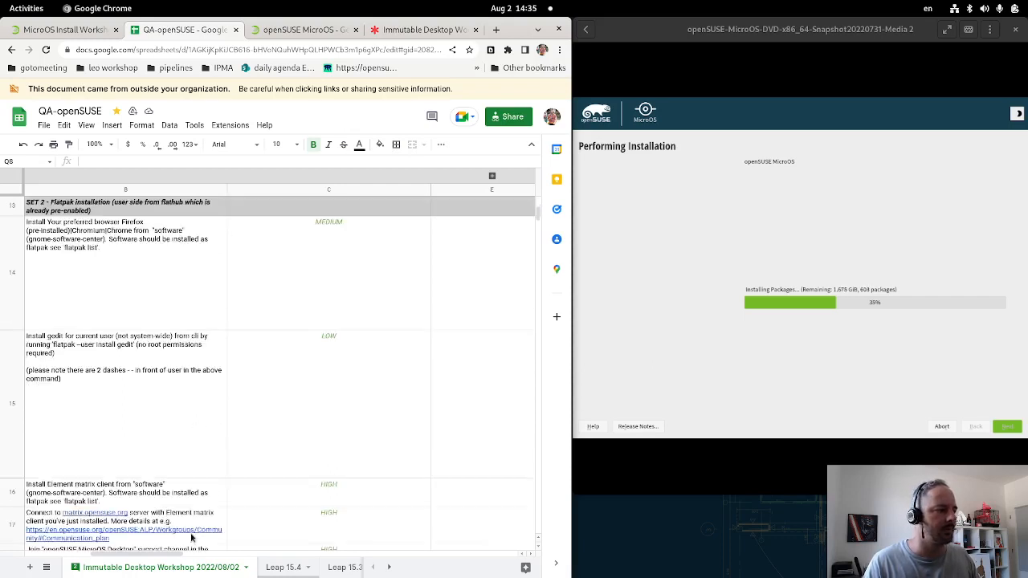
scroll(down, 3)
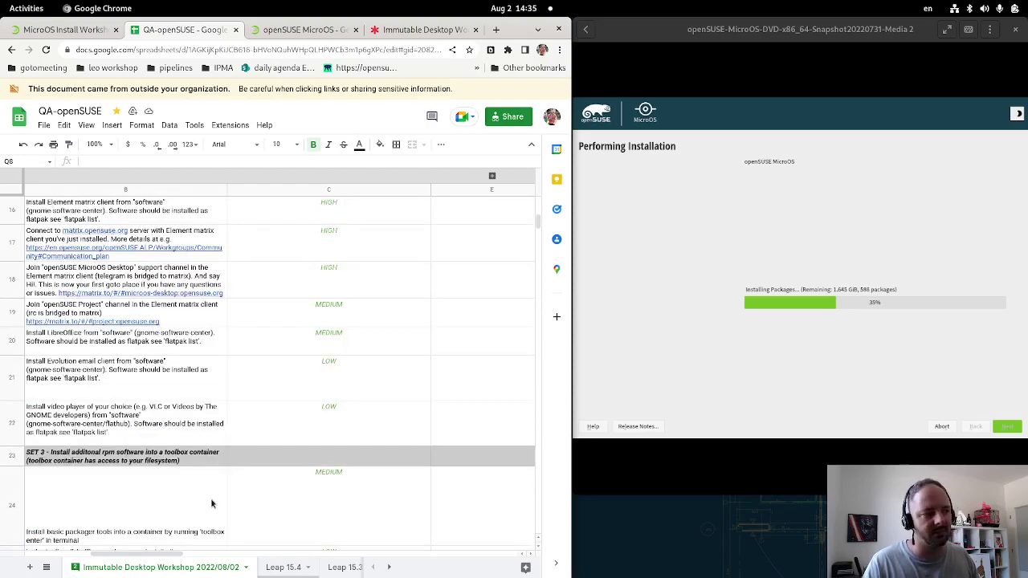
scroll(down, 3)
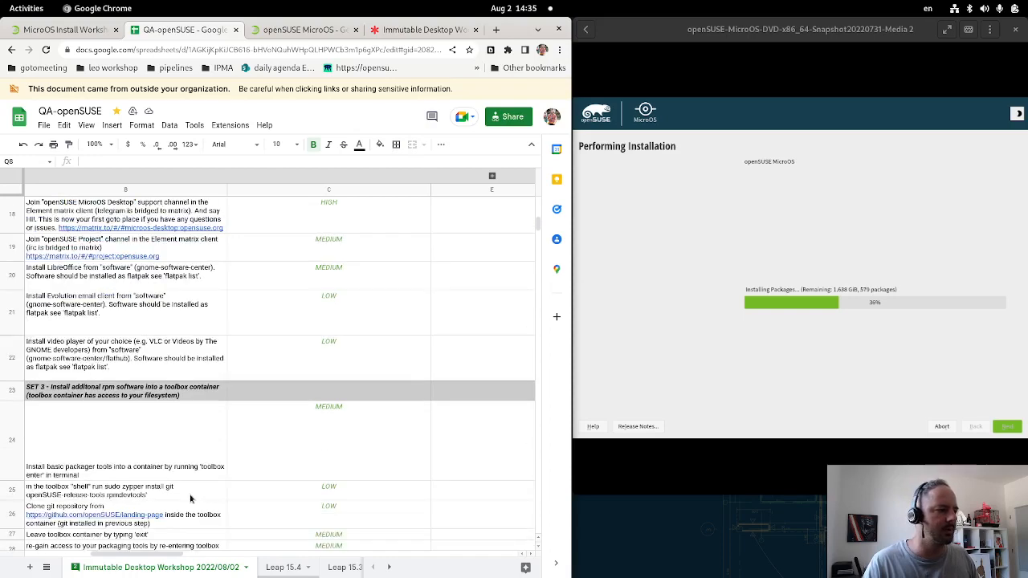
scroll(down, 3)
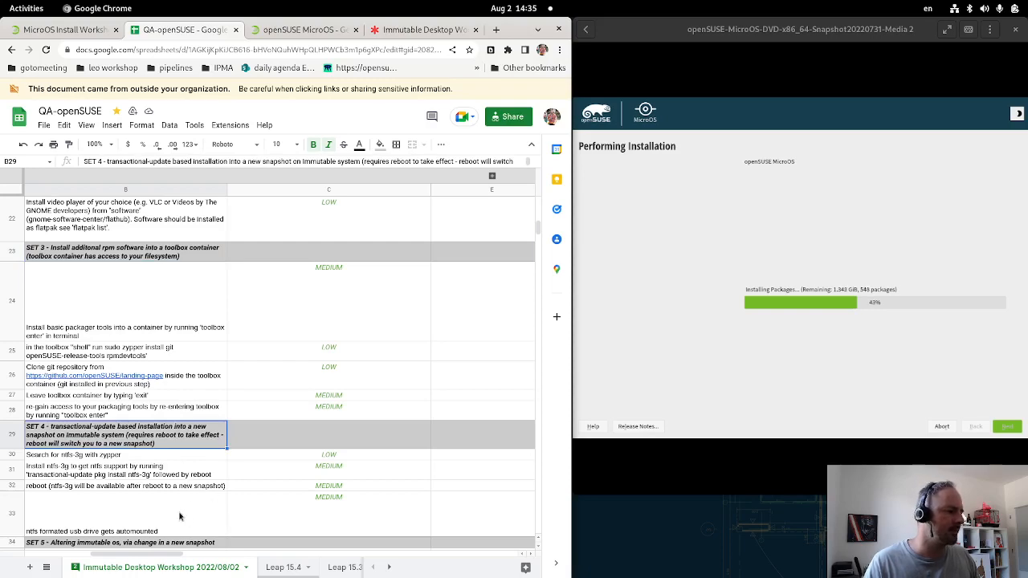
- Scroll further past SET 5–7 to the SET 8 OBS Flatpak build and install tasks
scroll(down, 3)
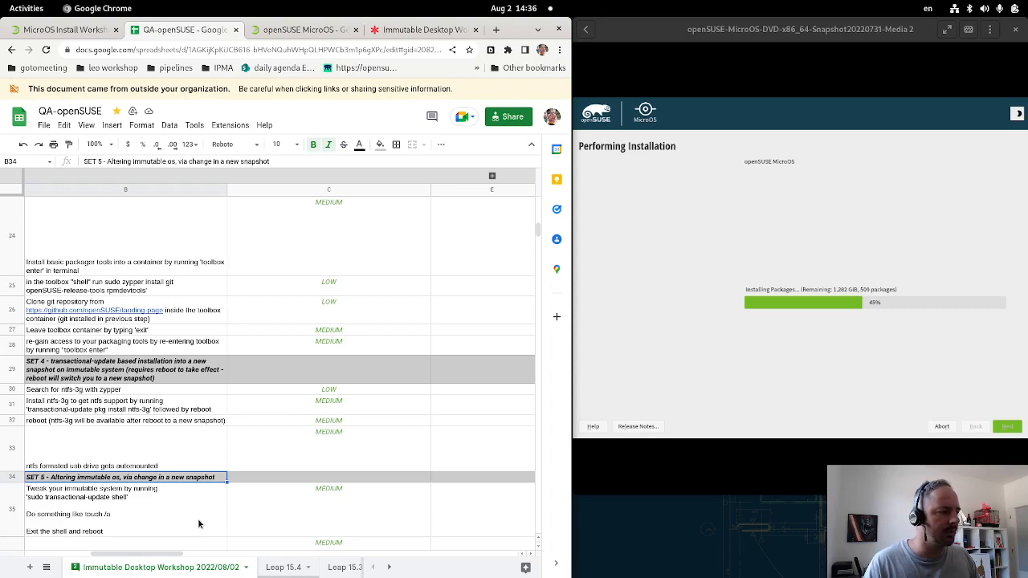
scroll(down, 3)
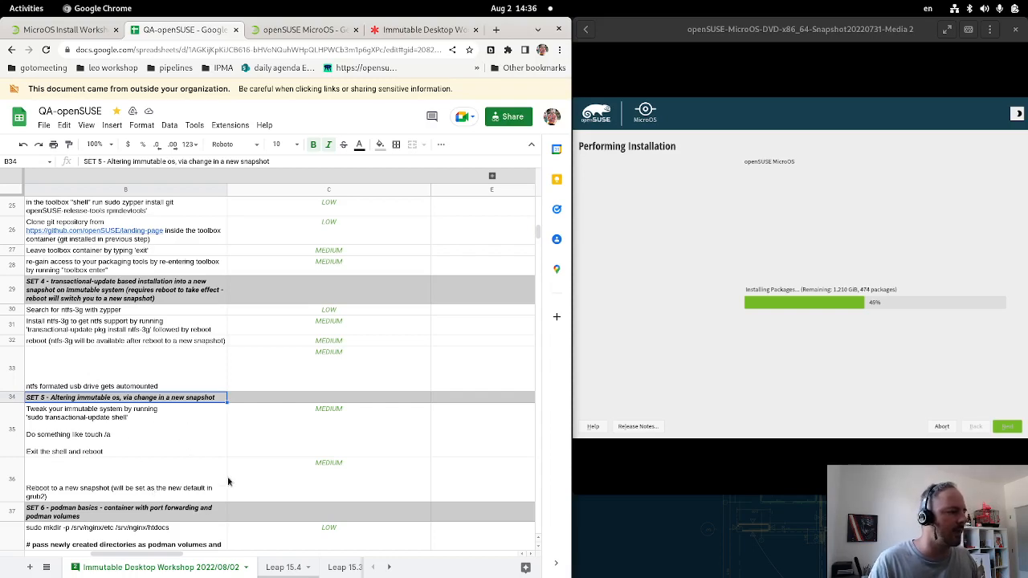
scroll(down, 3)
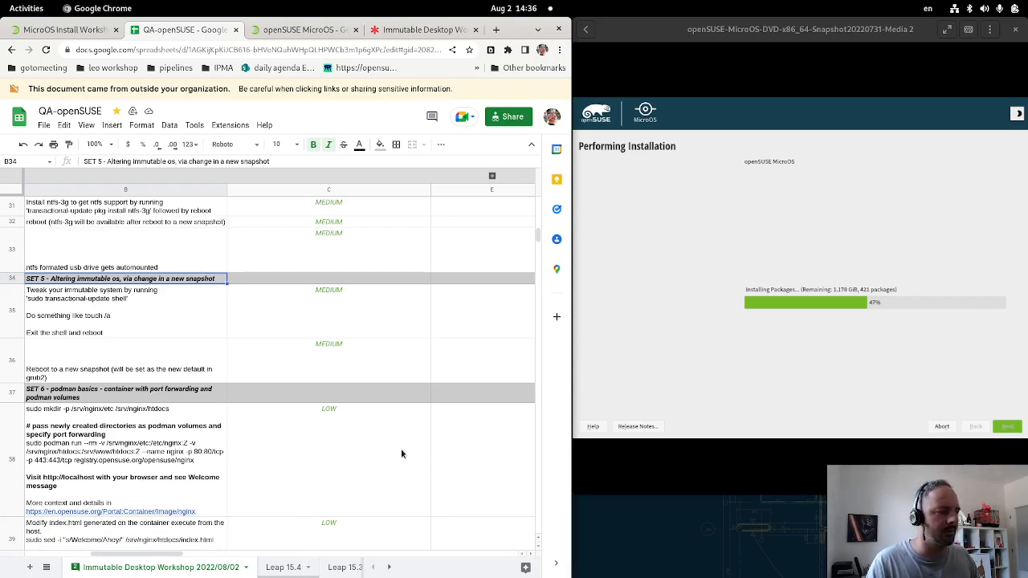
mouse_move(319, 509)
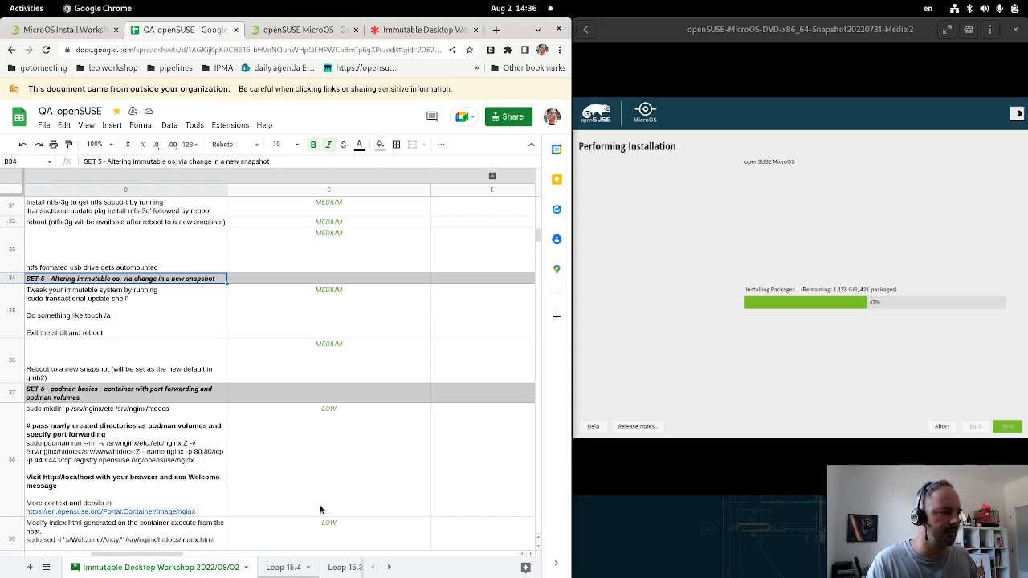
scroll(down, 3)
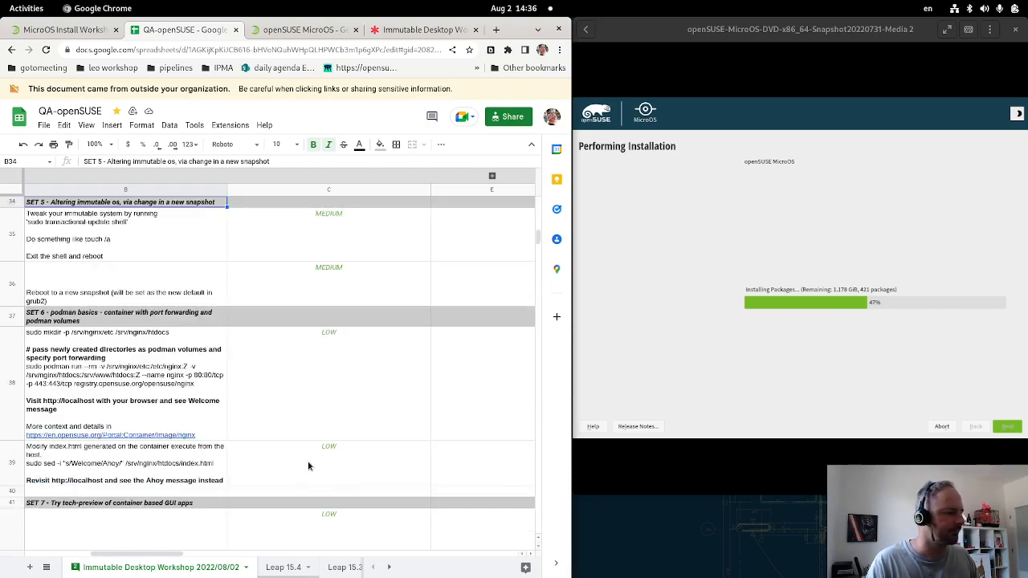
scroll(down, 3)
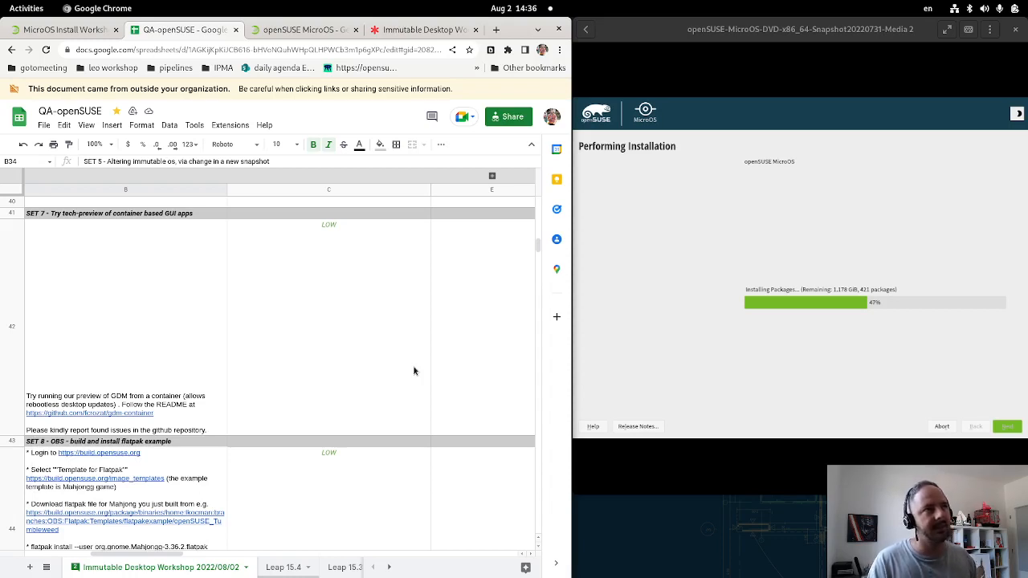
mouse_move(321, 326)
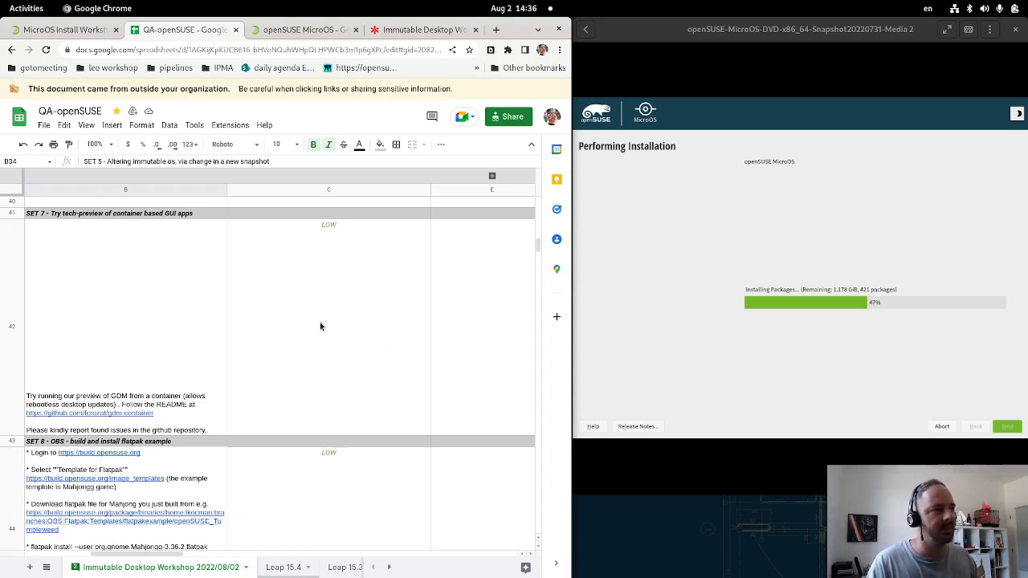
mouse_move(267, 402)
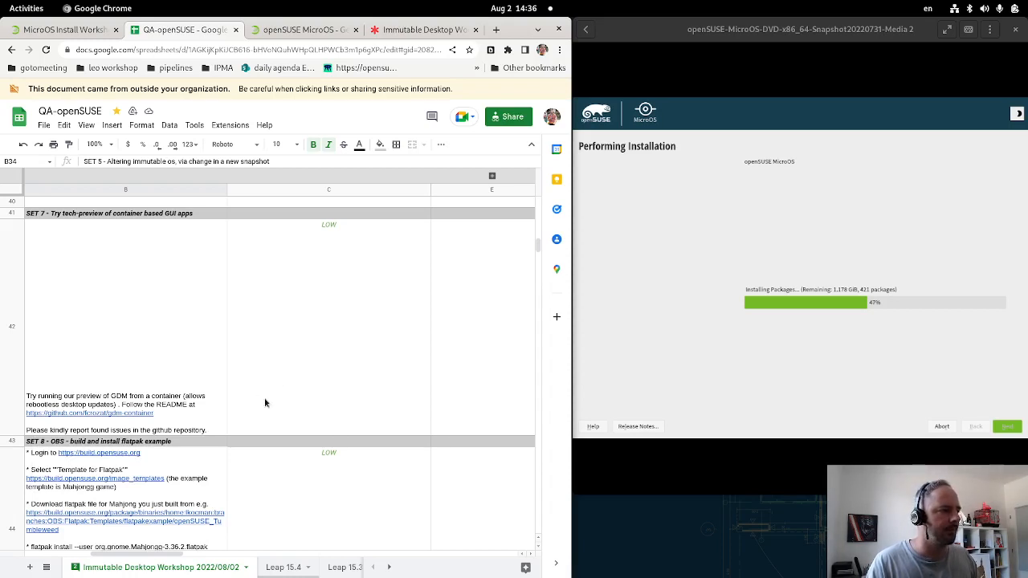
mouse_move(241, 485)
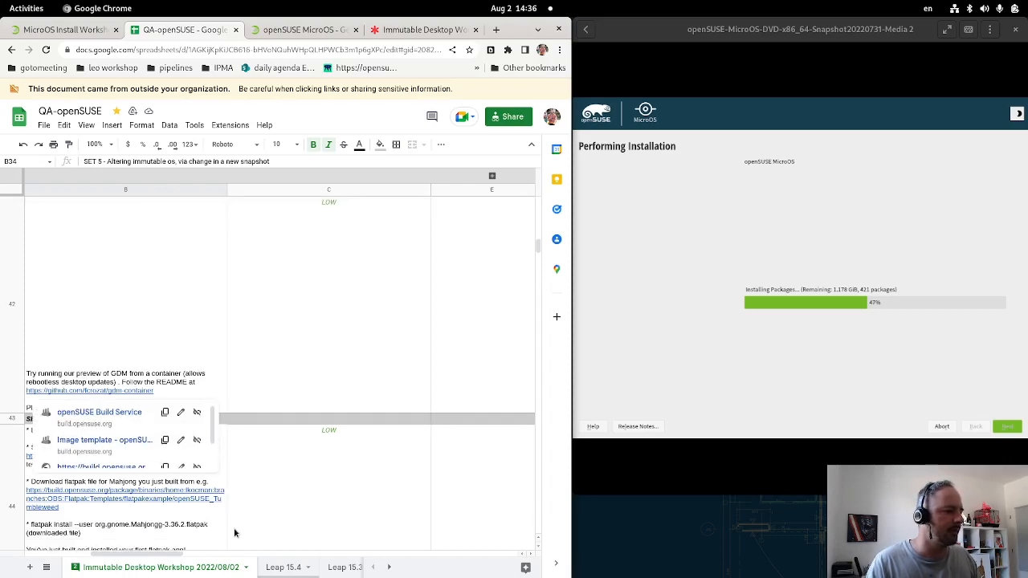
scroll(down, 3)
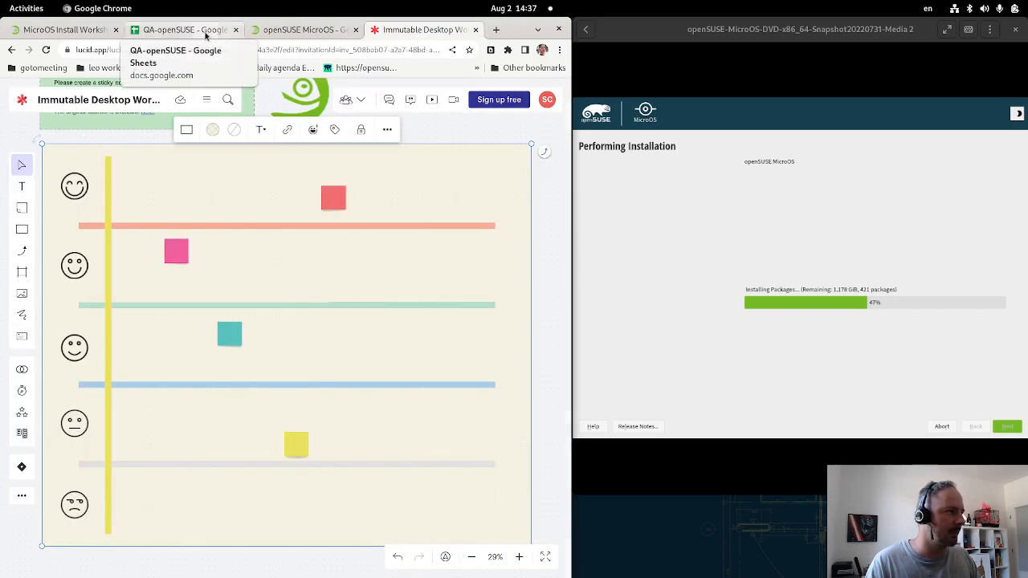
click(186, 29)
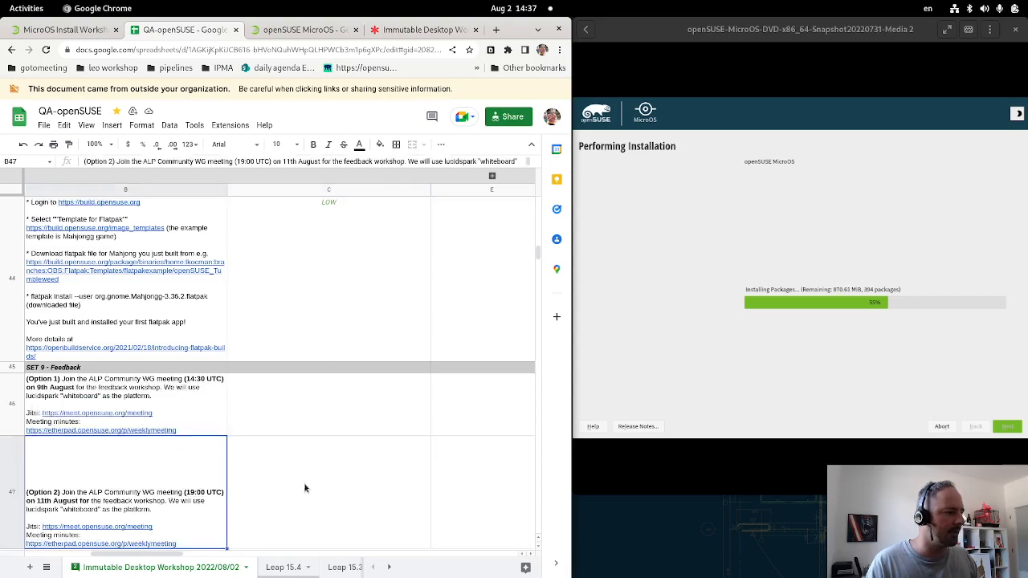
mouse_move(194, 498)
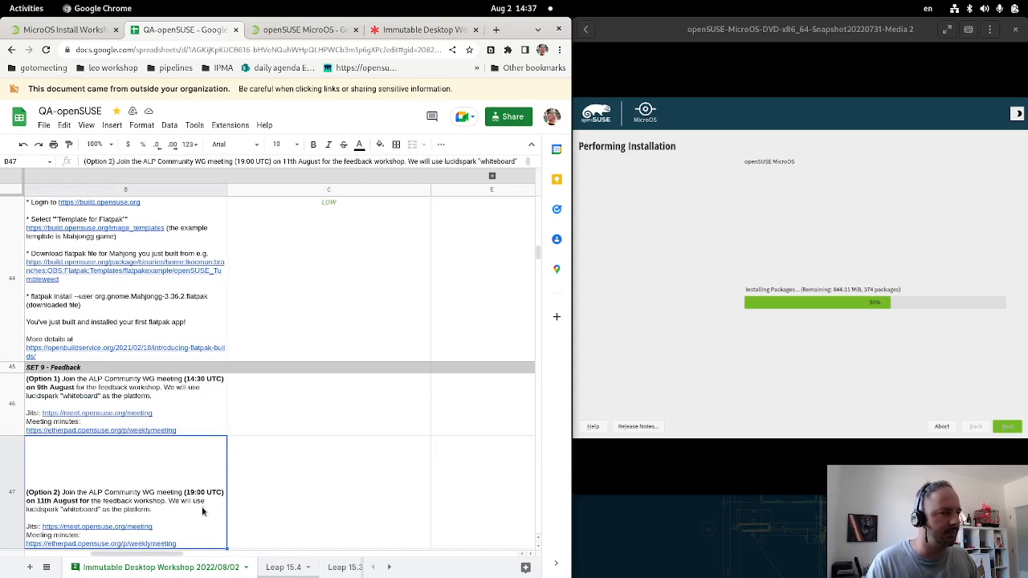
mouse_move(207, 514)
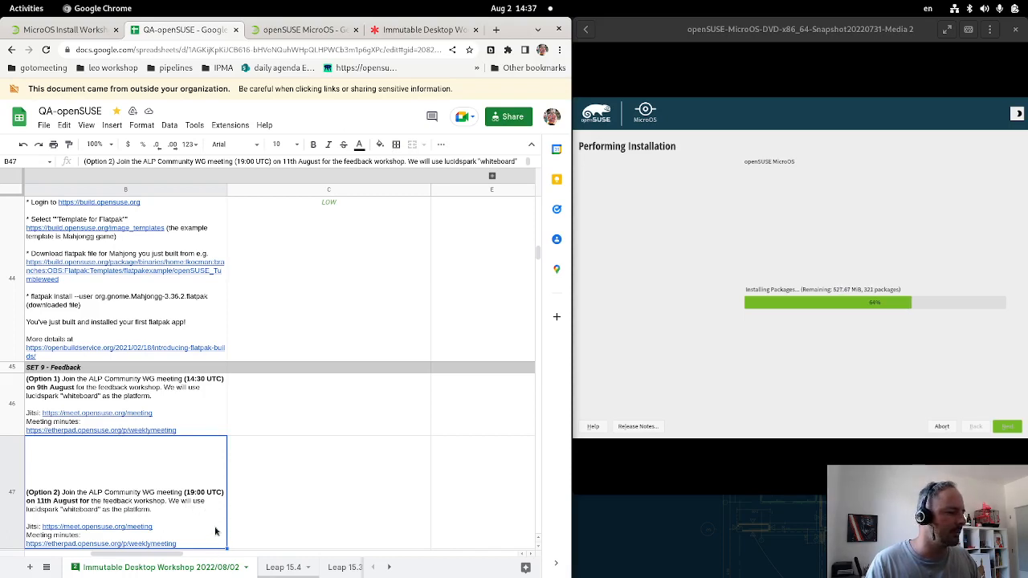
mouse_move(840, 225)
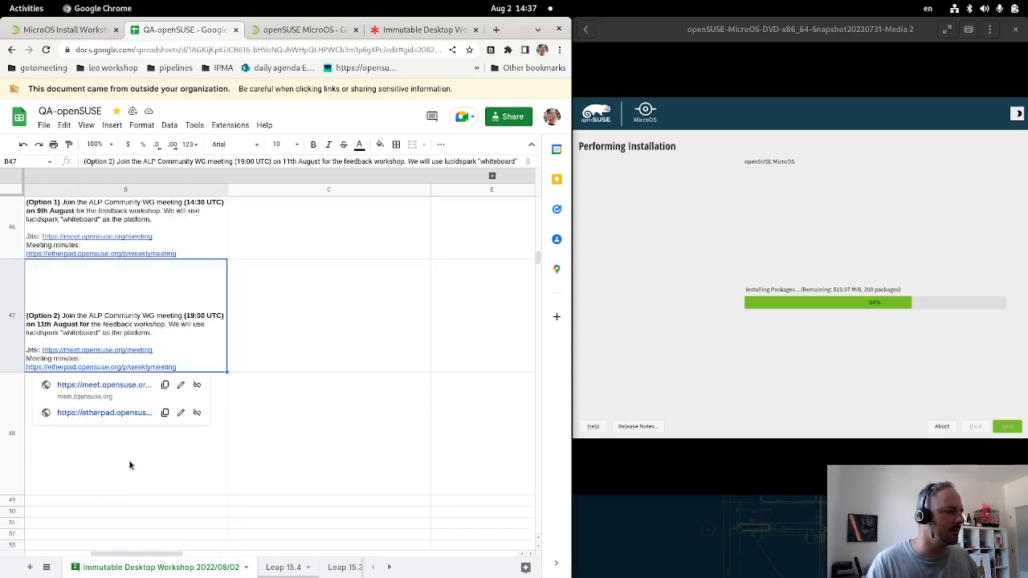
scroll(down, 3)
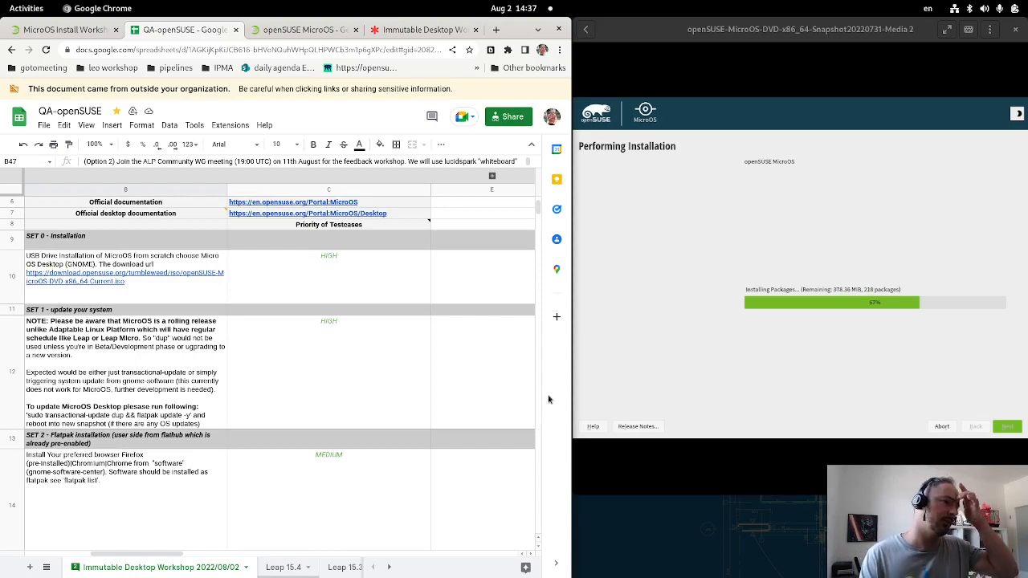
mouse_move(504, 343)
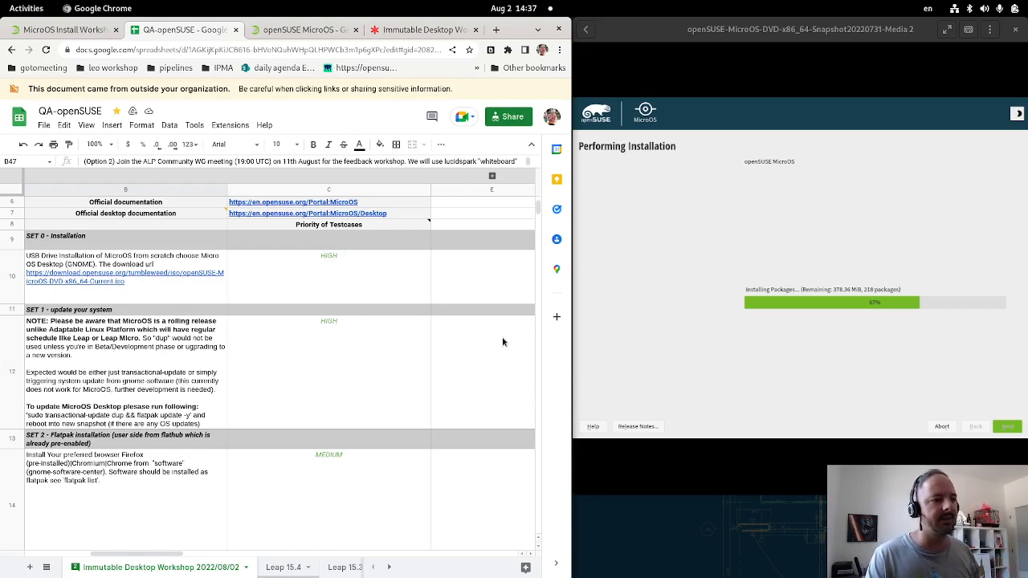
mouse_move(425, 290)
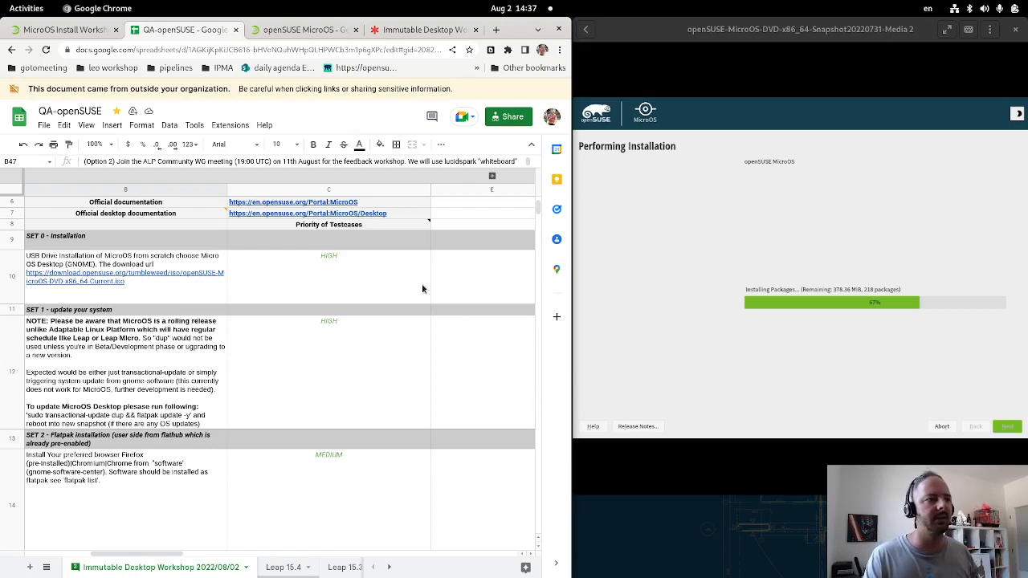
mouse_move(413, 344)
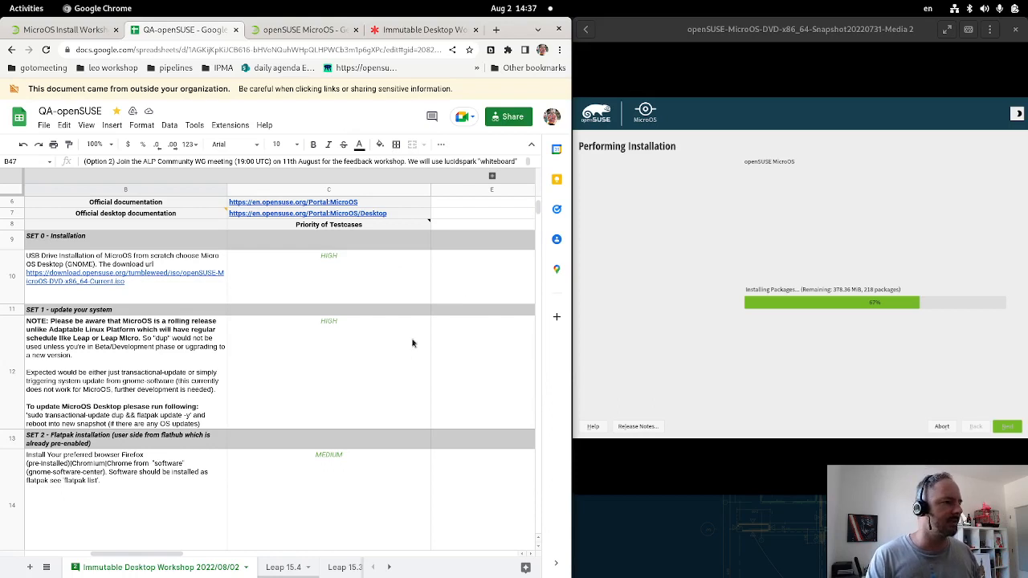
mouse_move(336, 418)
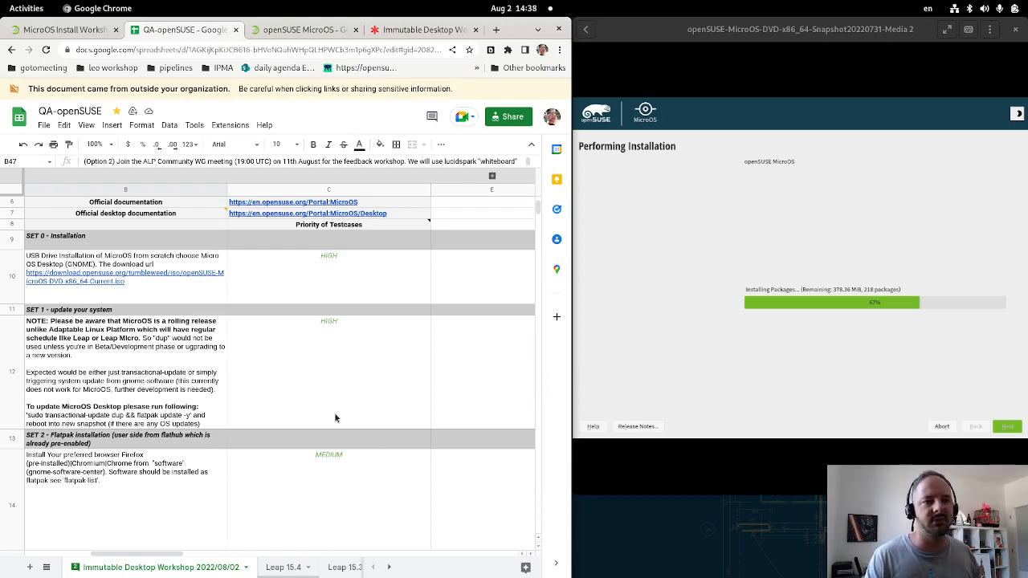
mouse_move(355, 517)
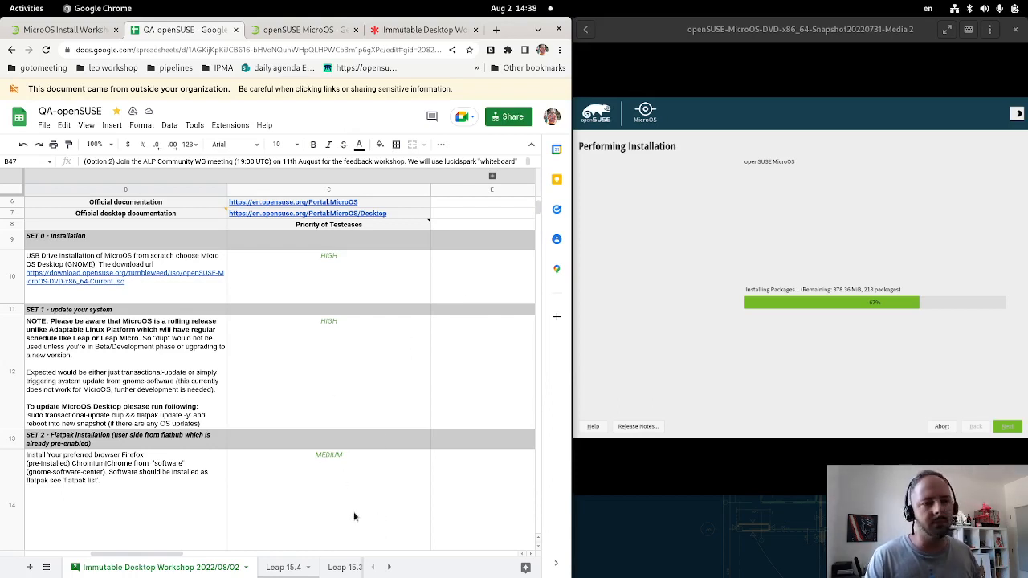
mouse_move(304, 527)
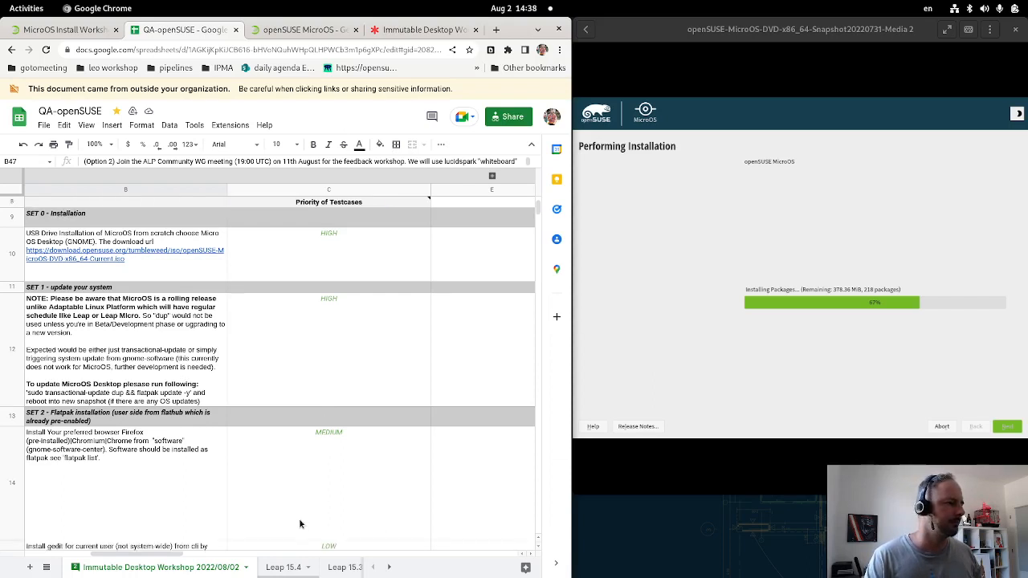
mouse_move(366, 506)
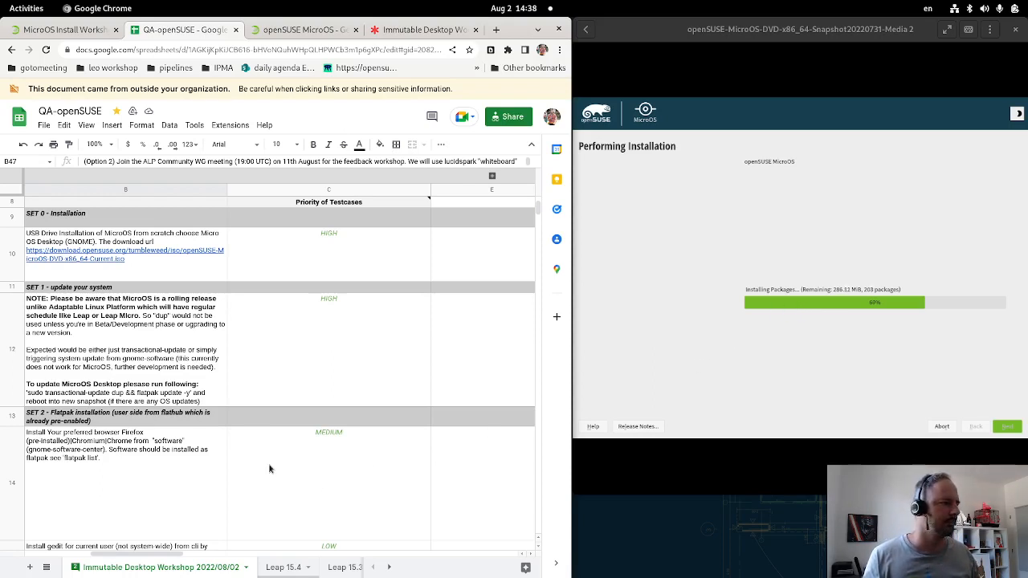
click(327, 254)
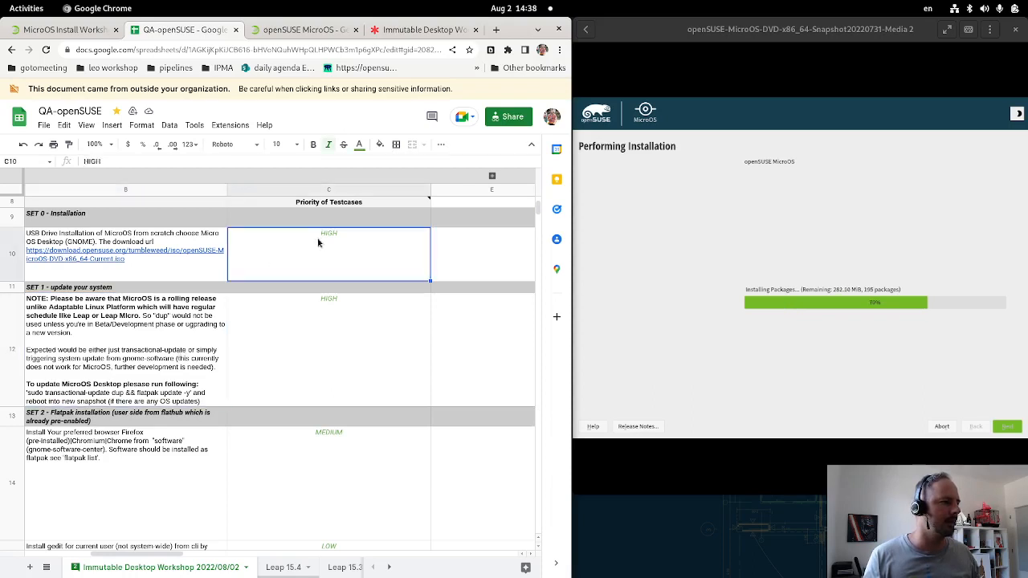
mouse_move(363, 279)
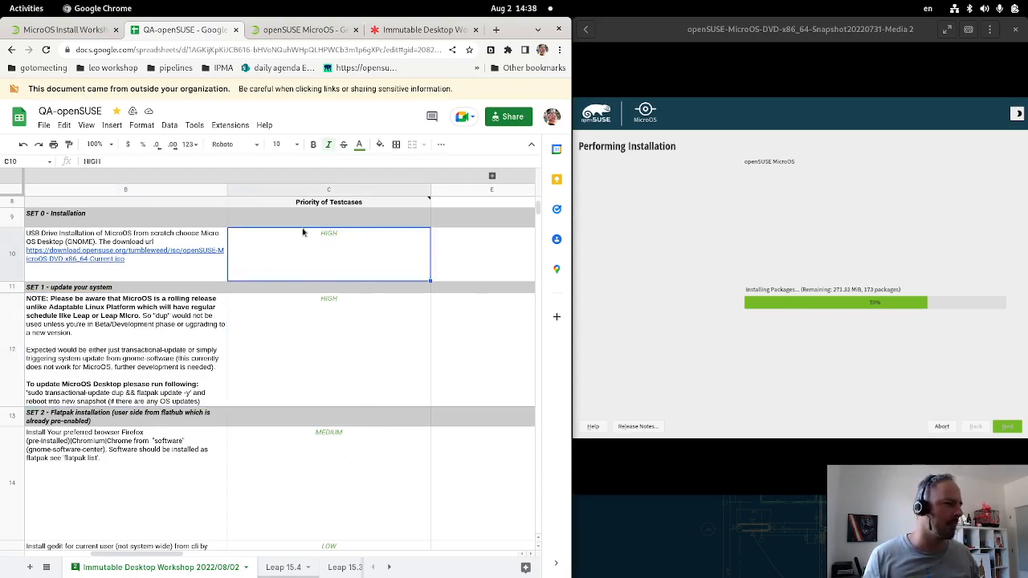
mouse_move(353, 469)
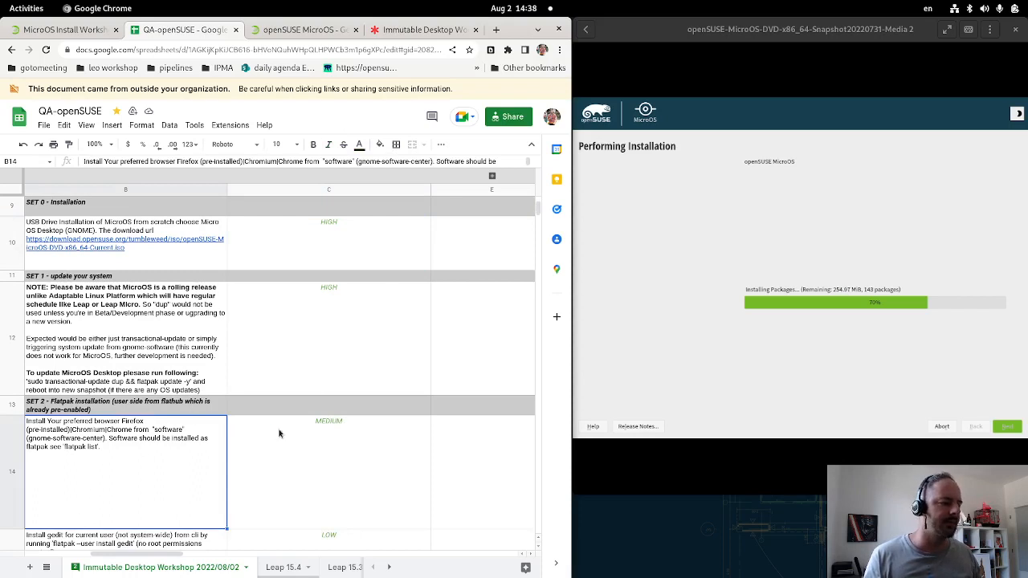
mouse_move(251, 524)
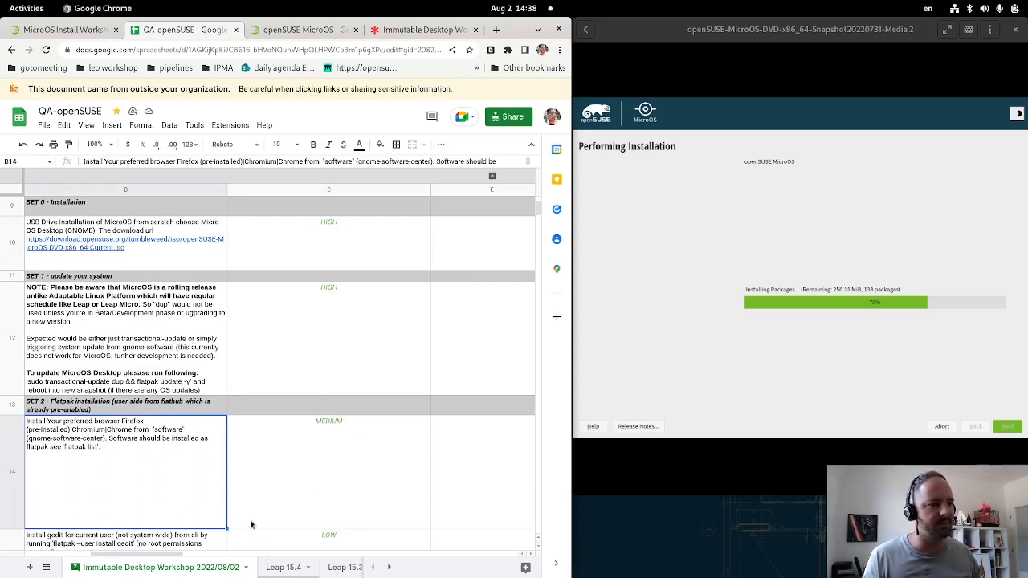
mouse_move(198, 478)
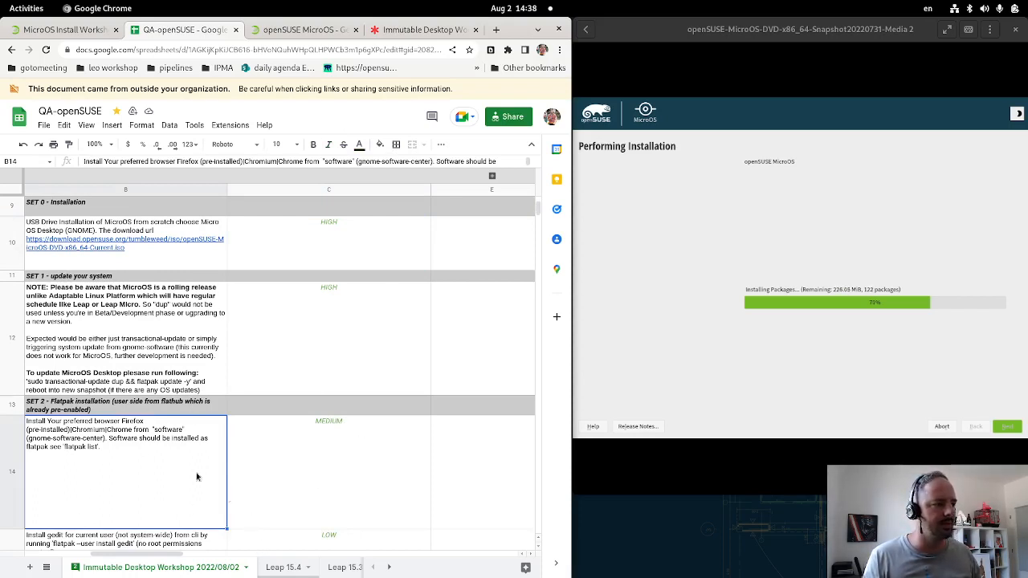
mouse_move(188, 482)
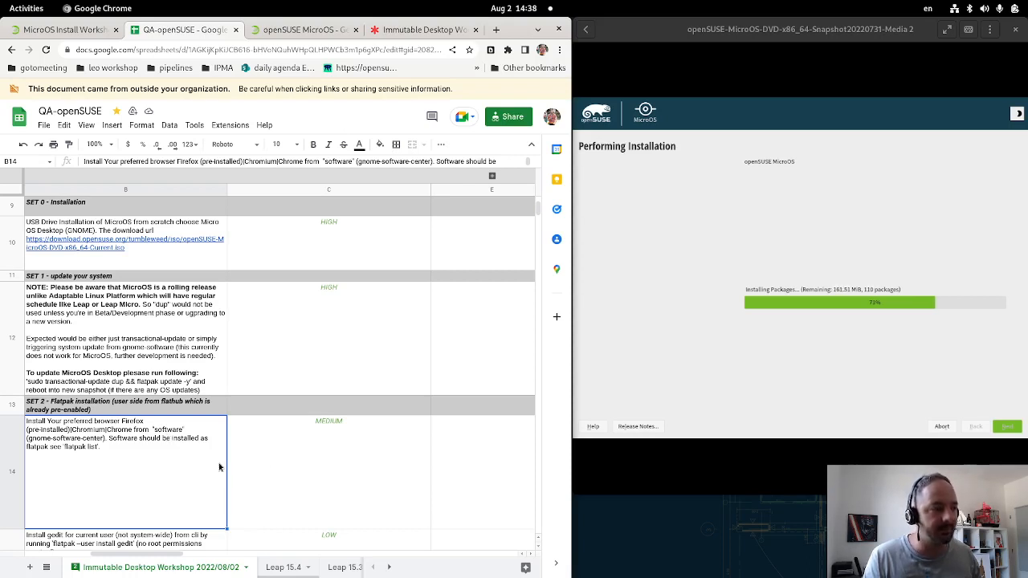
mouse_move(426, 530)
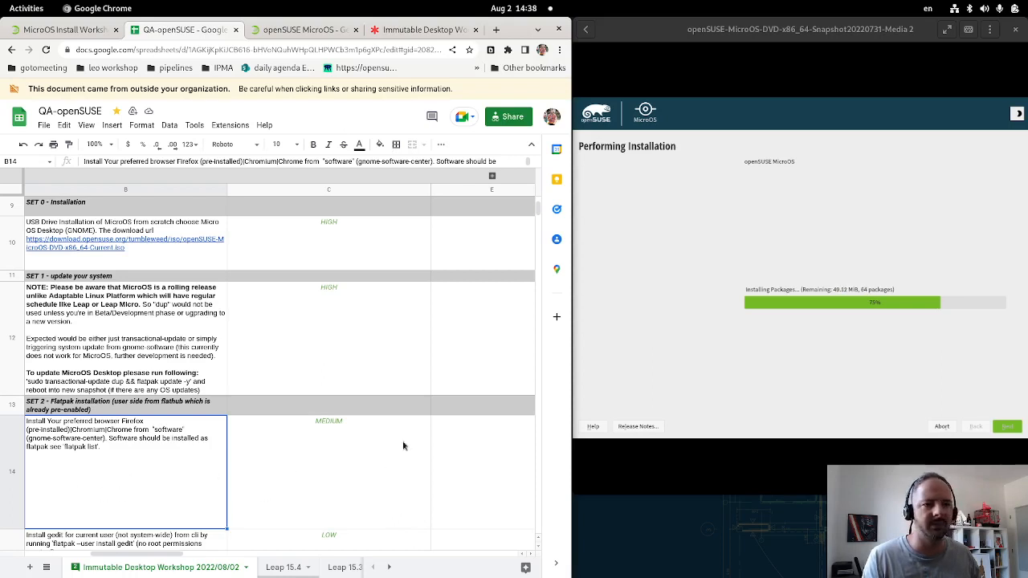
scroll(down, 3)
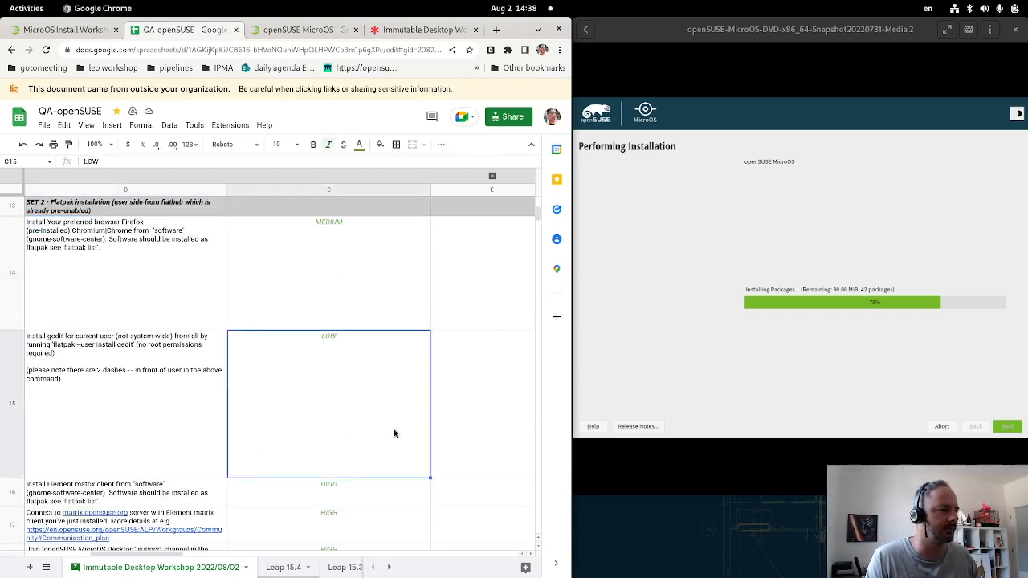
mouse_move(103, 355)
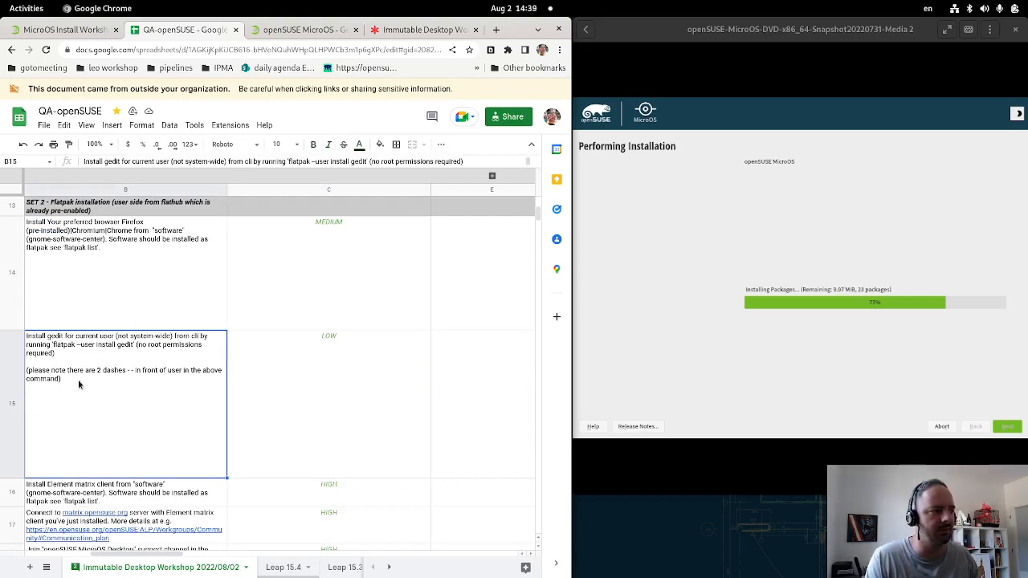
mouse_move(157, 442)
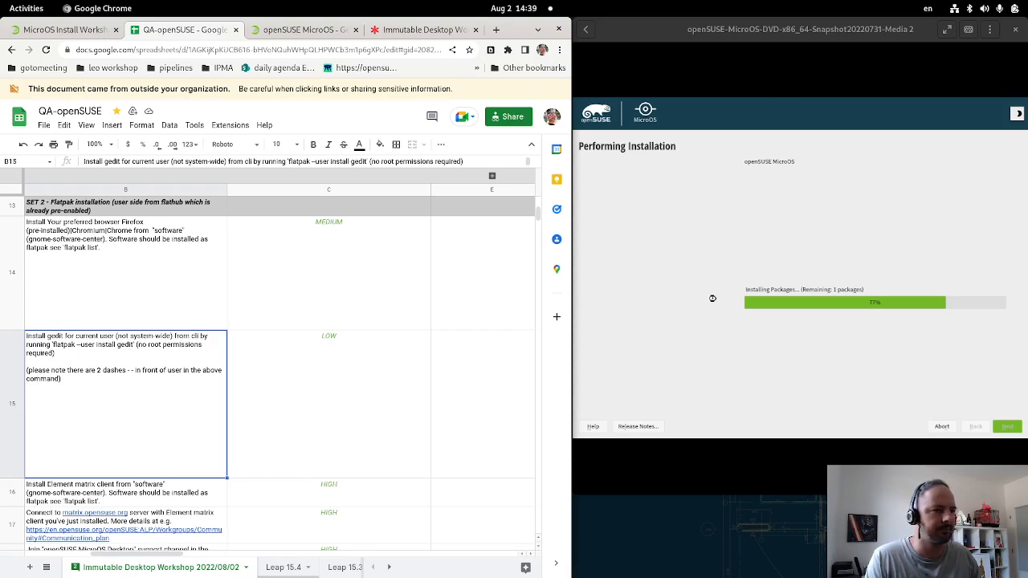
mouse_move(212, 506)
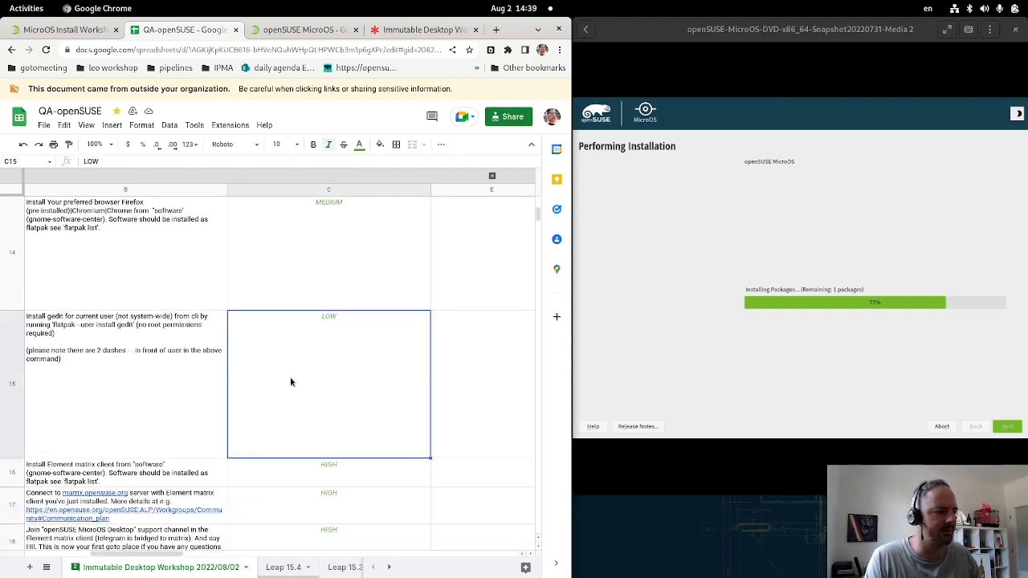
scroll(down, 3)
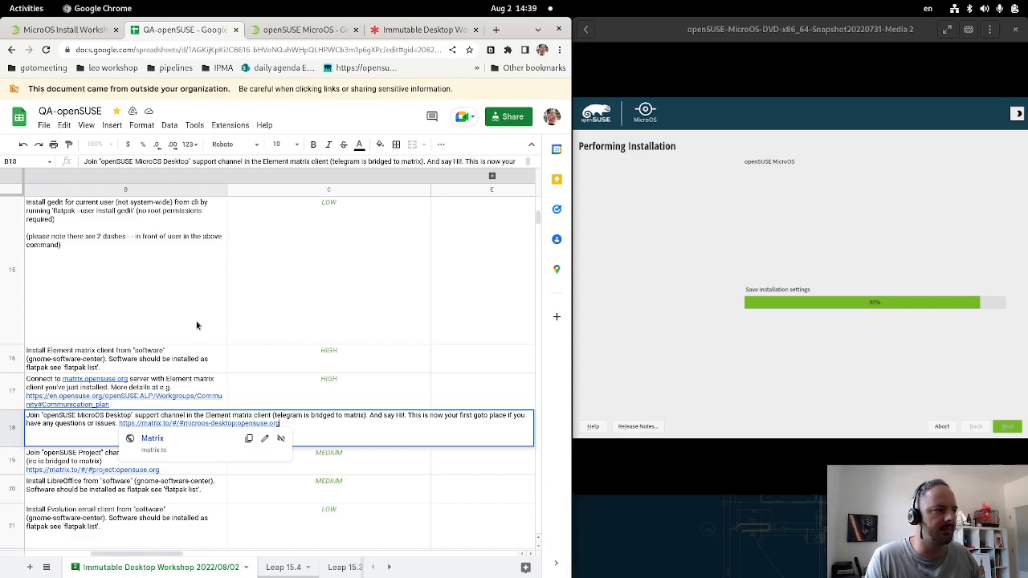
mouse_move(466, 278)
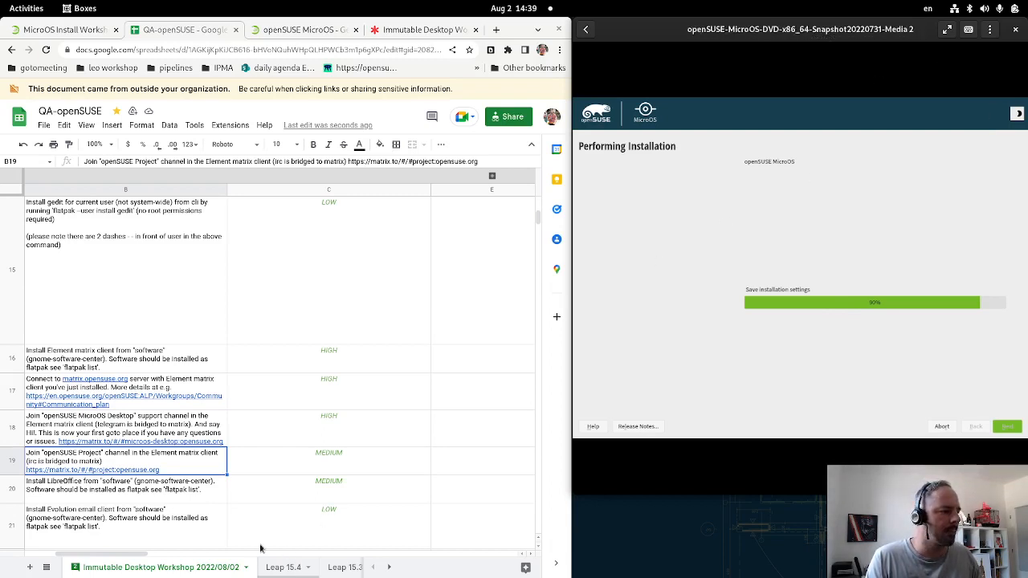
mouse_move(169, 502)
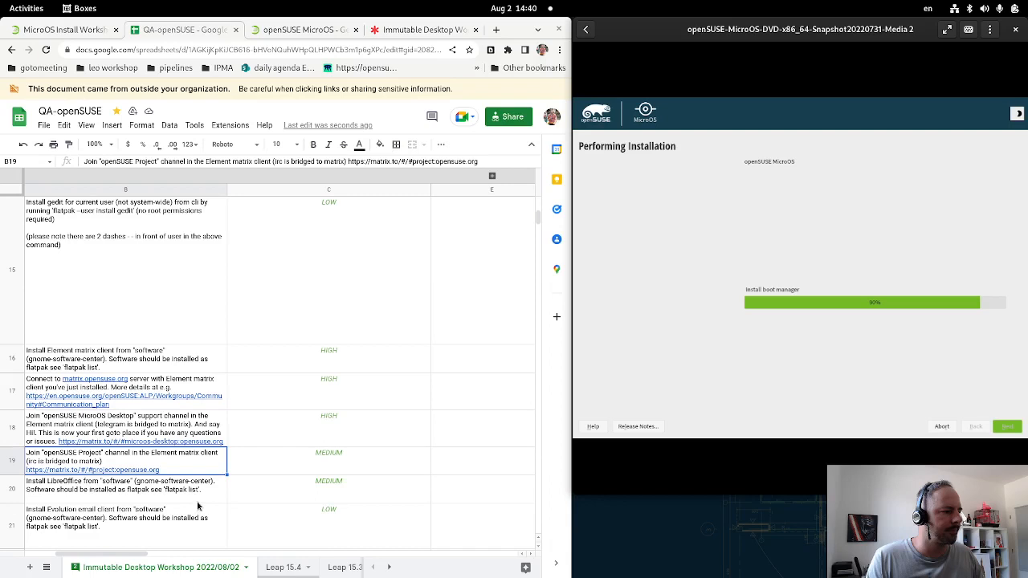
mouse_move(455, 405)
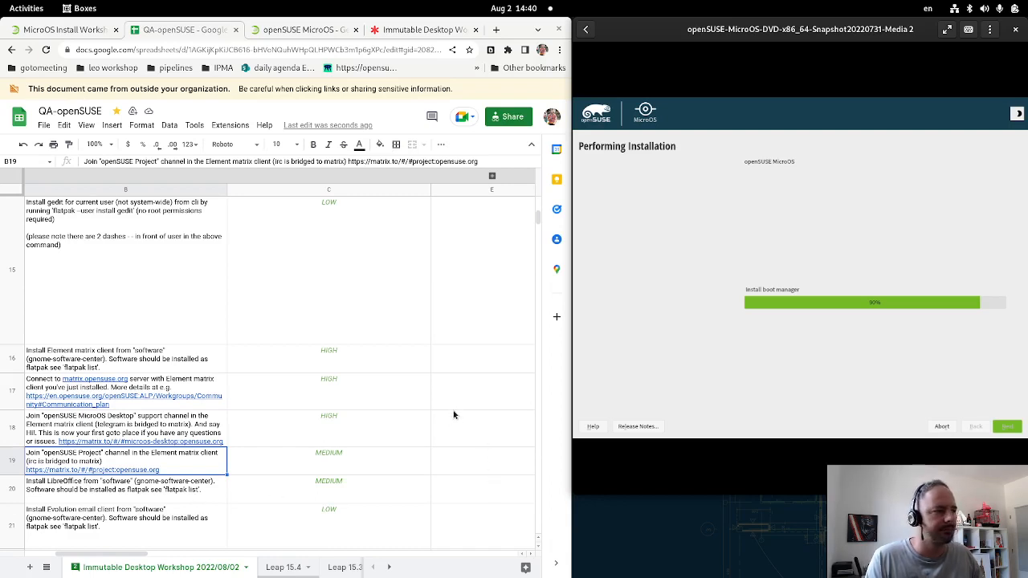
scroll(up, 3)
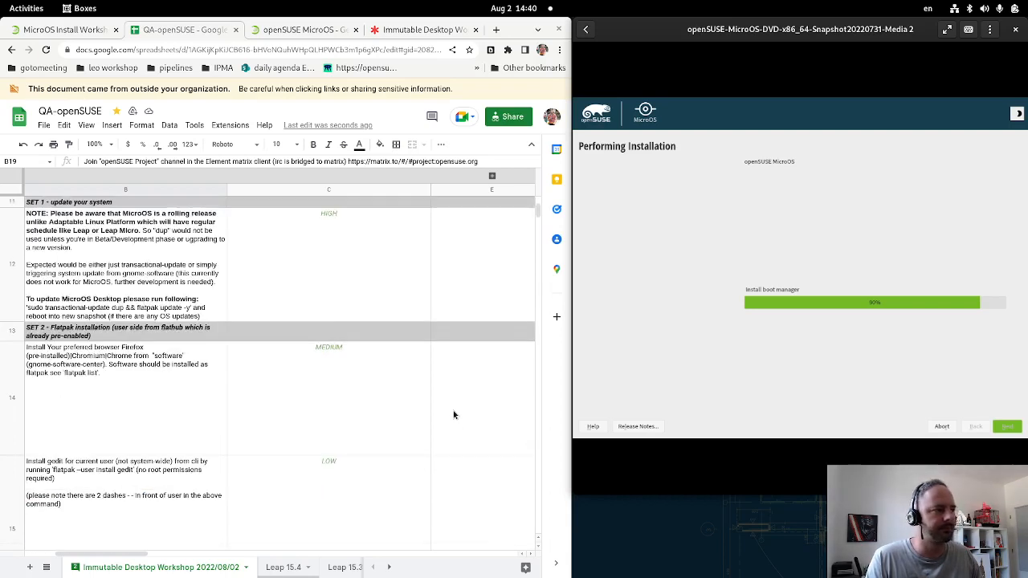
mouse_move(408, 263)
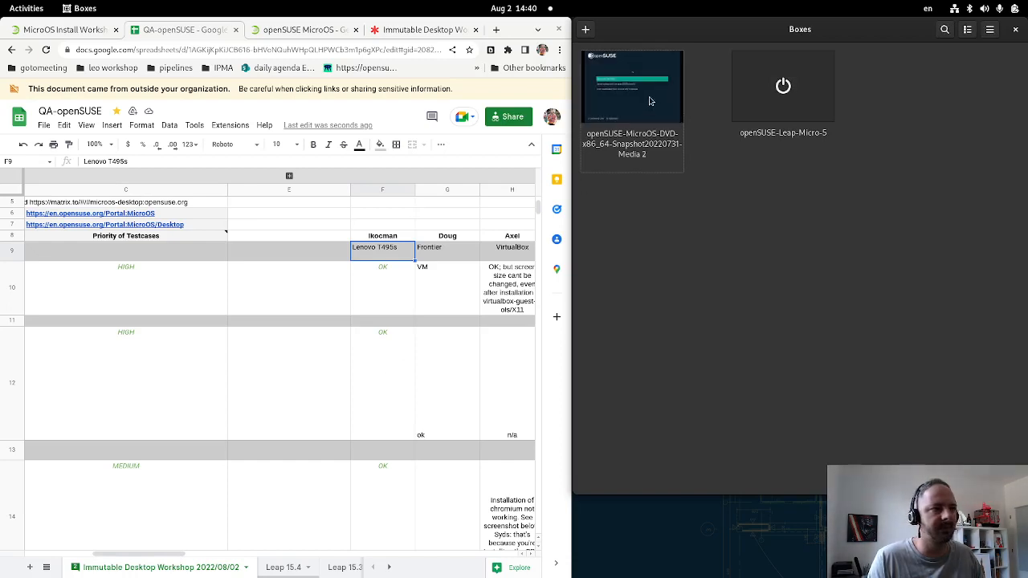
click(631, 87)
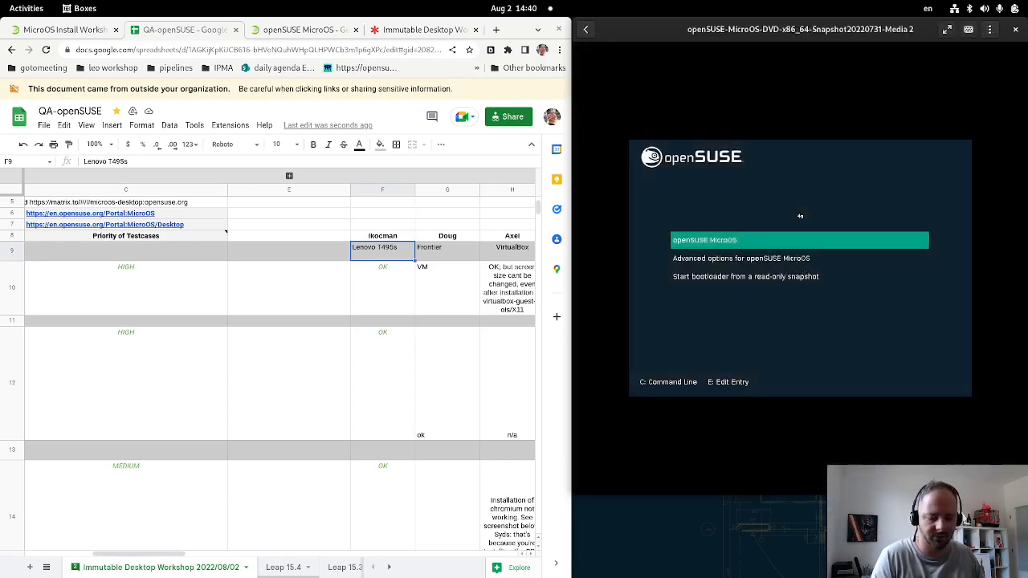
key(Return)
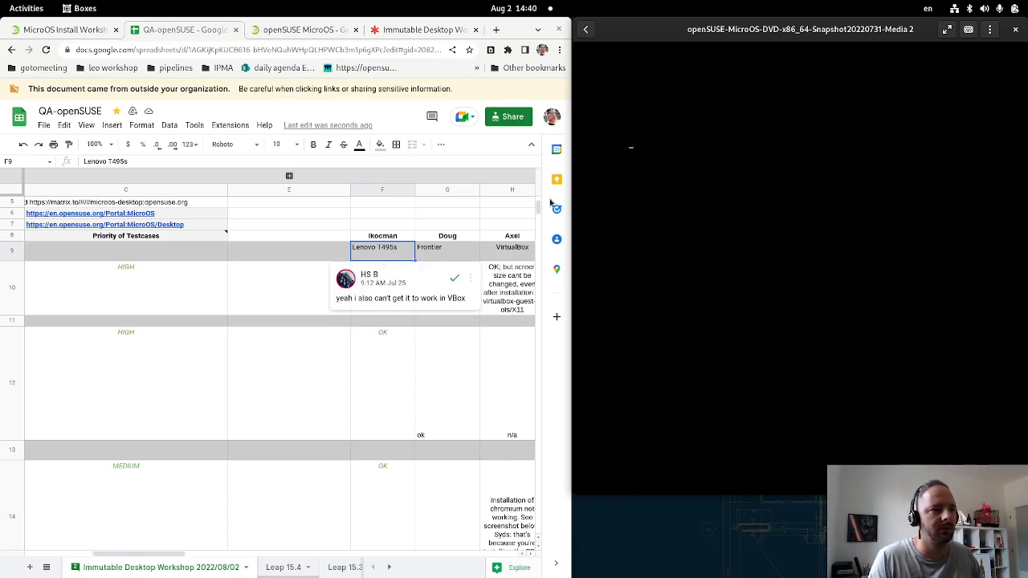
click(431, 247)
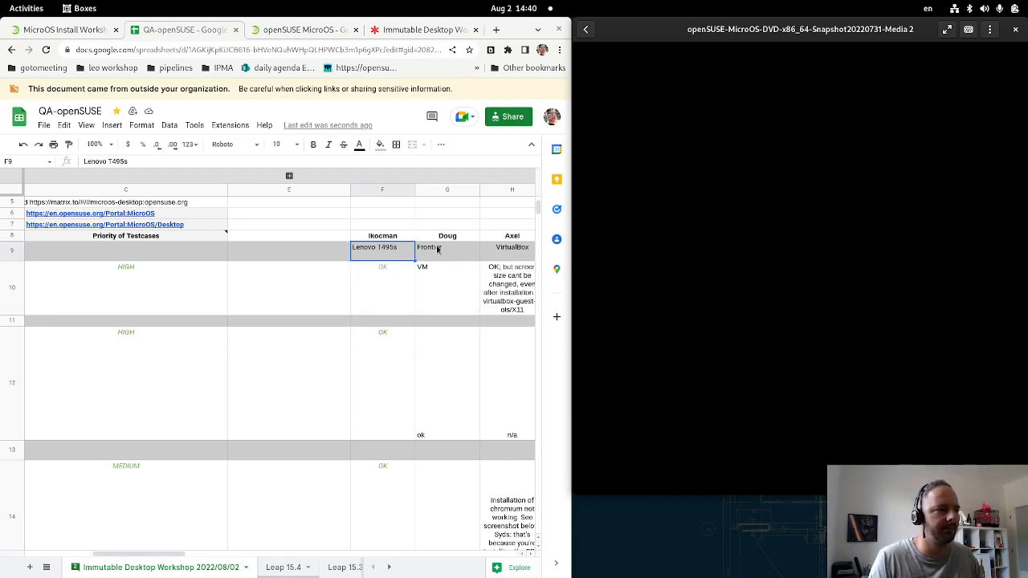
mouse_move(408, 270)
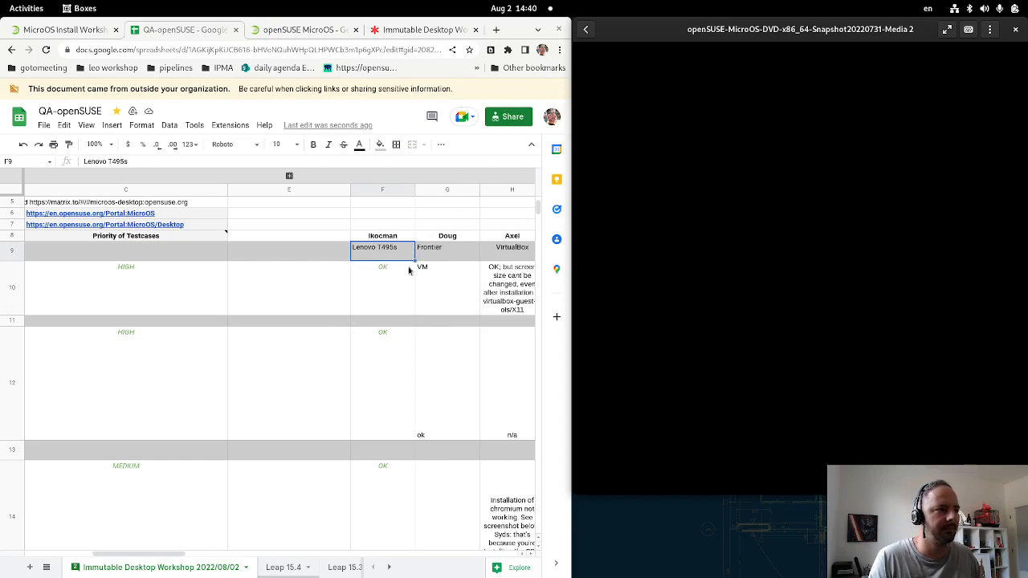
mouse_move(249, 520)
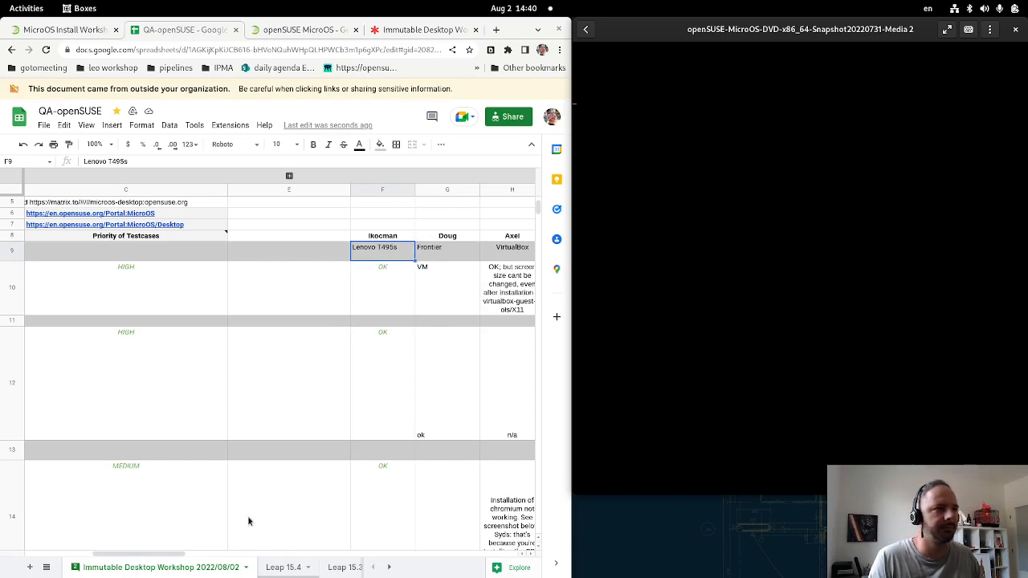
mouse_move(366, 286)
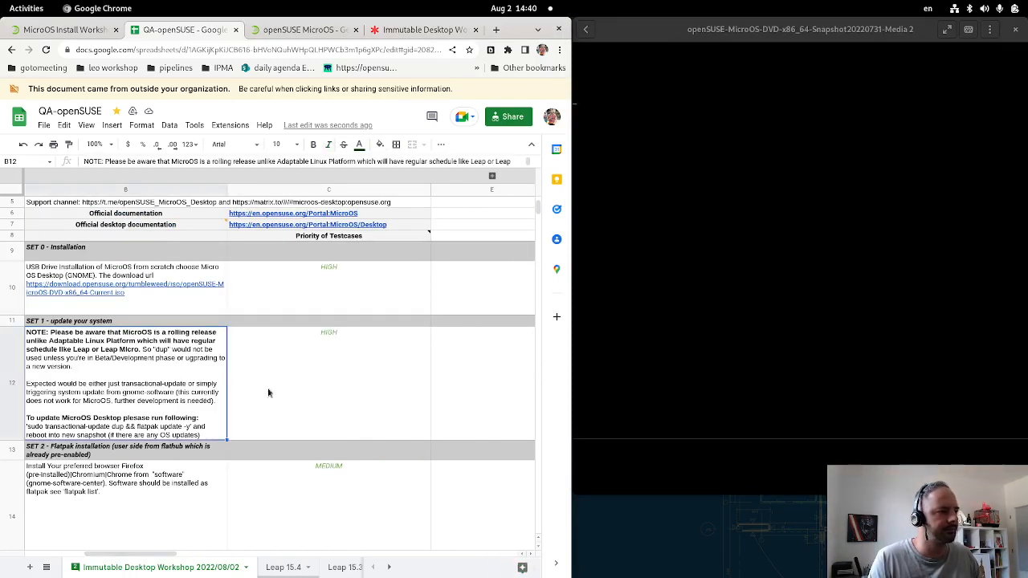
mouse_move(411, 530)
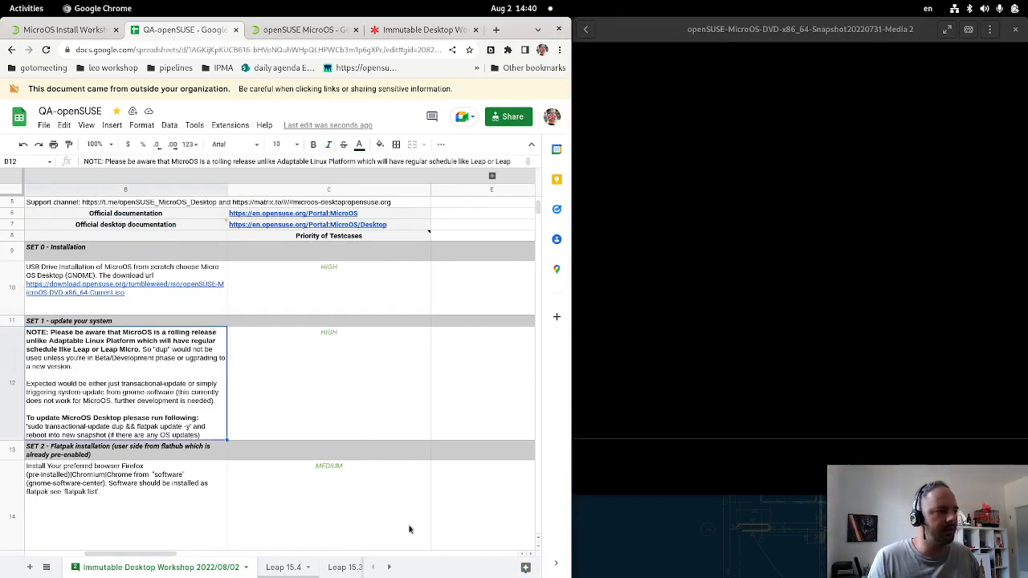
mouse_move(151, 400)
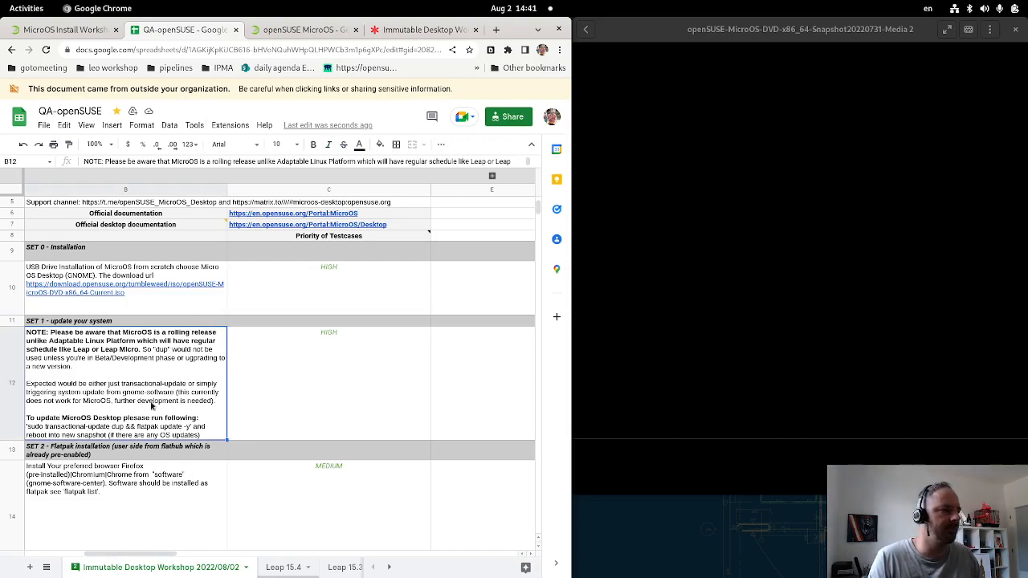
mouse_move(206, 413)
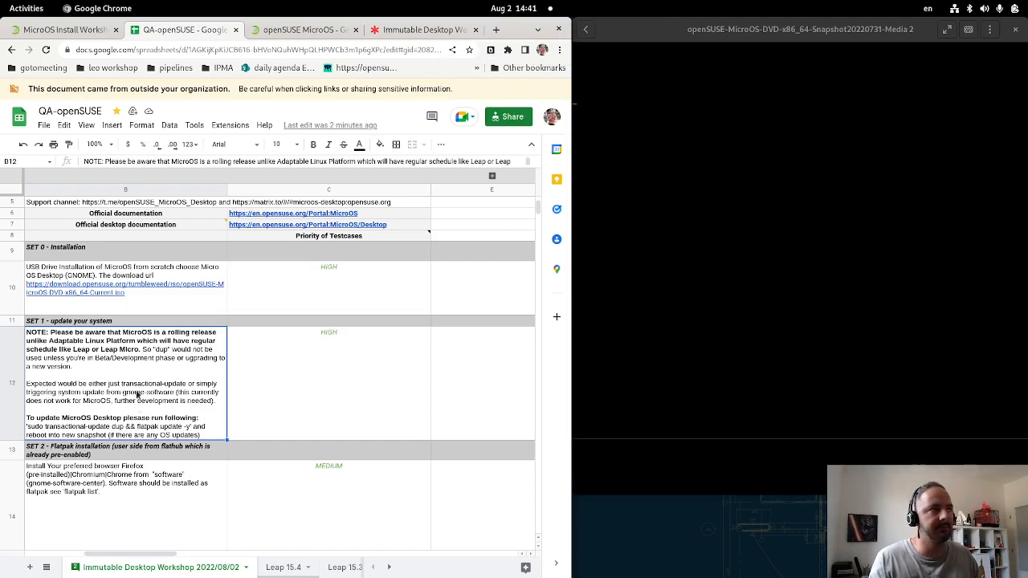
mouse_move(135, 385)
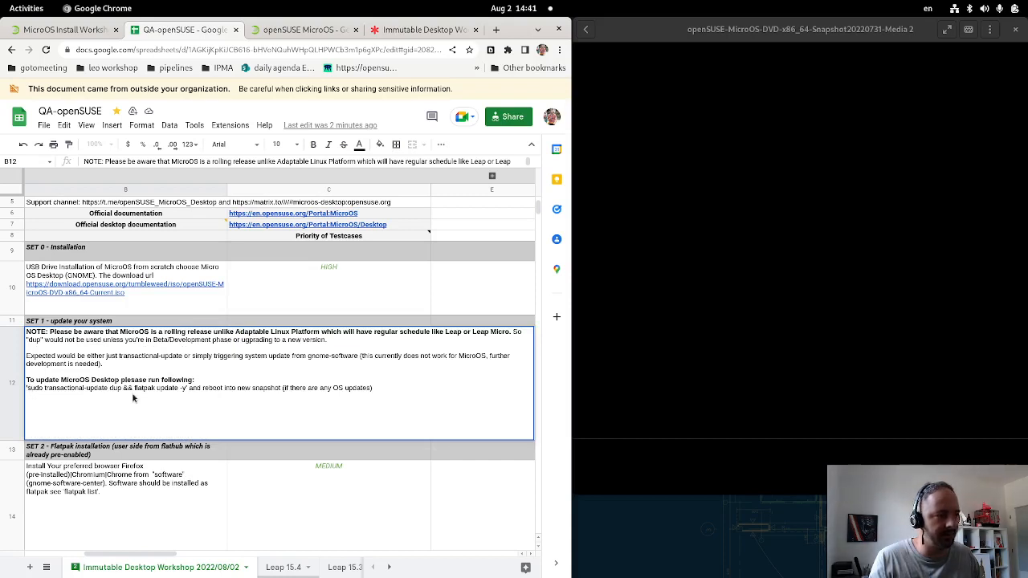
mouse_move(106, 400)
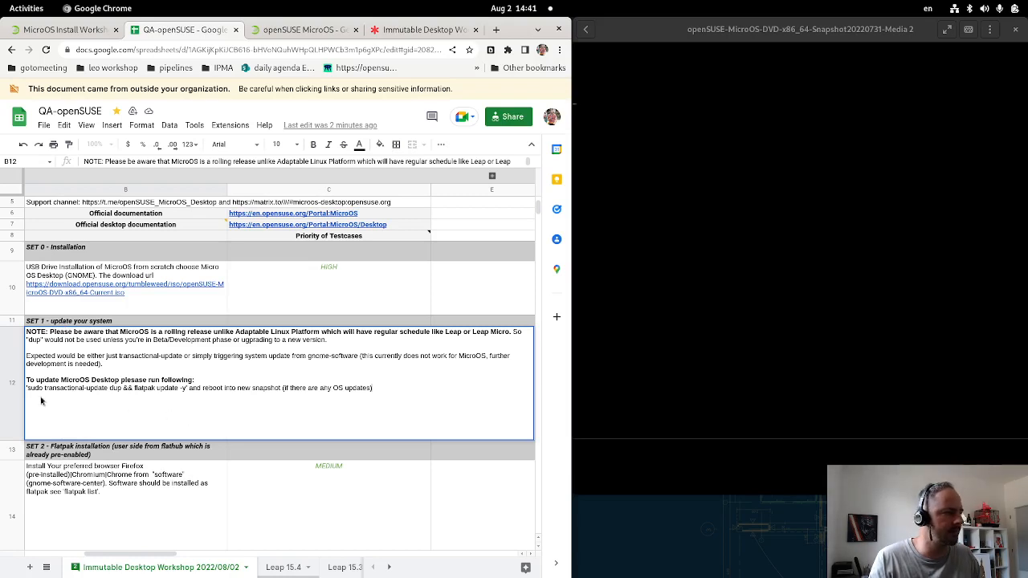
- Select the SET 1 system-update command text in cell B12 to read it in full
drag(25, 387, 186, 387)
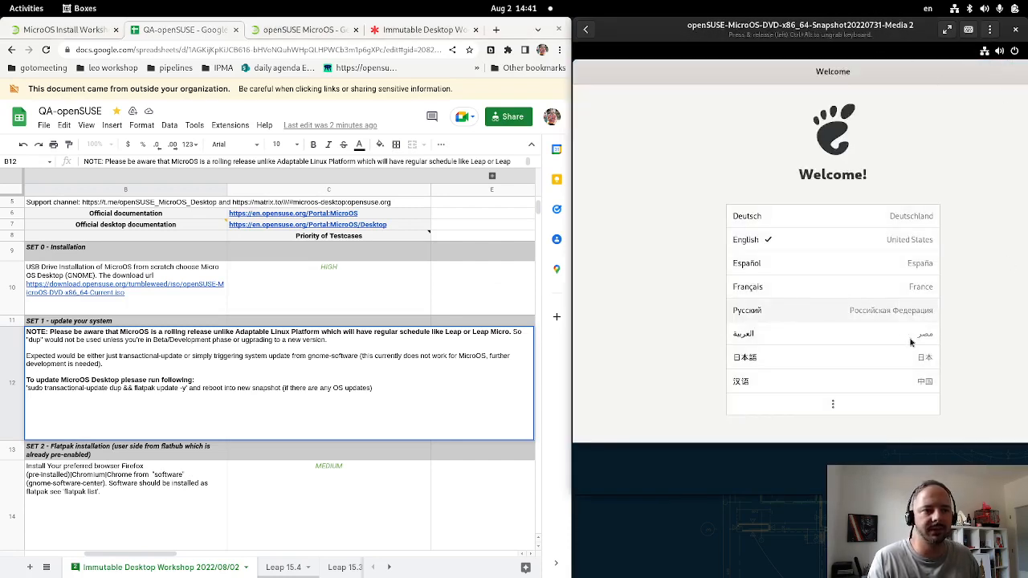
- Accept English, pass the privacy page and choose the Prague, Czech Republic time zone
click(832, 405)
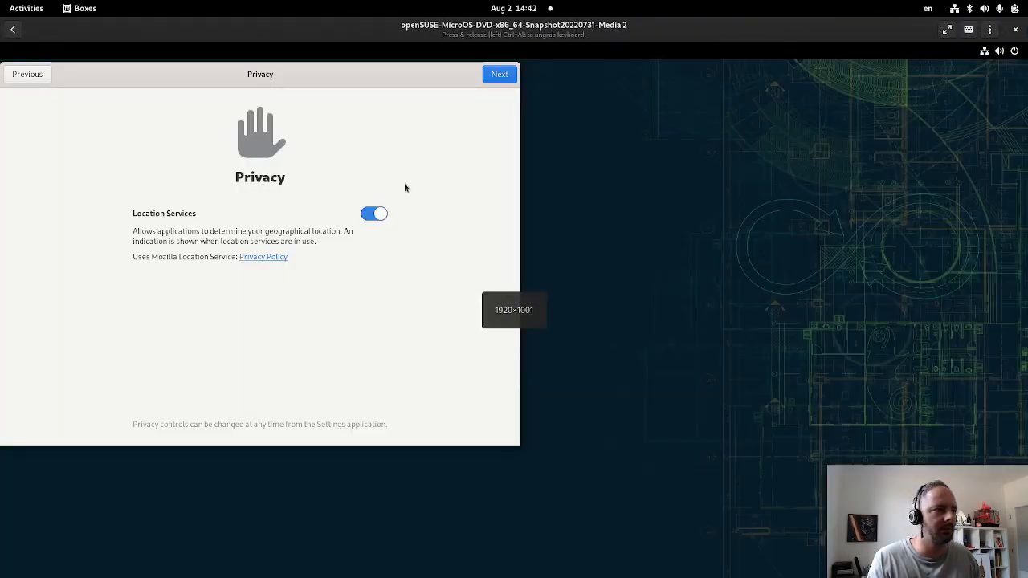
click(498, 74)
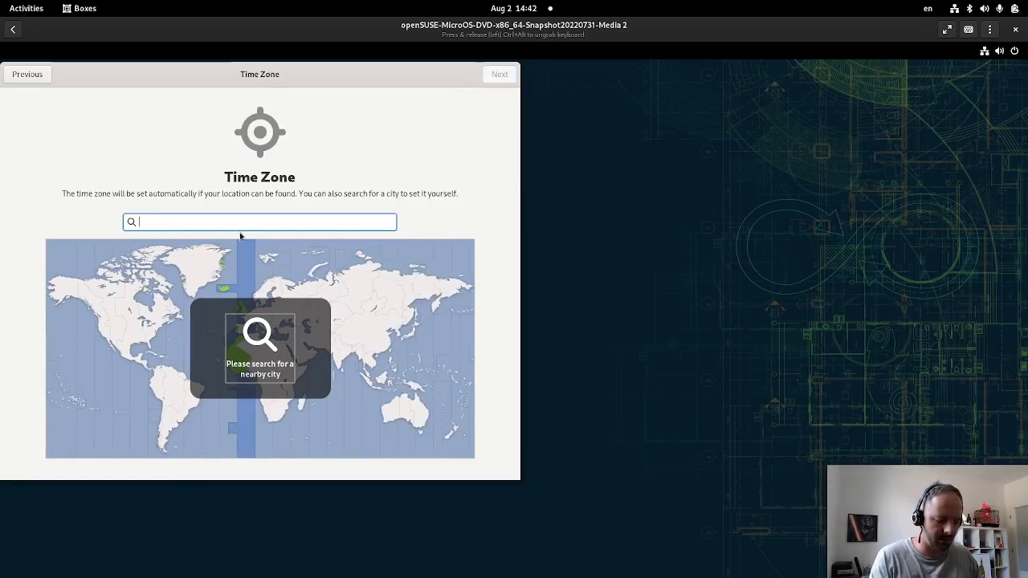
text(ch Republic)
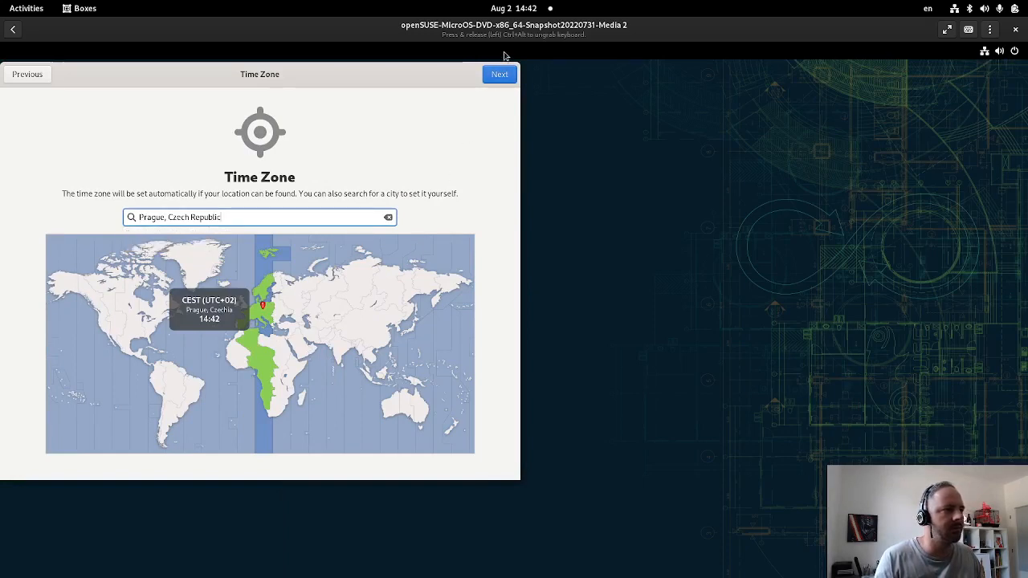
click(499, 74)
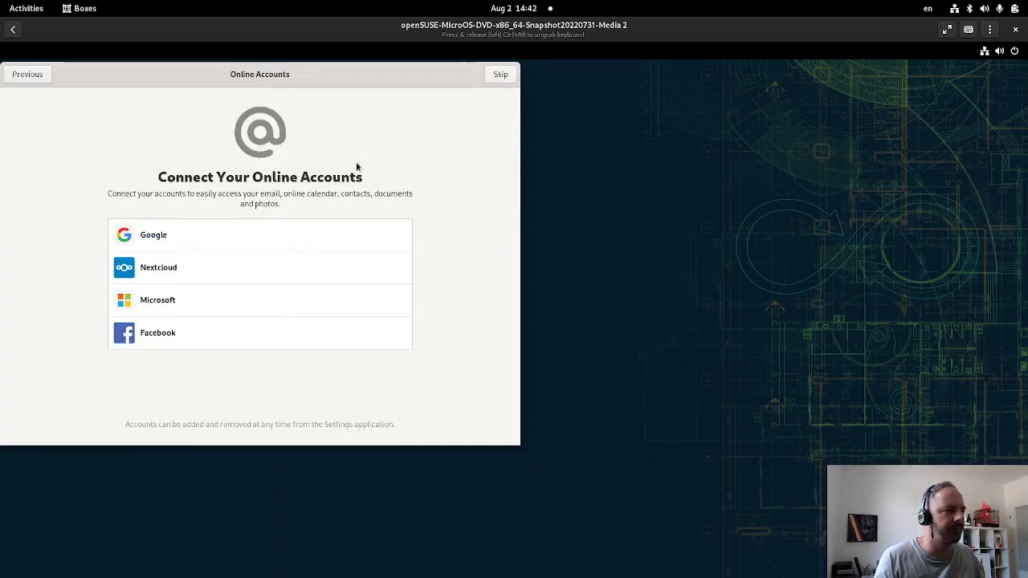
- Skip online accounts and create user 'lkocman' (full name Lubos) with a password
click(500, 73)
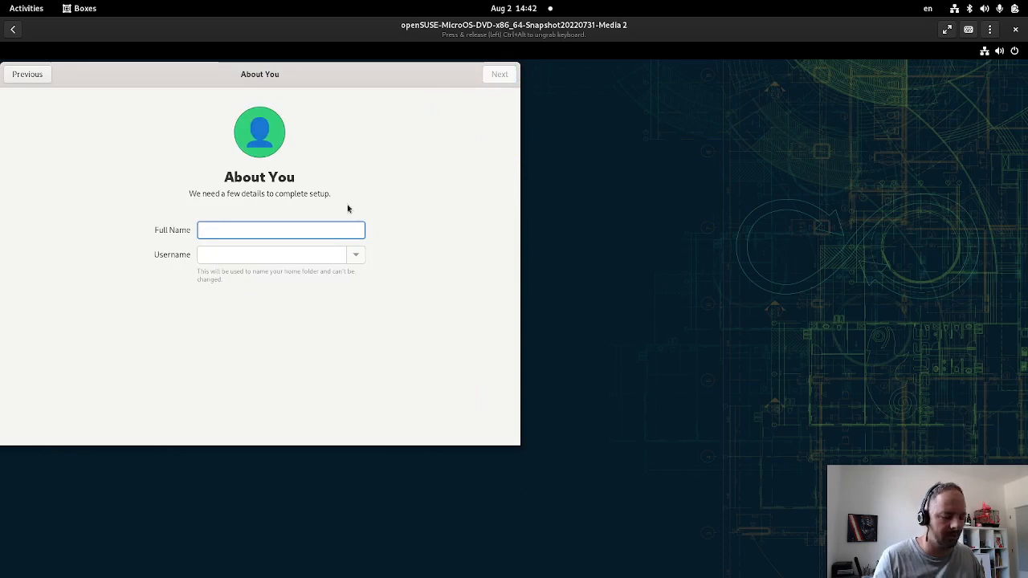
text(Lubos)
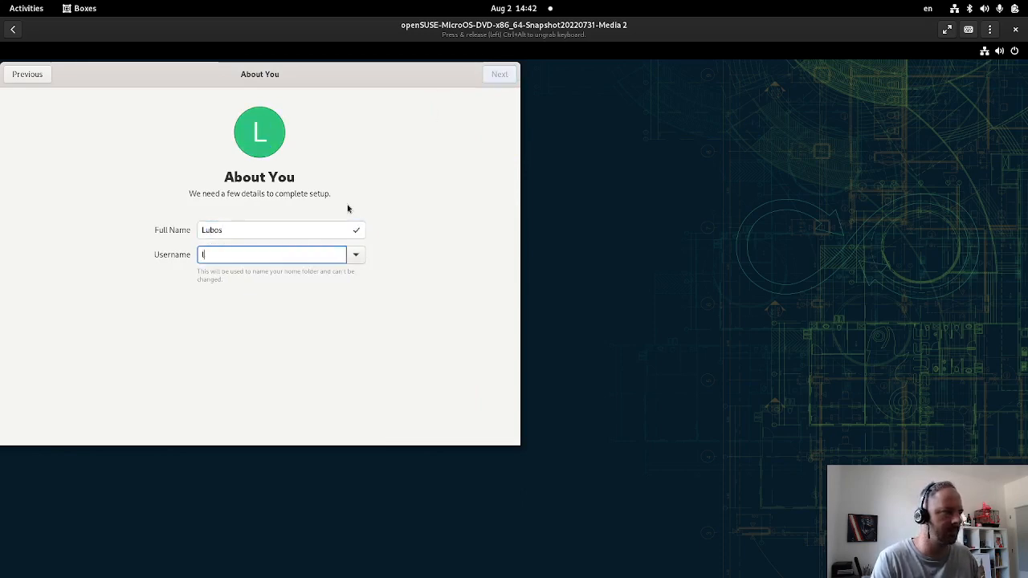
text(lkocman)
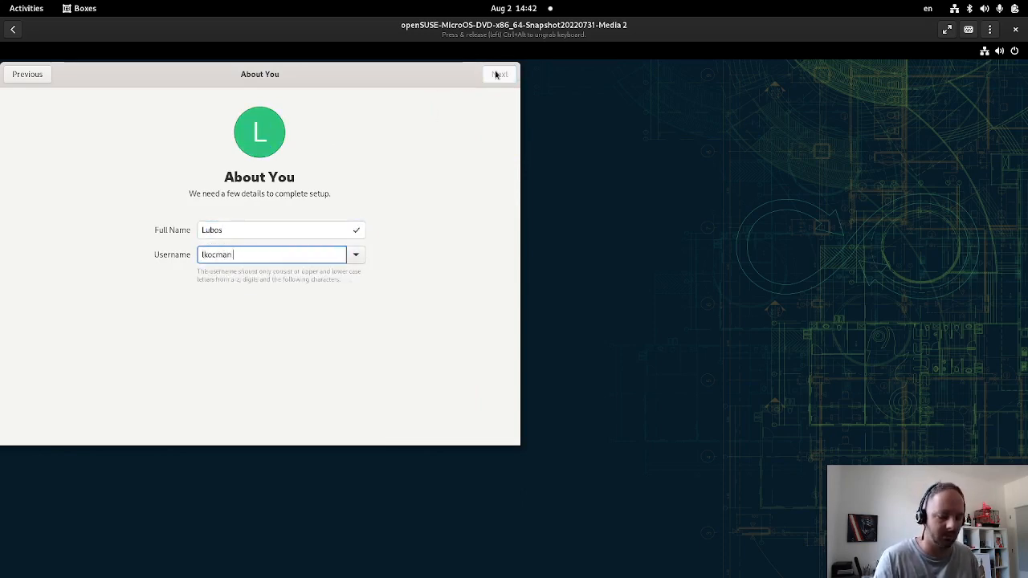
click(500, 74)
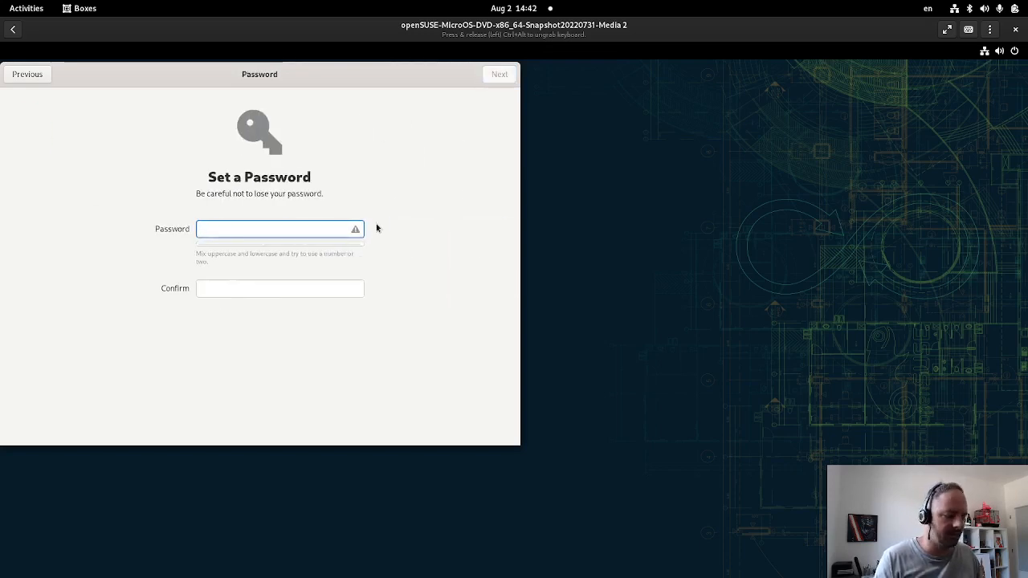
text(••••)
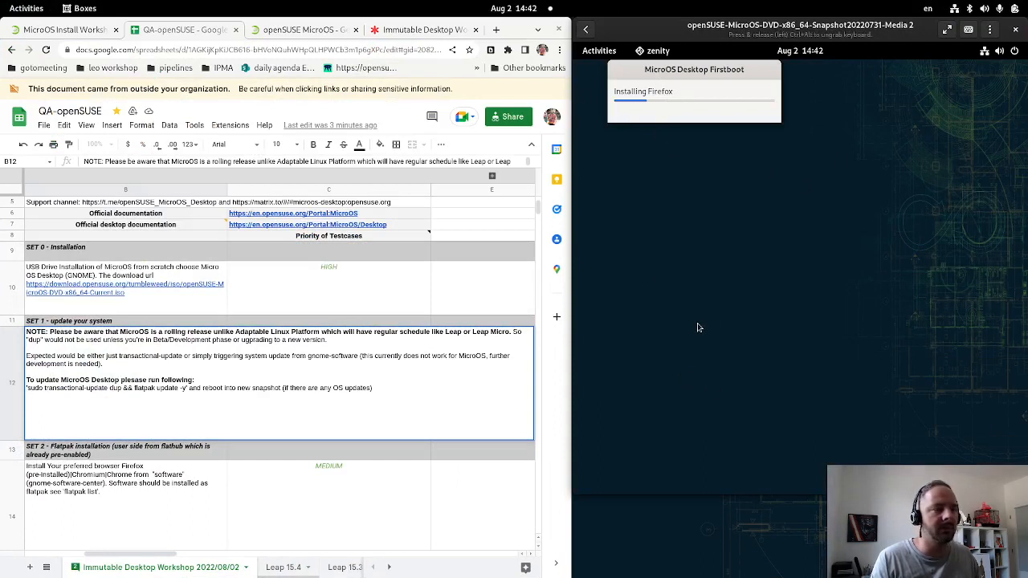
mouse_move(761, 86)
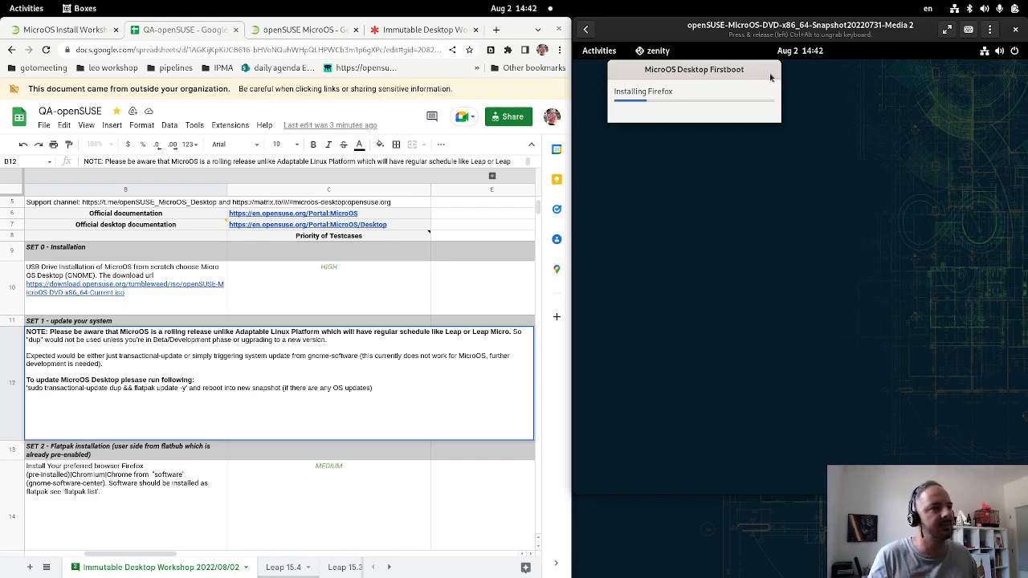
mouse_move(789, 257)
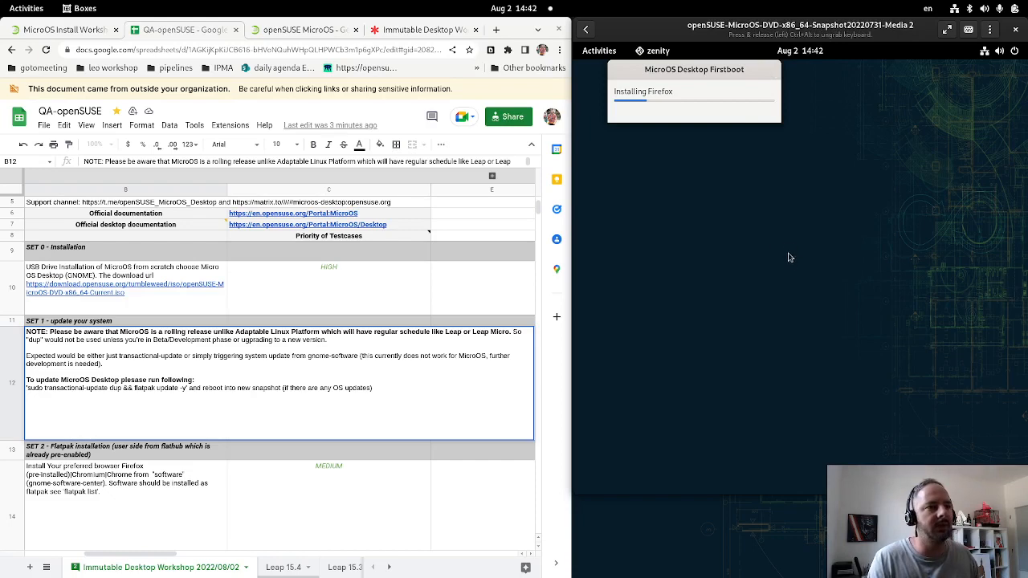
mouse_move(826, 257)
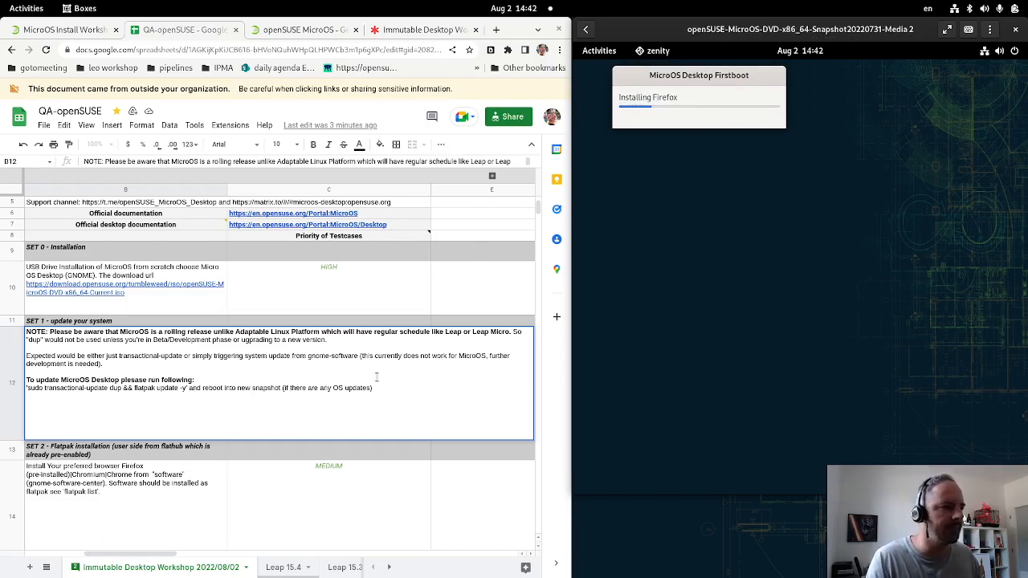
mouse_move(445, 532)
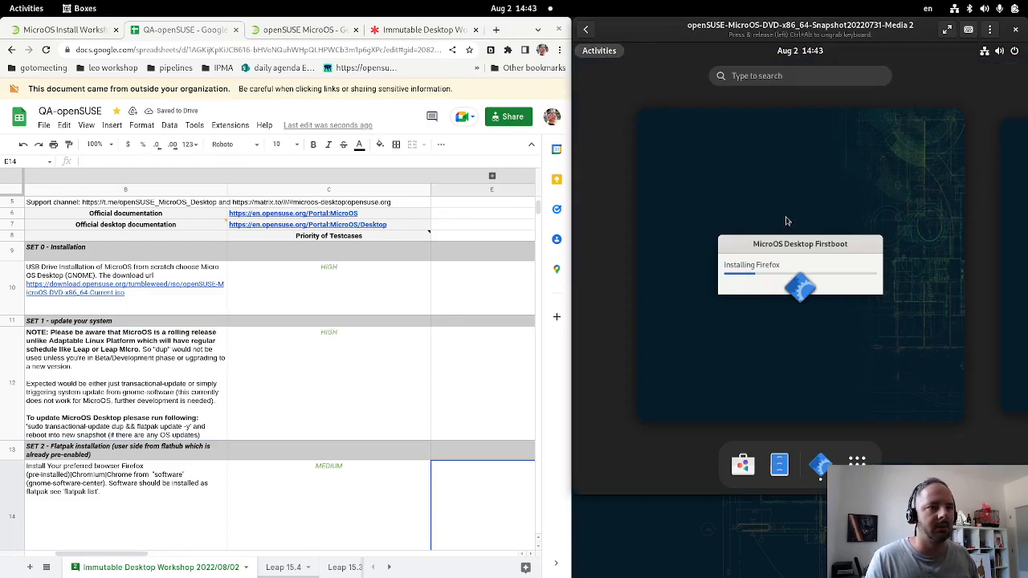
- Launch Terminal and enter 'sudo transactional-update dup && flatpak update -y' from cell B12
text(ter)
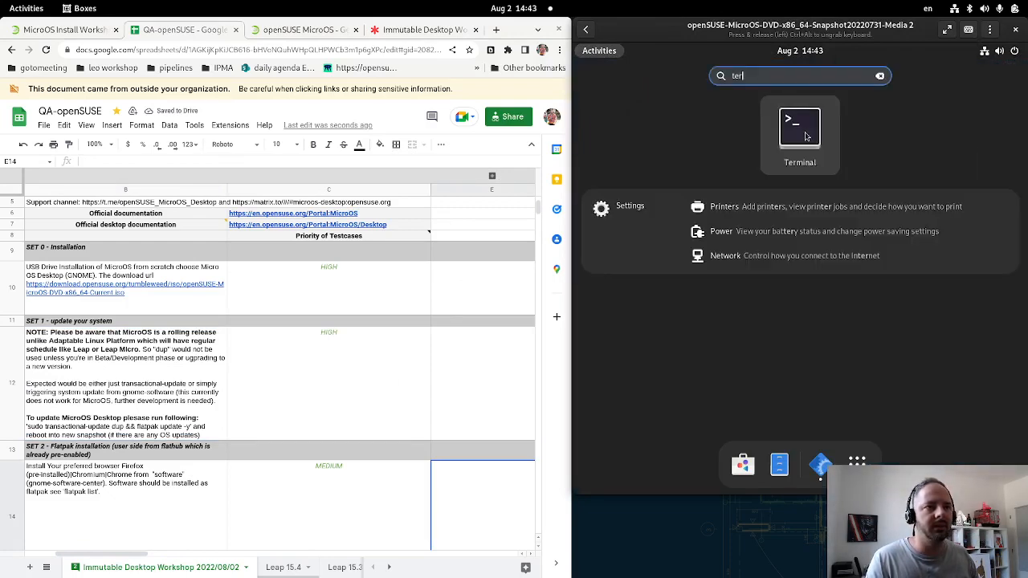
click(800, 132)
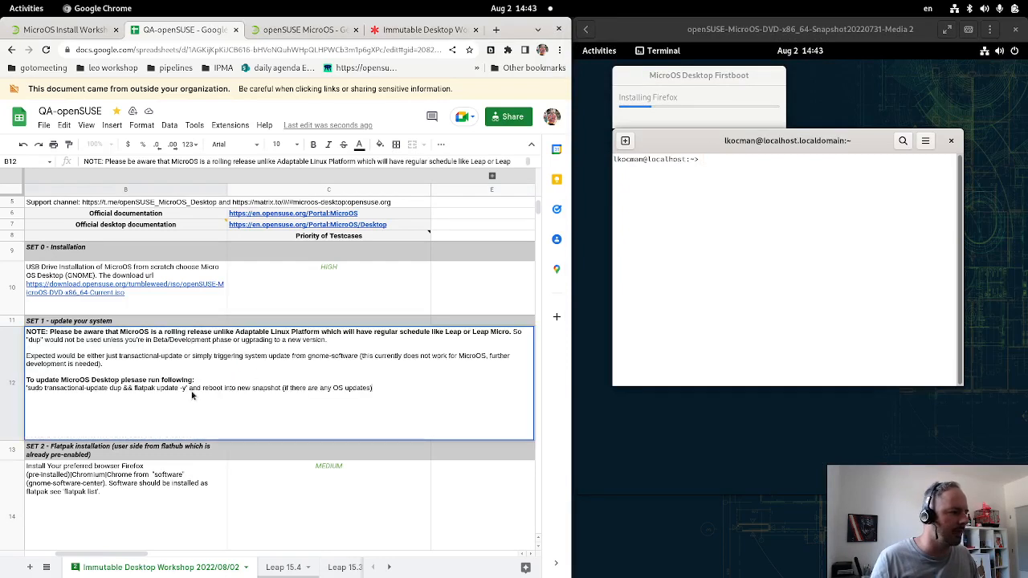
double_click(97, 397)
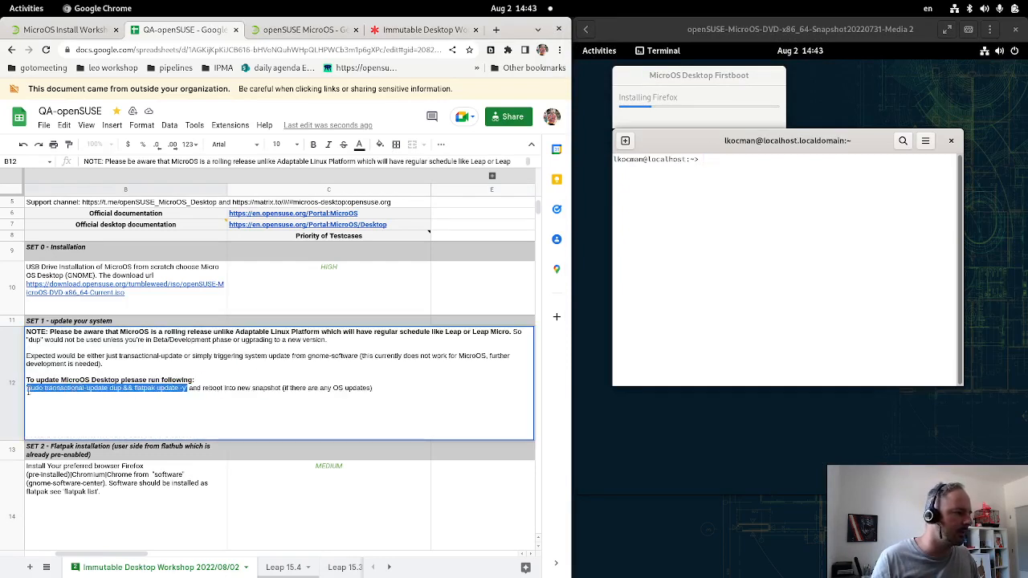
text(sudo transactional-update dup && flatpak update -y)
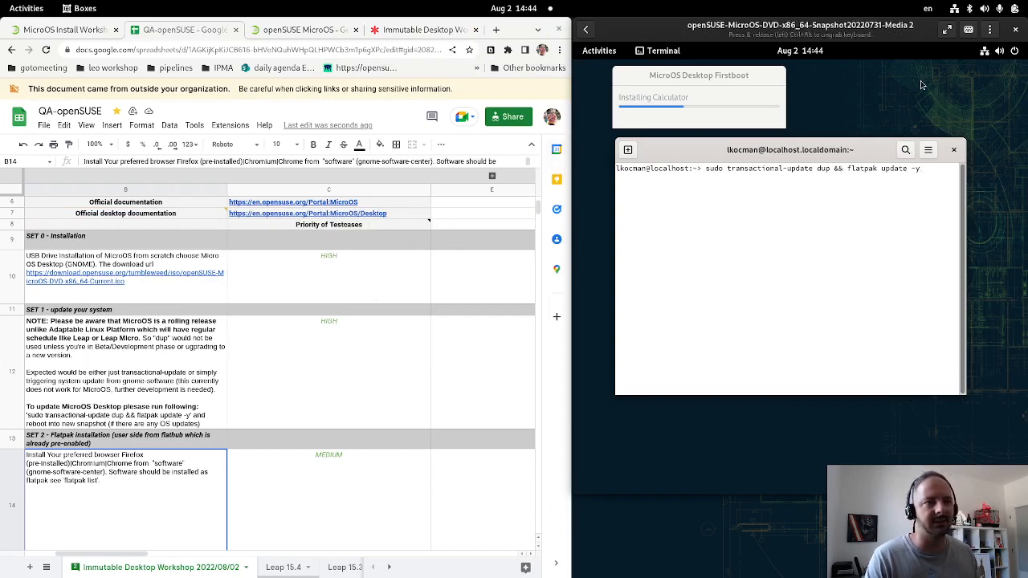
mouse_move(784, 263)
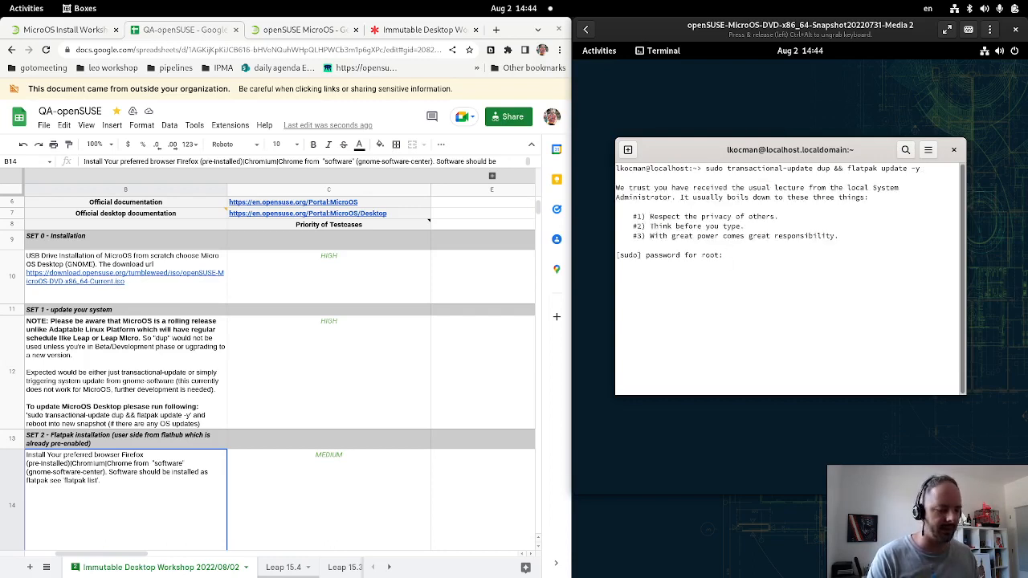
- Run the update, confirm zypper and flatpak report nothing to do, and select the browser install task
key(Return)
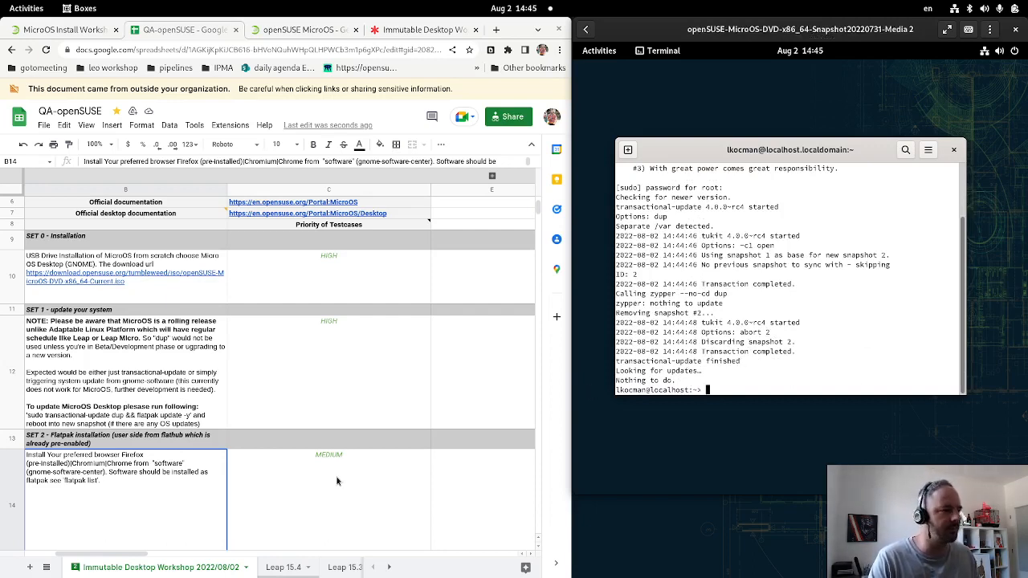
scroll(down, 3)
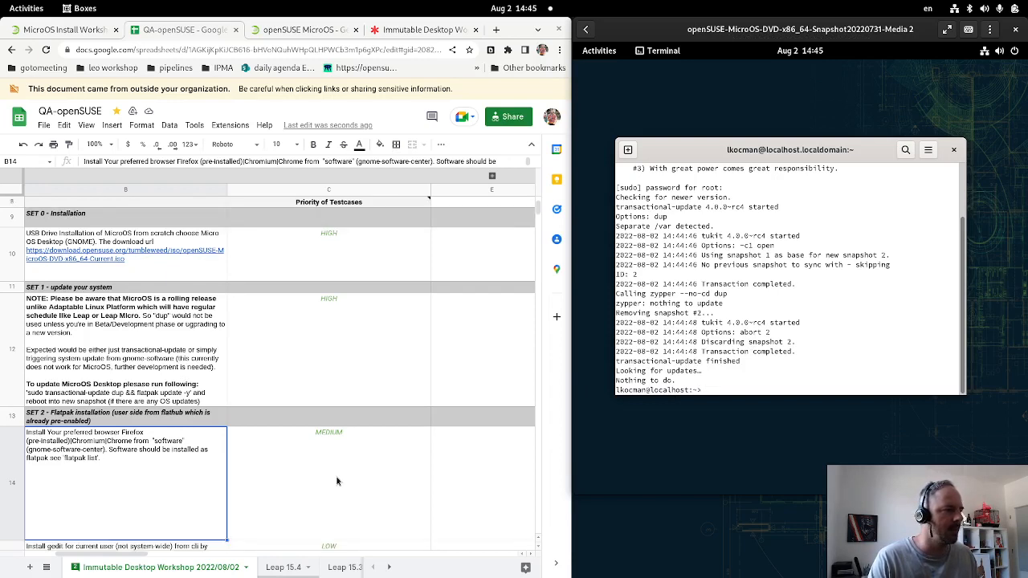
click(839, 304)
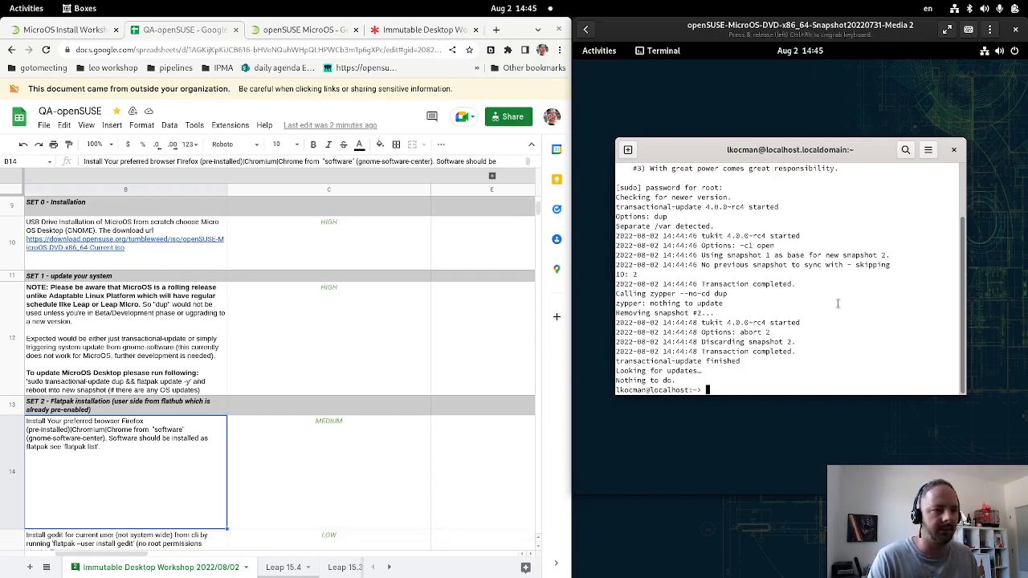
mouse_move(315, 393)
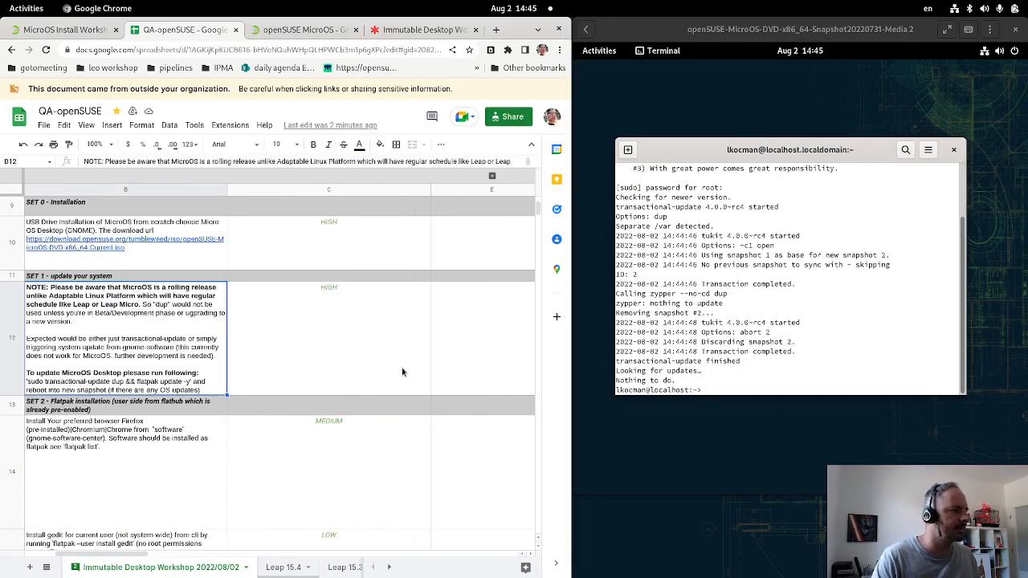
click(109, 434)
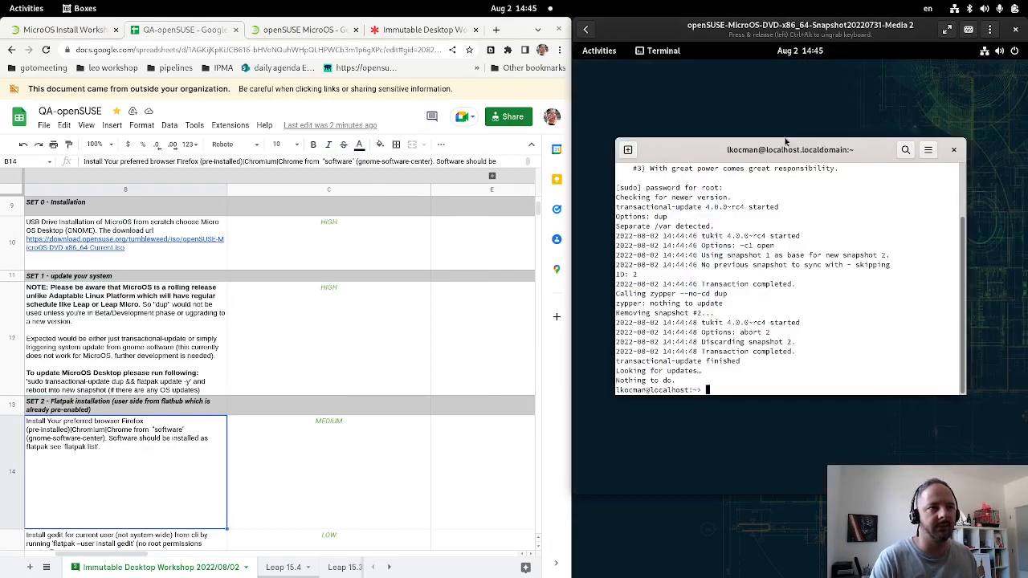
- Launch Software, dismiss the system-management-locked error and search for Chromium
key(Super)
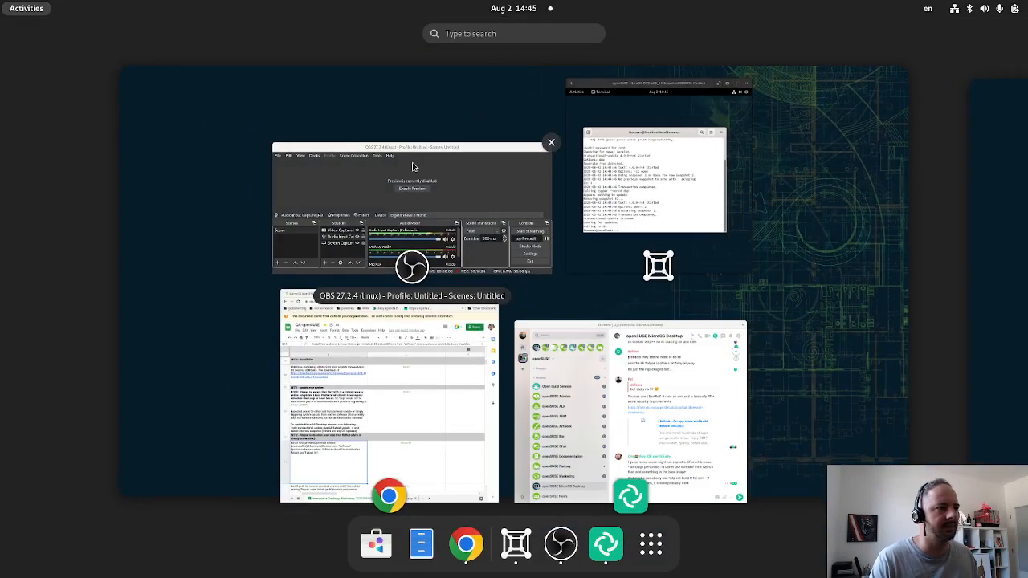
text(go)
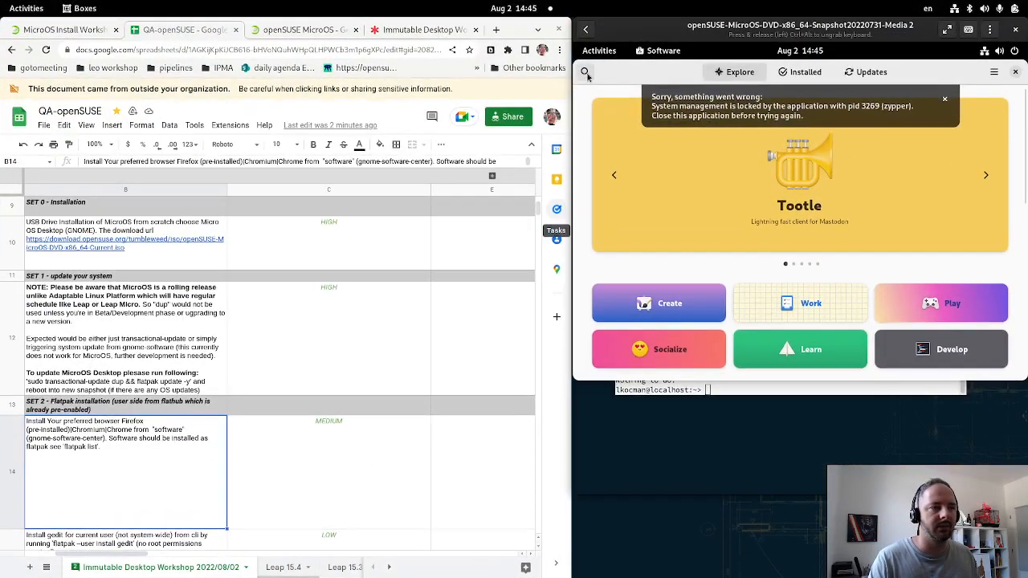
click(945, 100)
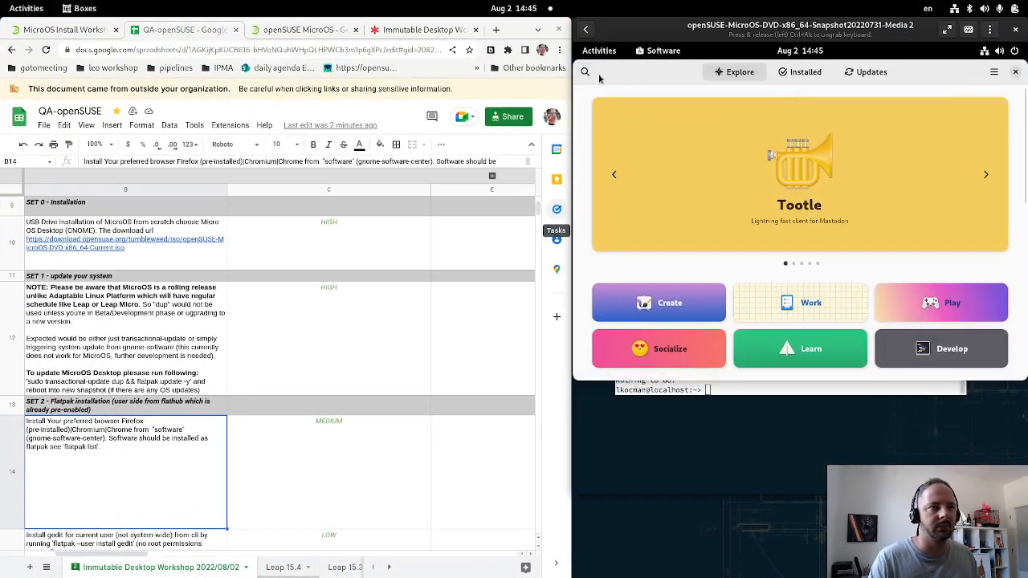
text(chromium)
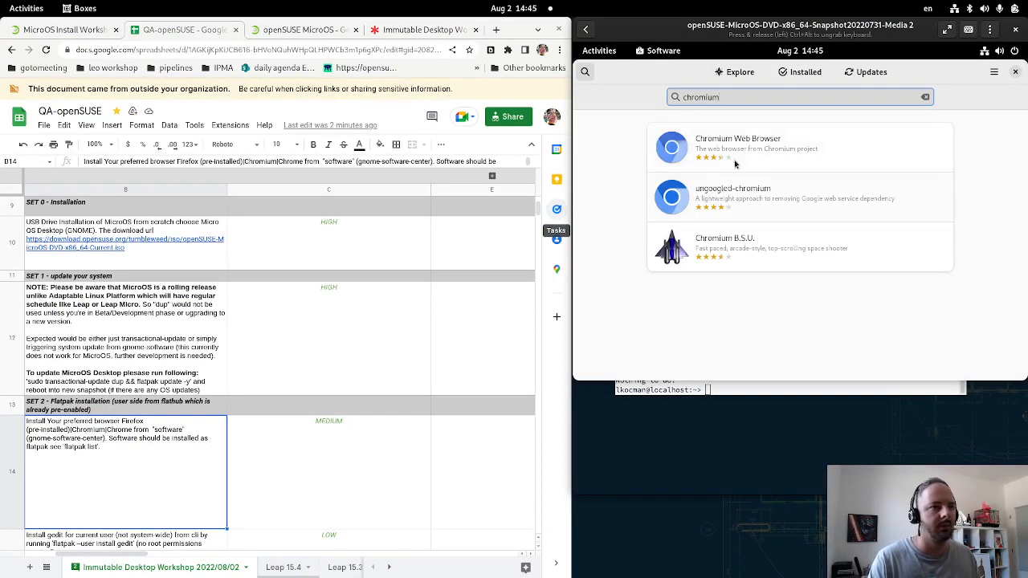
- Switch the Chromium Web Browser page to its Flathub (Flatpak) source
click(736, 148)
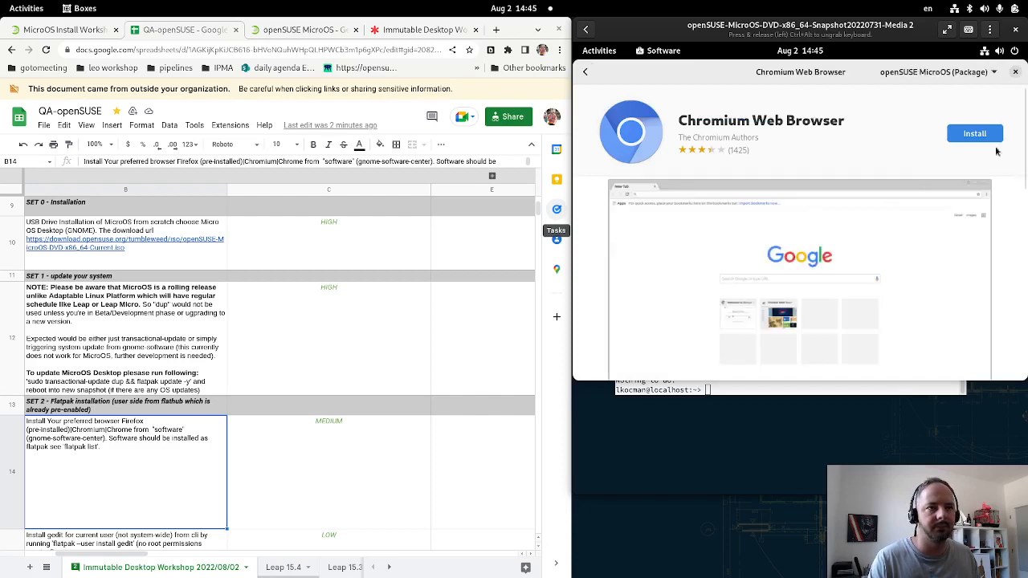
click(935, 71)
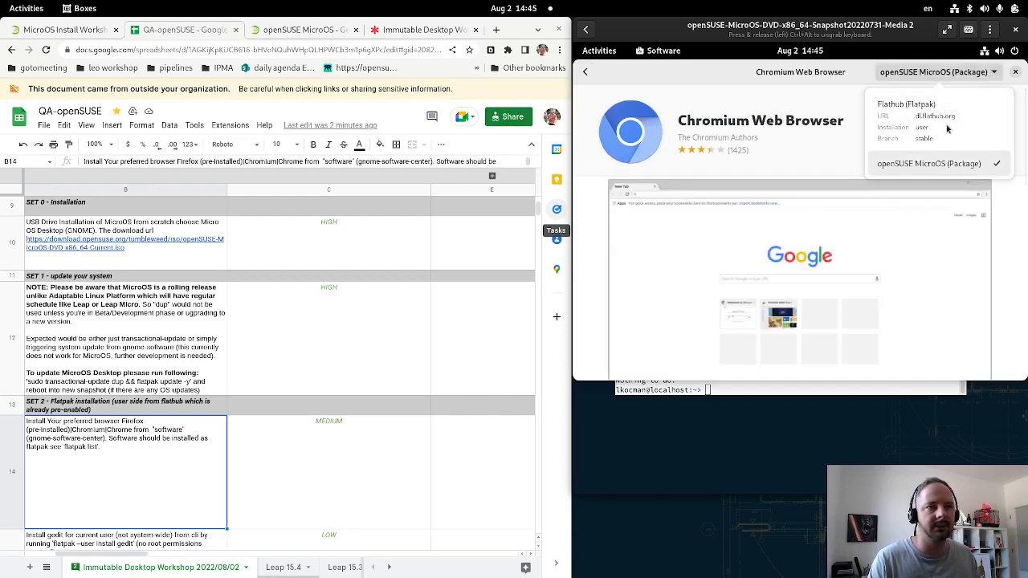
click(932, 103)
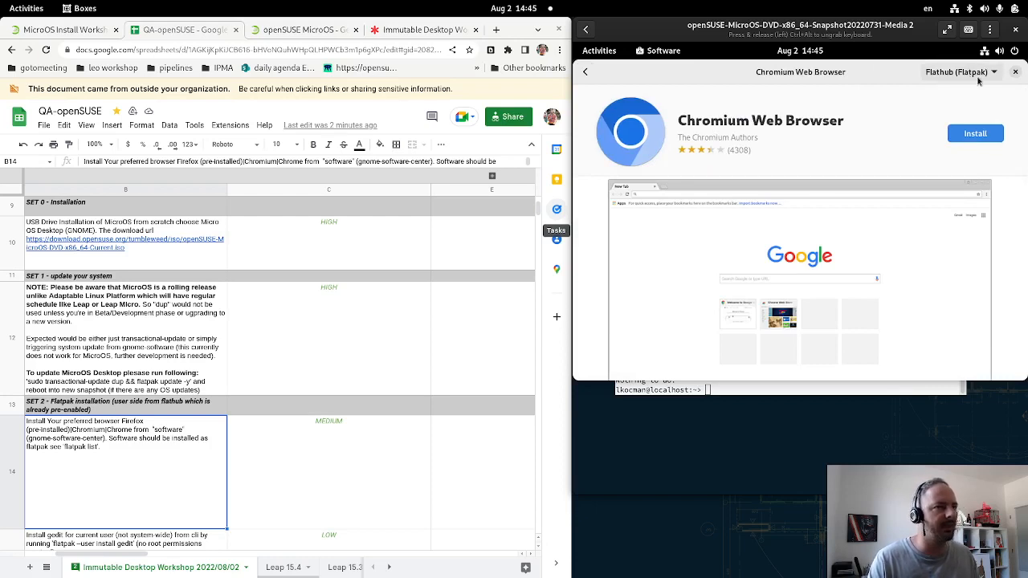
mouse_move(951, 90)
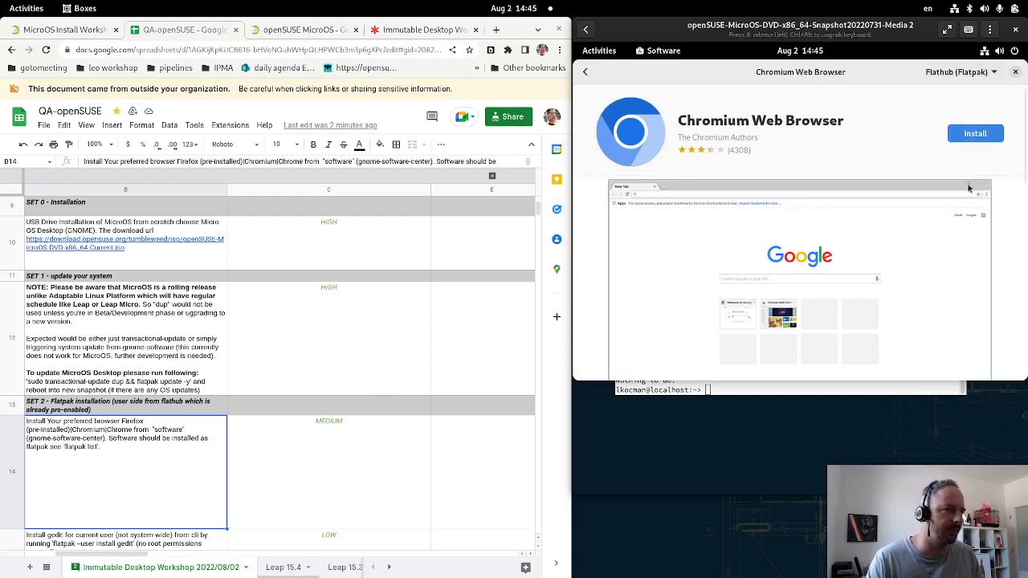
mouse_move(805, 151)
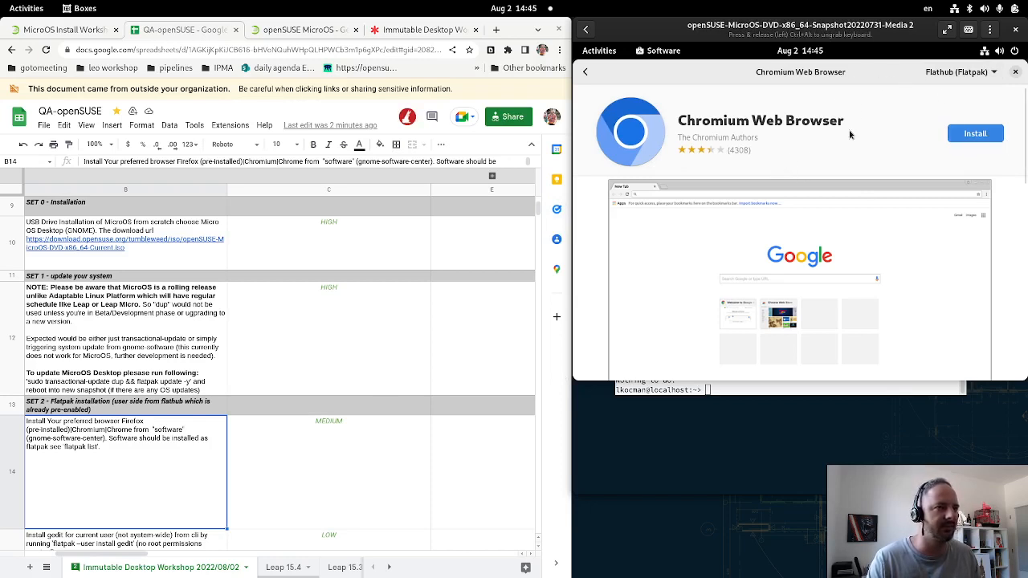
click(963, 70)
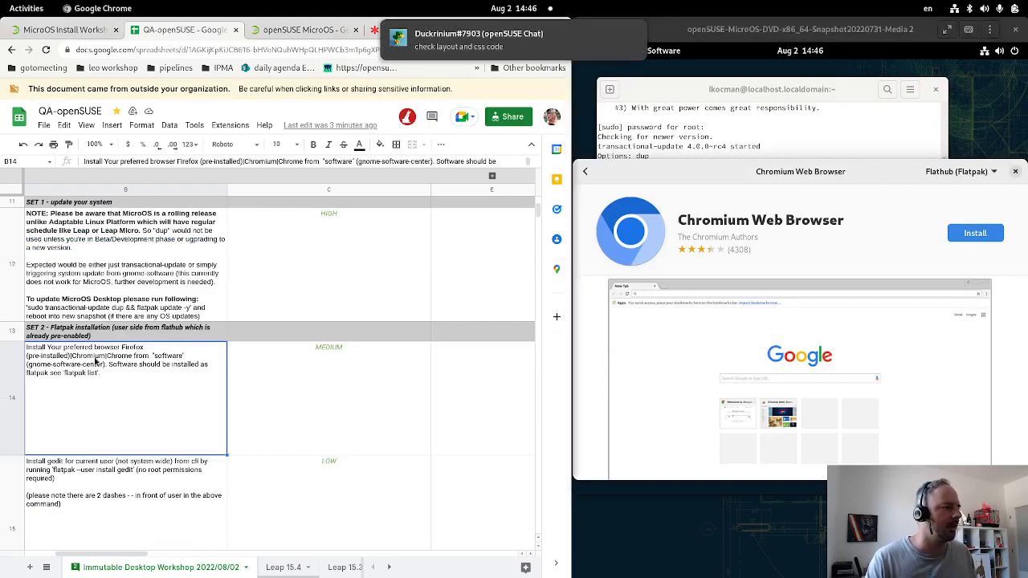
- Run 'flatpak --user install gedit' and confirm with y
scroll(down, 3)
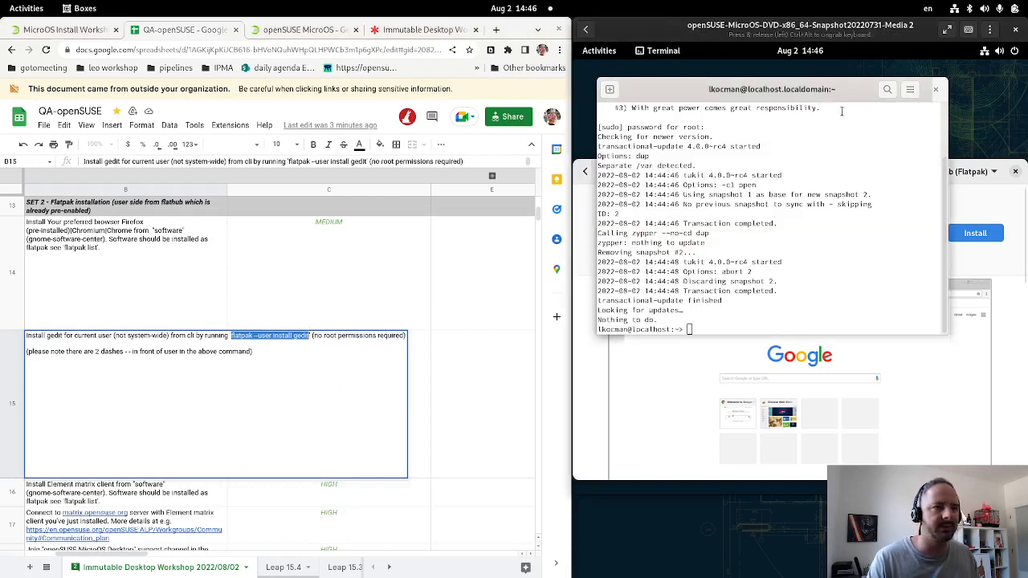
text(flatpak --user install gedit)
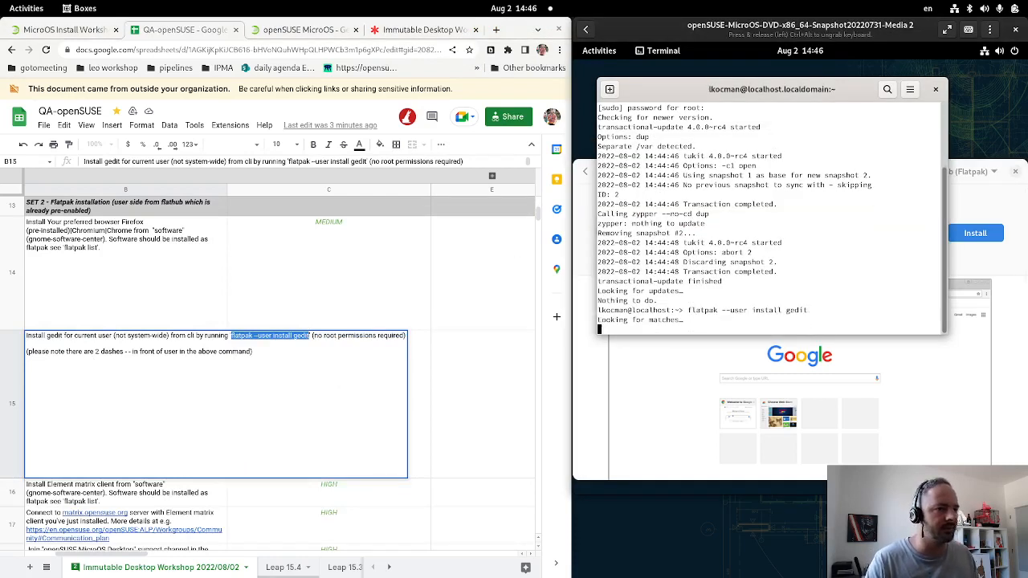
text(y)
text(ged)
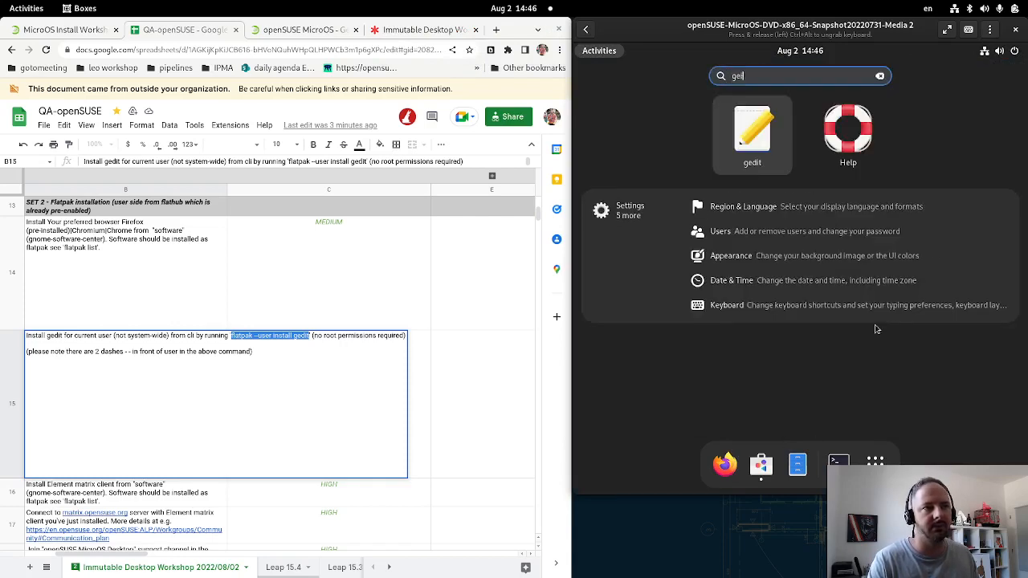
- Search the Activities overview to confirm gedit is listed beside Text Editor
click(839, 462)
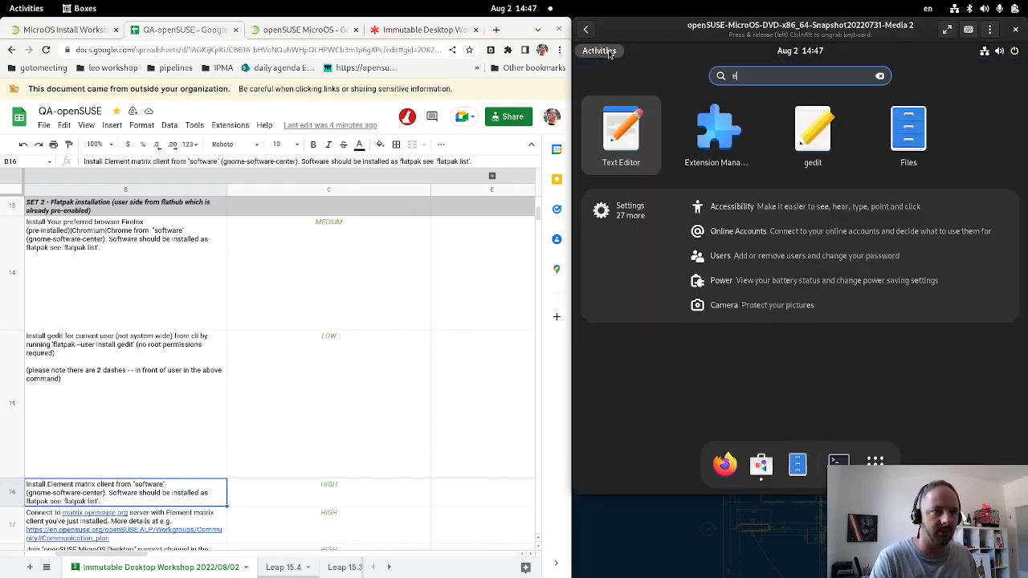
- Find Element, install it from Flathub and launch its welcome window
text(lement)
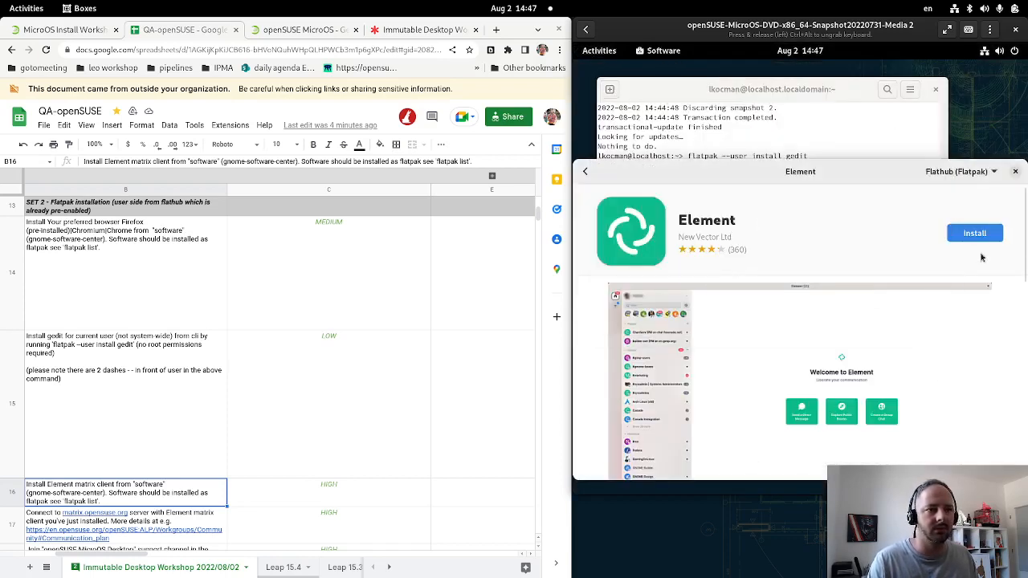
click(974, 231)
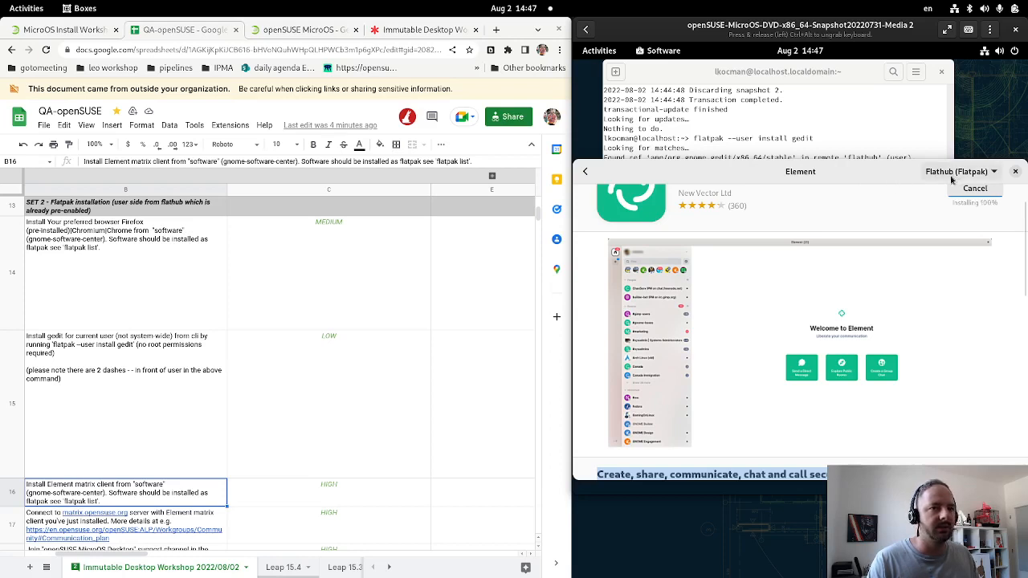
mouse_move(845, 197)
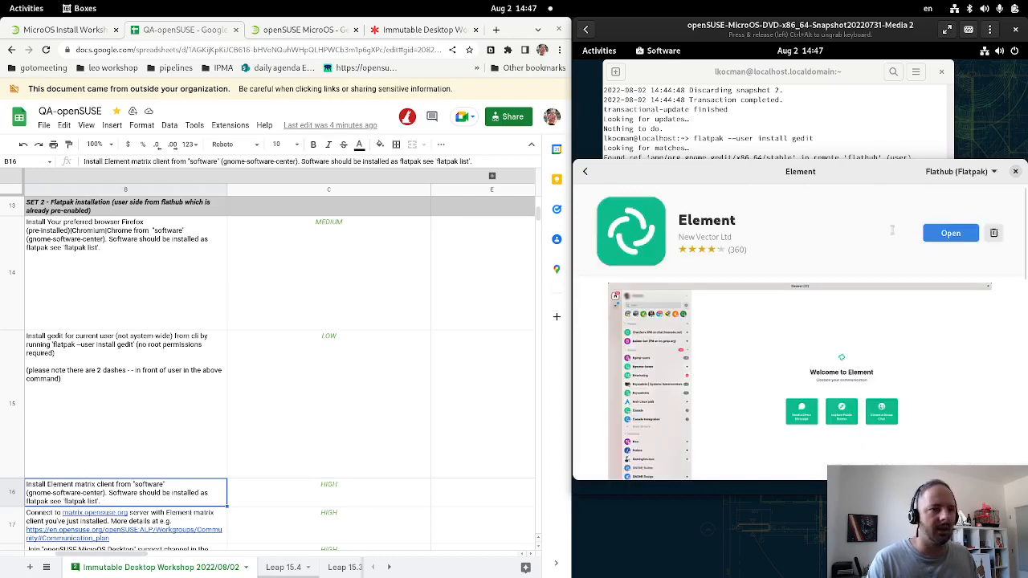
click(951, 233)
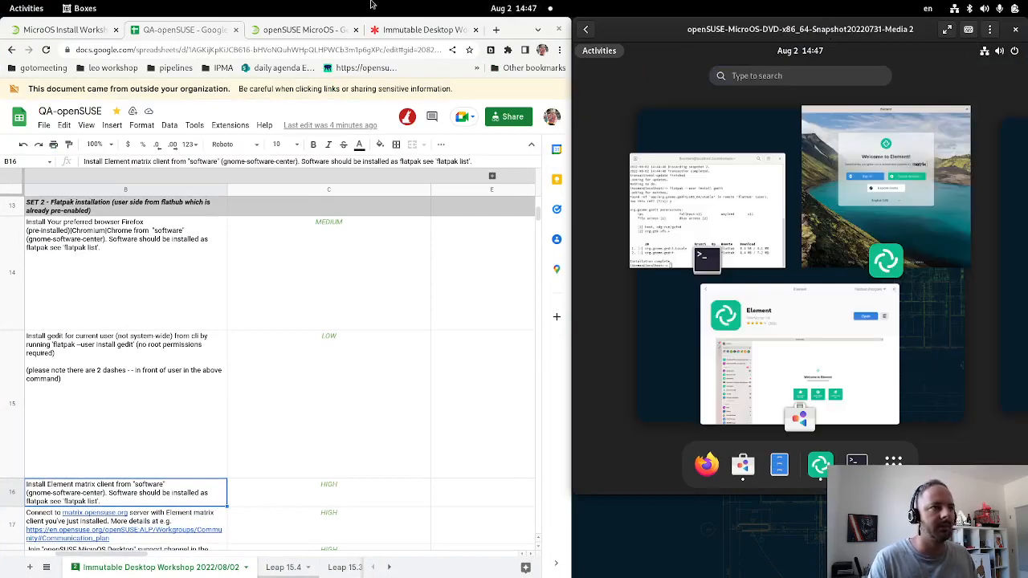
- Start signing in to an existing Element account and edit the homeserver
click(819, 463)
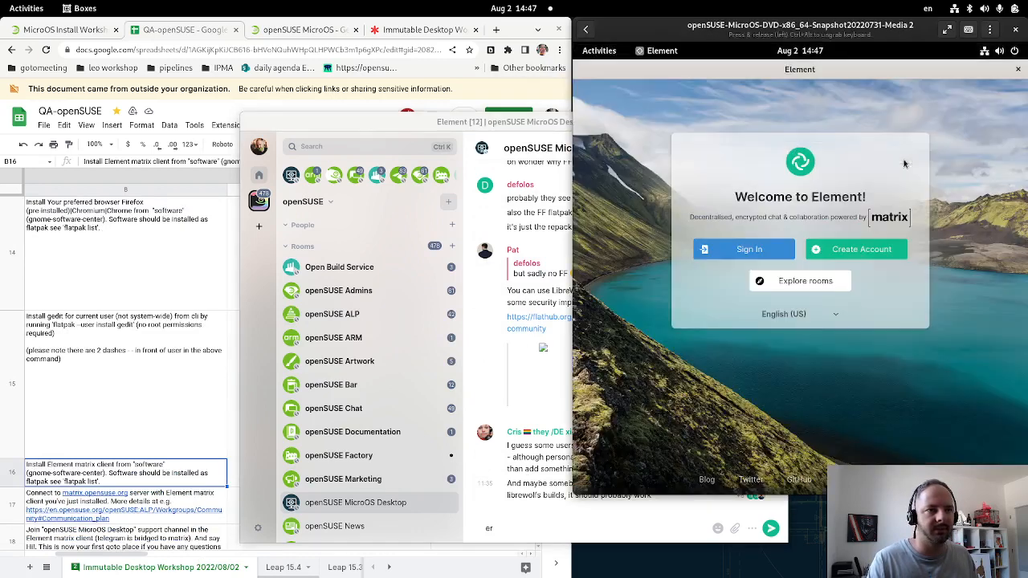
click(744, 249)
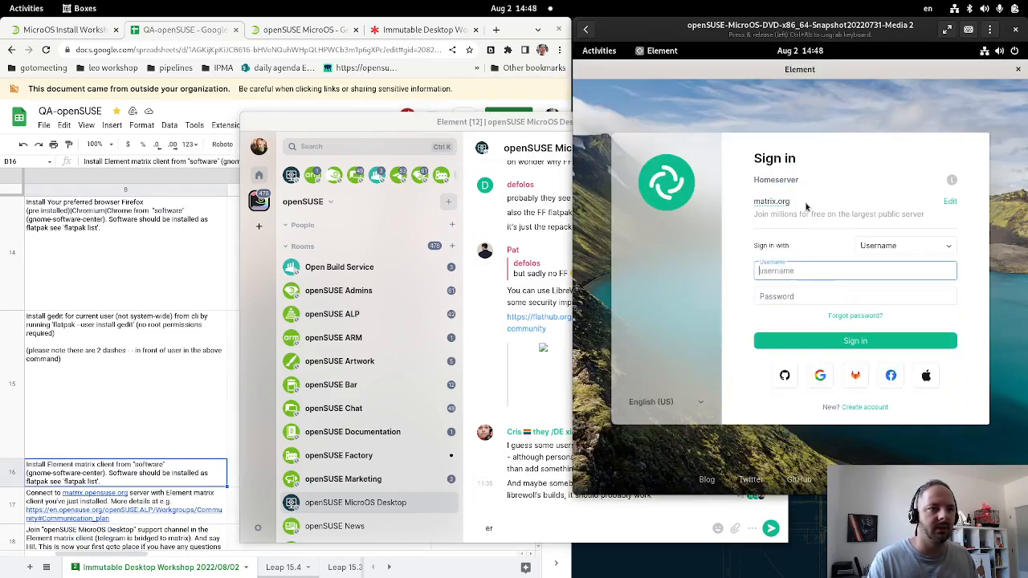
click(950, 201)
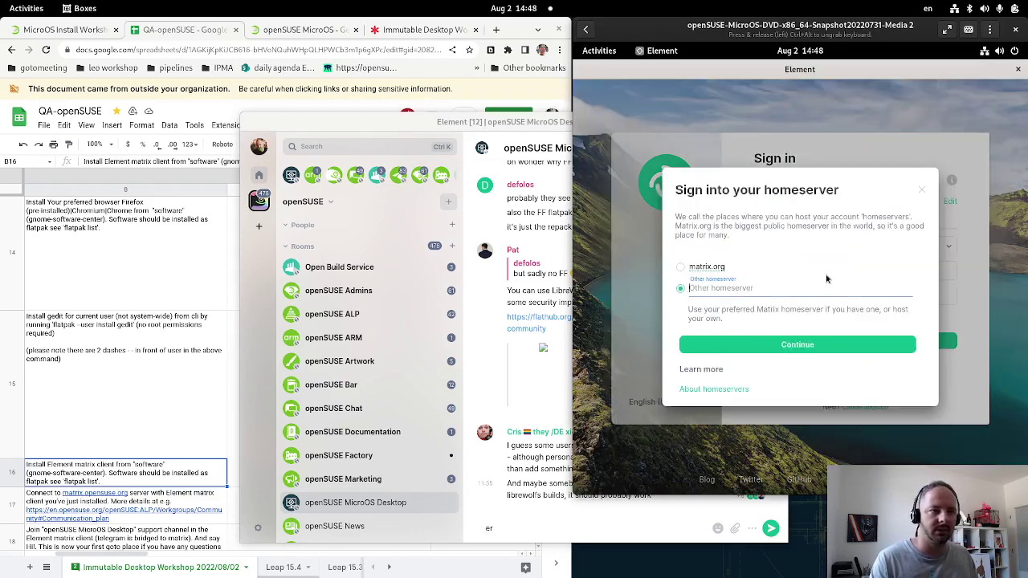
text(opensuse)
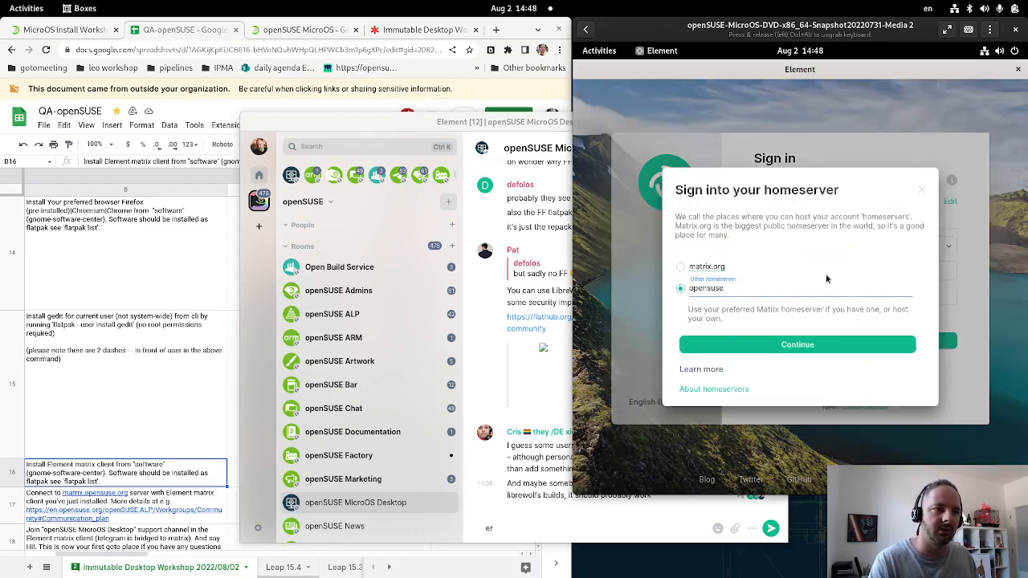
- Set the homeserver to matrix.opensuse.org and continue with openSUSE Login
text(matrix.opensu)
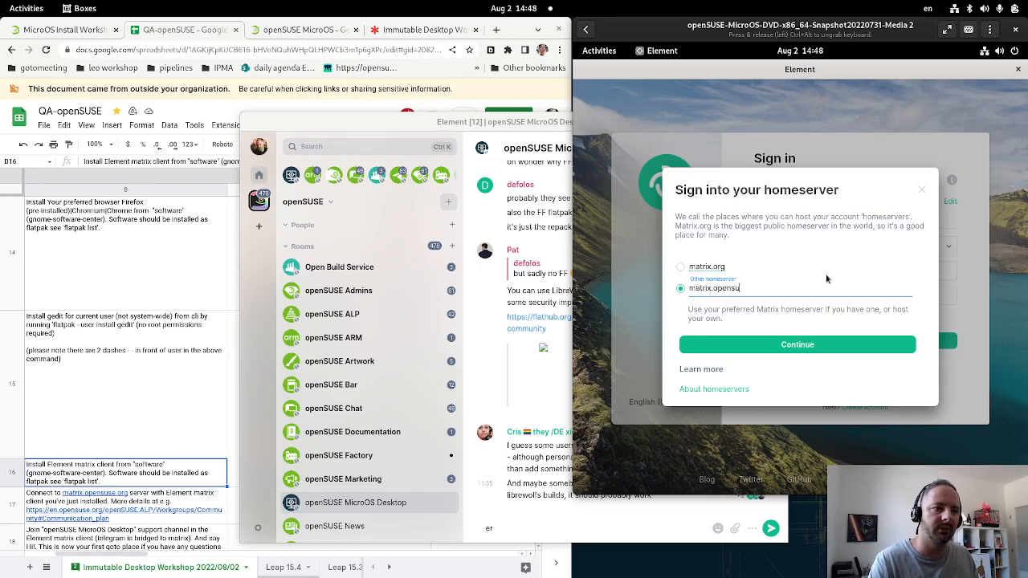
click(797, 344)
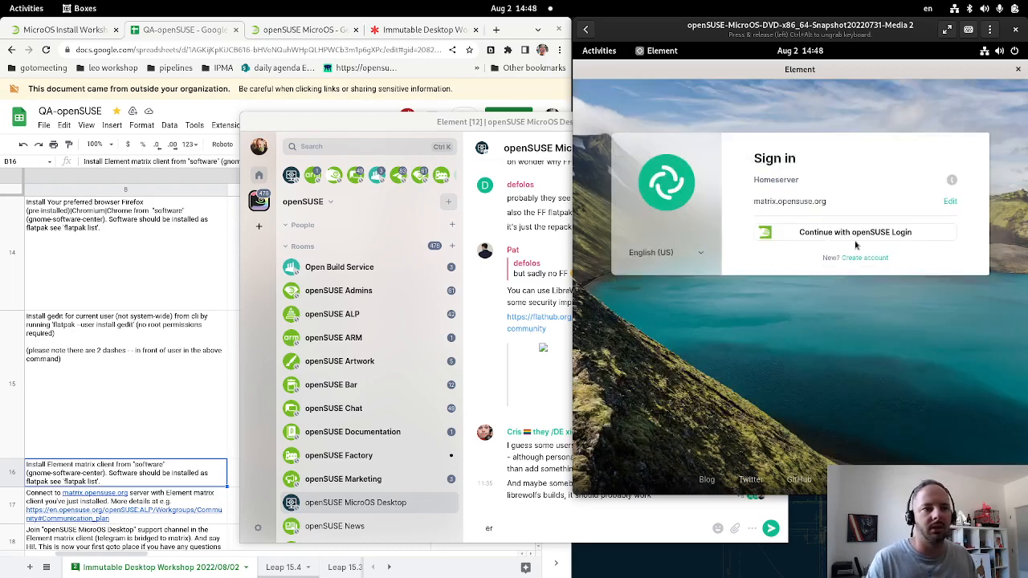
click(855, 231)
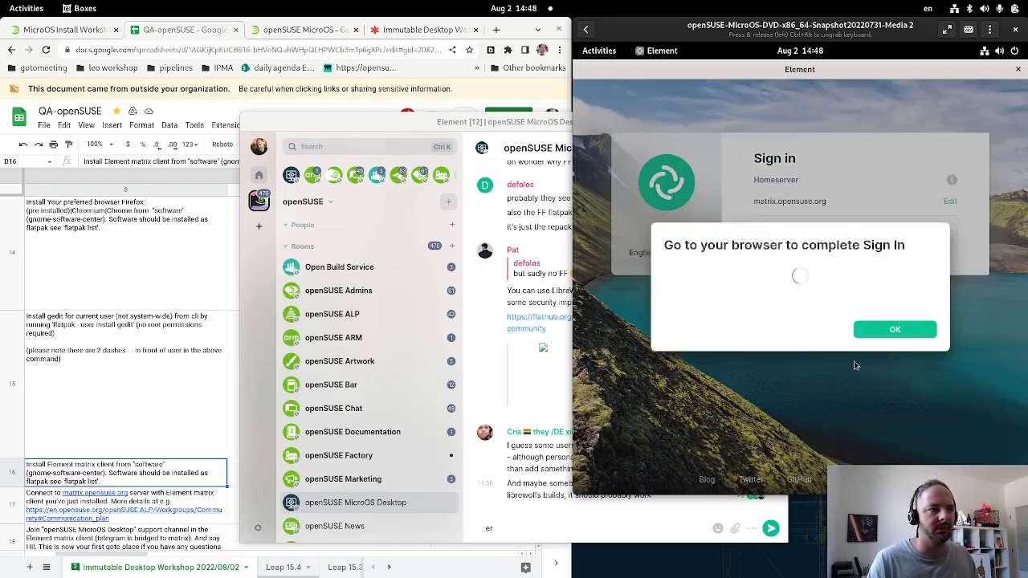
mouse_move(877, 431)
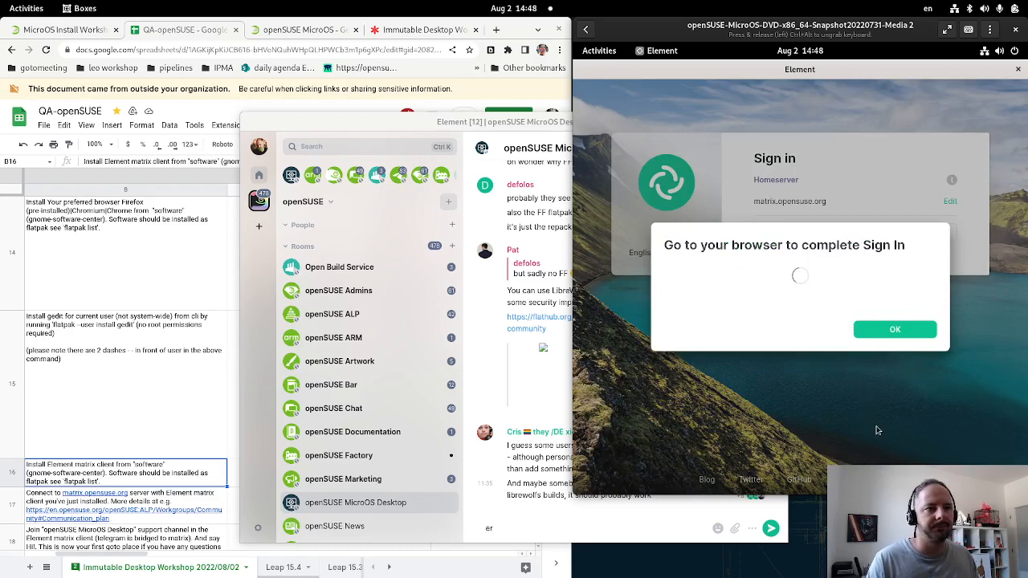
mouse_move(881, 456)
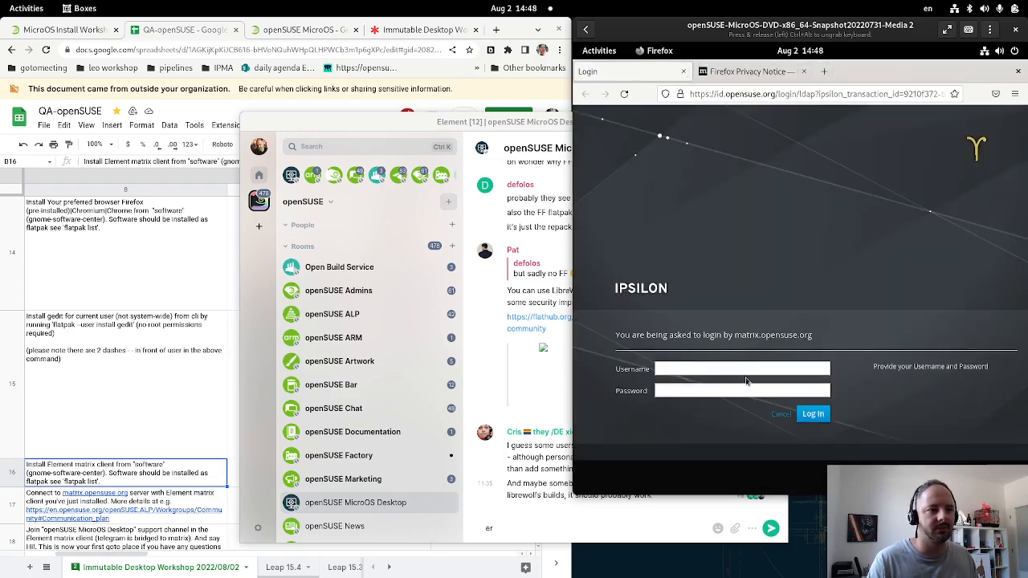
- Sign in as lkocman on the openSUSE login page and continue to the Matrix account
text(lkocman)
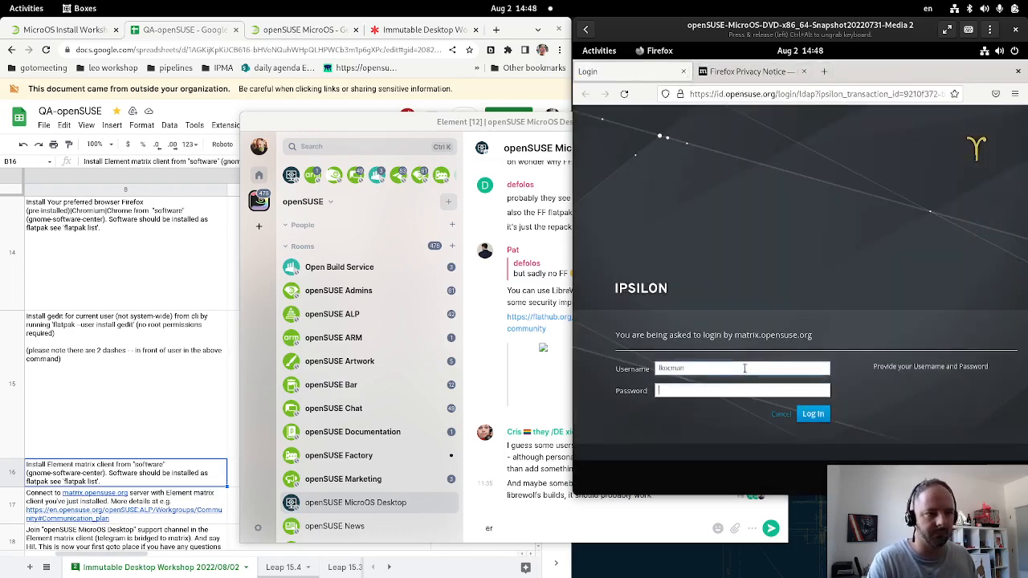
text(••••••••••)
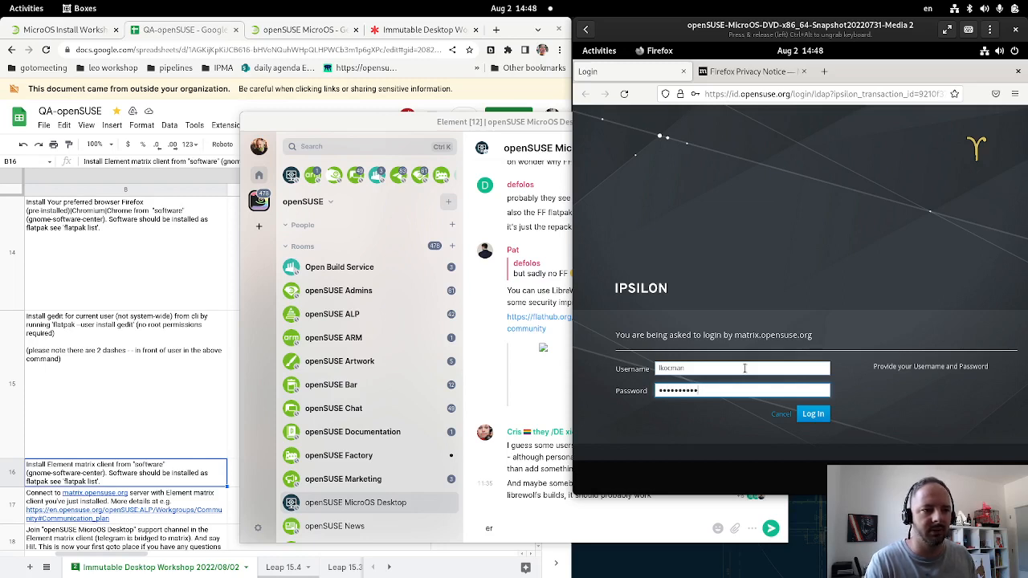
click(813, 415)
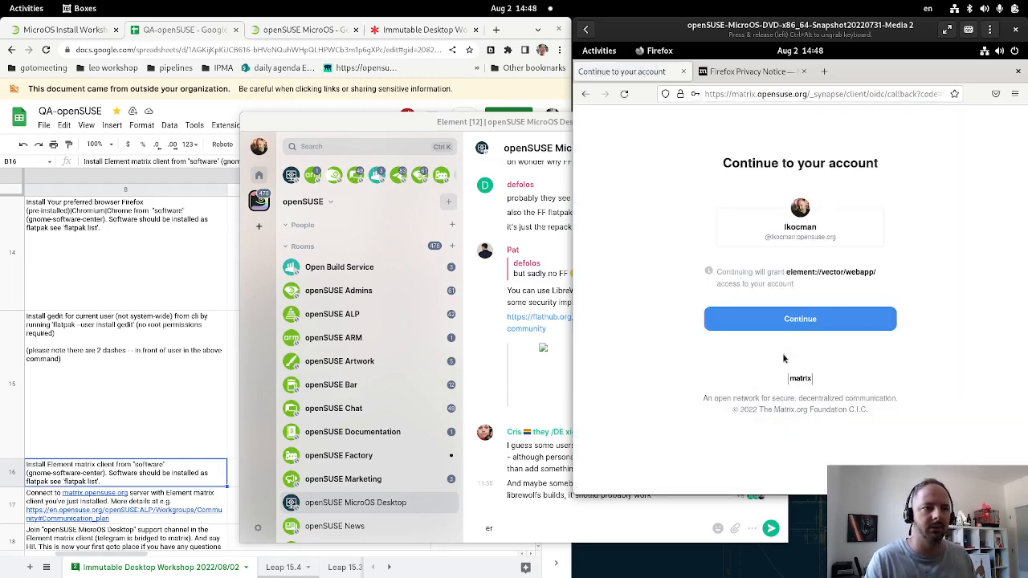
click(800, 318)
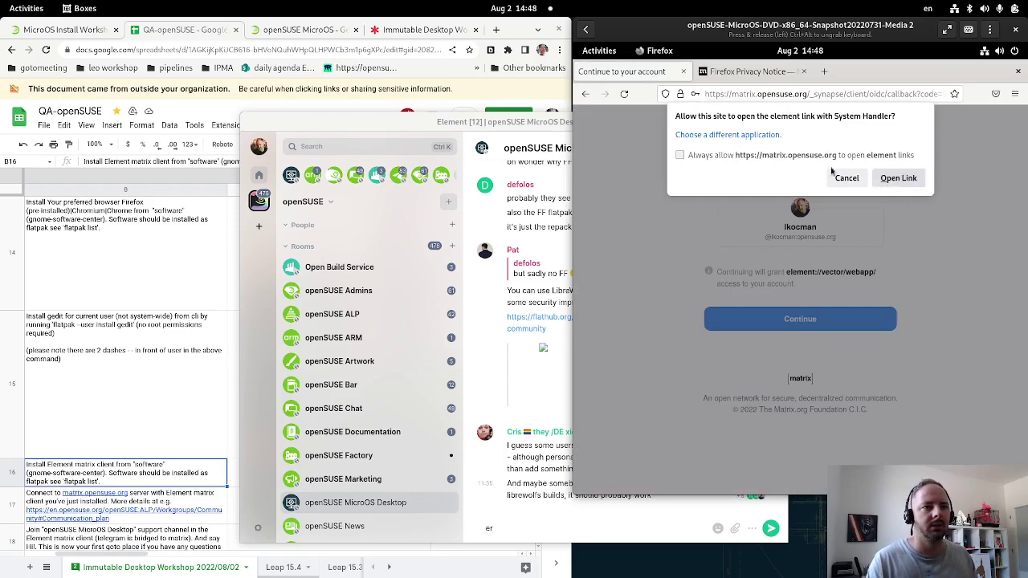
- Hand the login link back to Element, retry the login and enter the Open Build Service room
click(847, 177)
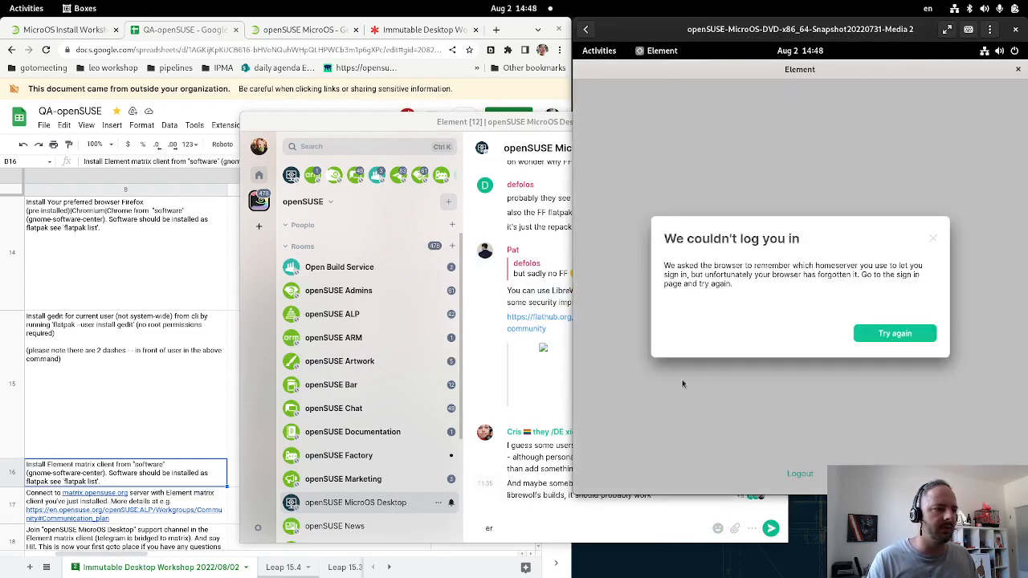
click(894, 332)
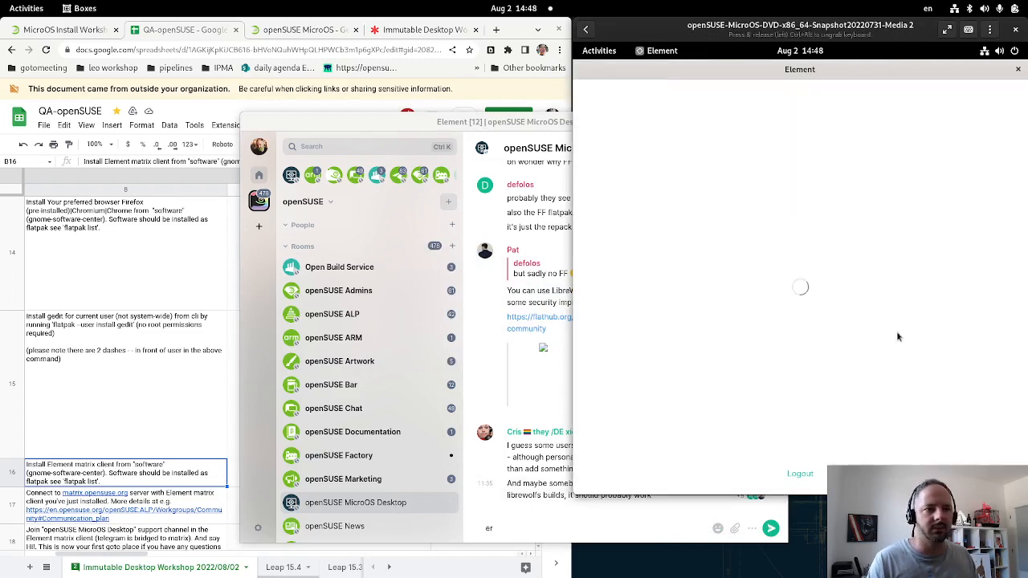
mouse_move(896, 347)
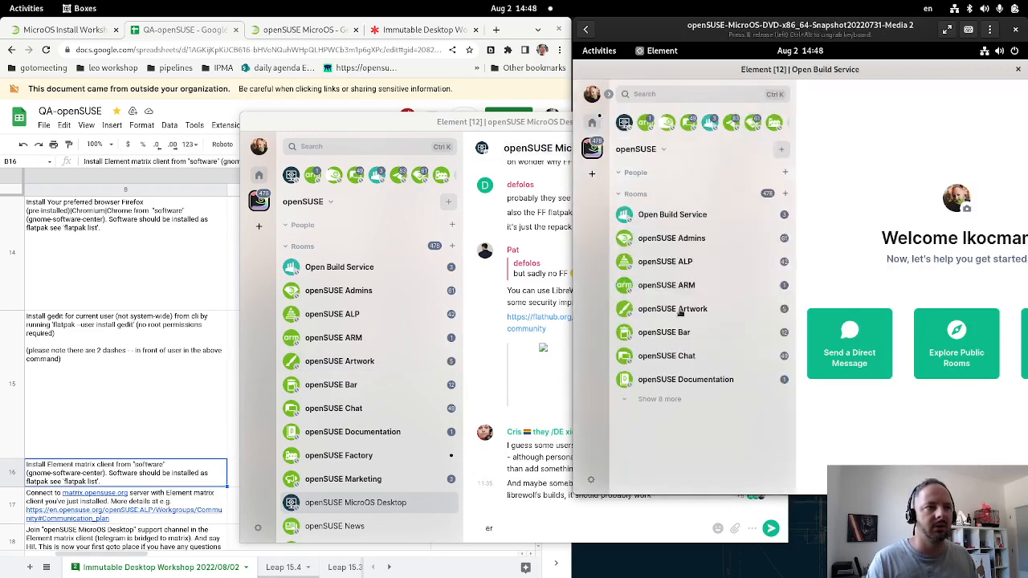
click(672, 216)
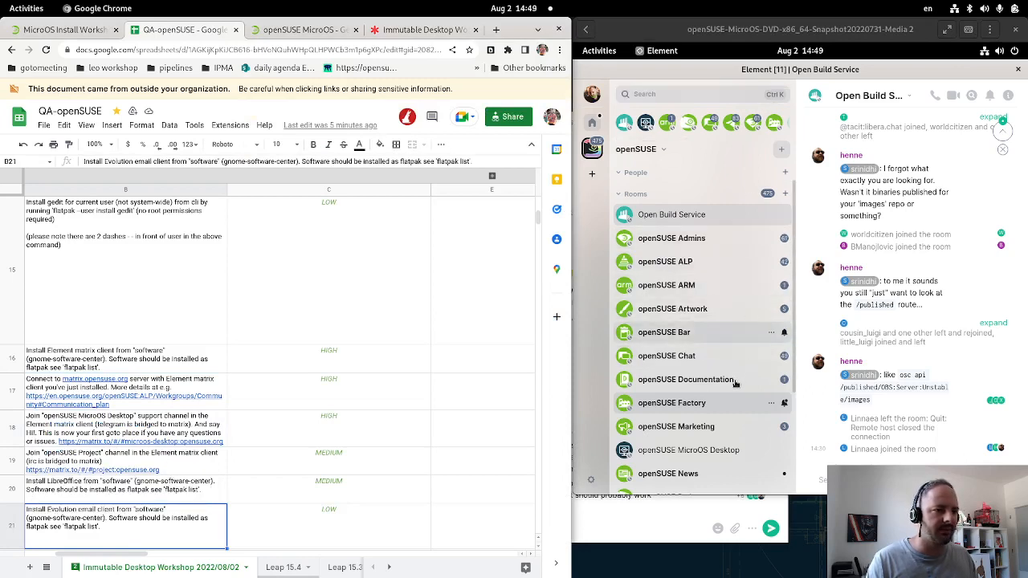
mouse_move(744, 410)
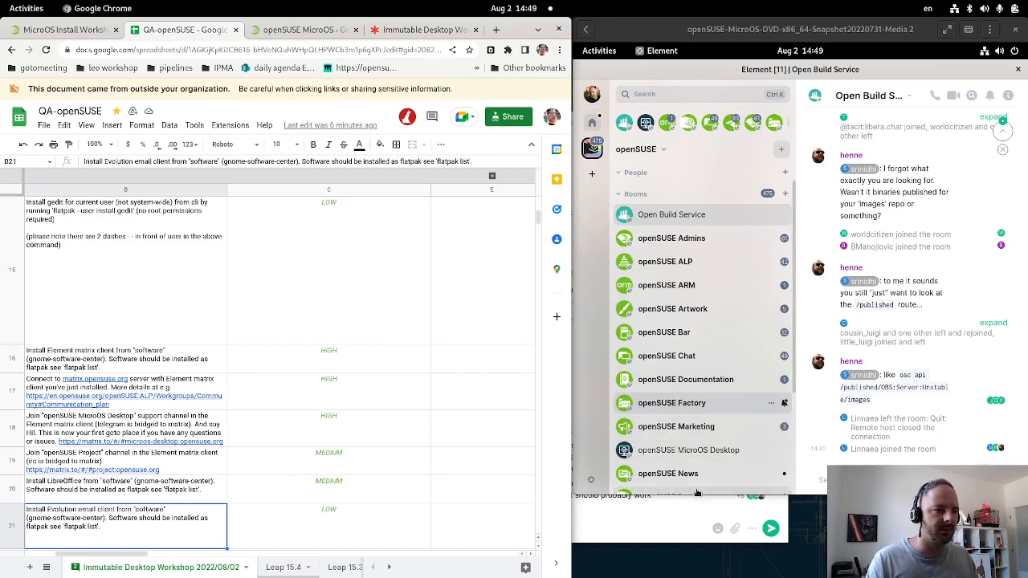
- Scroll the QA checklist to SET 3 and check the video player and first toolbox rating cells
scroll(down, 3)
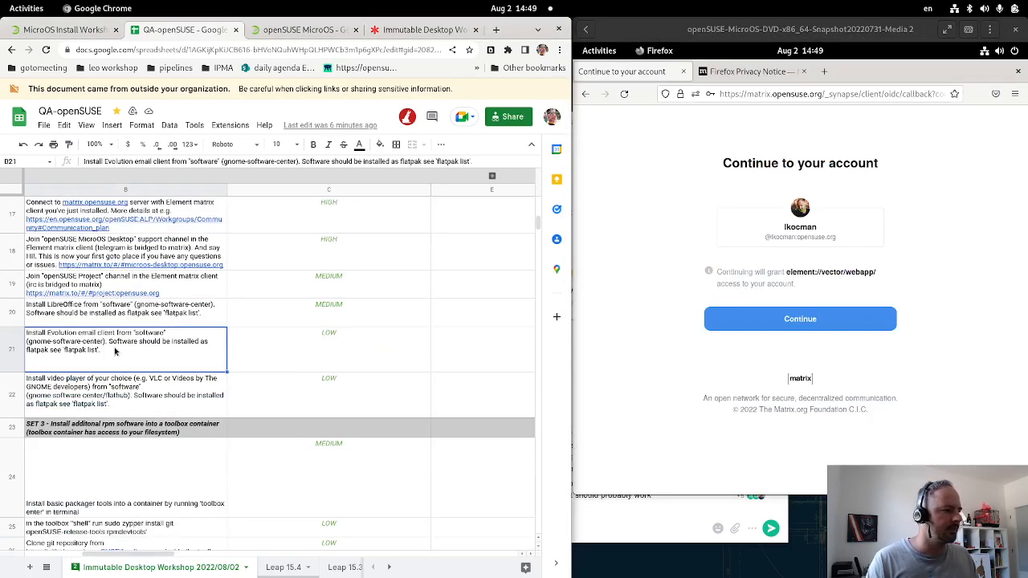
click(328, 395)
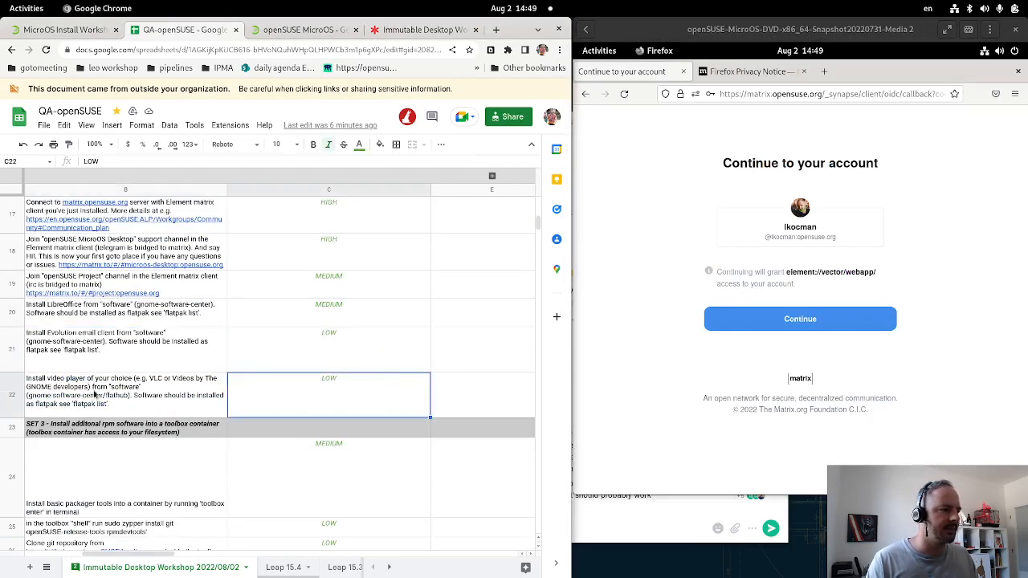
click(129, 394)
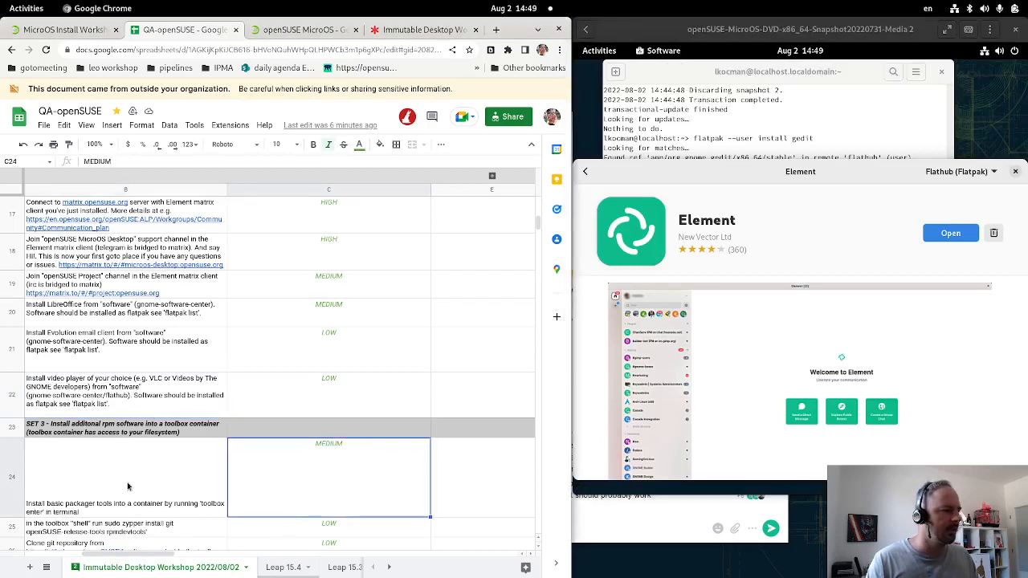
- Run clear to wipe the gedit output, then start typing toolbox enter at the fresh prompt
scroll(down, 3)
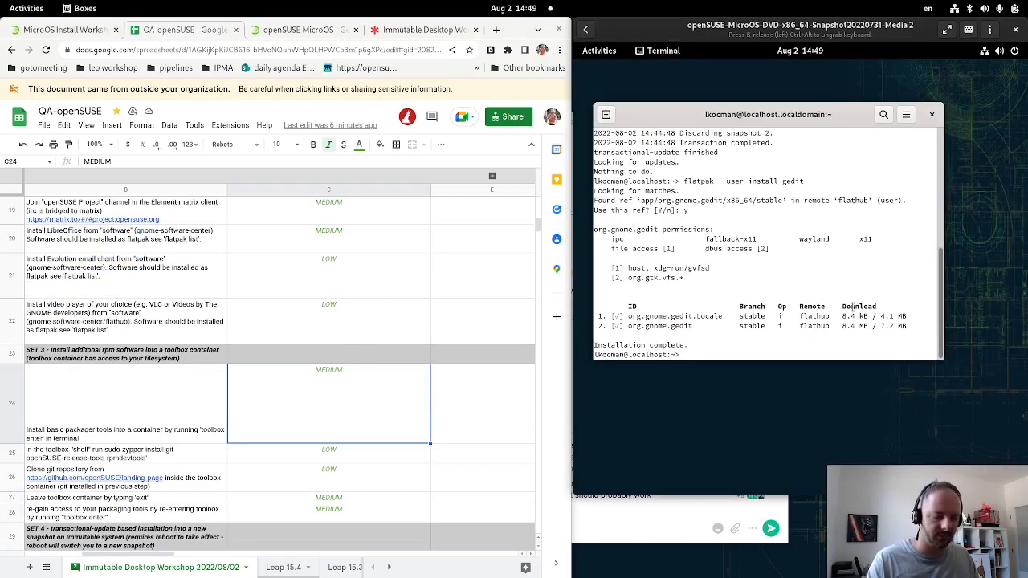
text(cl)
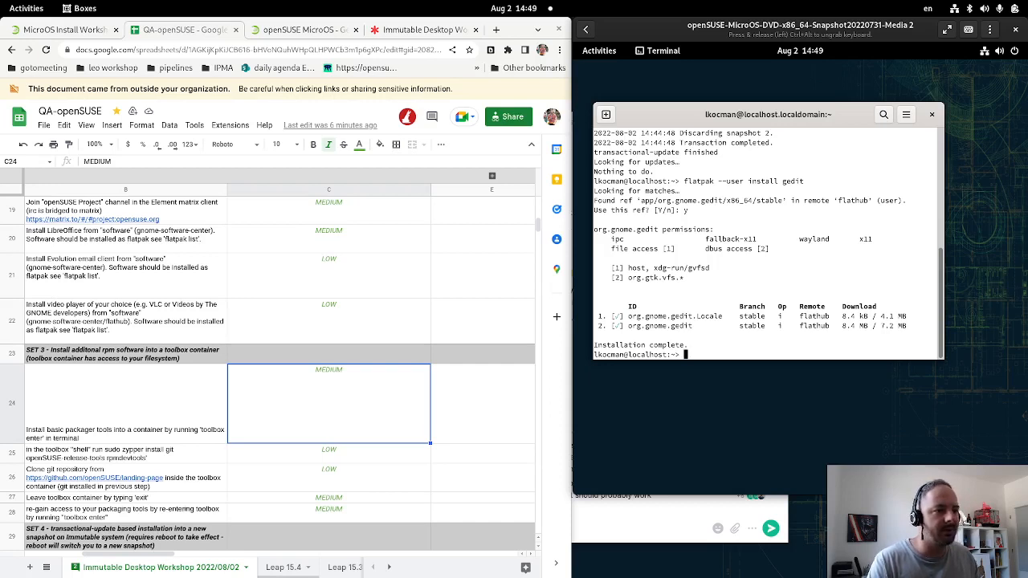
text(cle)
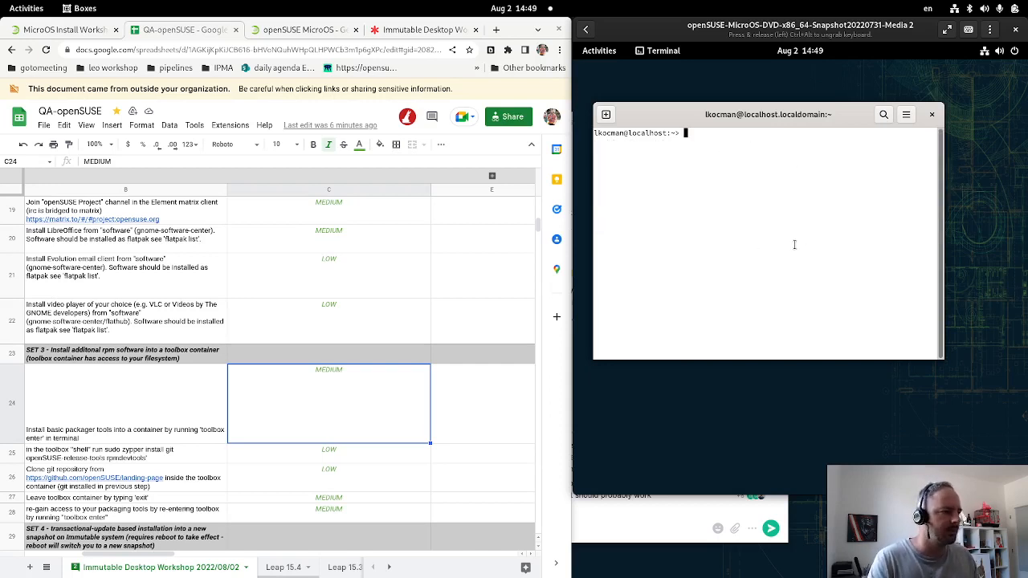
text(toolbox enter)
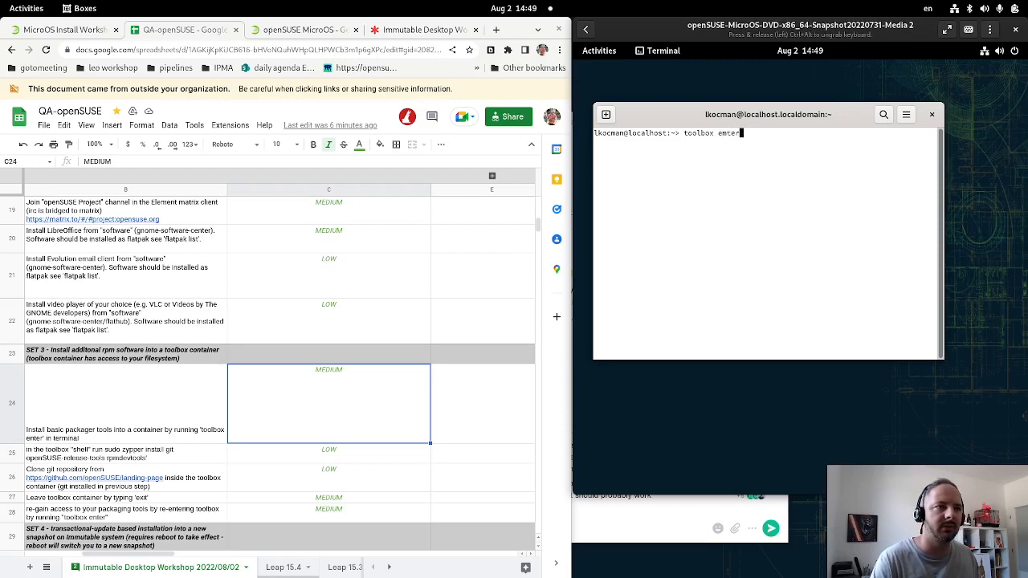
- Run toolbox enter, pulling the openSUSE toolbox image and landing in a container shell
key(Return)
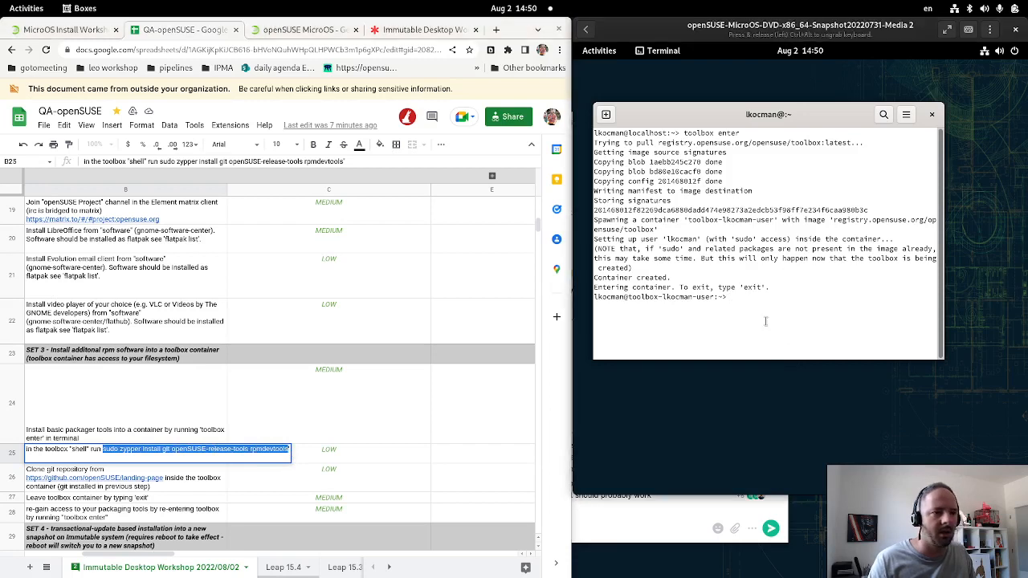
- Install git, openSUSE-release-tools and rpmdevtools with sudo zypper inside the toolbox and verify git runs
text(sudo zypper install git openSUSE-release-tools rpmdevtools)
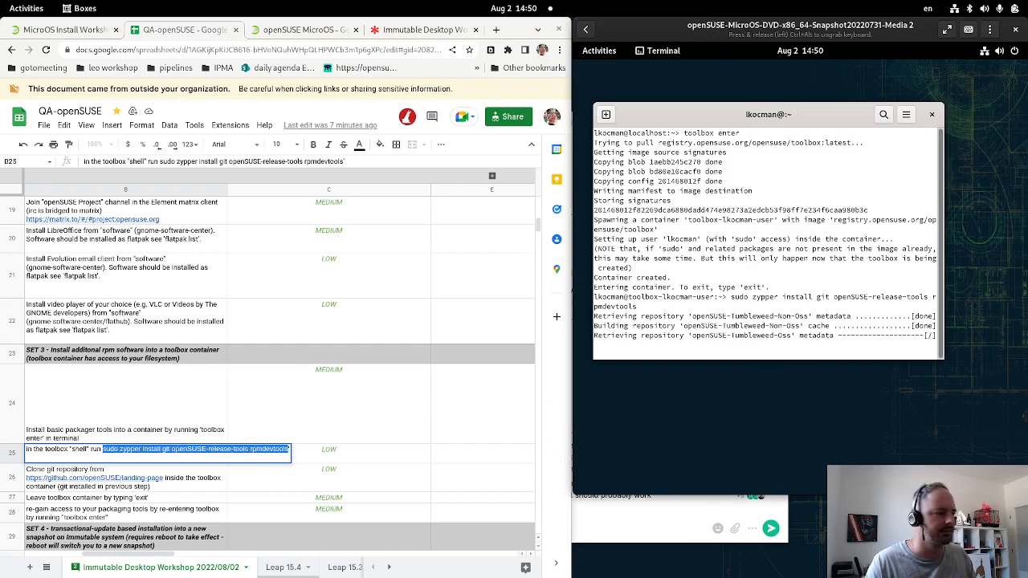
click(482, 453)
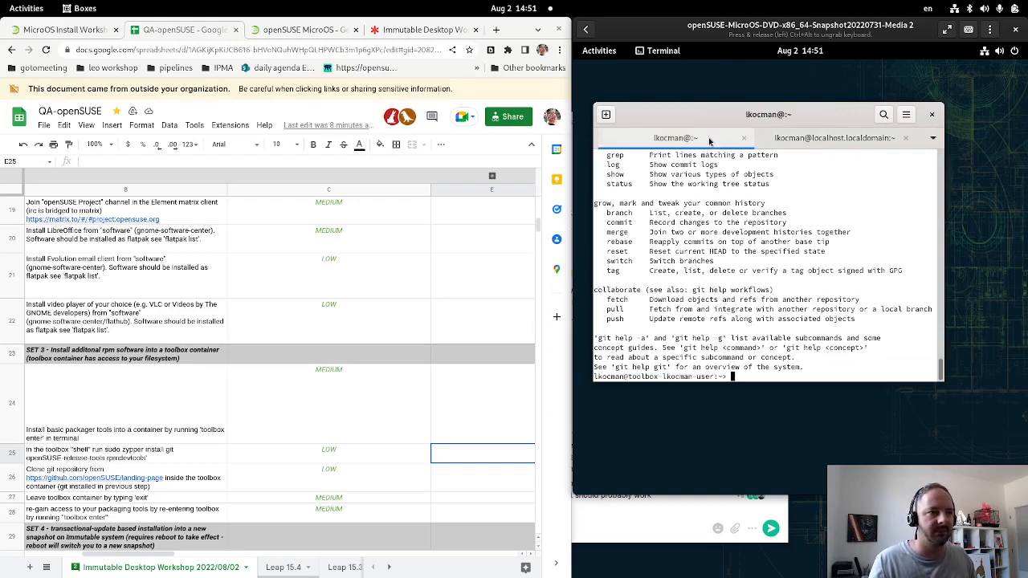
- Check git on the host, re-enter the toolbox and select the landing-page cloning task
text(git)
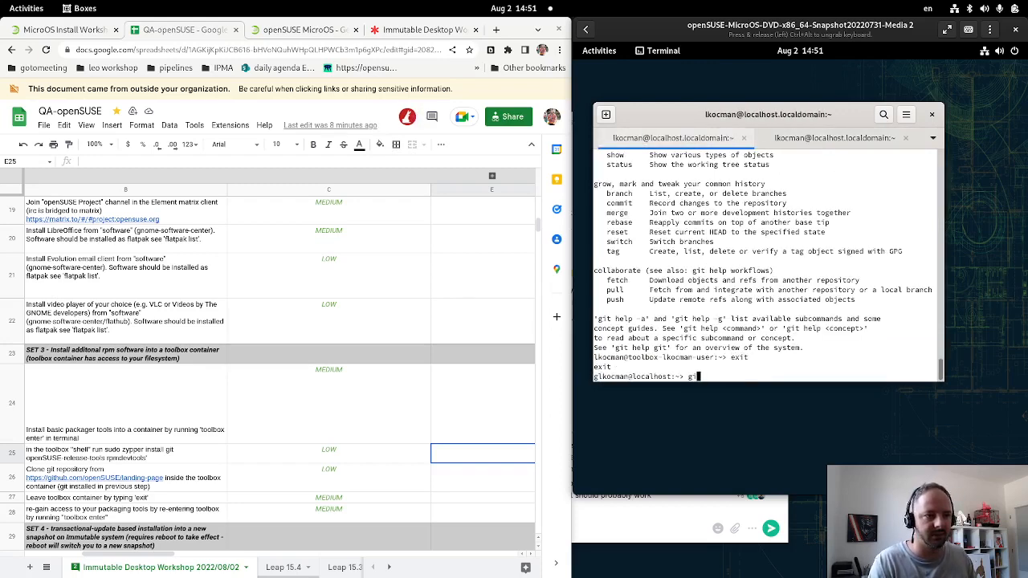
text(toolbox enter)
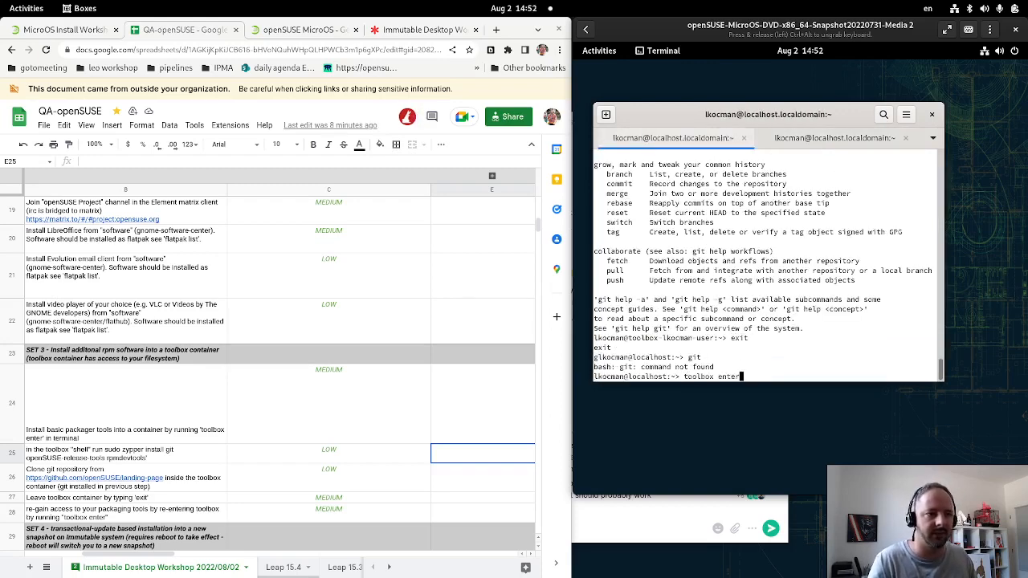
key(Return)
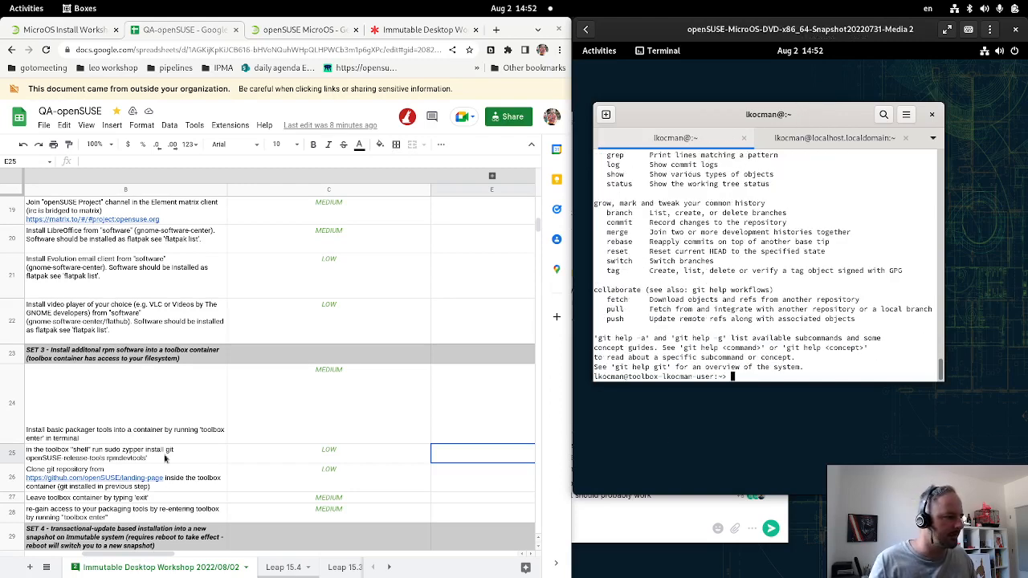
click(328, 479)
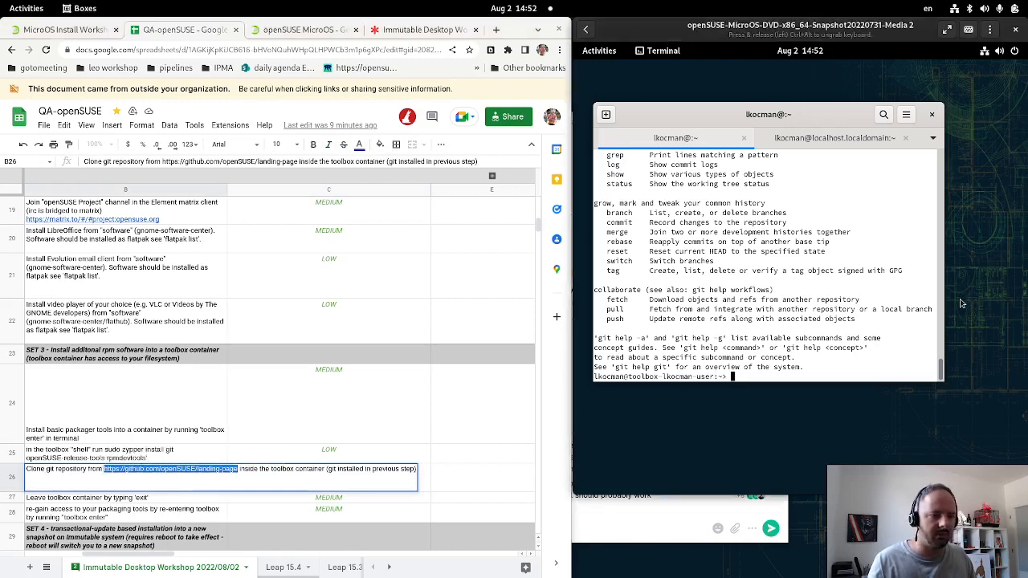
text(git clone https://github.com/openSUSE/landing-page.git)
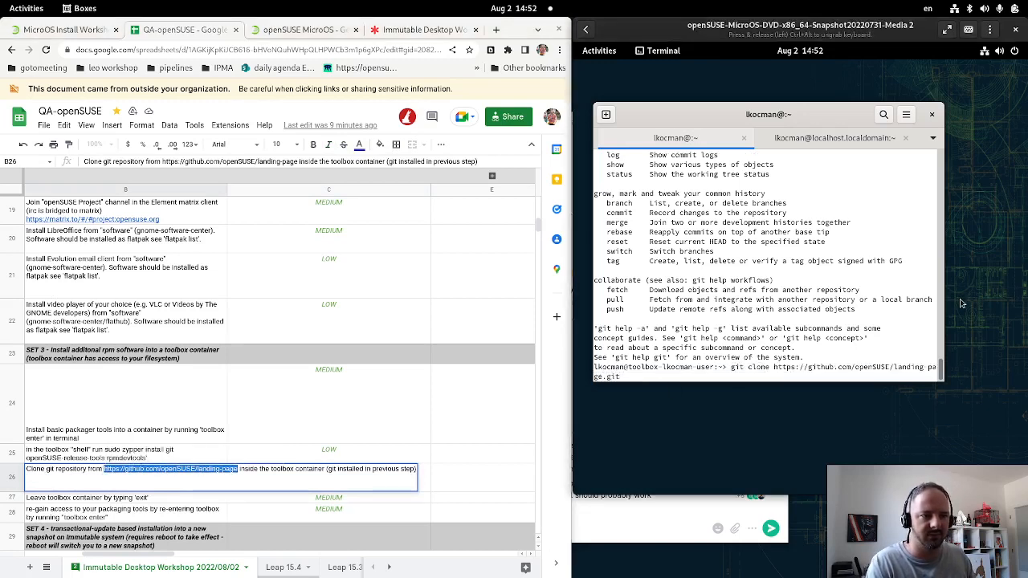
key(Return)
text(ls)
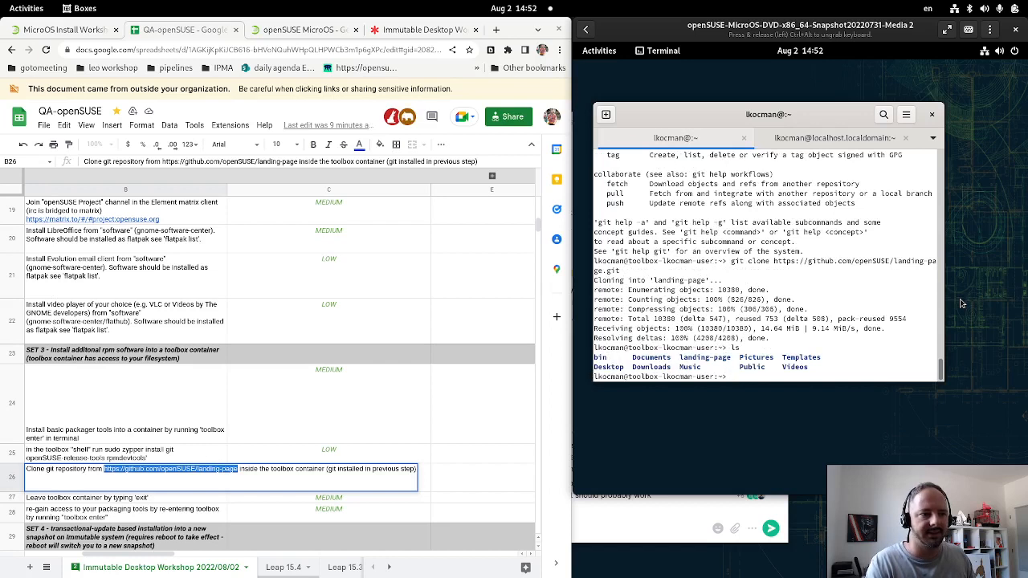
text(pwd)
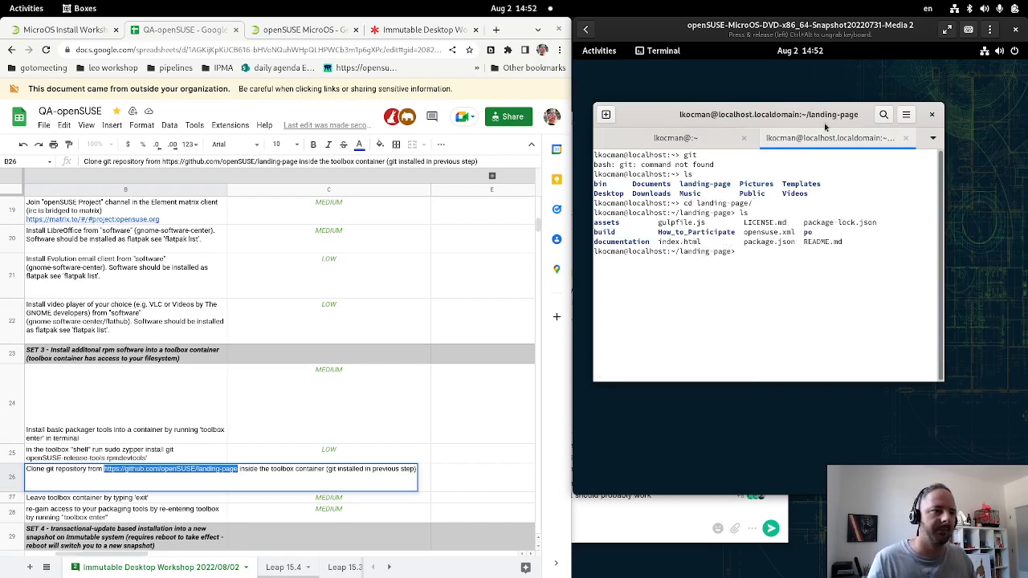
text(git)
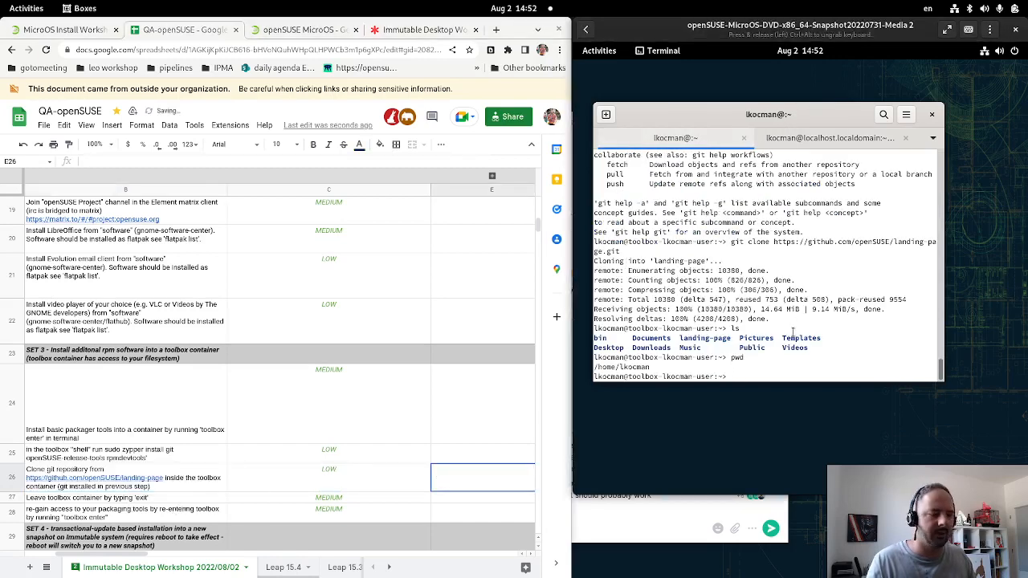
text(exit)
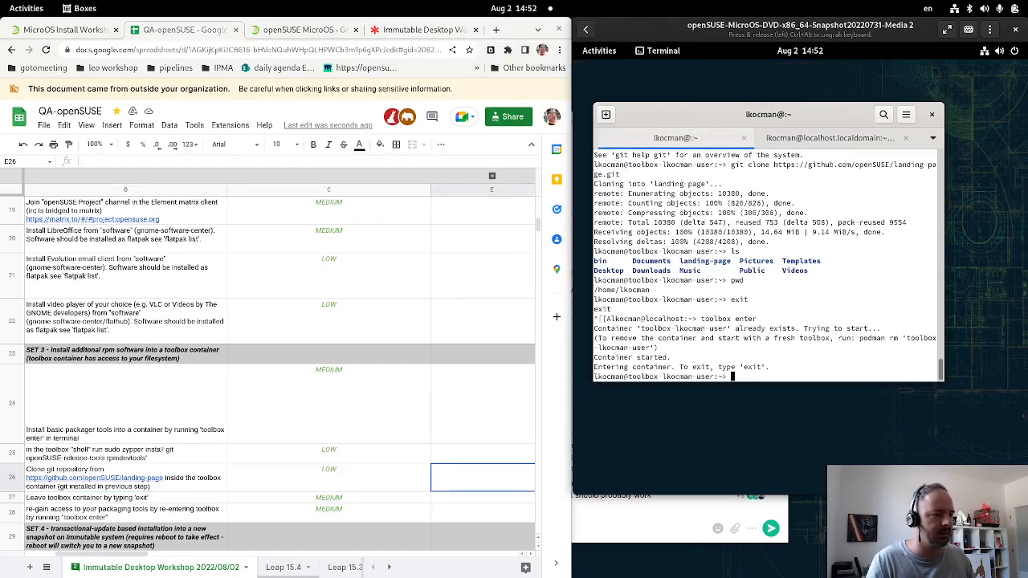
mouse_move(713, 459)
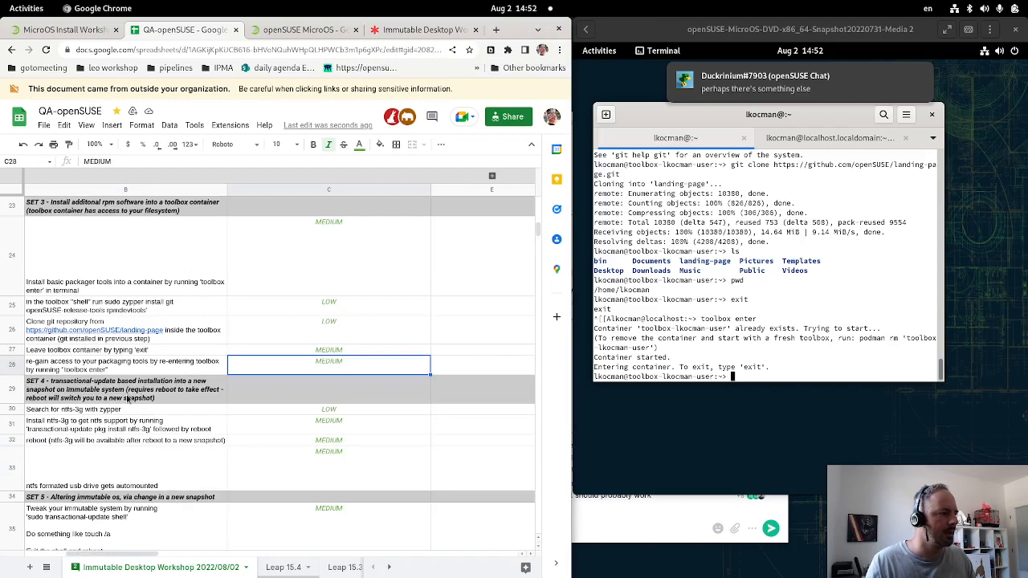
click(125, 390)
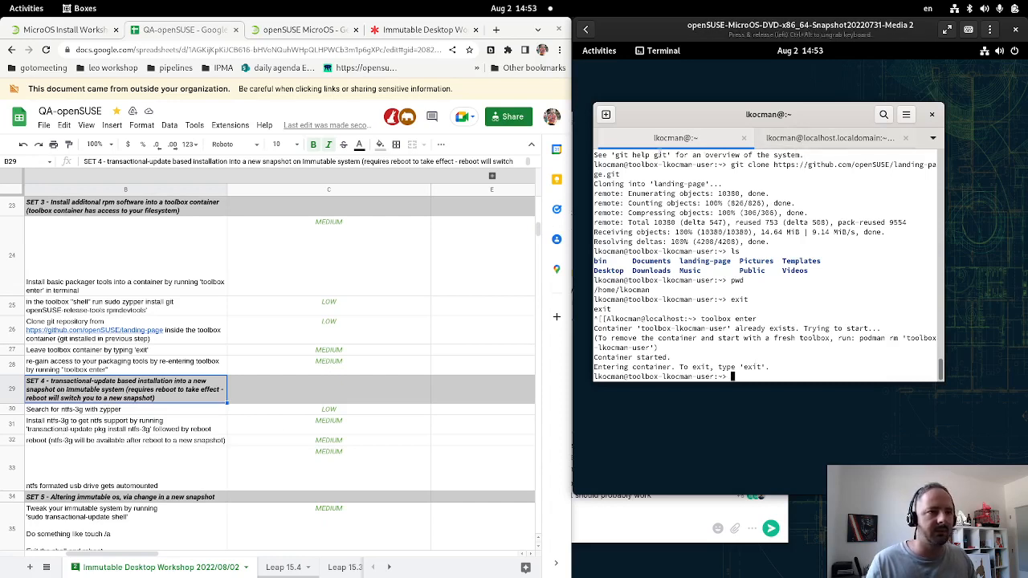
- Exit the toolbox and run sudo zypper search ntfs-3g on the host, authenticating with the password
text(exit)
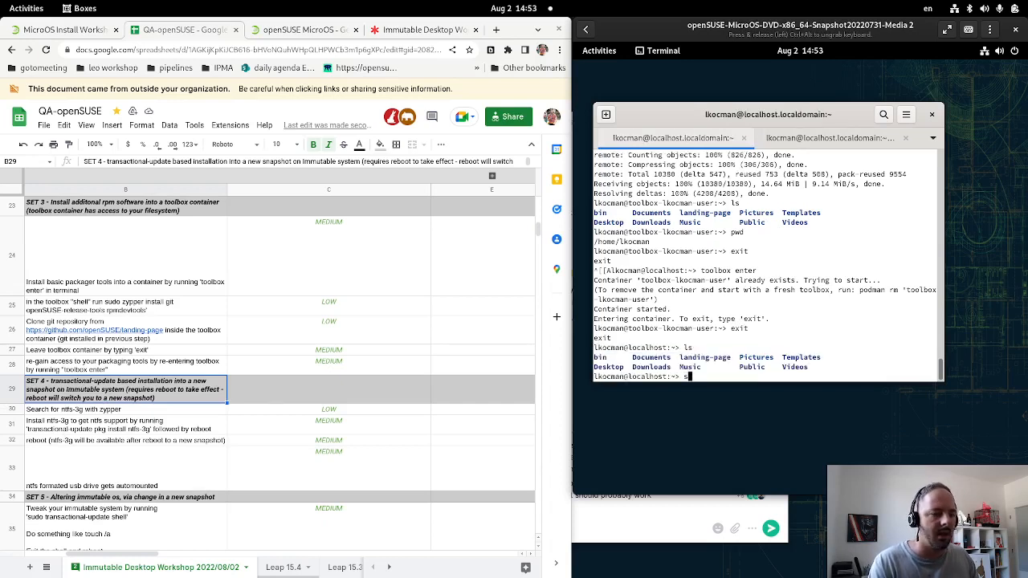
text(sudo tr)
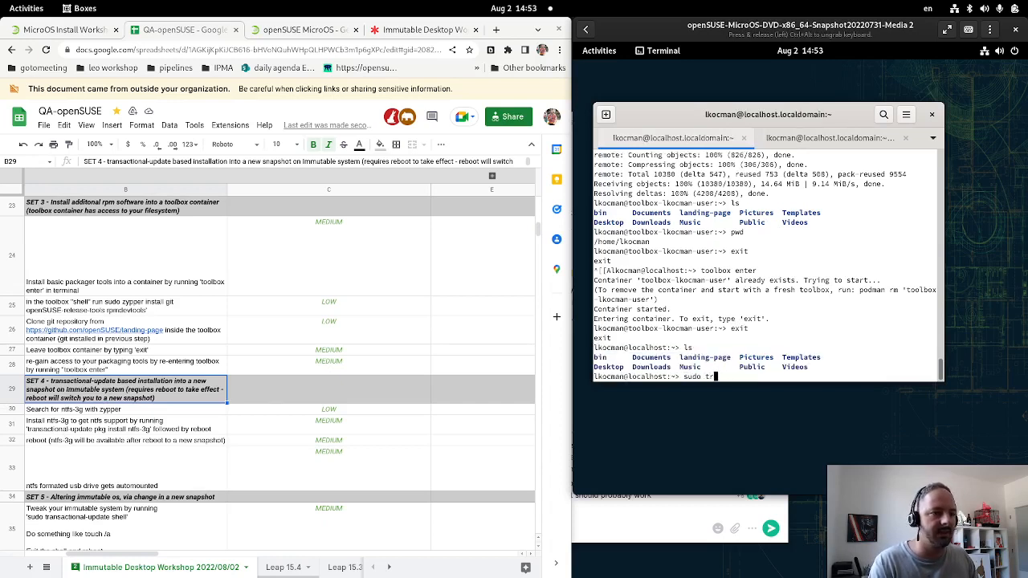
key(BackSpace)
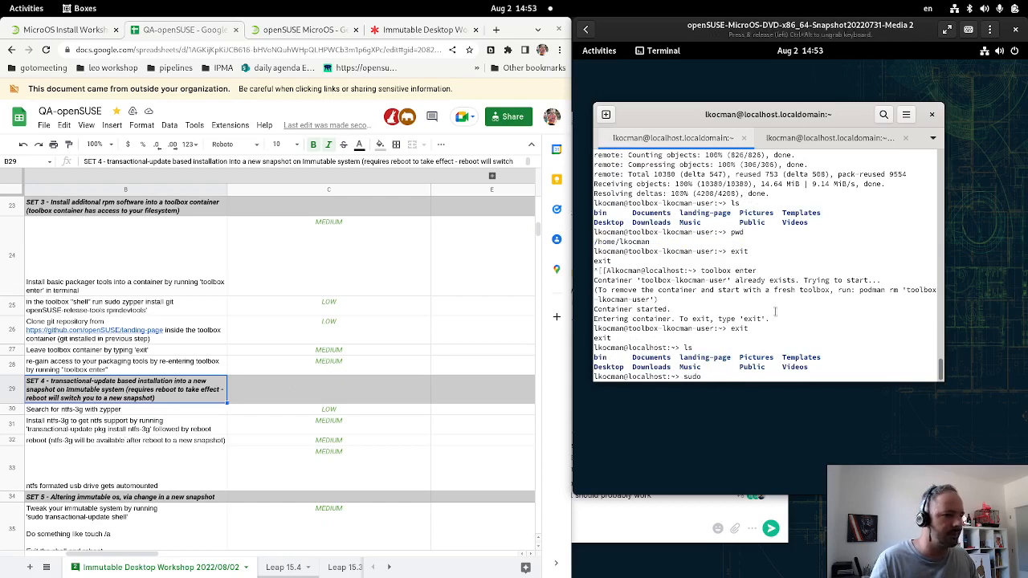
text(zypper search ntf)
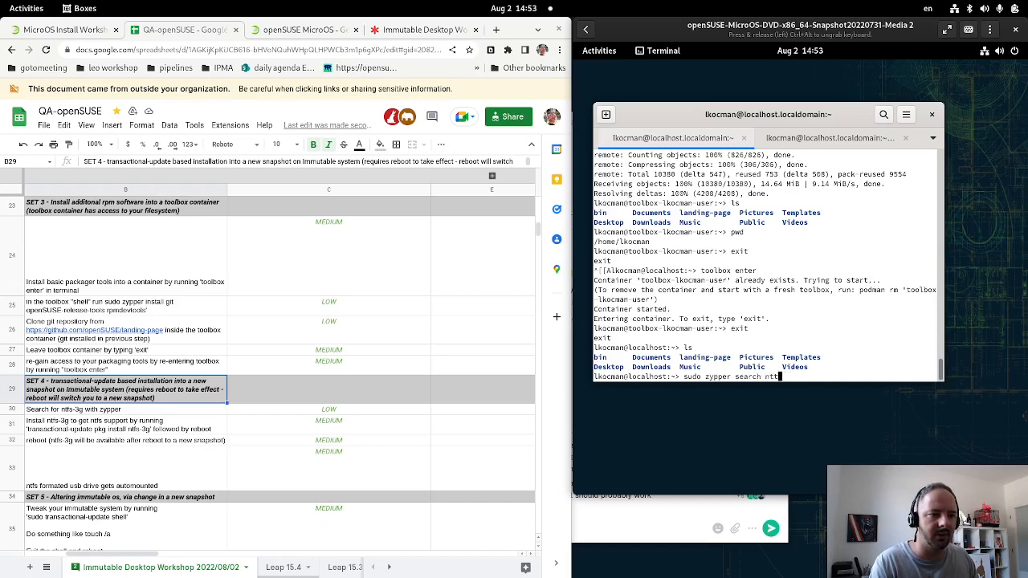
key(Return)
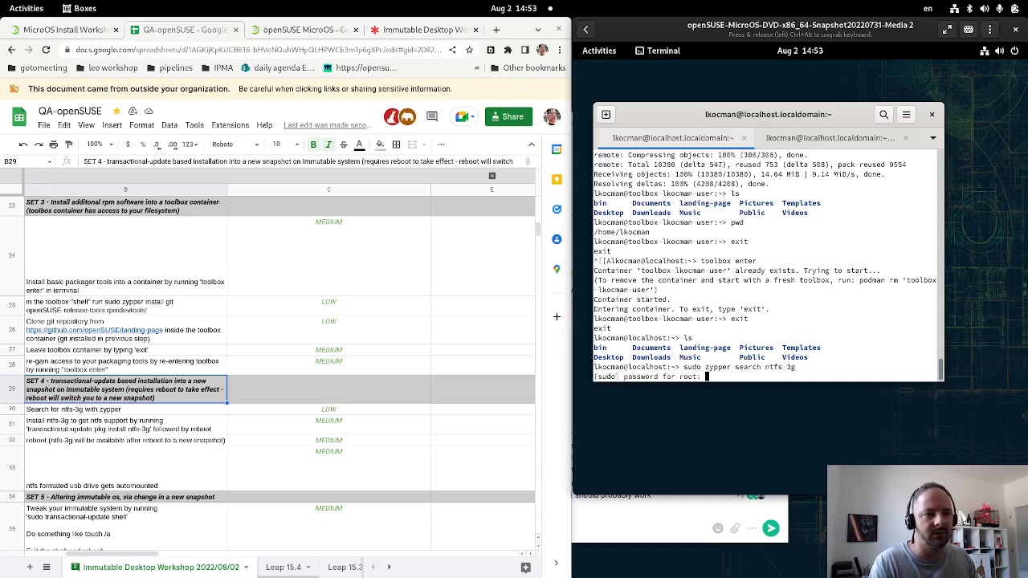
key(Return)
text(sudo transactional)
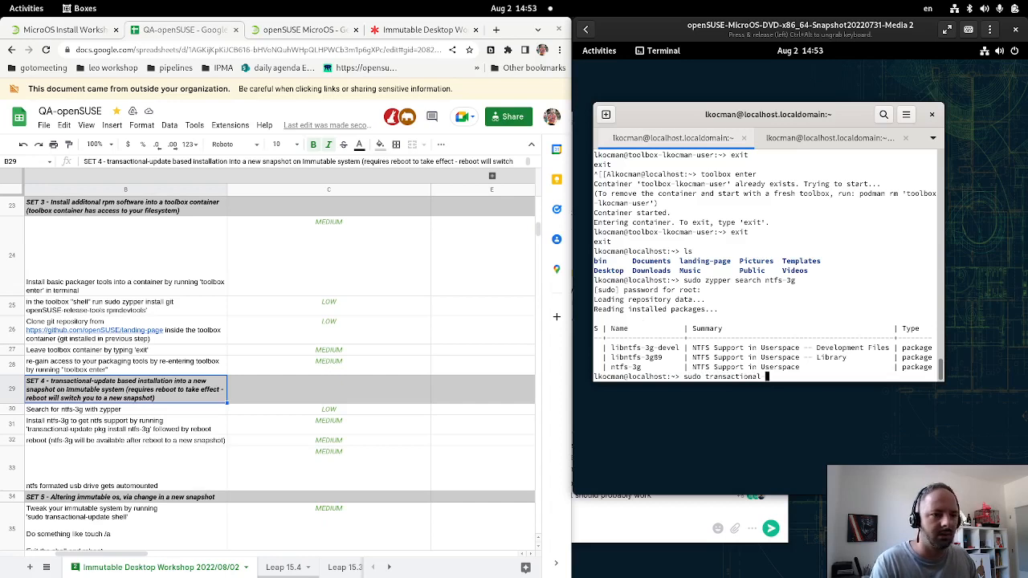
- Install ntfs-3g with sudo transactional-update pkg install into a new snapshot pending reboot
text(update pkg install)
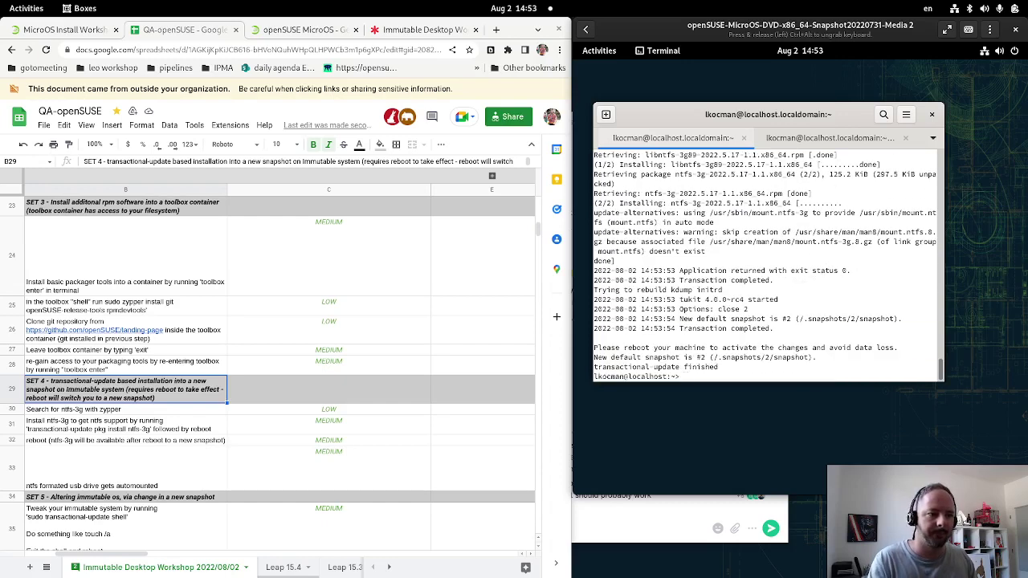
- Reboot the VM and boot the default openSUSE MicroOS GRUB entry into the new snapshot
key(Return)
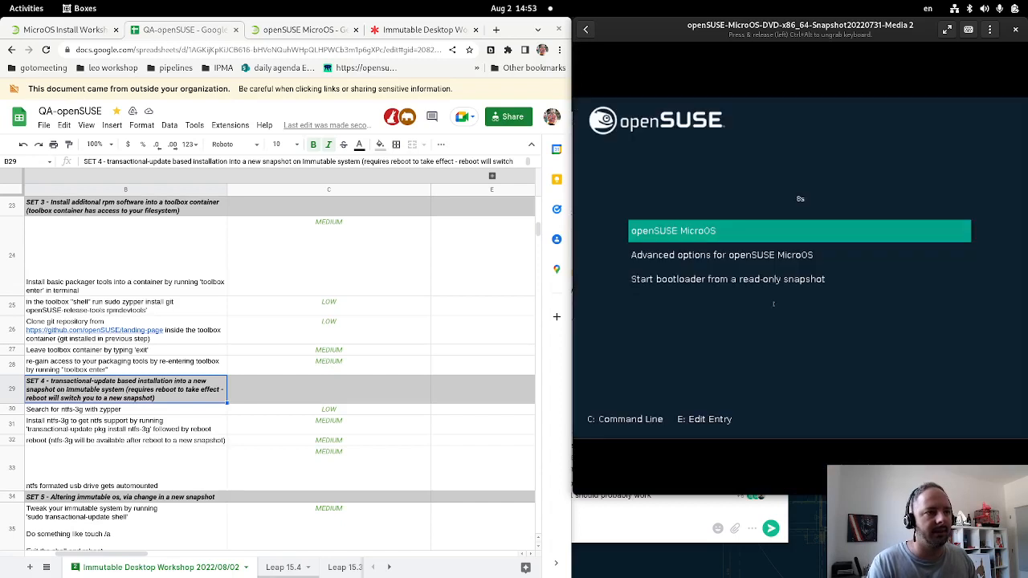
key(Return)
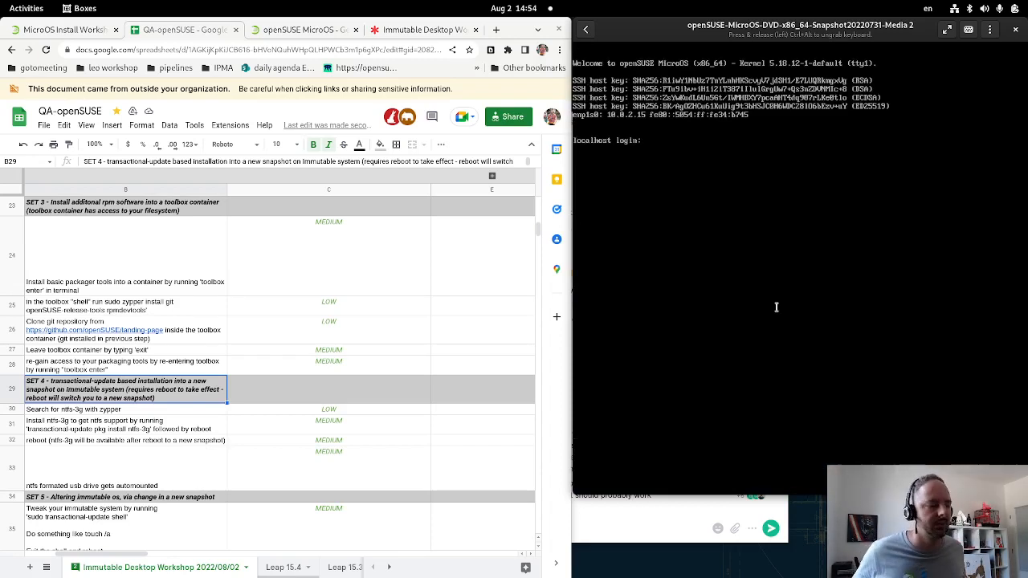
mouse_move(726, 381)
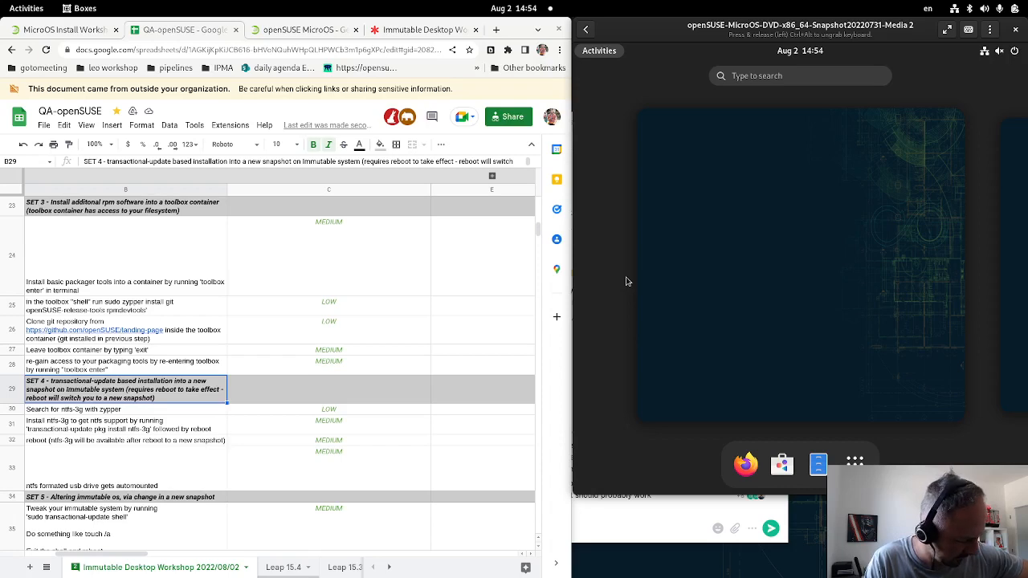
mouse_move(614, 268)
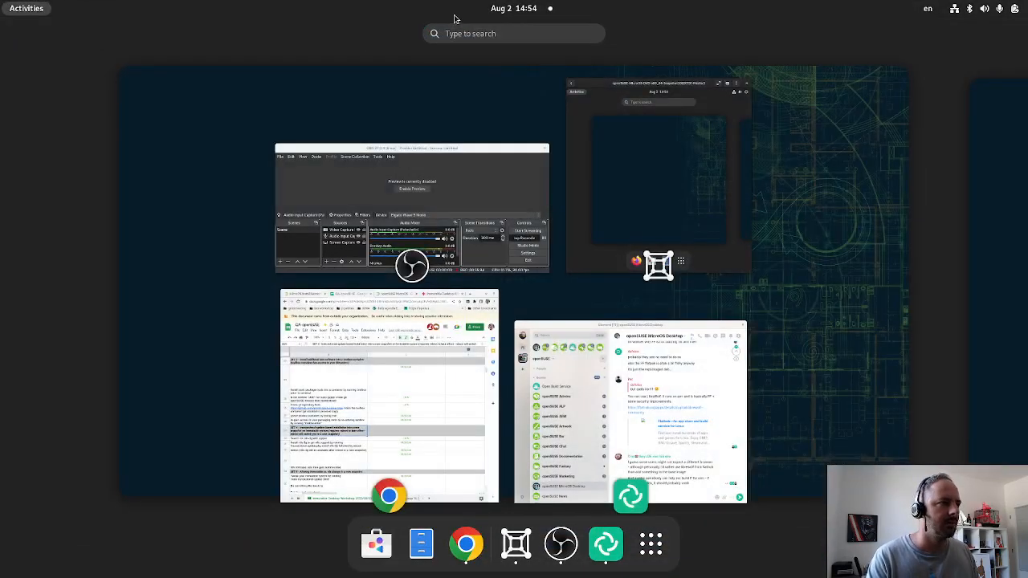
- Search 'nauti' in the host Activities overview and launch Files on the Home folder
text(nauti)
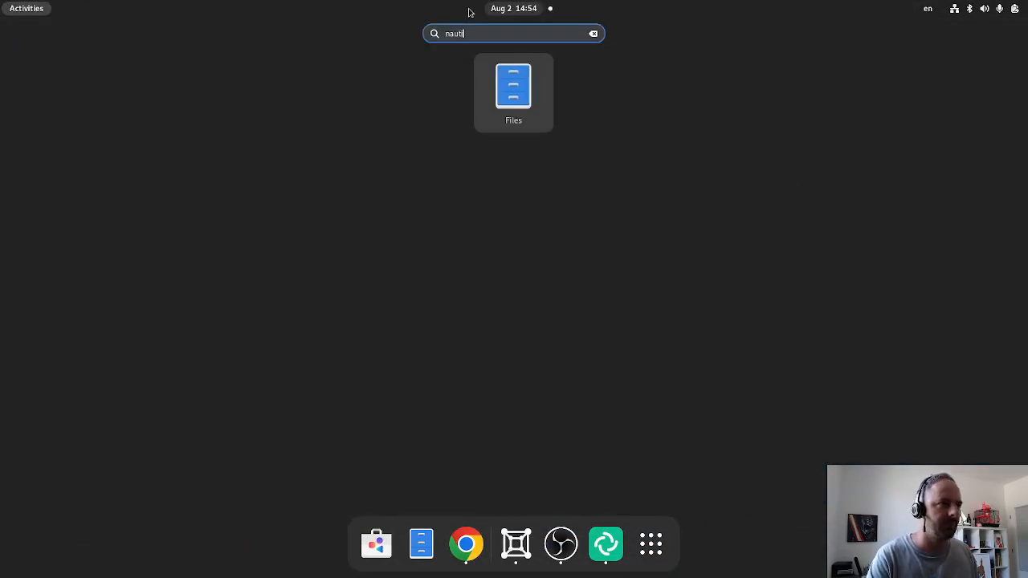
click(514, 91)
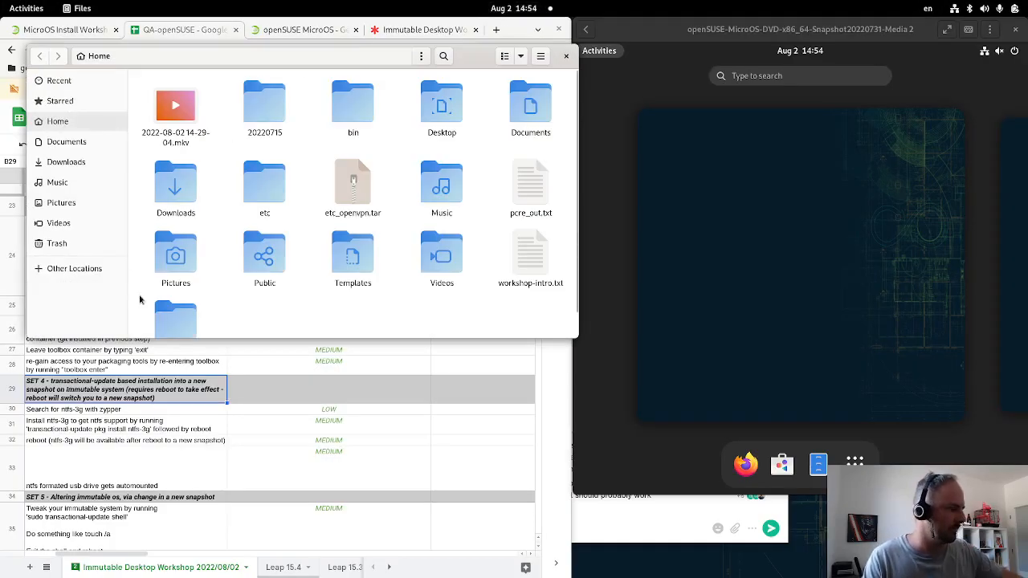
mouse_move(135, 286)
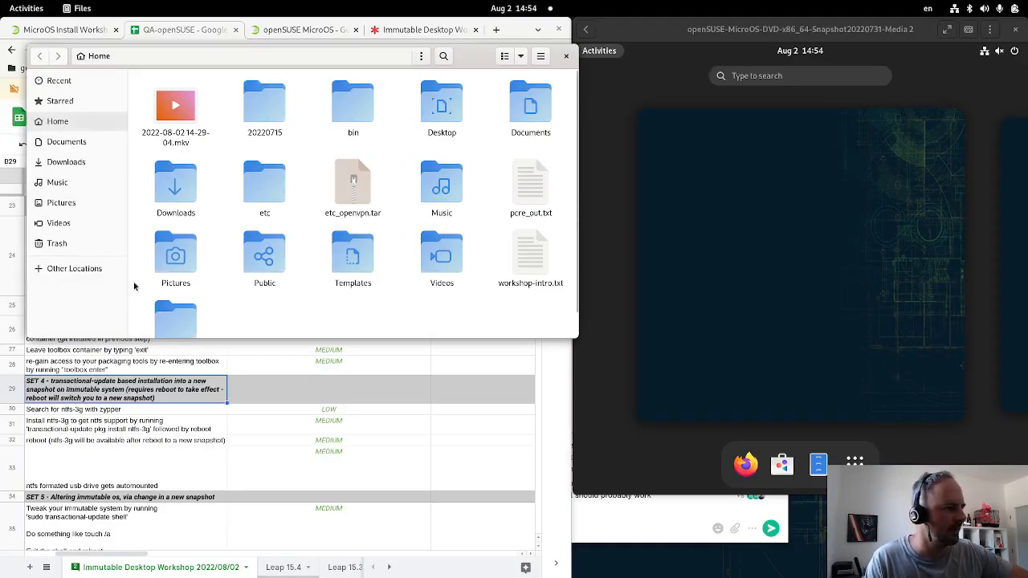
mouse_move(228, 305)
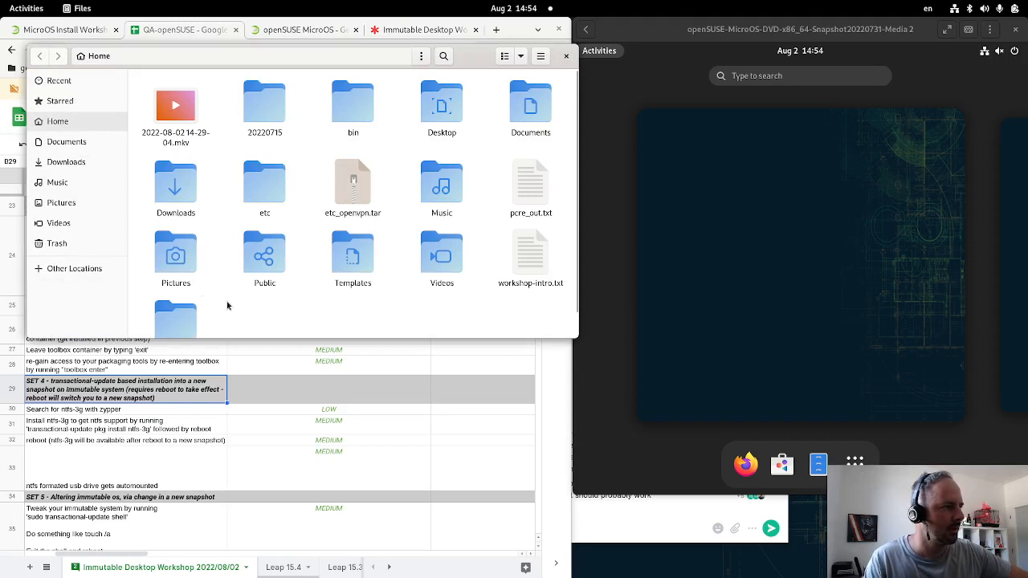
mouse_move(476, 67)
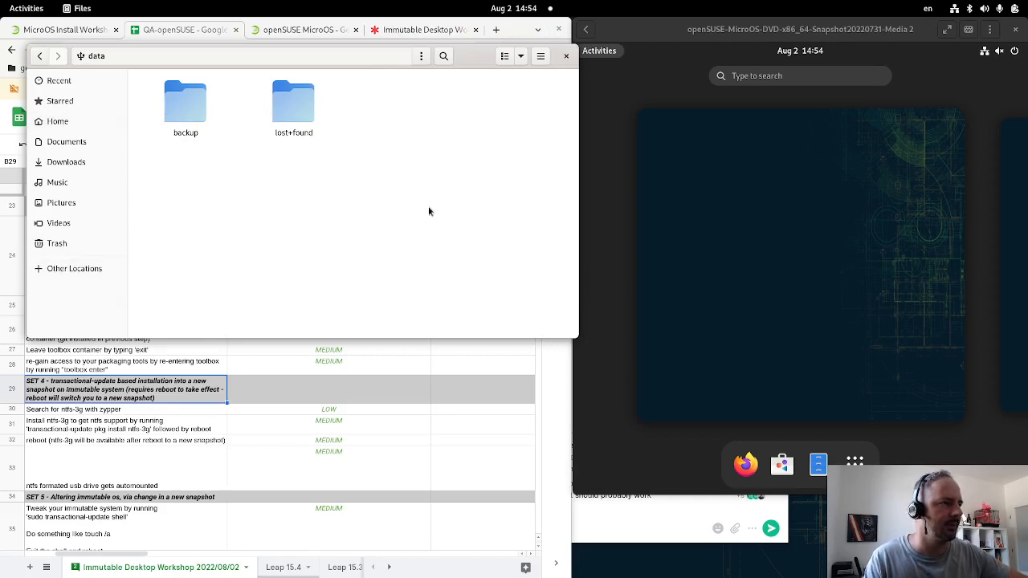
- Close the host Files window after viewing the data drive's backup and lost+found folders
click(180, 29)
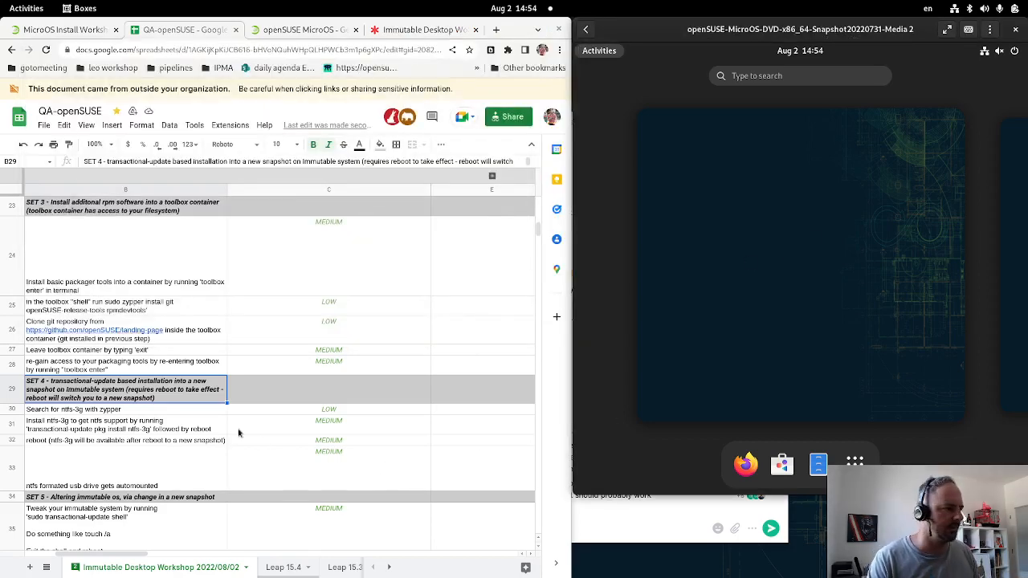
- Check the ntfs-3g reboot step's MEDIUM rating and scroll down to the SET 5 snapshot tasks
click(328, 441)
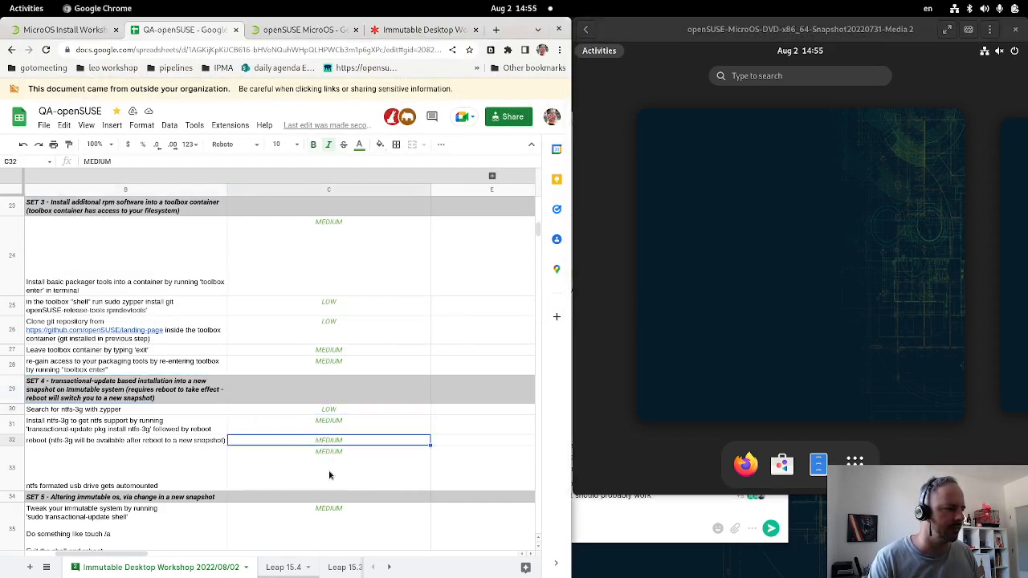
scroll(down, 3)
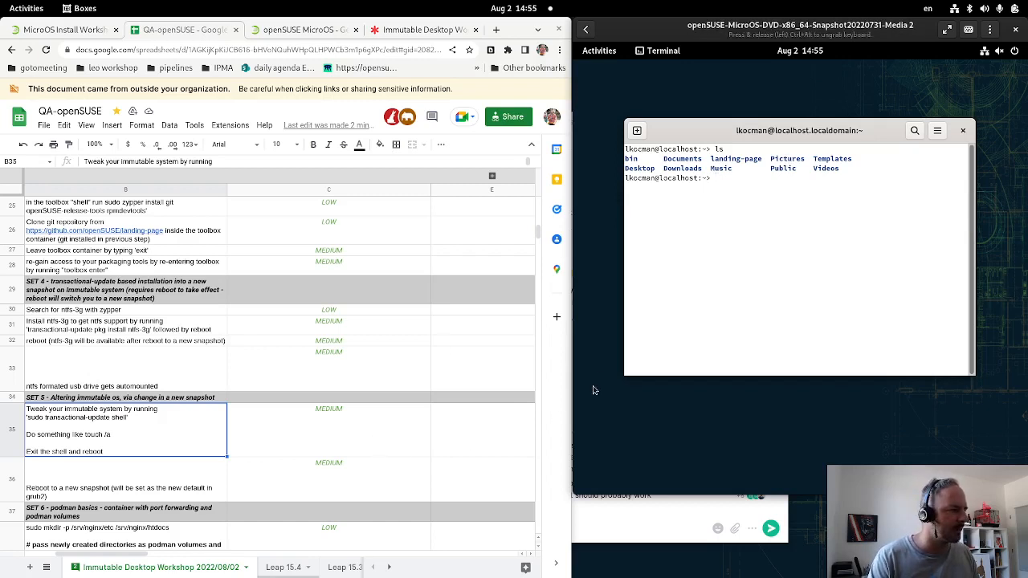
- Start sudo transactional-update shell, authenticate, and create the test file /a with touch
text(sudo transactional-update shell)
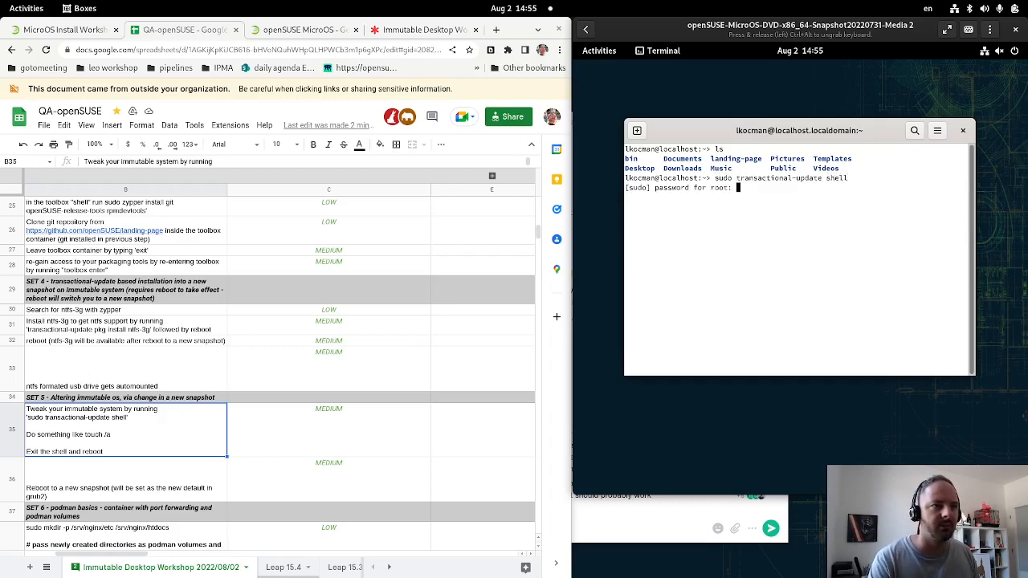
key(Return)
text(ls)
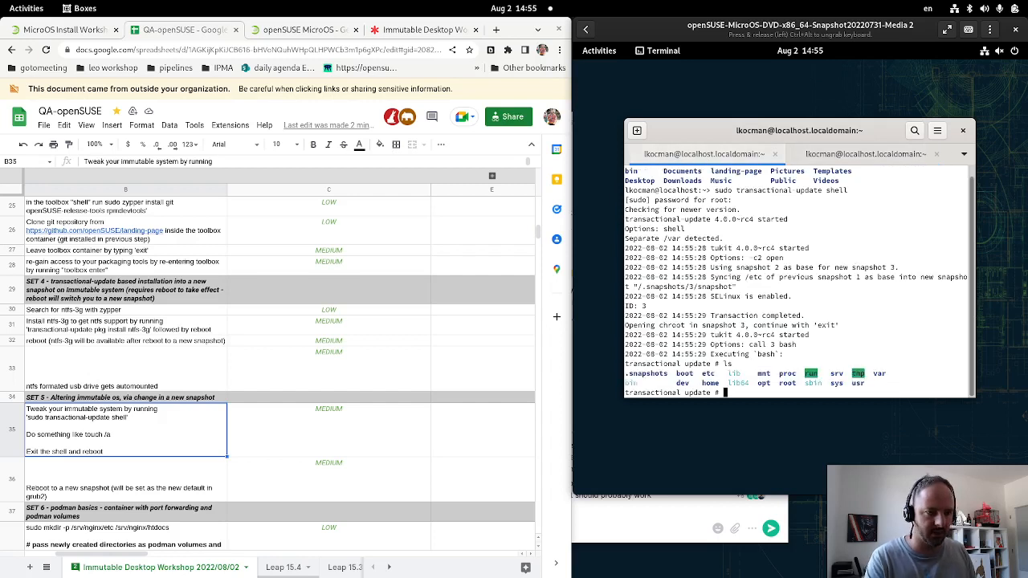
text(touch /a)
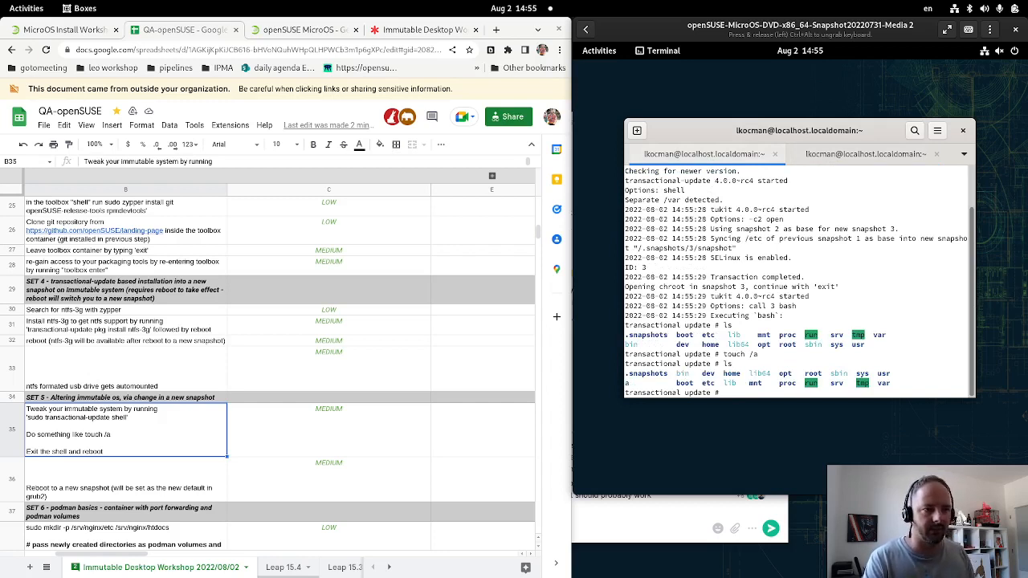
- Exit the transactional shell so snapshot 3 becomes default, and begin the sudo reboot command
text(ex)
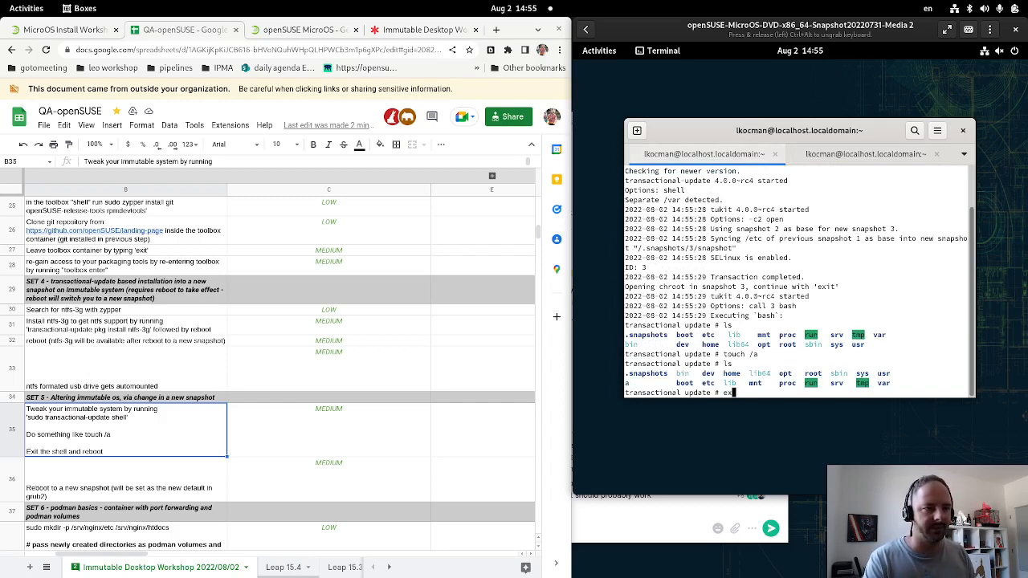
text(exit)
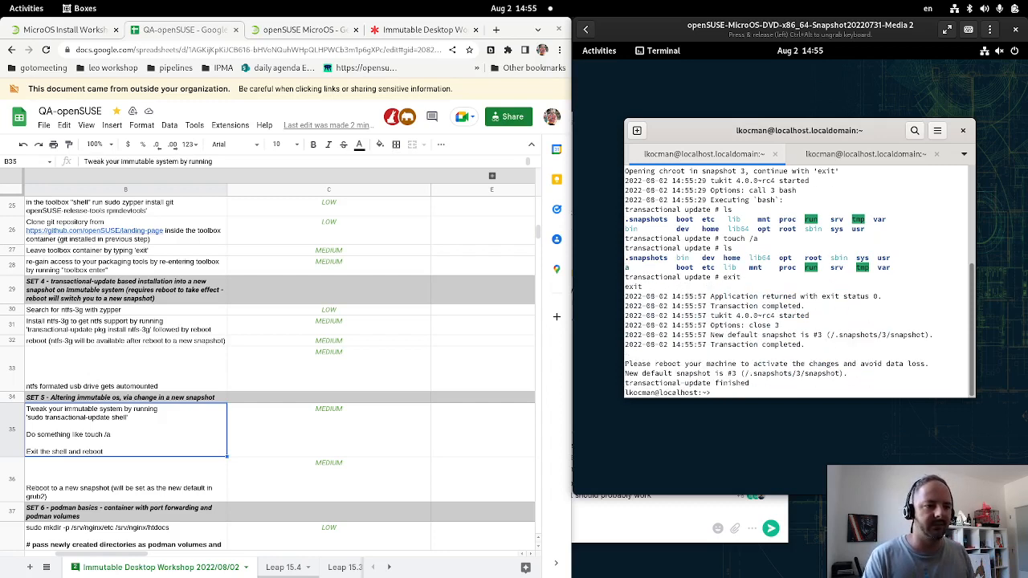
text(sudo r)
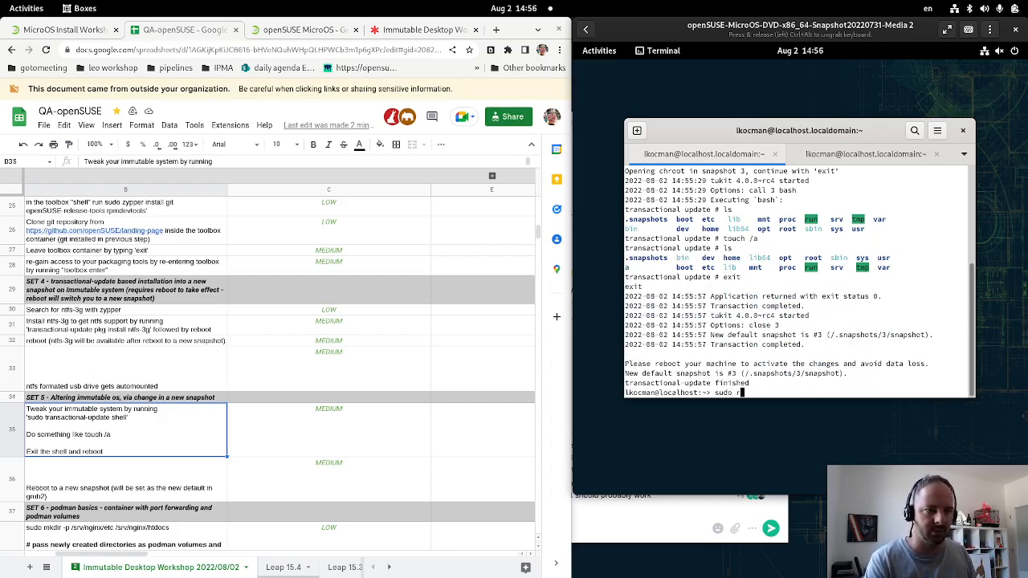
- Reboot into snapshot 3 via the default GRUB entry and attempt removing the file on the read-only root
key(Return)
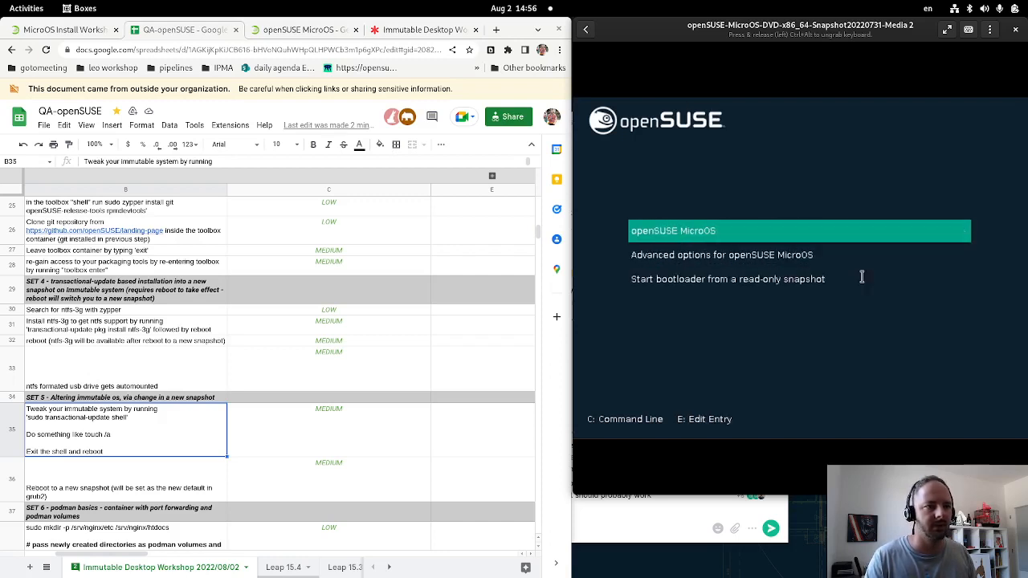
key(Return)
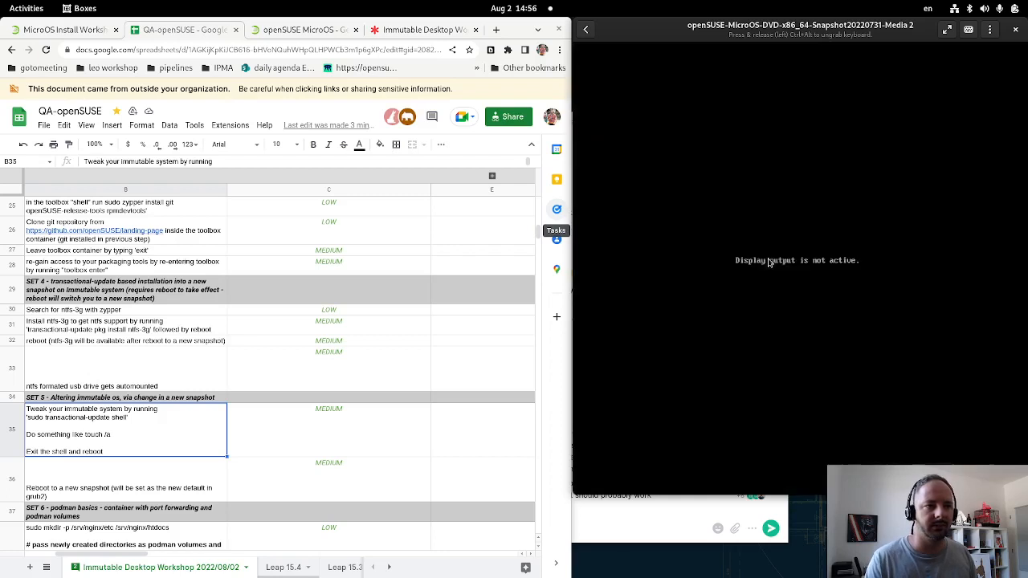
mouse_move(880, 368)
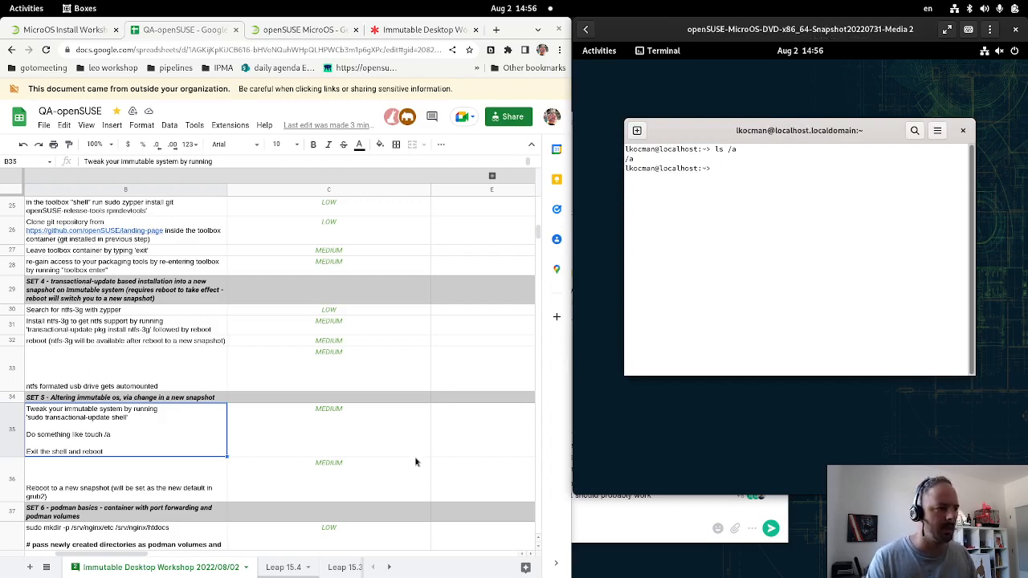
text(rm /tm)
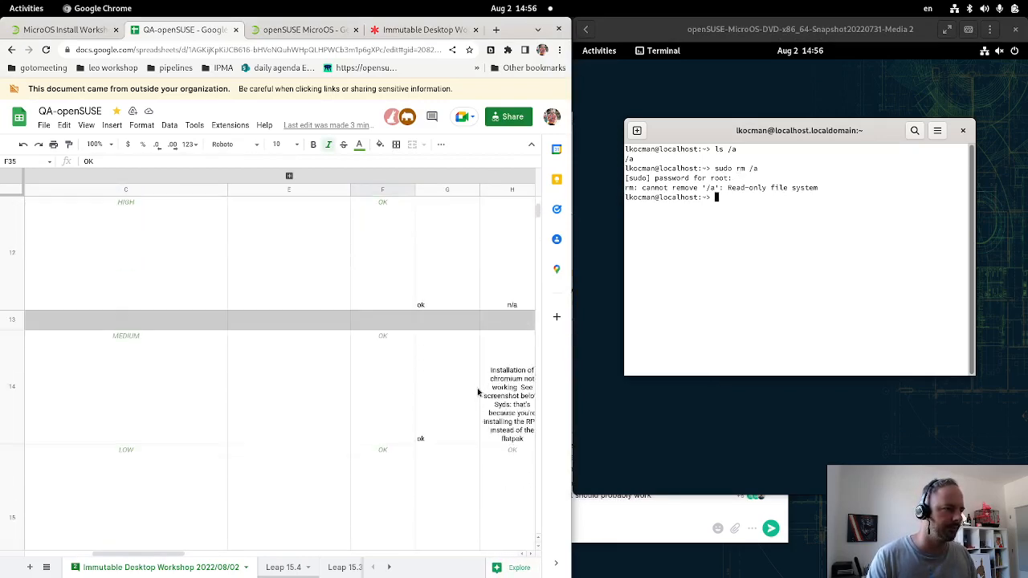
- Scroll to SET 6 and select its podman basics instructions cell
scroll(down, 3)
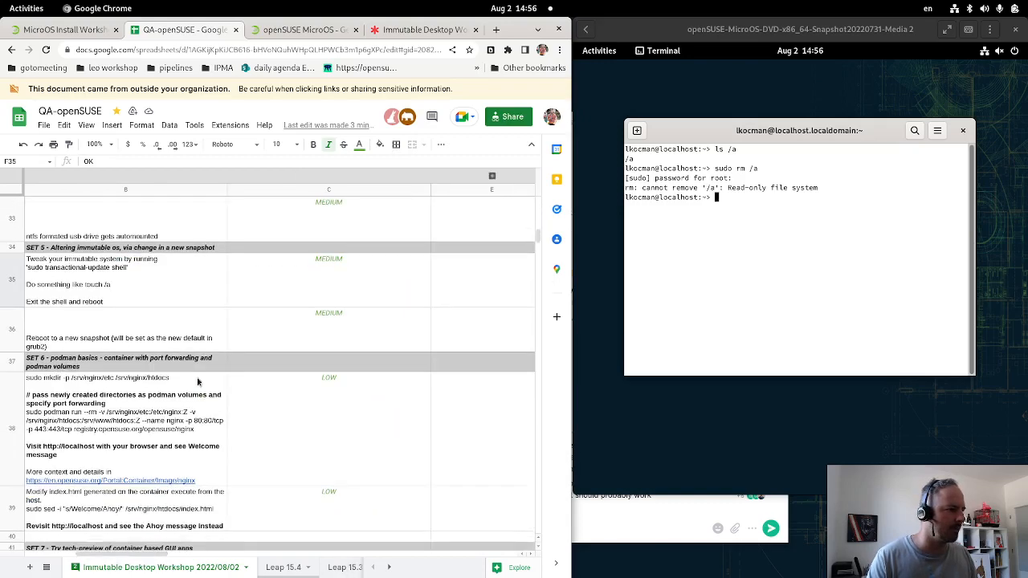
click(120, 376)
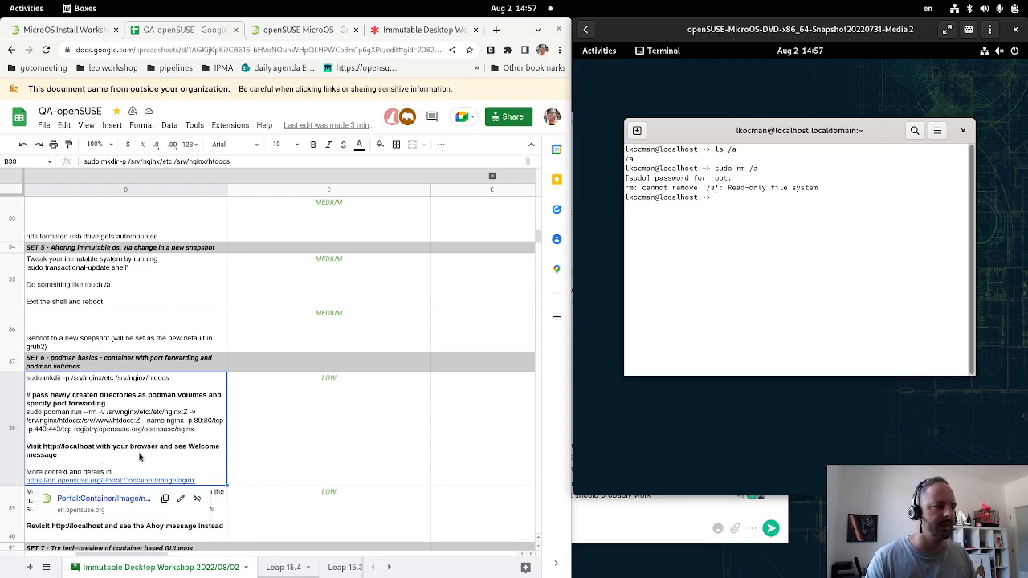
mouse_move(91, 476)
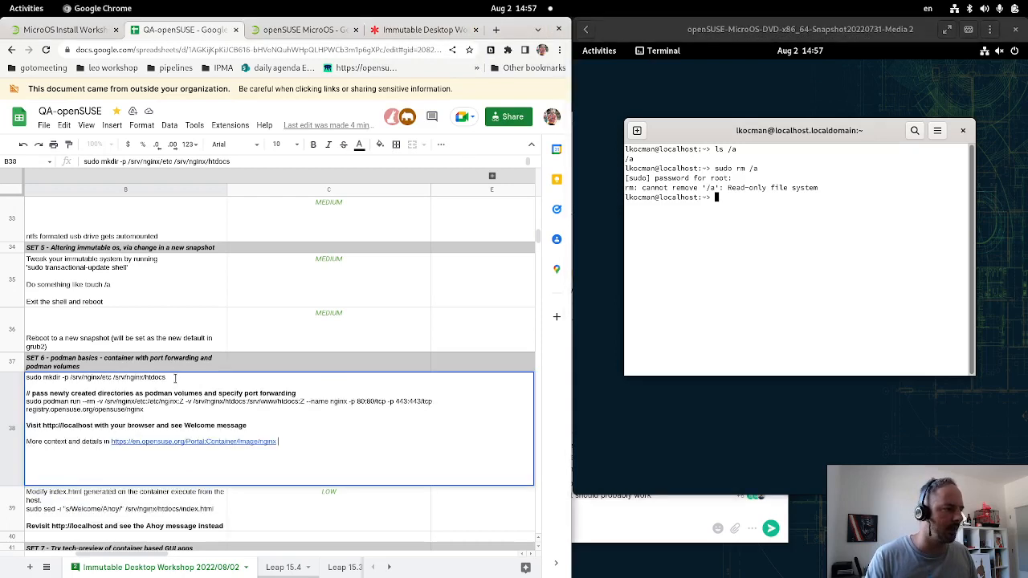
- Copy the sudo mkdir -p /srv/nginx/etc /srv/nginx/htdocs command from the instructions
double_click(96, 376)
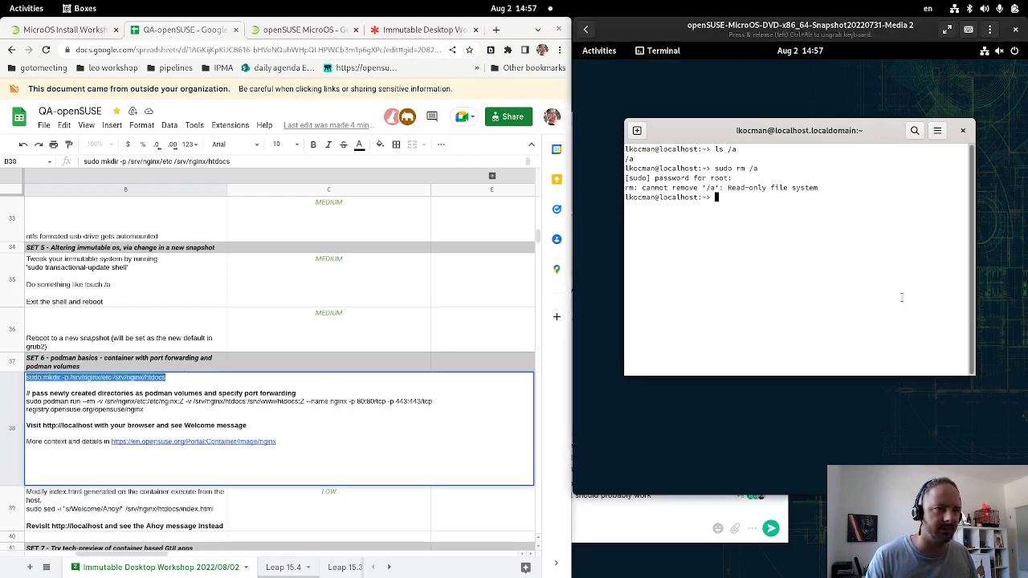
text(l)
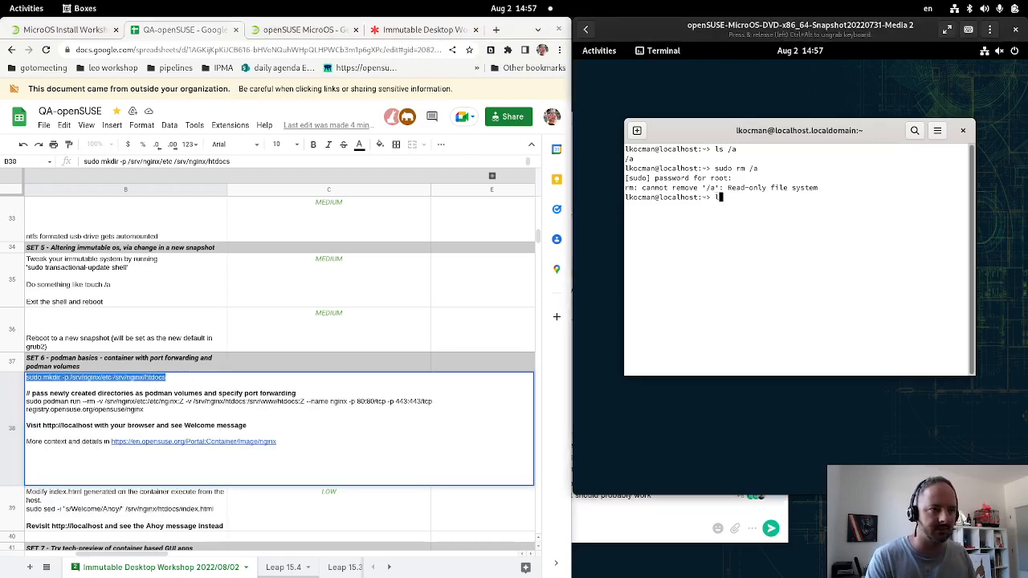
key(Return)
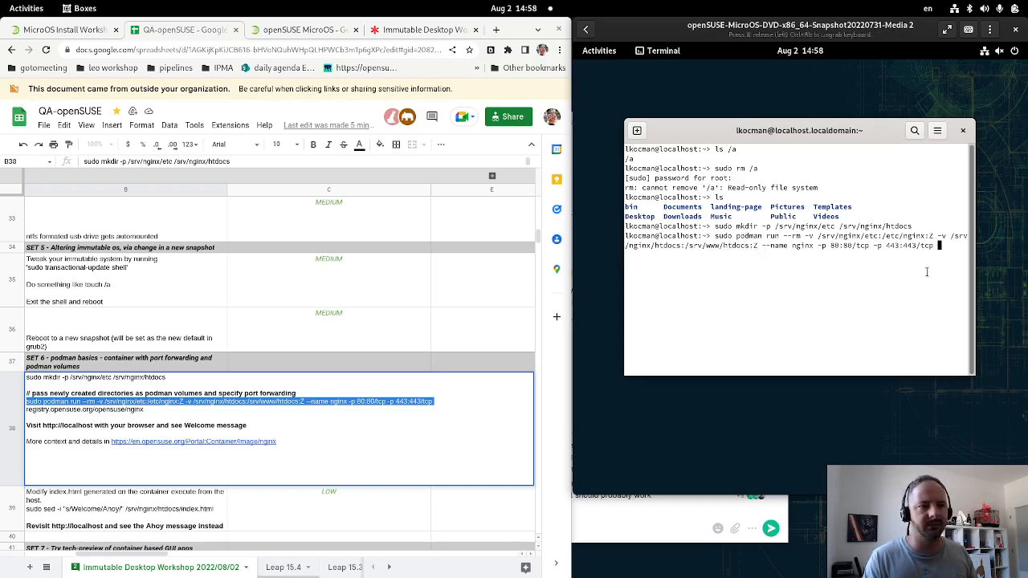
- Run the podman nginx container command and launch Firefox from Activities
key(Return)
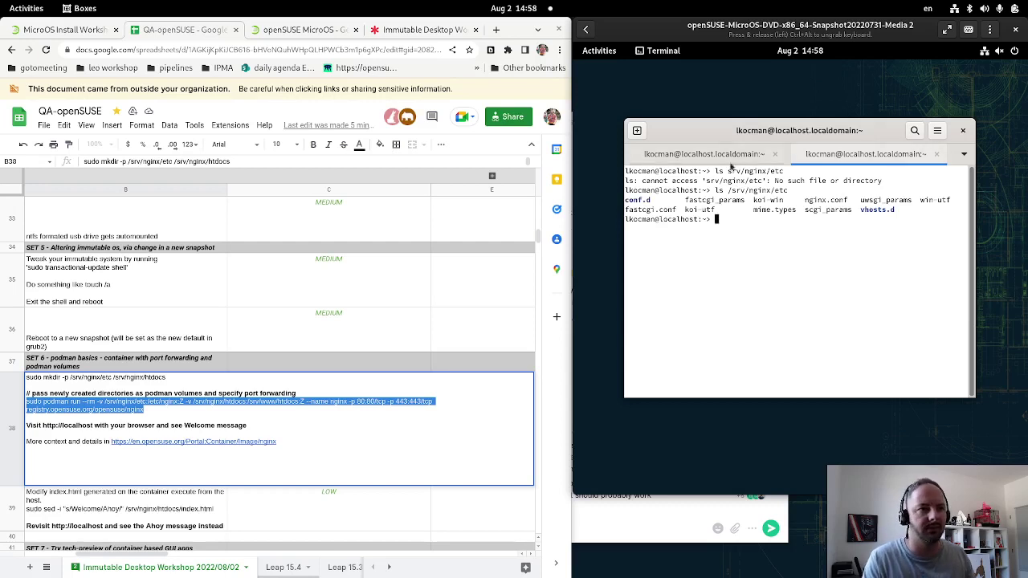
key(Return)
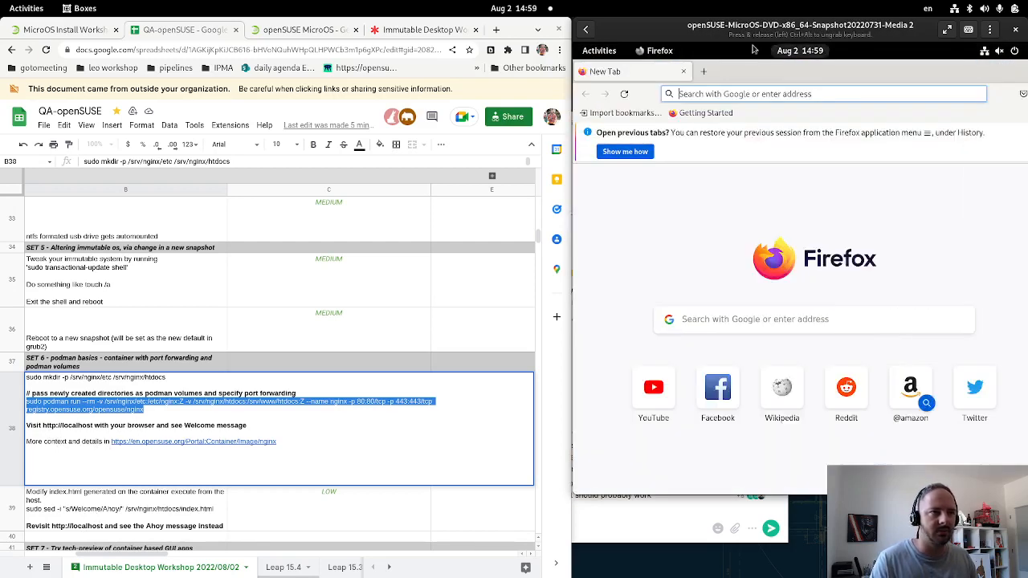
- Load localhost in Firefox to get the nginx welcome page, then return to the other terminal
text(localhost)
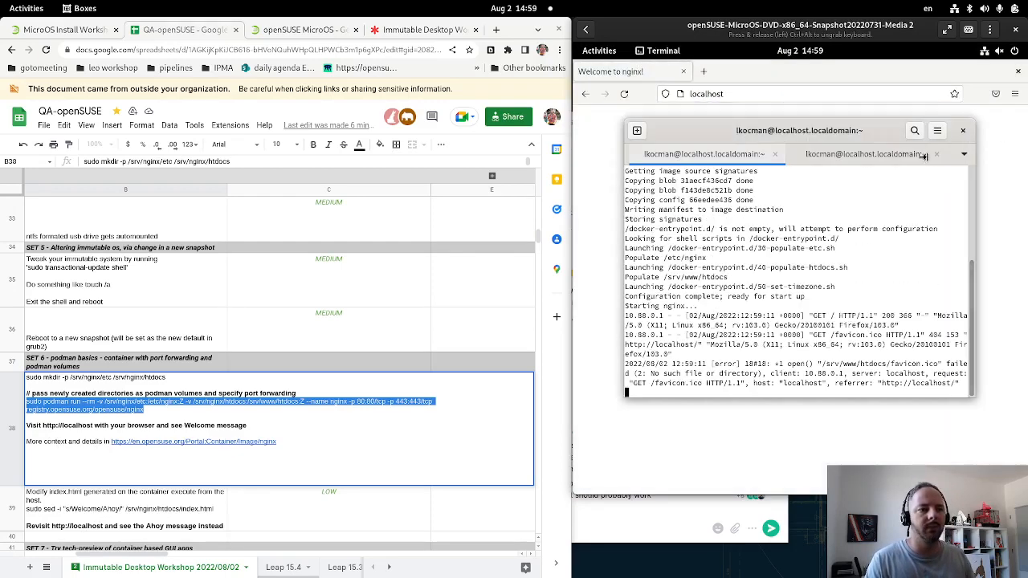
mouse_move(810, 279)
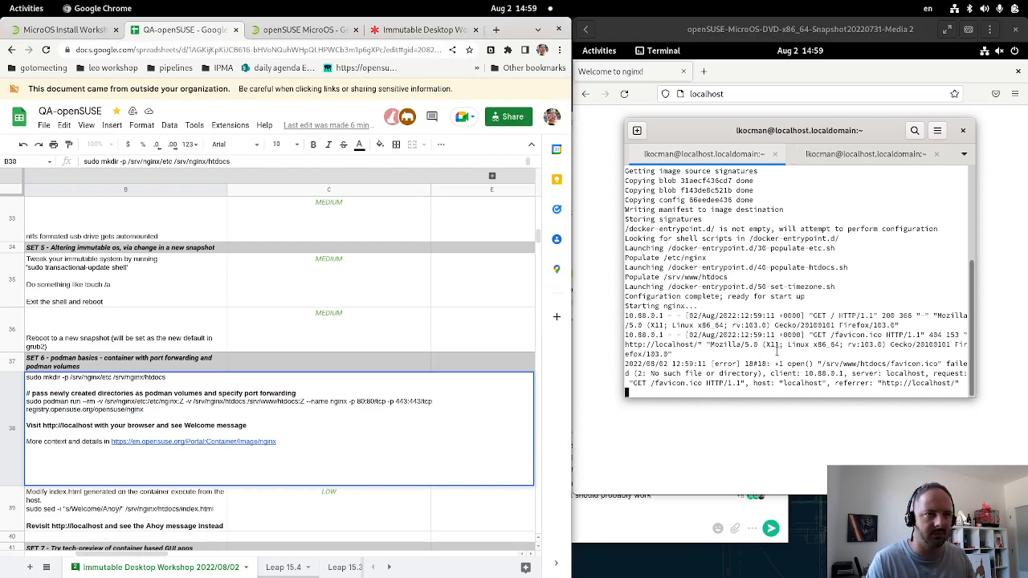
click(869, 154)
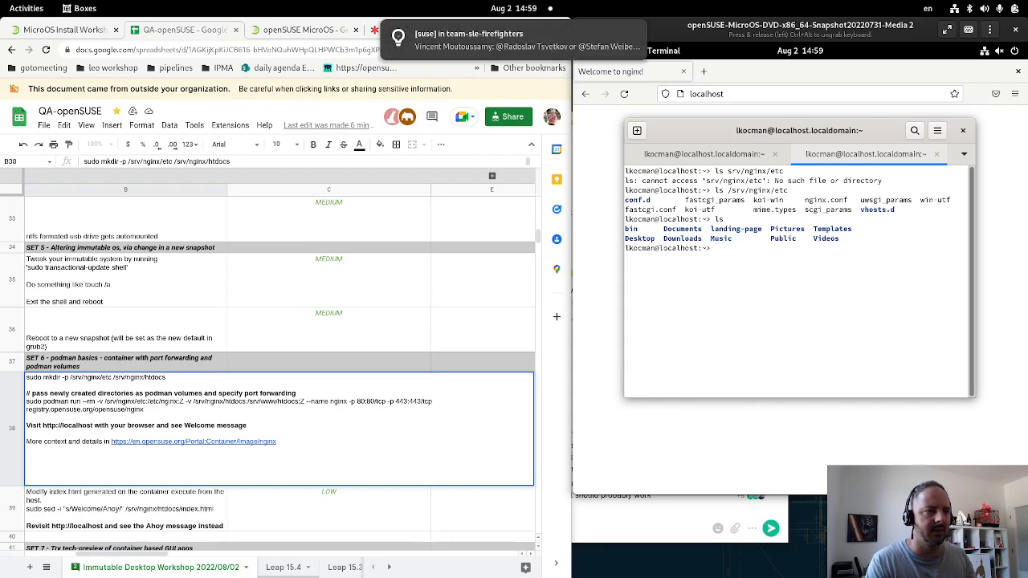
- Change into /srv/nginx/htdocs and open index.html in vim to edit the greeting
text(cd)
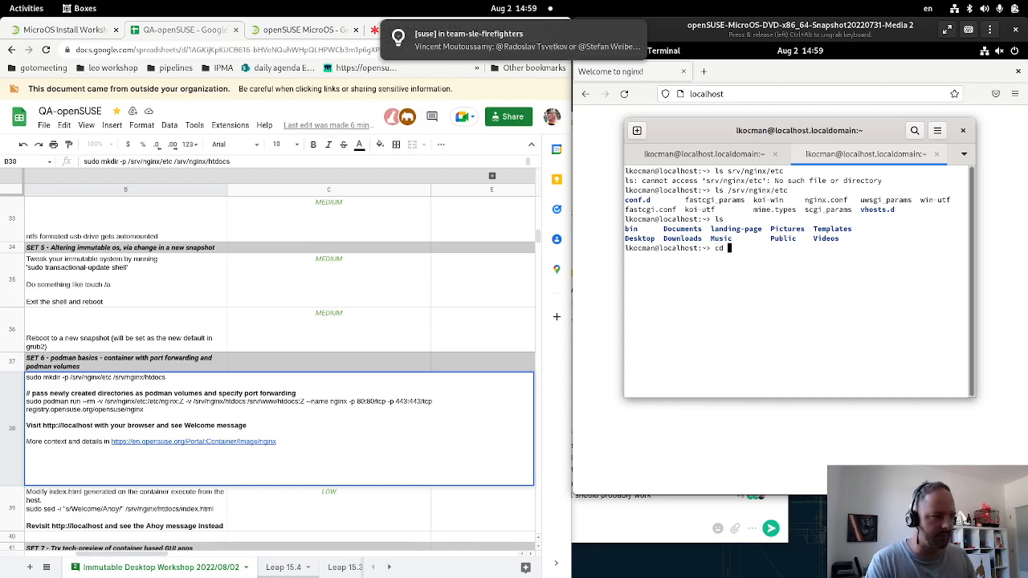
text(srv/nginx/htdocs/)
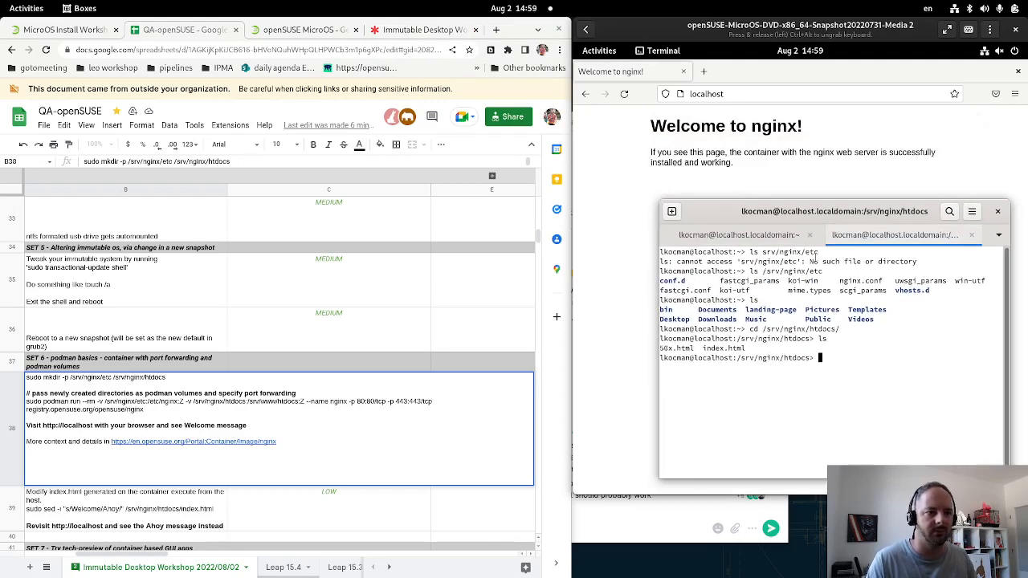
text(vim index.html)
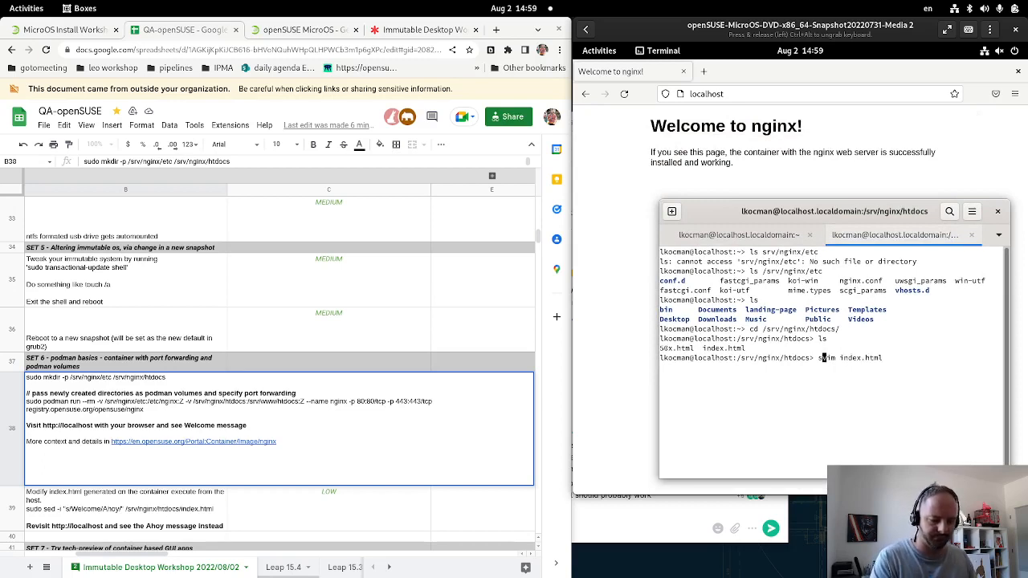
key(Return)
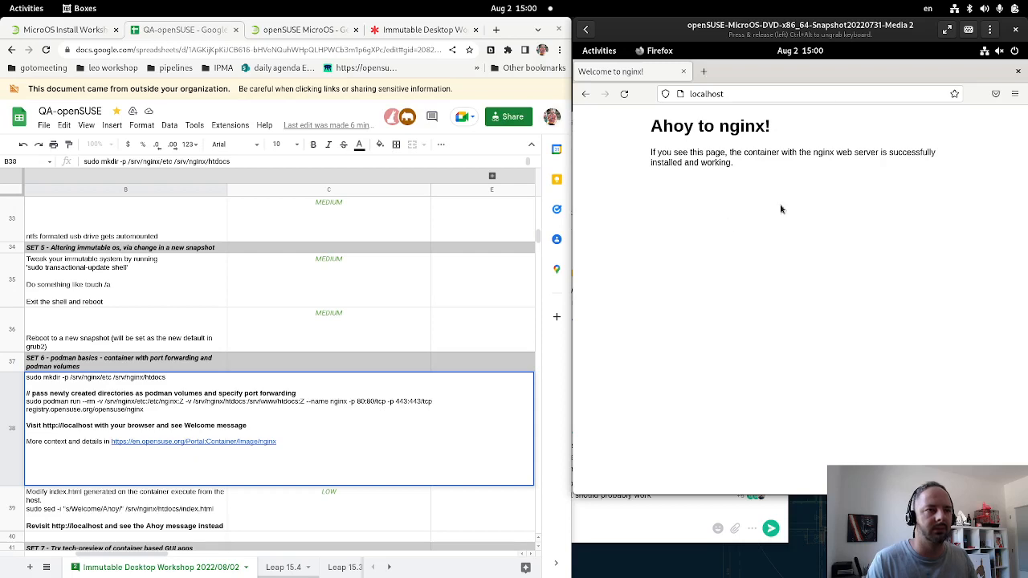
- Scroll to SET 7, select its instructions cell, and follow the gdm-container repository link
drag(680, 125, 733, 162)
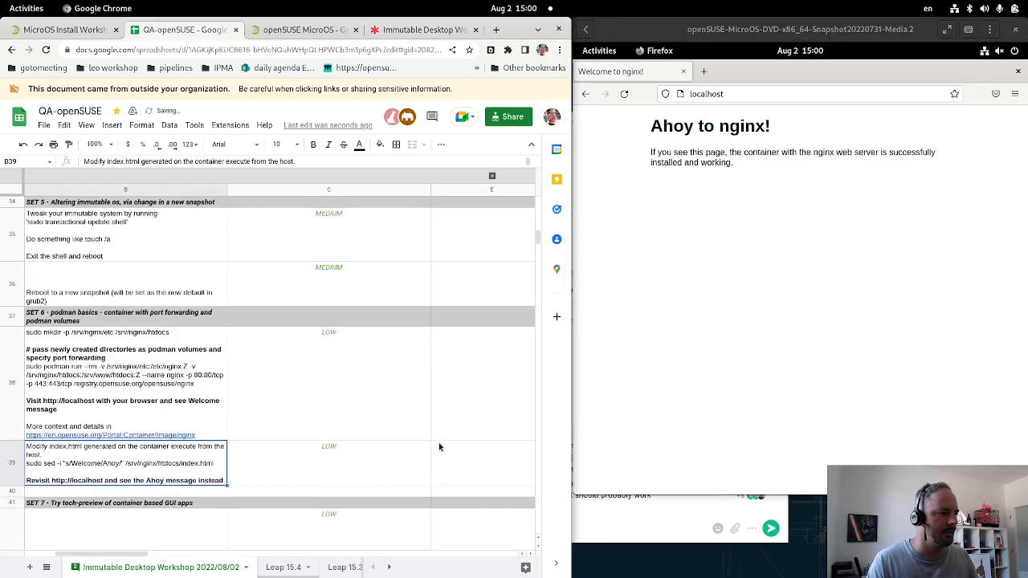
mouse_move(916, 306)
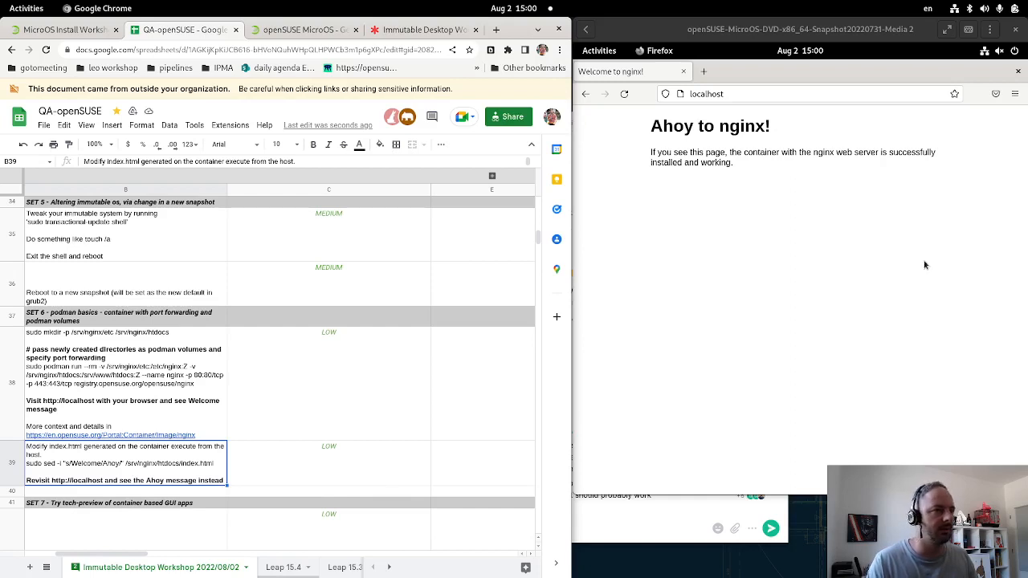
mouse_move(810, 412)
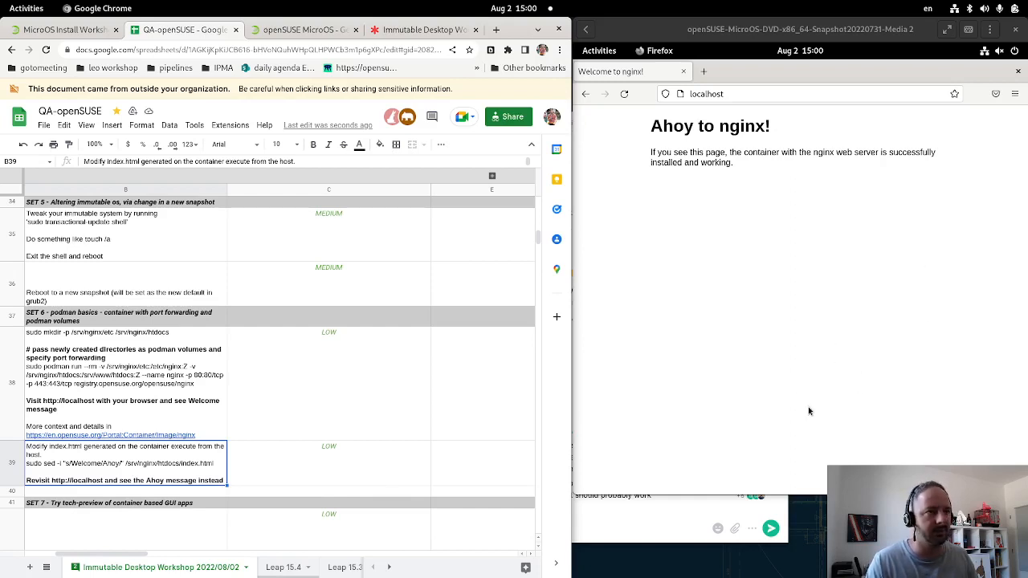
mouse_move(266, 527)
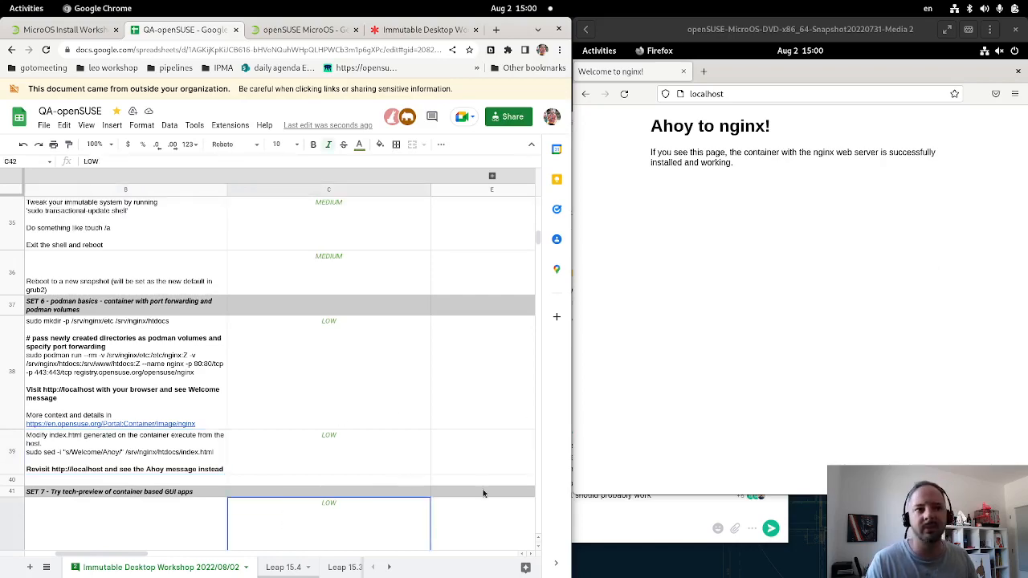
scroll(down, 3)
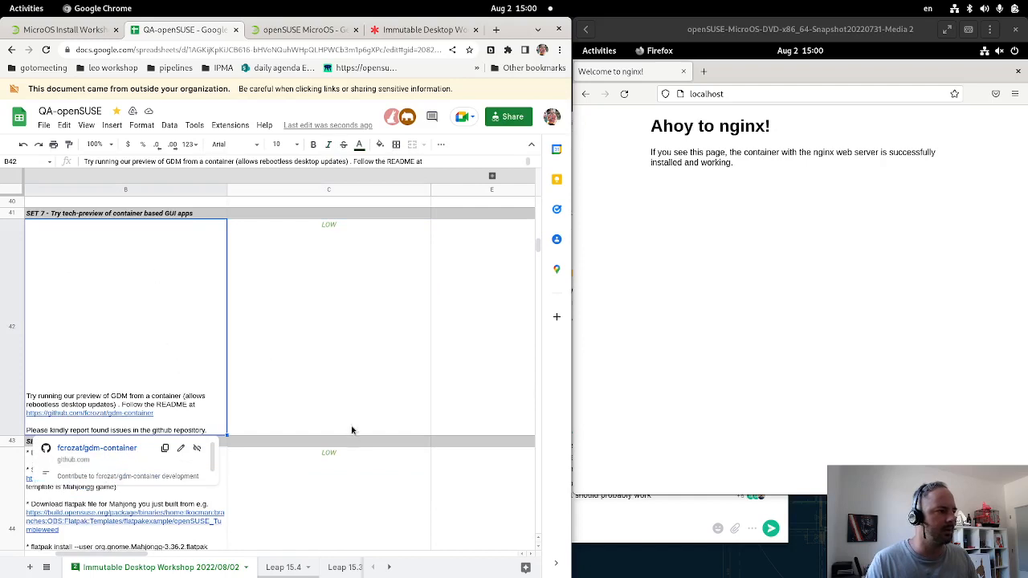
click(327, 318)
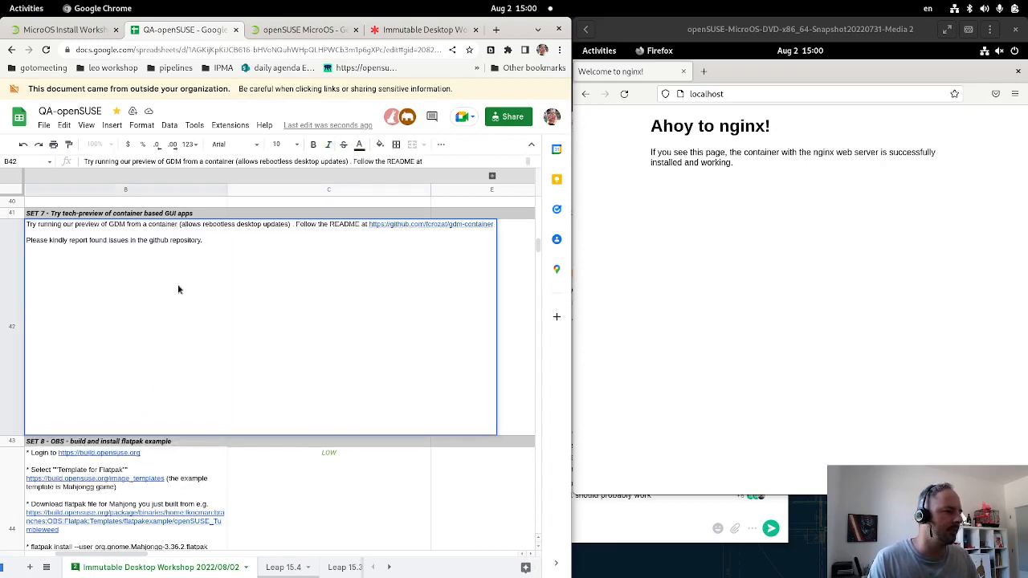
double_click(430, 225)
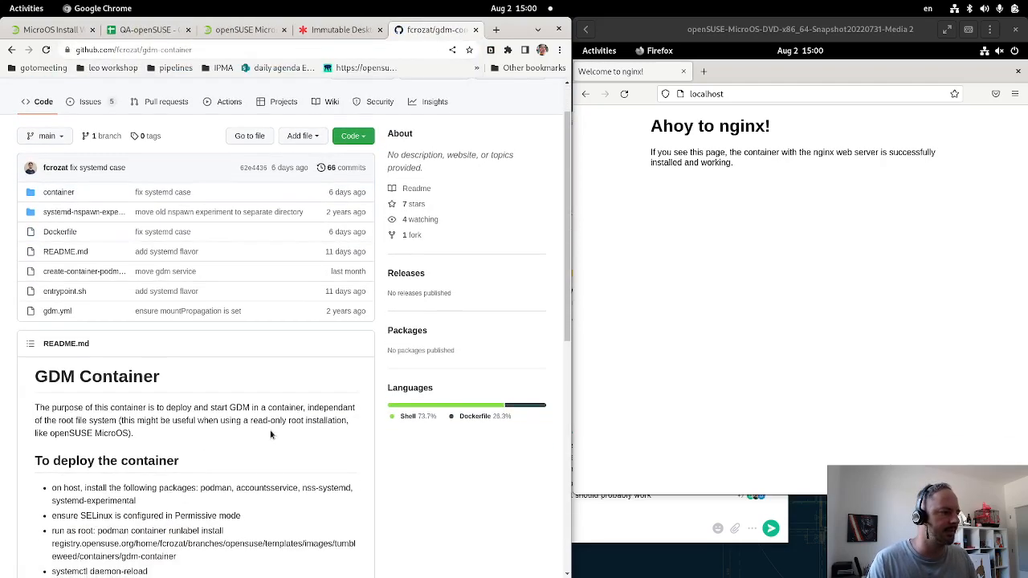
- Read the gdm-container README's runlabel install steps and return to the workshop spreadsheet
scroll(down, 3)
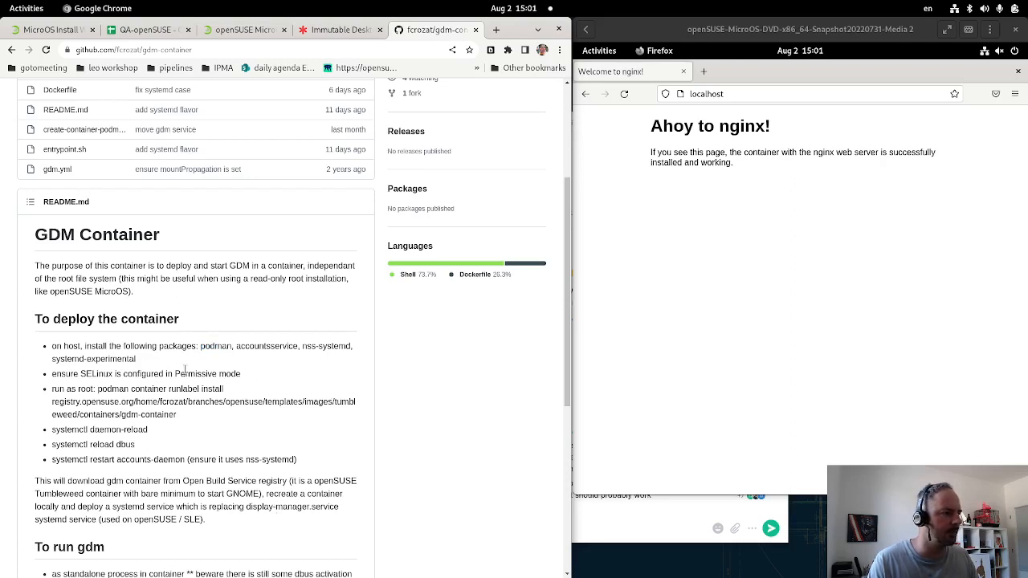
mouse_move(172, 373)
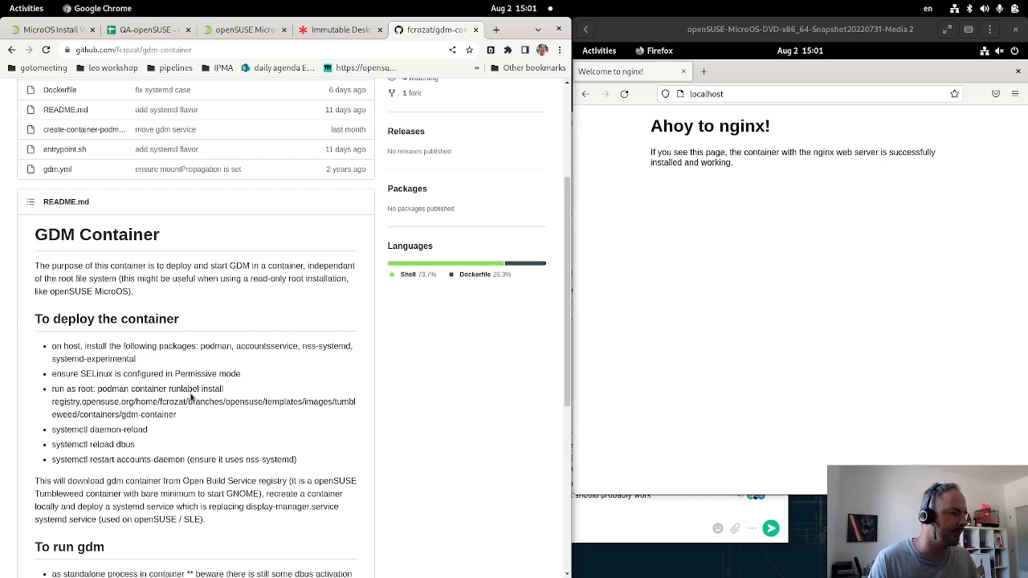
mouse_move(219, 447)
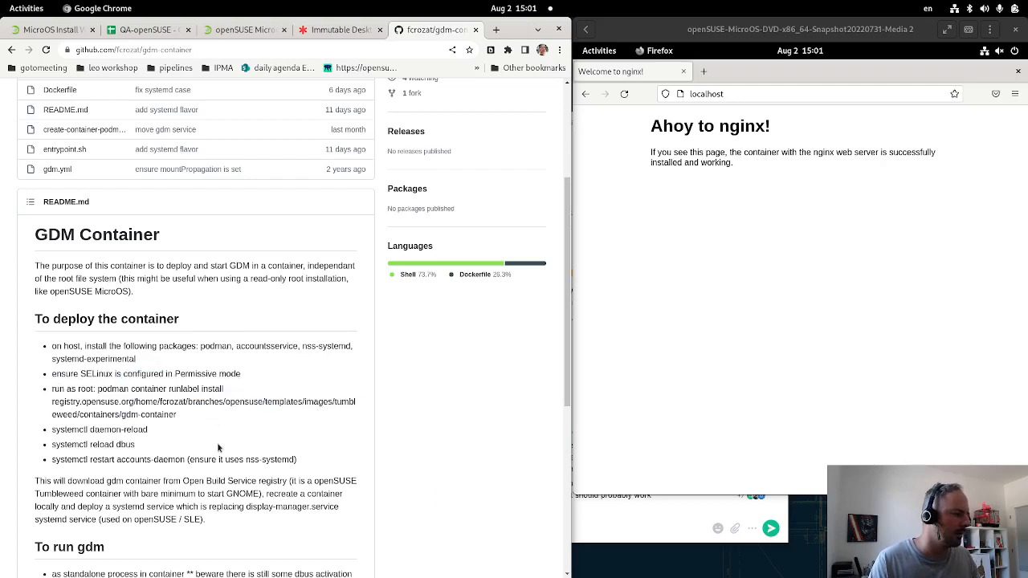
mouse_move(42, 392)
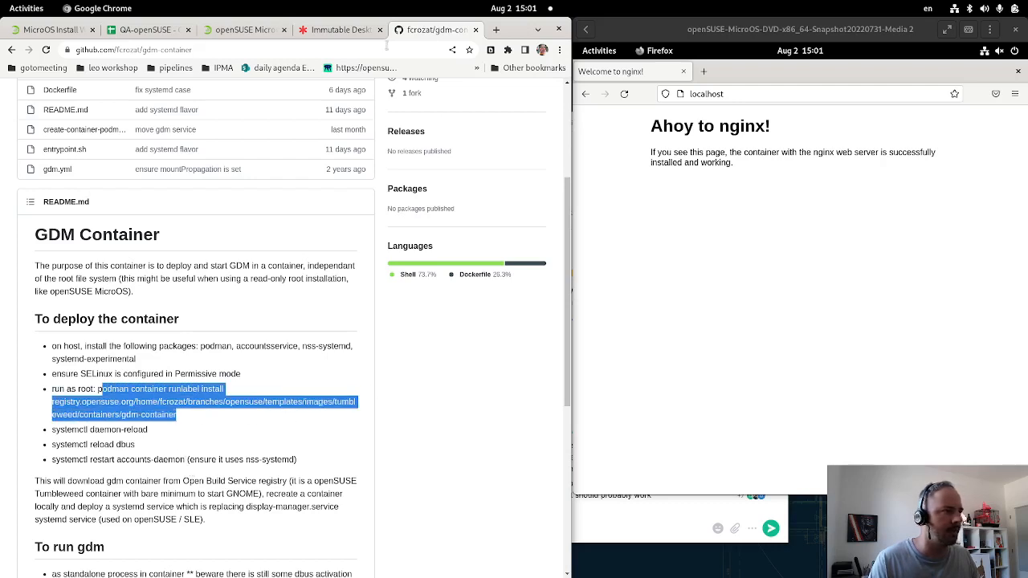
click(144, 29)
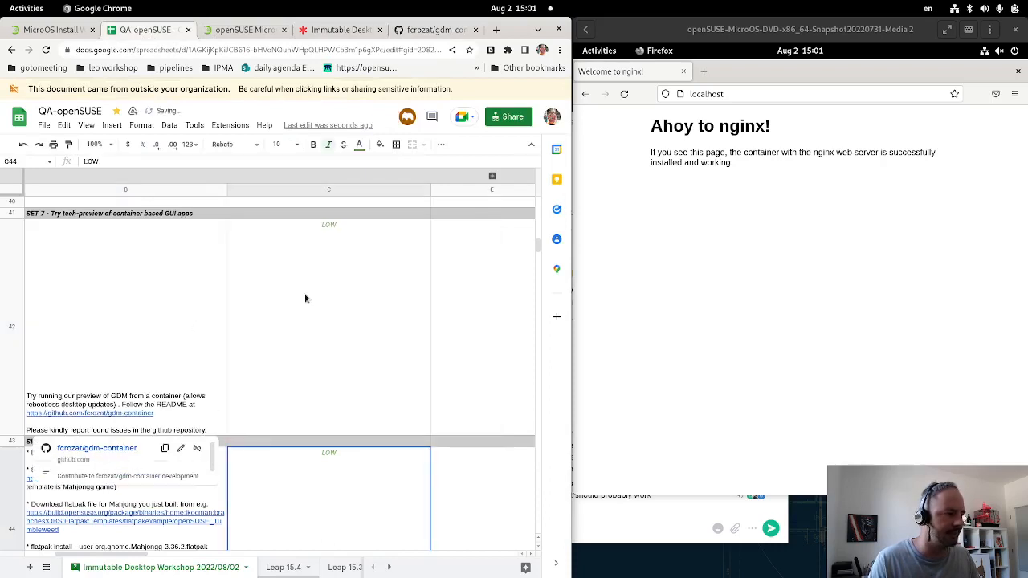
- Select the SET 8 instructions with the build.opensuse.org/image_templates link and switch to the VM
click(328, 324)
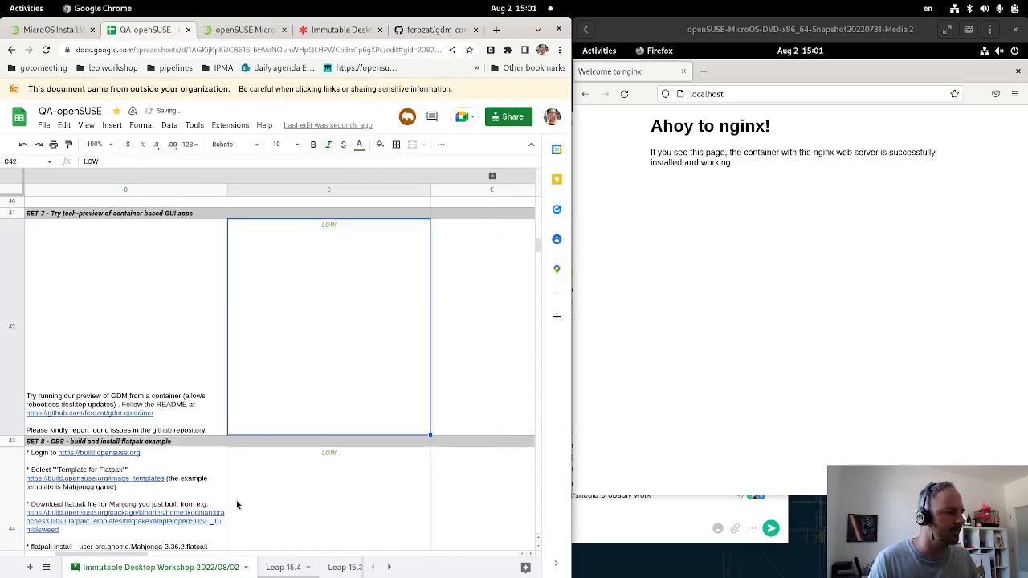
click(99, 453)
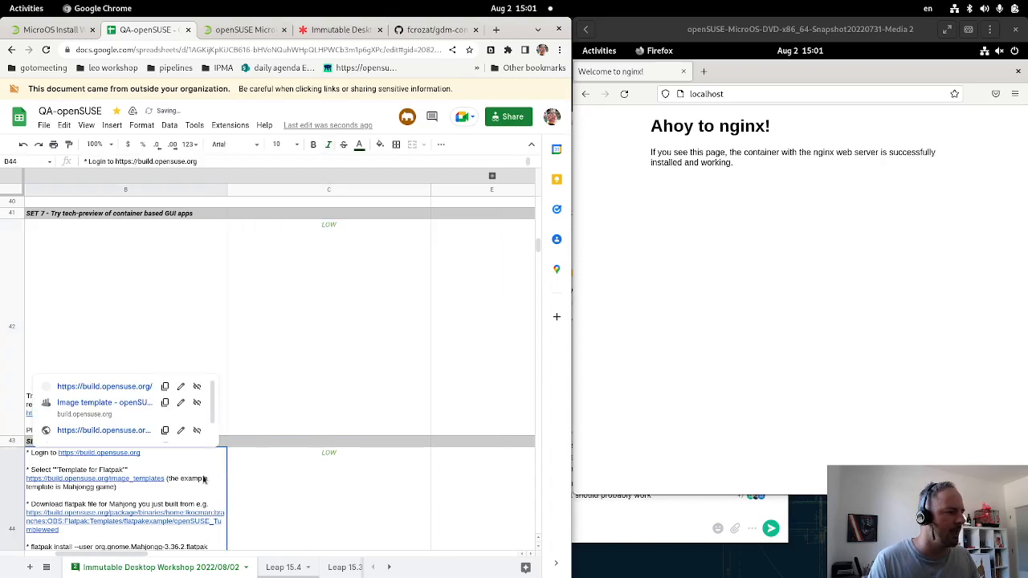
scroll(down, 3)
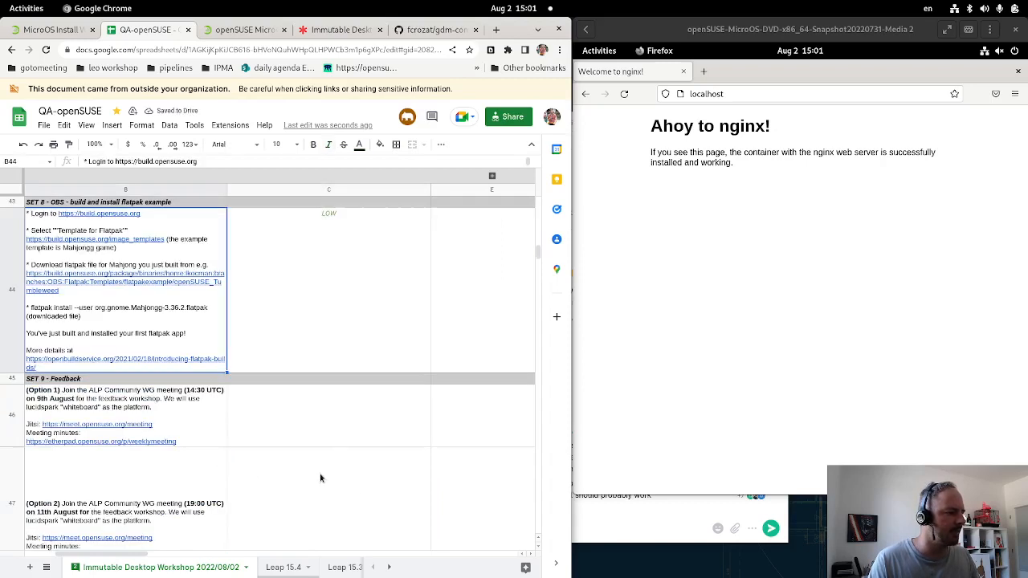
scroll(up, 3)
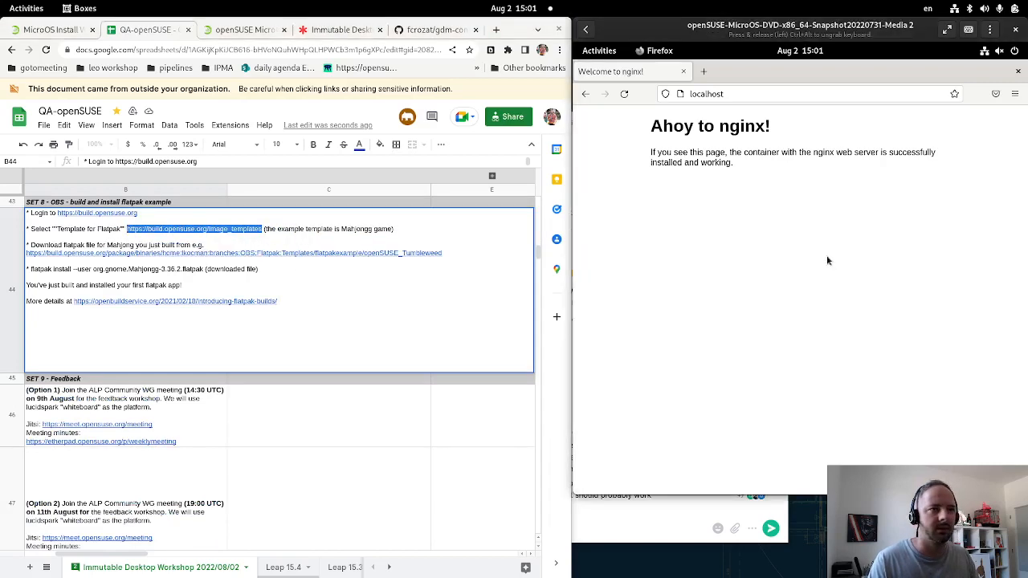
click(190, 228)
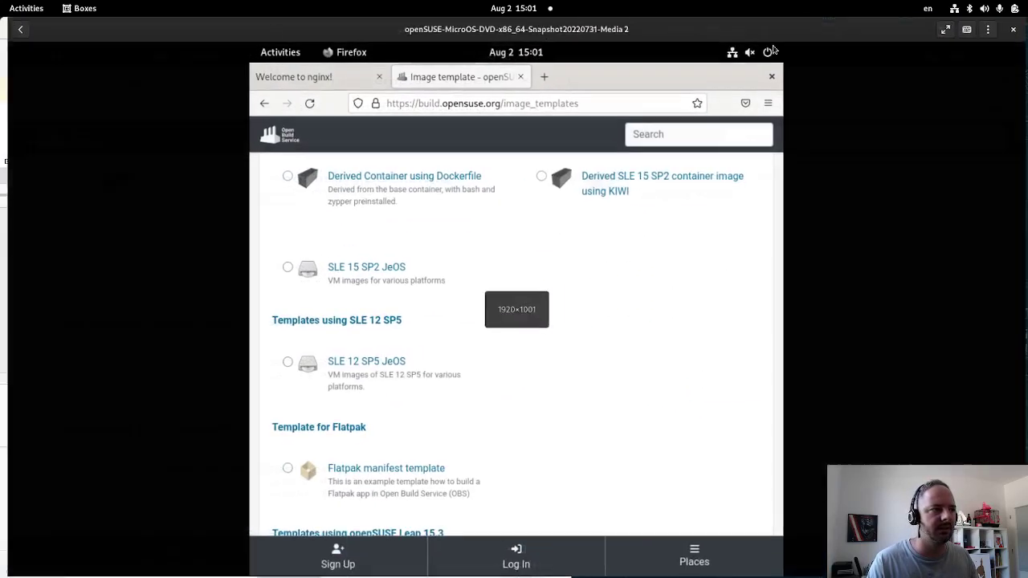
- Log in to Open Build Service with username and password, declining Firefox's offer to save the login
scroll(down, 3)
text(lkocman)
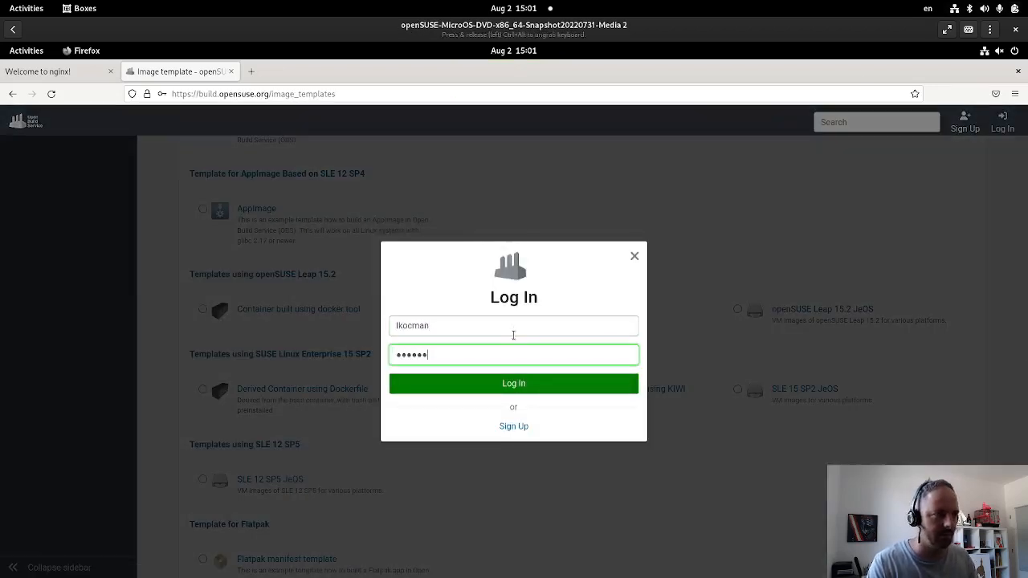
click(514, 383)
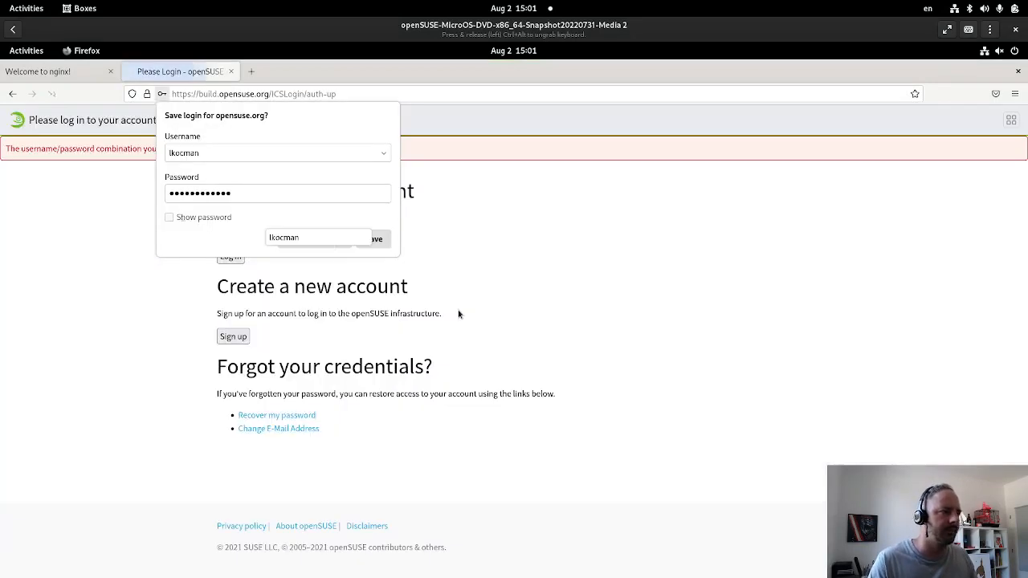
click(318, 237)
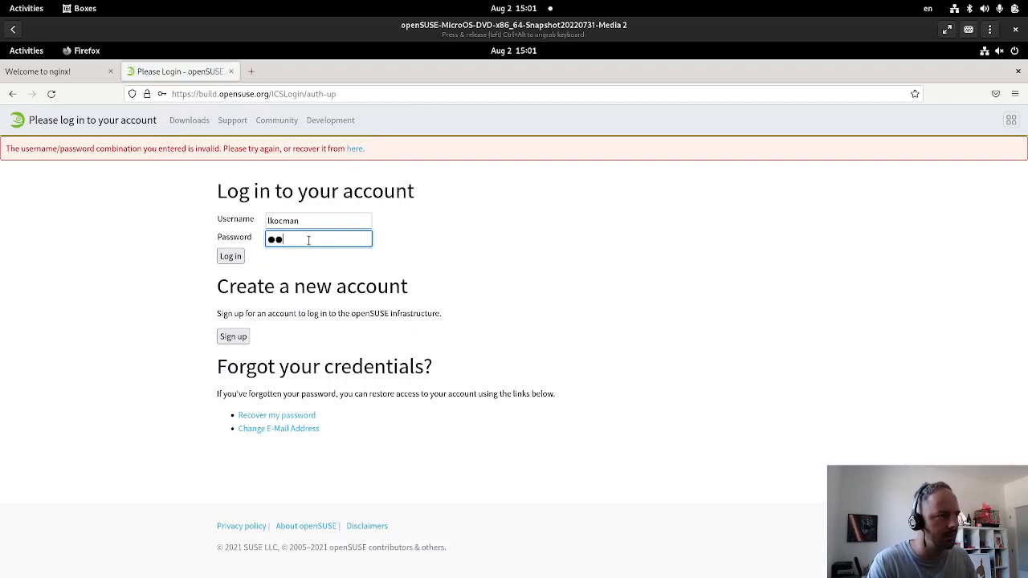
click(231, 256)
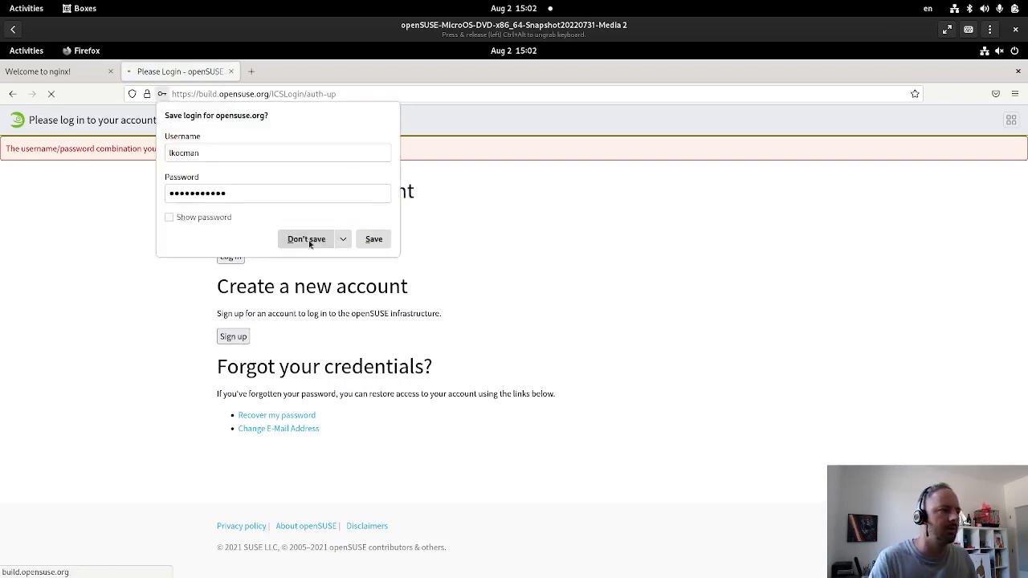
click(305, 238)
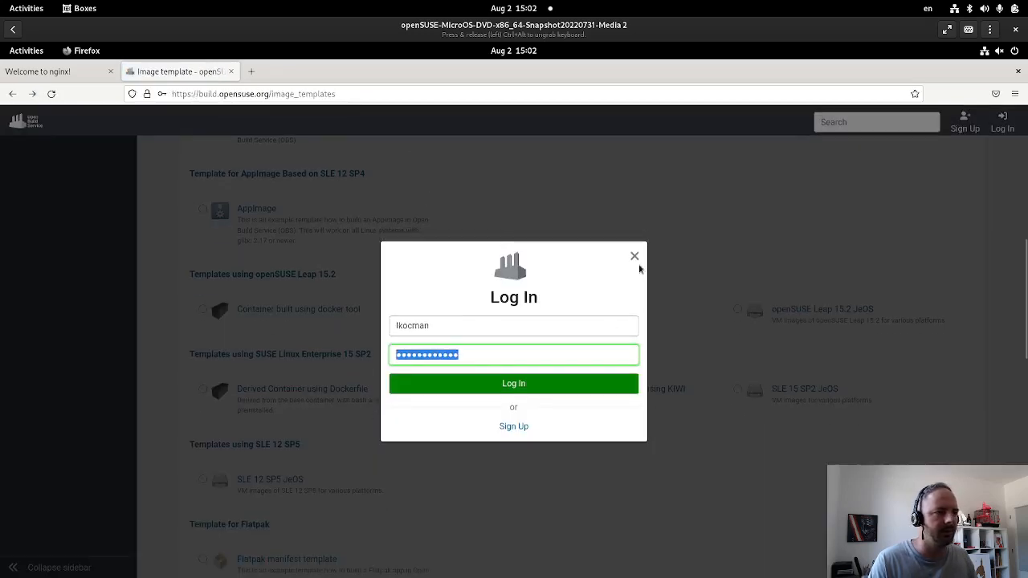
click(634, 255)
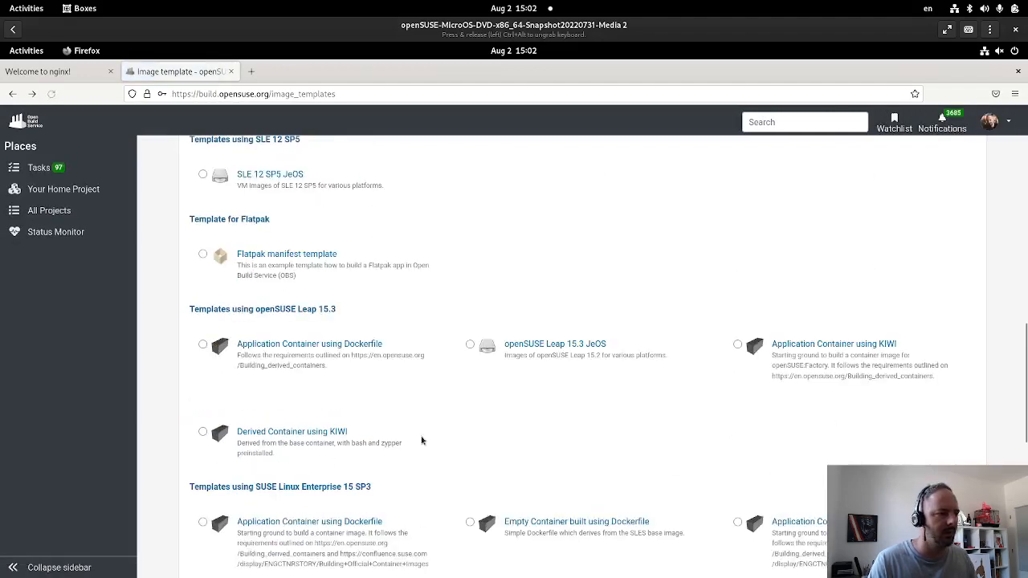
- Create the FlatpakTemplate appliance from the Flatpak manifest template in the home project
scroll(down, 3)
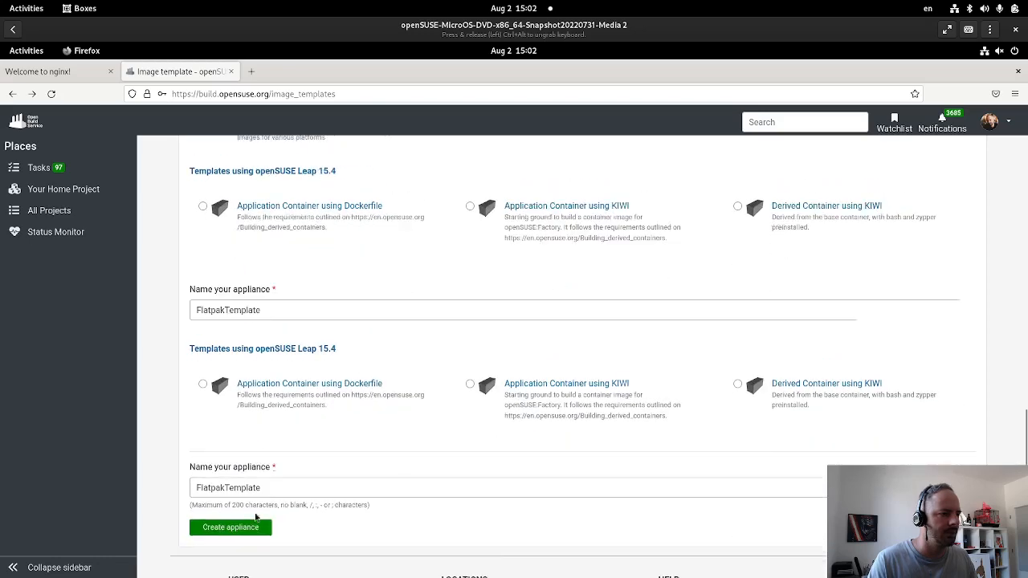
click(231, 526)
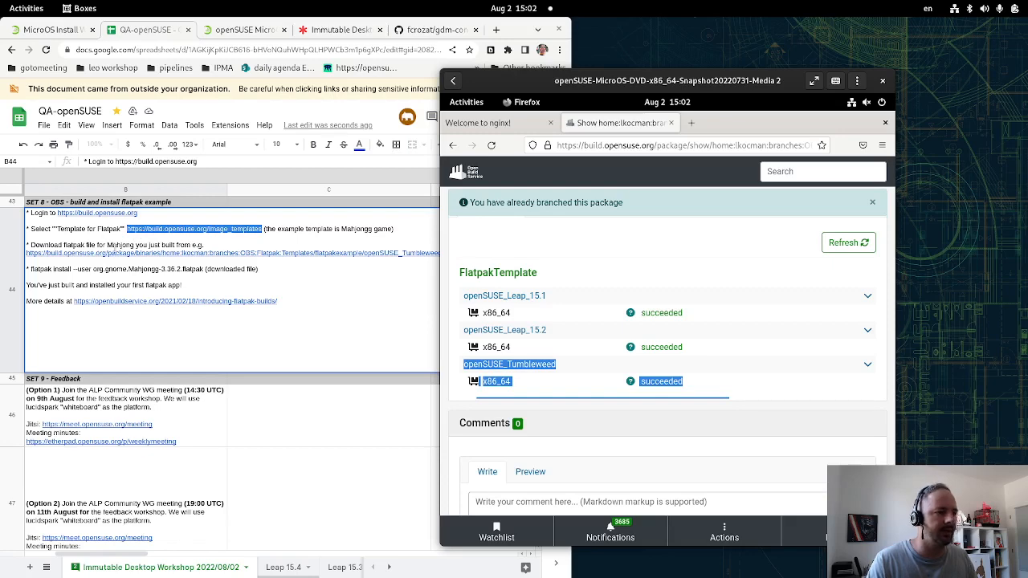
- View the flatpak.yaml manifest of FlatpakTemplate and read through its contents
scroll(down, 3)
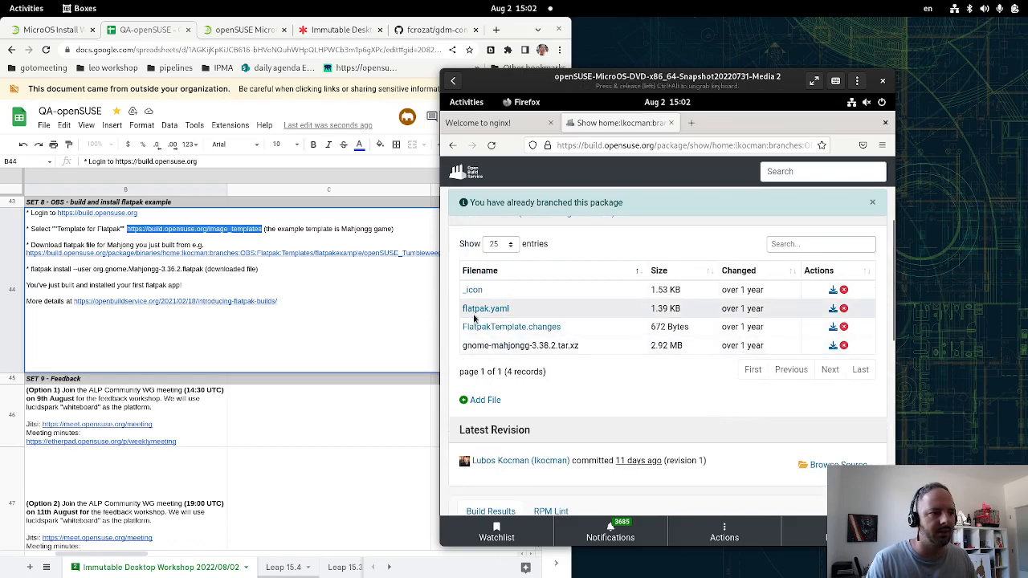
click(486, 308)
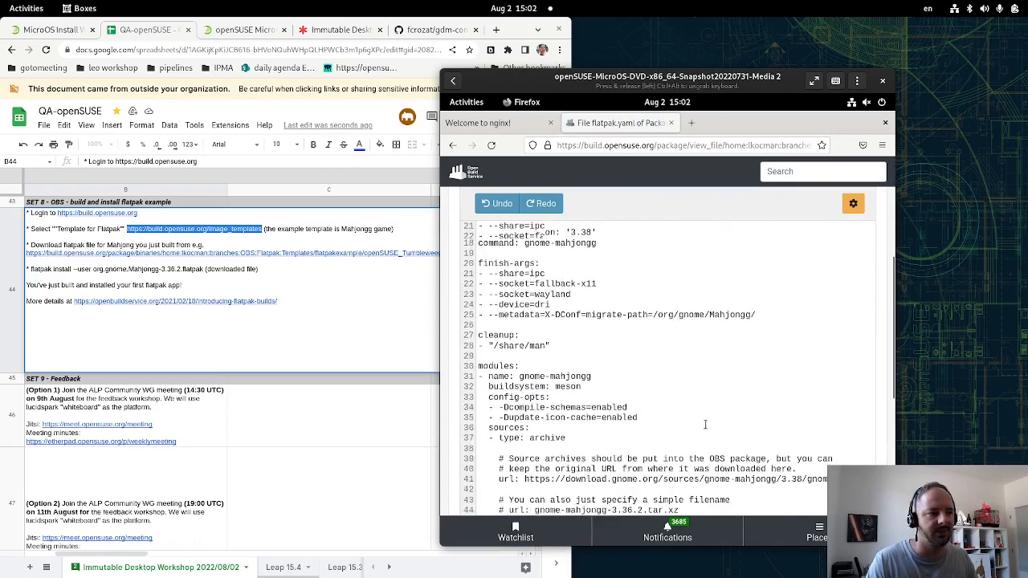
scroll(down, 3)
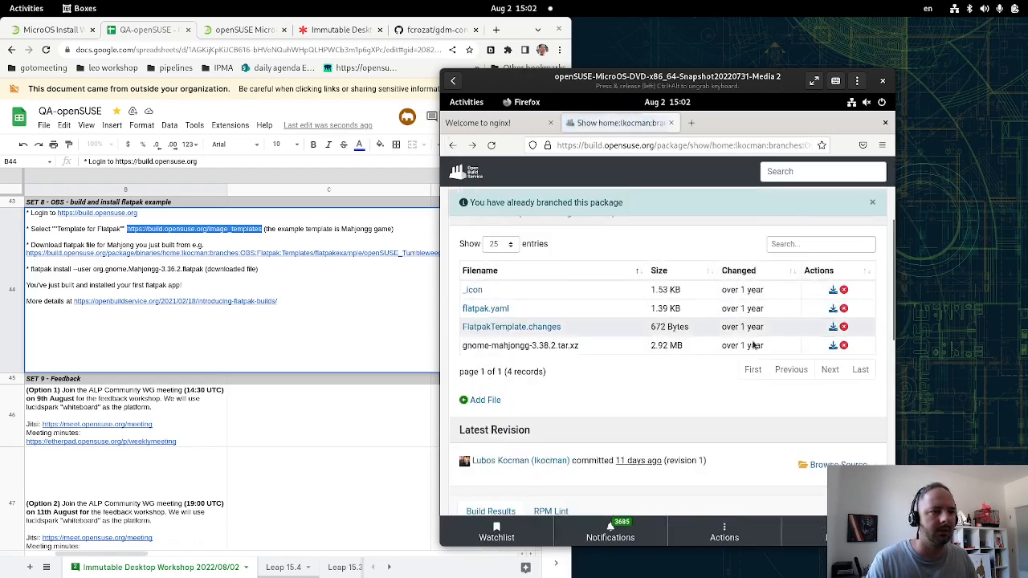
scroll(down, 3)
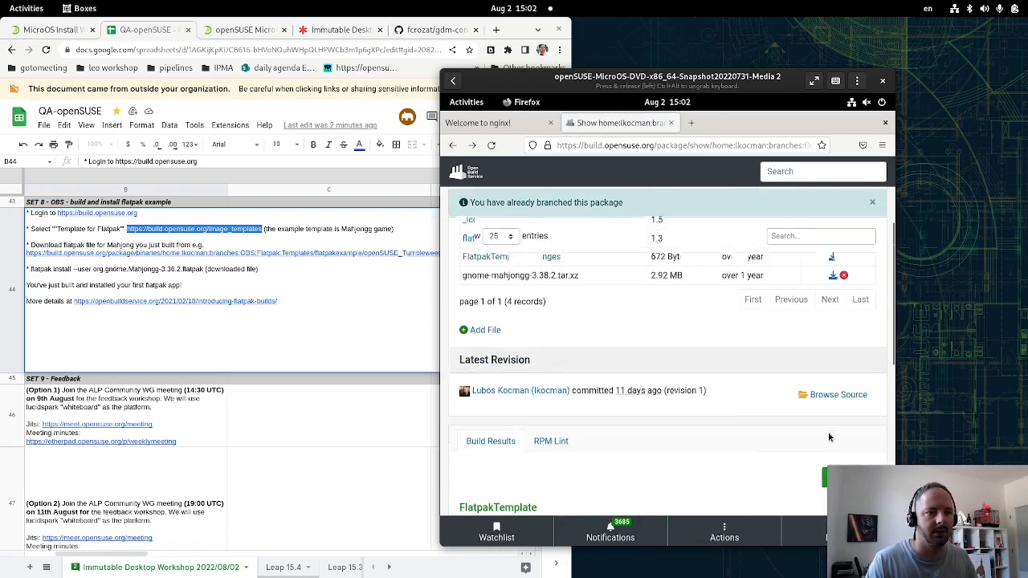
scroll(up, 3)
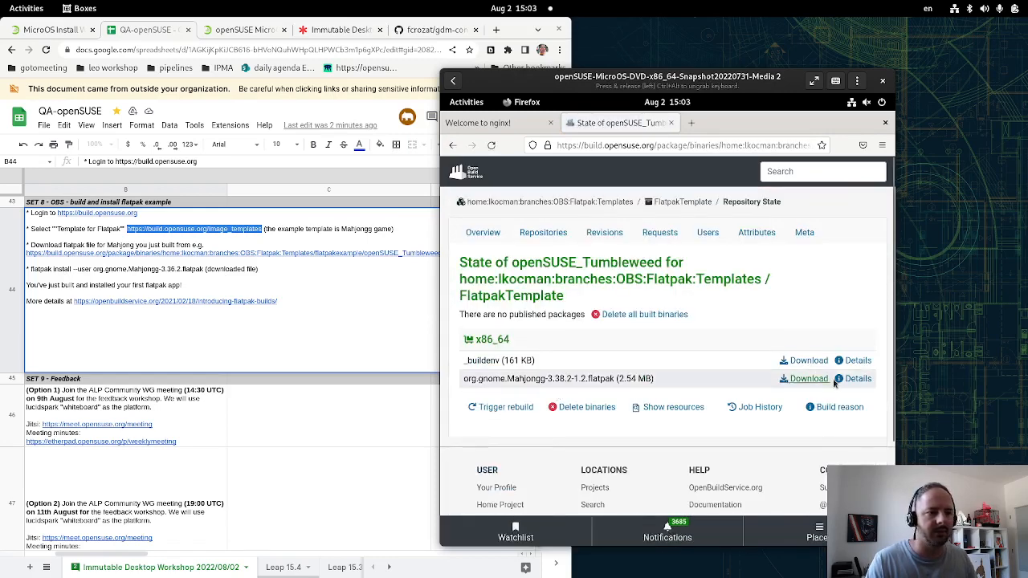
- Download the org.gnome.Mahjongg .flatpak binary and select the per-user install command from the notes
click(803, 379)
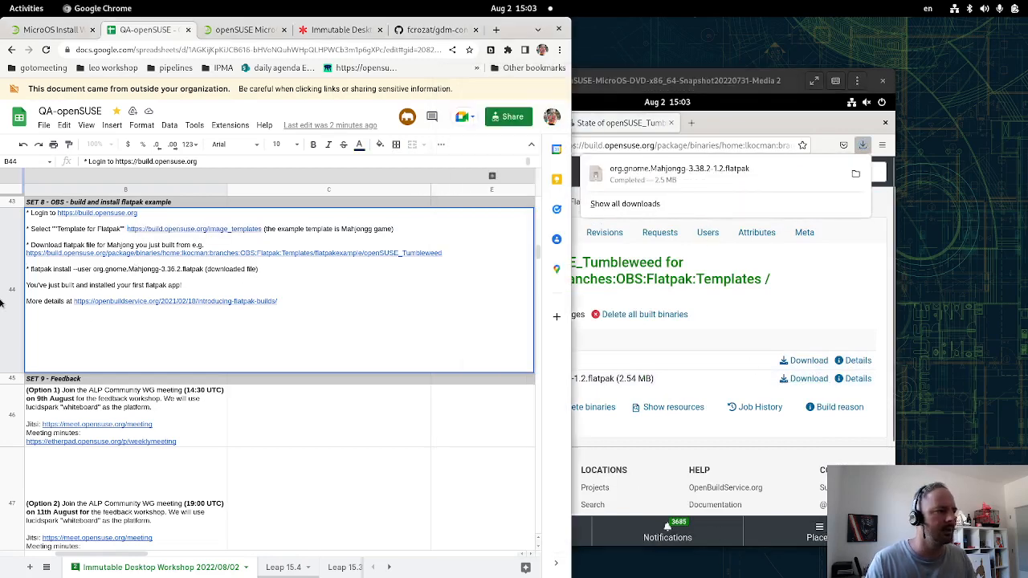
double_click(45, 270)
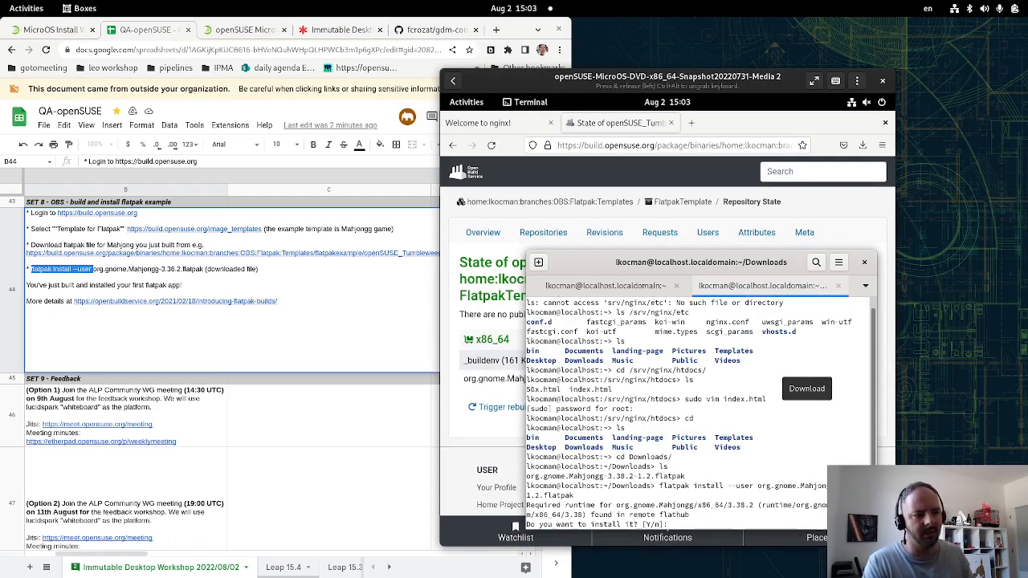
- Answer Y to install Mahjongg along with its required Flathub GNOME runtime
text(Y)
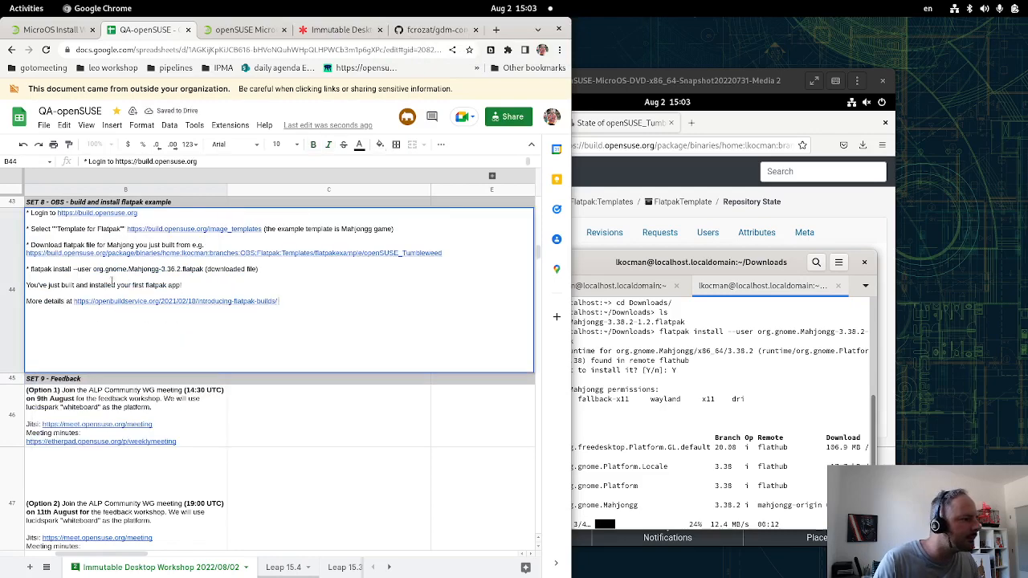
mouse_move(359, 364)
text(f)
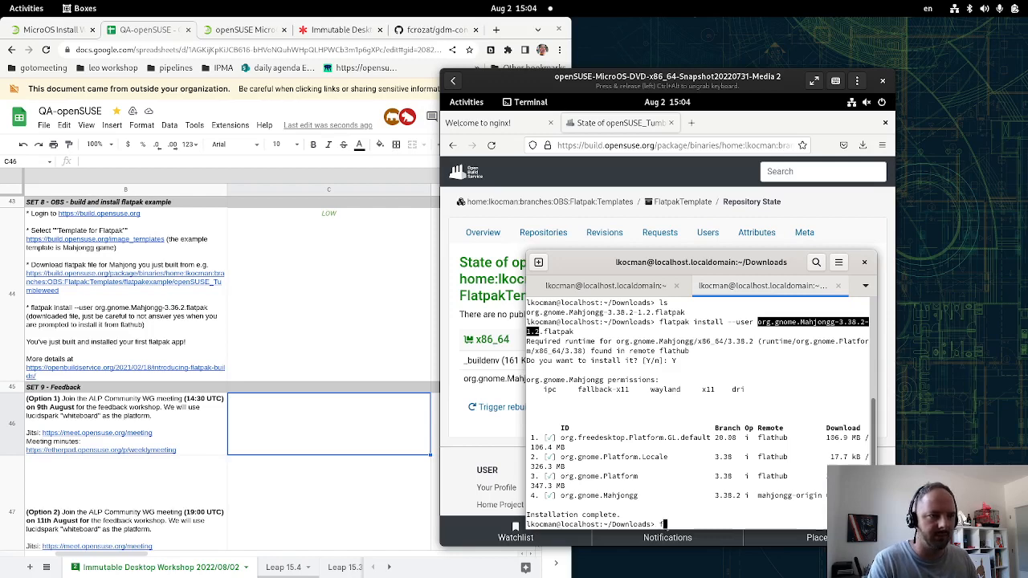
- Run 'flatpak remove --user org.gnome.Mahjongg', then reinstall it from the downloaded file and answer the prompts
text(latpak remove --user org.gnome.Mahjong)
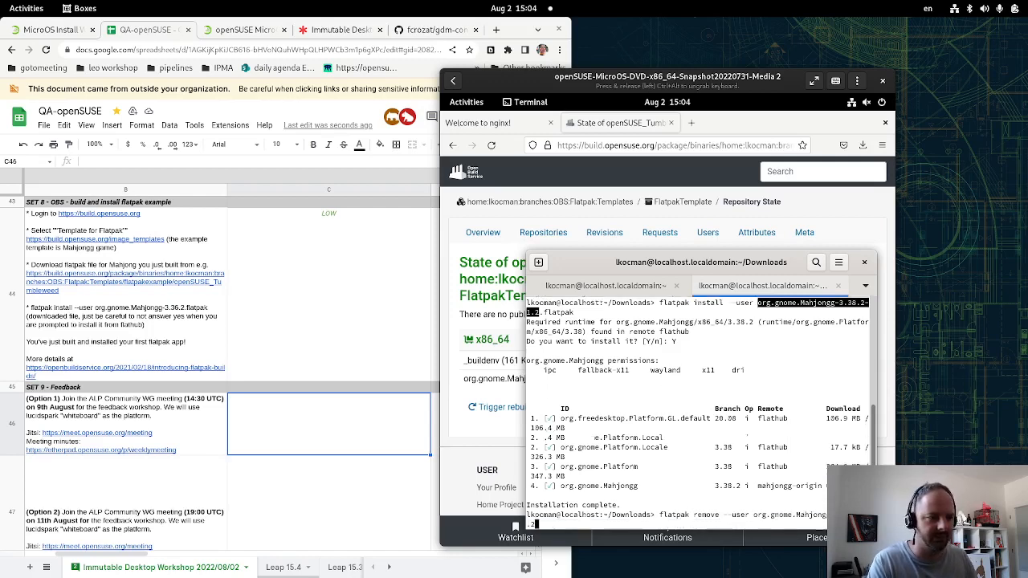
key(Return)
text(flatpak install --user org.gnome.Mahjongg-3.38.2-1.2.flatpak)
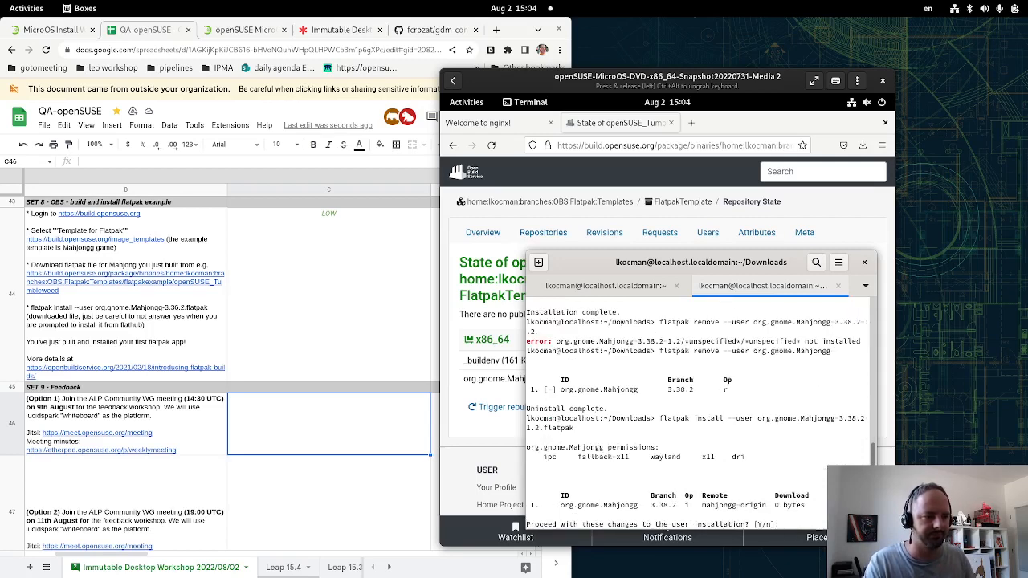
text(n)
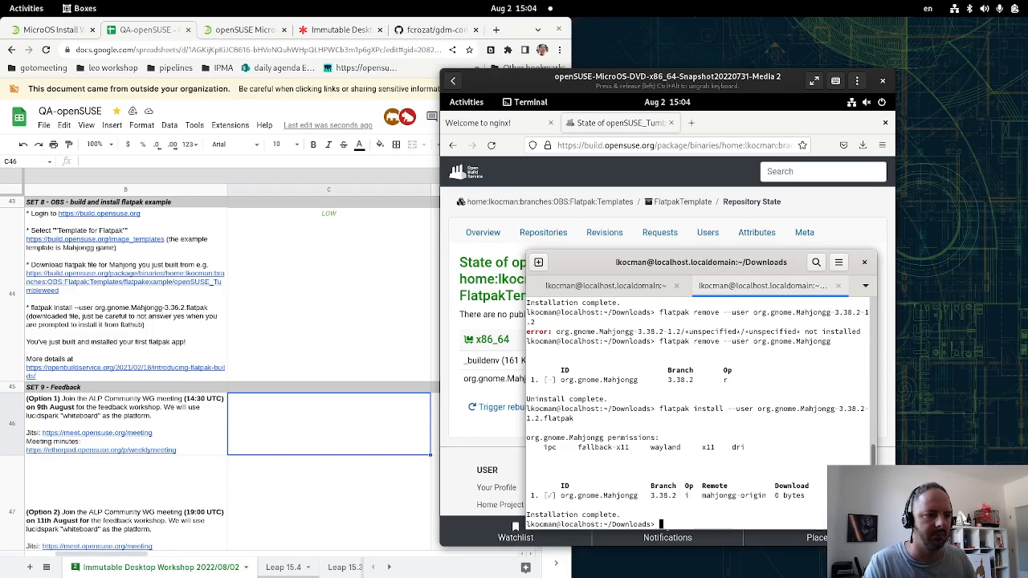
mouse_move(794, 401)
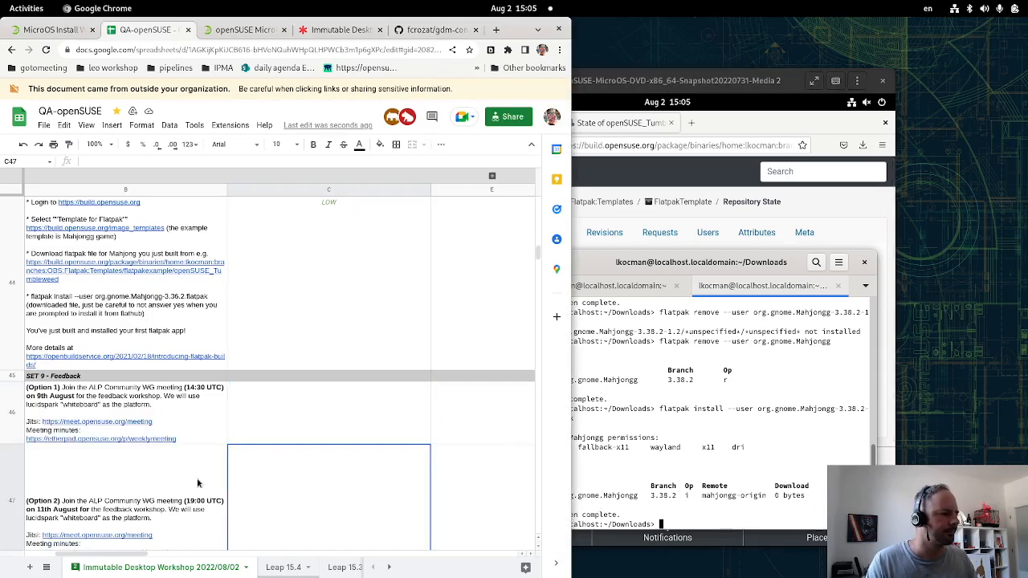
scroll(down, 3)
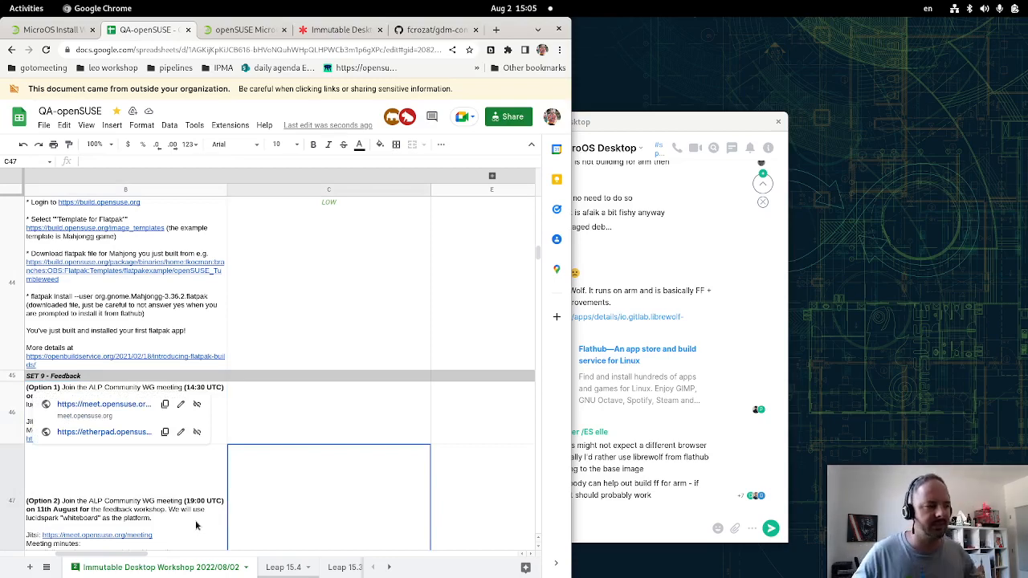
mouse_move(208, 469)
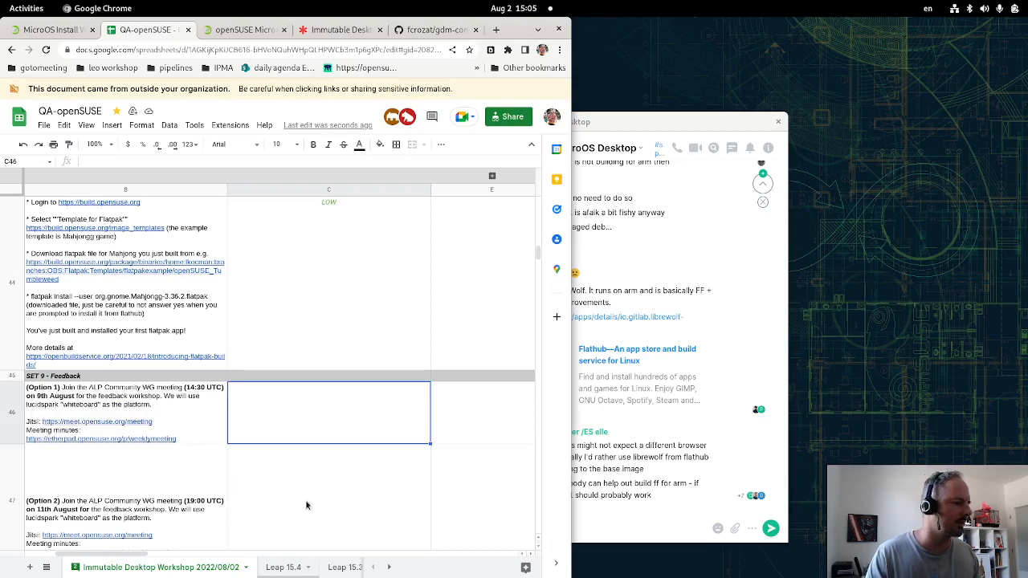
mouse_move(397, 249)
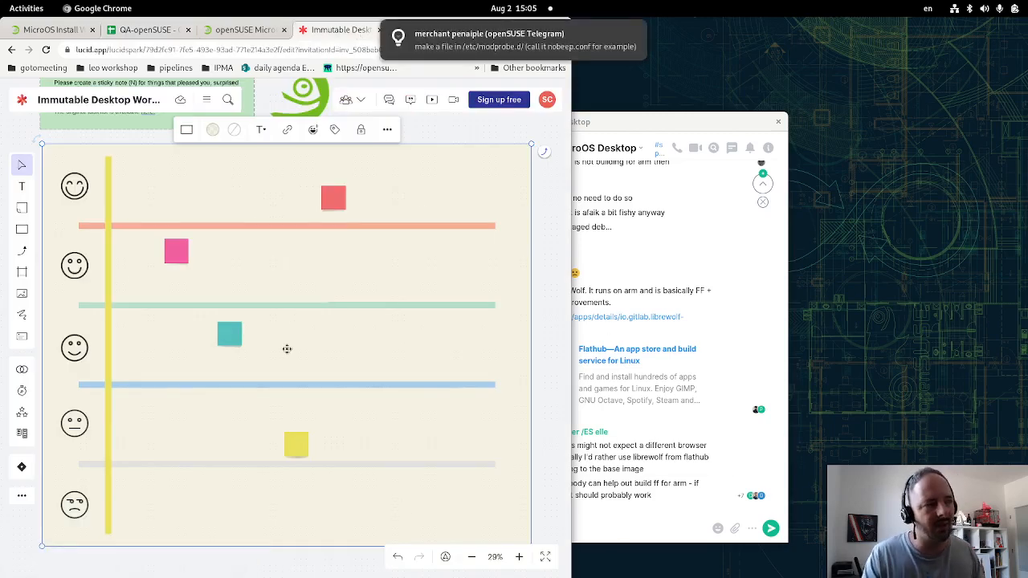
mouse_move(318, 286)
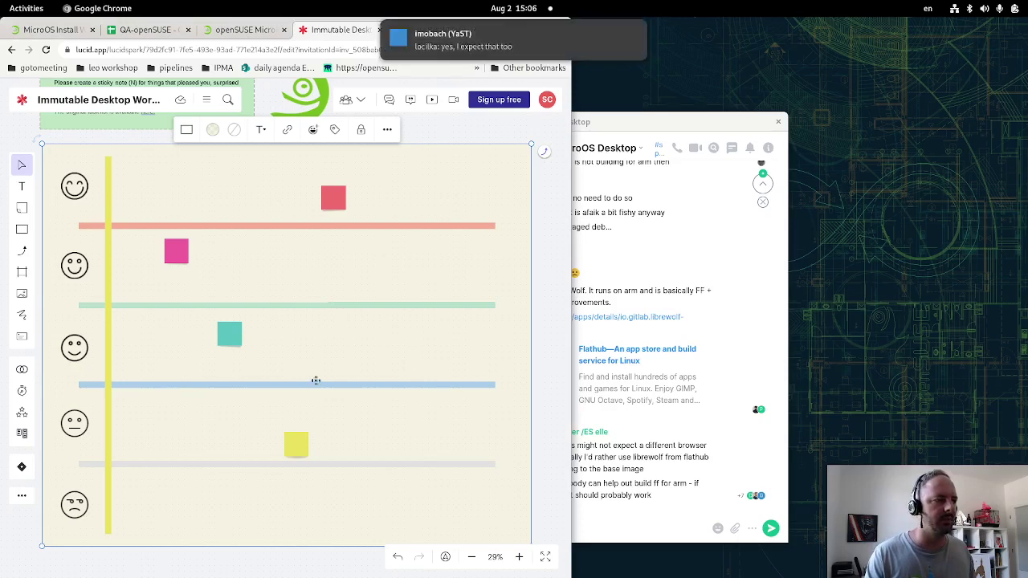
mouse_move(434, 196)
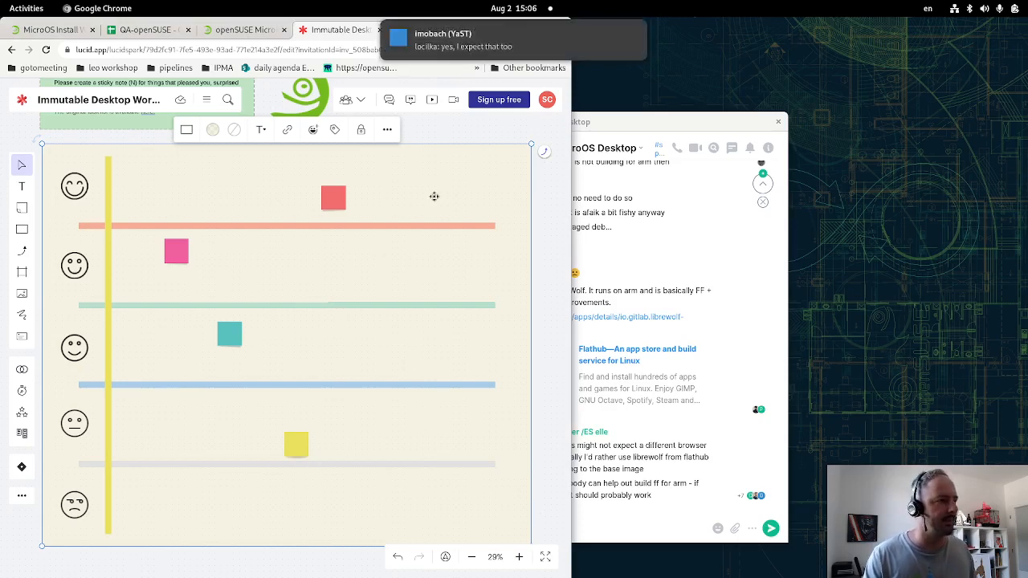
mouse_move(432, 451)
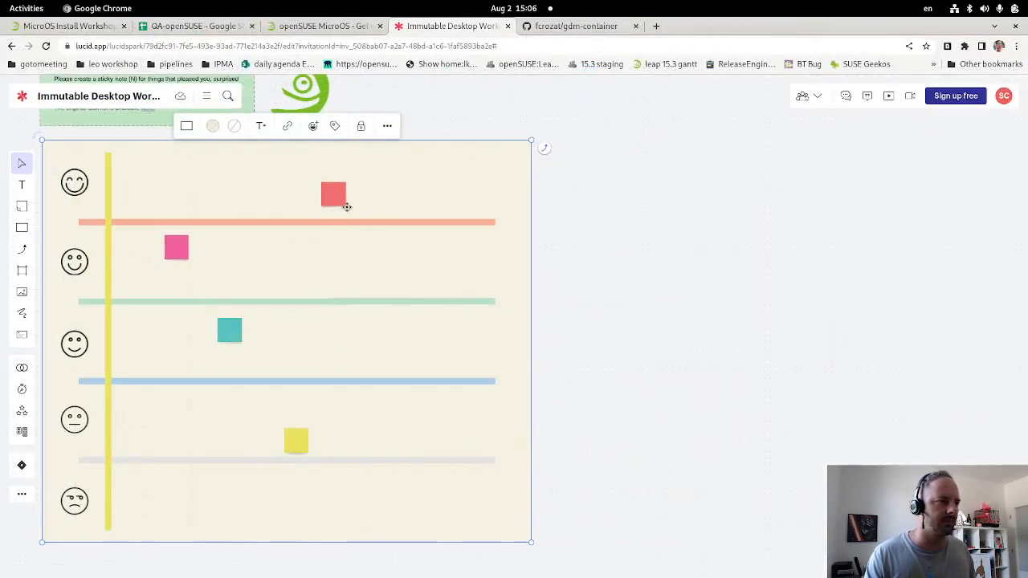
- Maximize the browser on the Lucidspark feedback board, then return to the QA-openSUSE spreadsheet
double_click(334, 196)
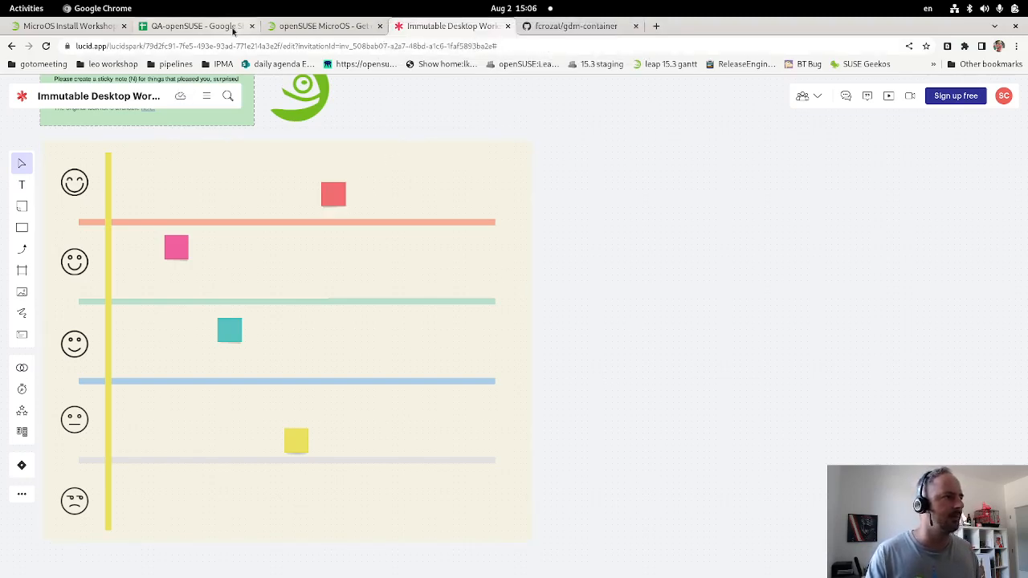
click(212, 25)
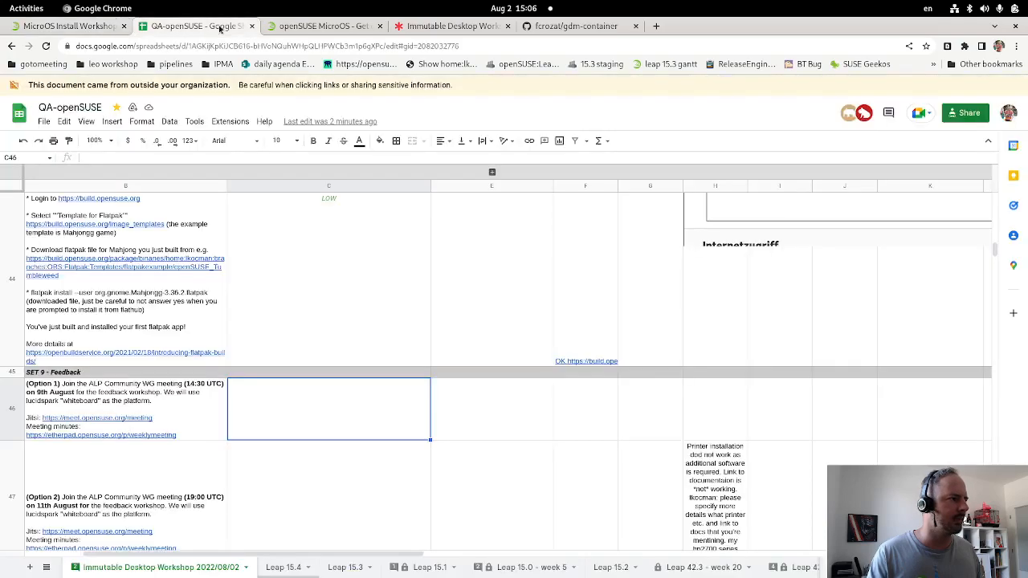